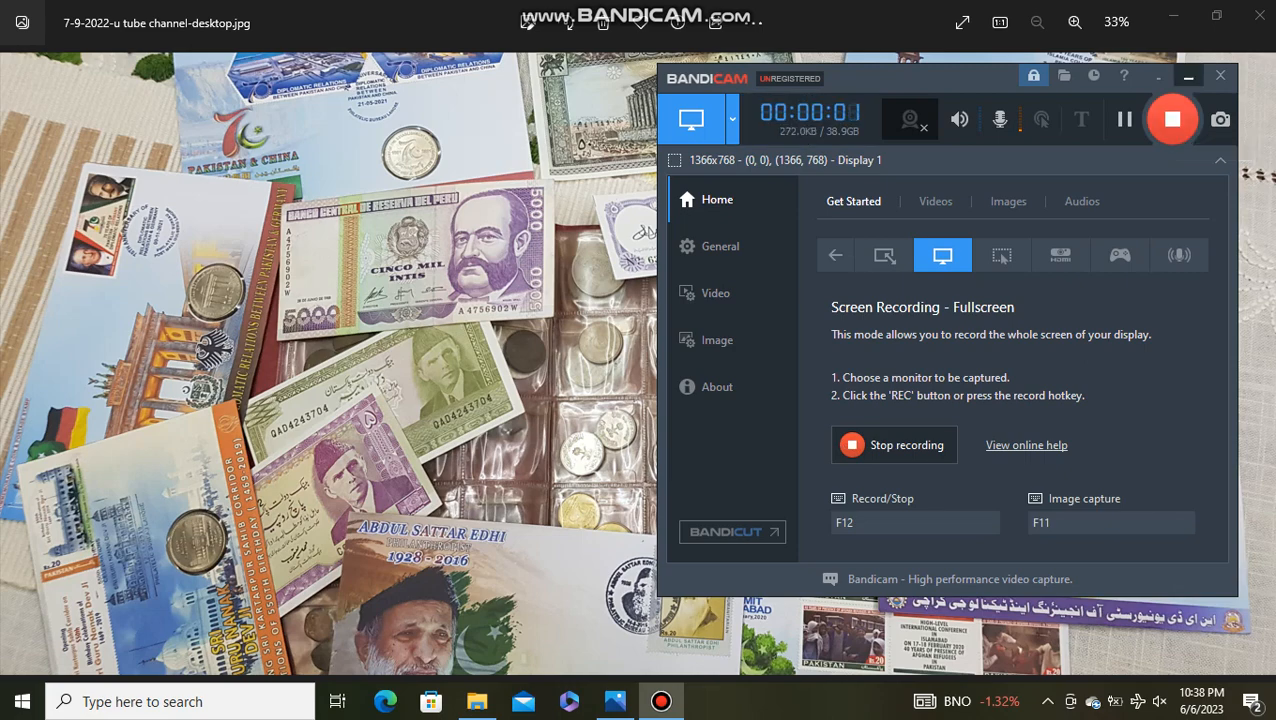
- Close the Elements (K:) window and select oman (1) in the MINT (SYRIA) folder
left_click(1188, 75)
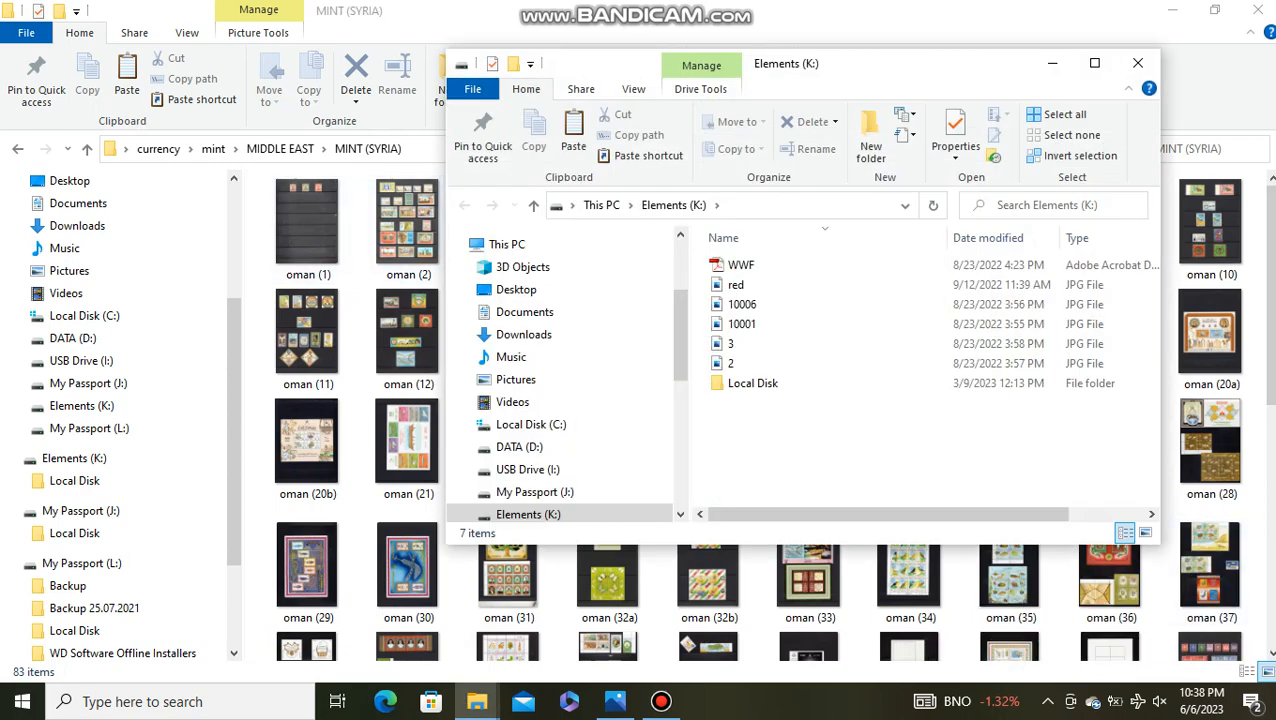
left_click(1137, 63)
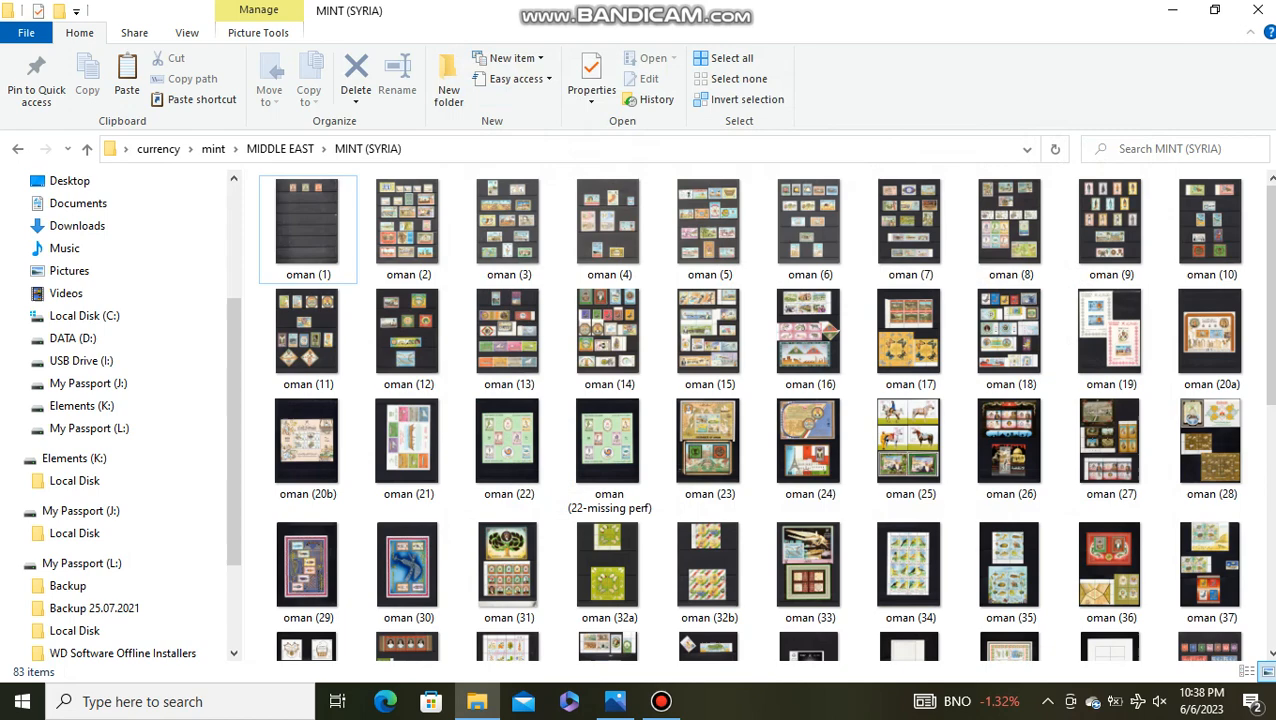
left_click(307, 228)
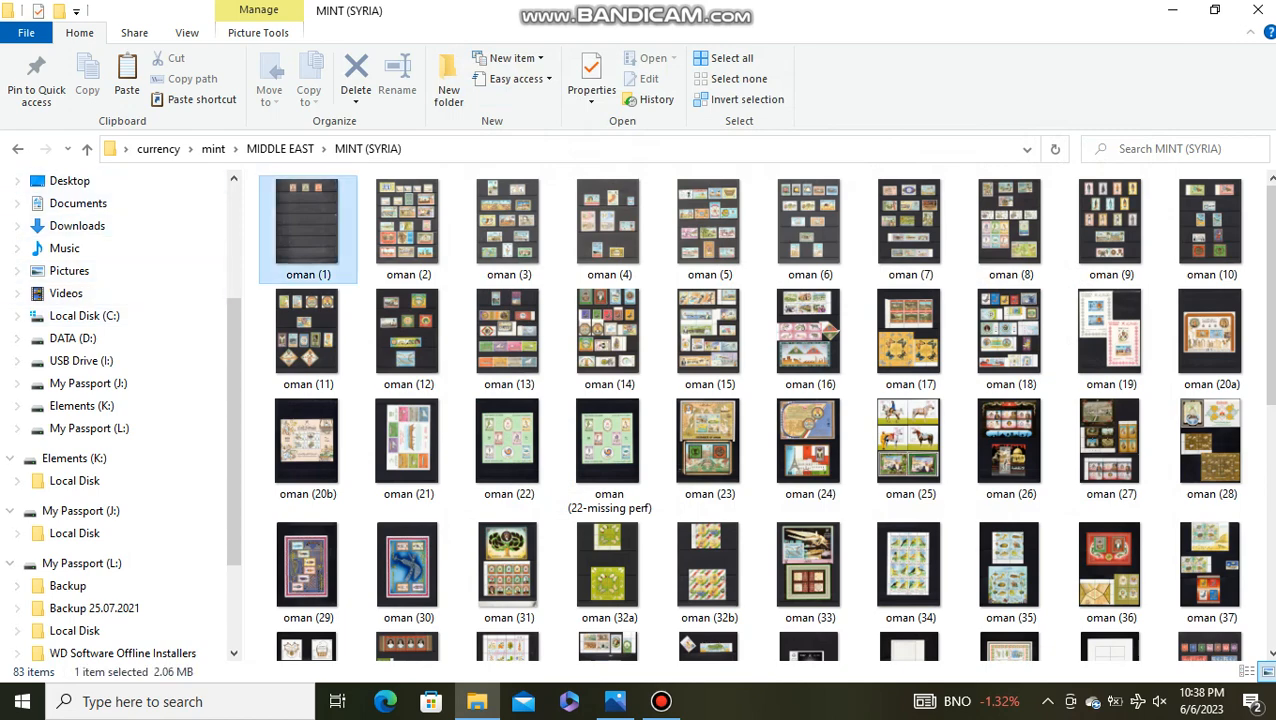
- Open oman (1) in Photos, zoom in twice, maximize, and advance to oman (2)
double_click(307, 228)
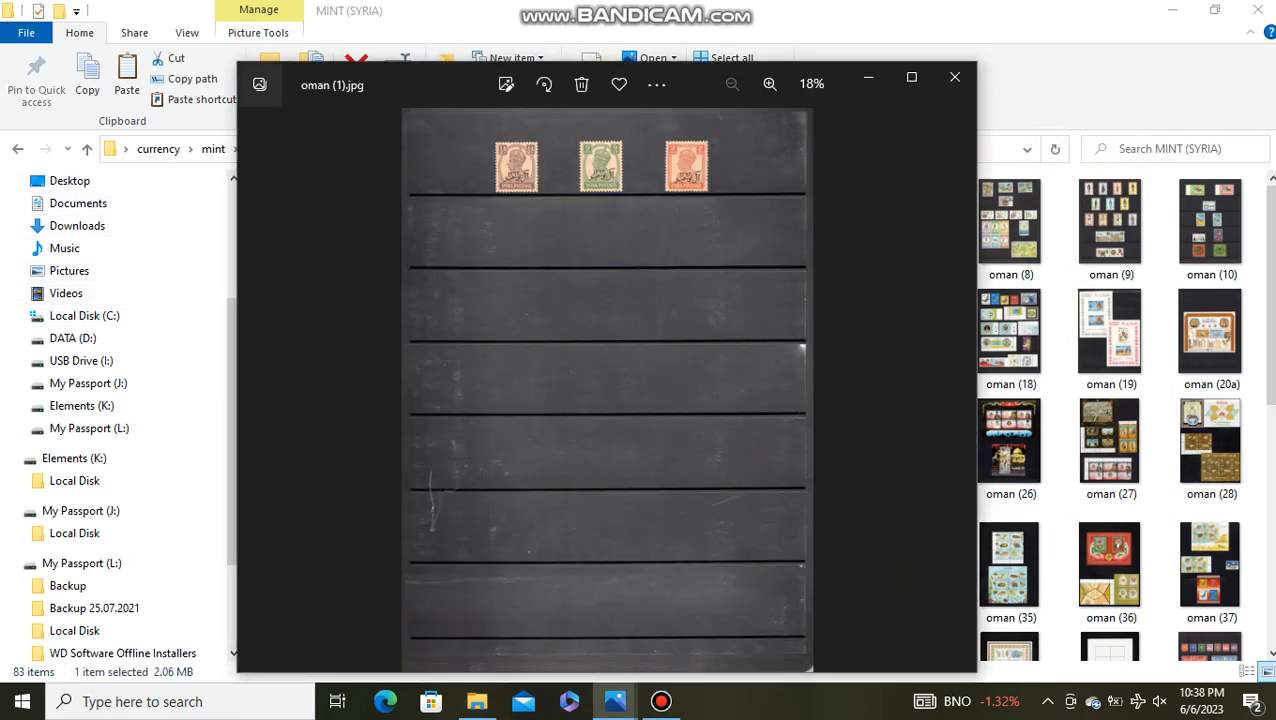
left_click(769, 83)
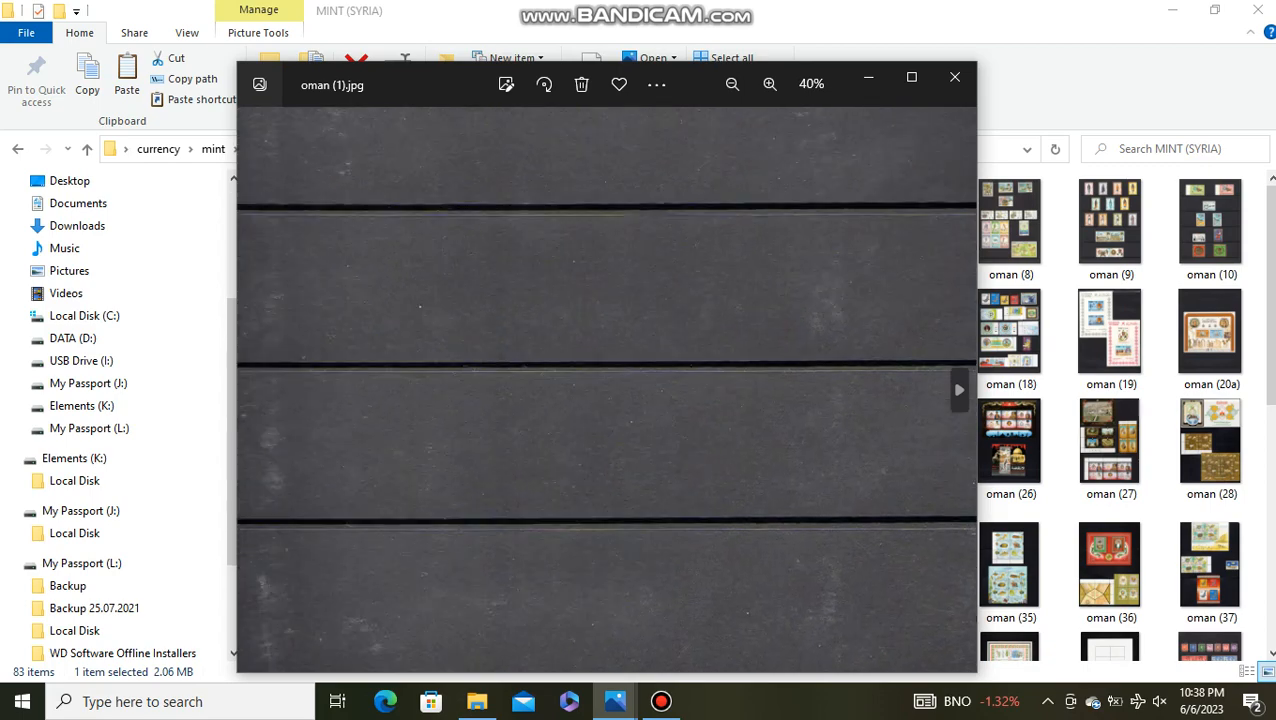
left_click(769, 83)
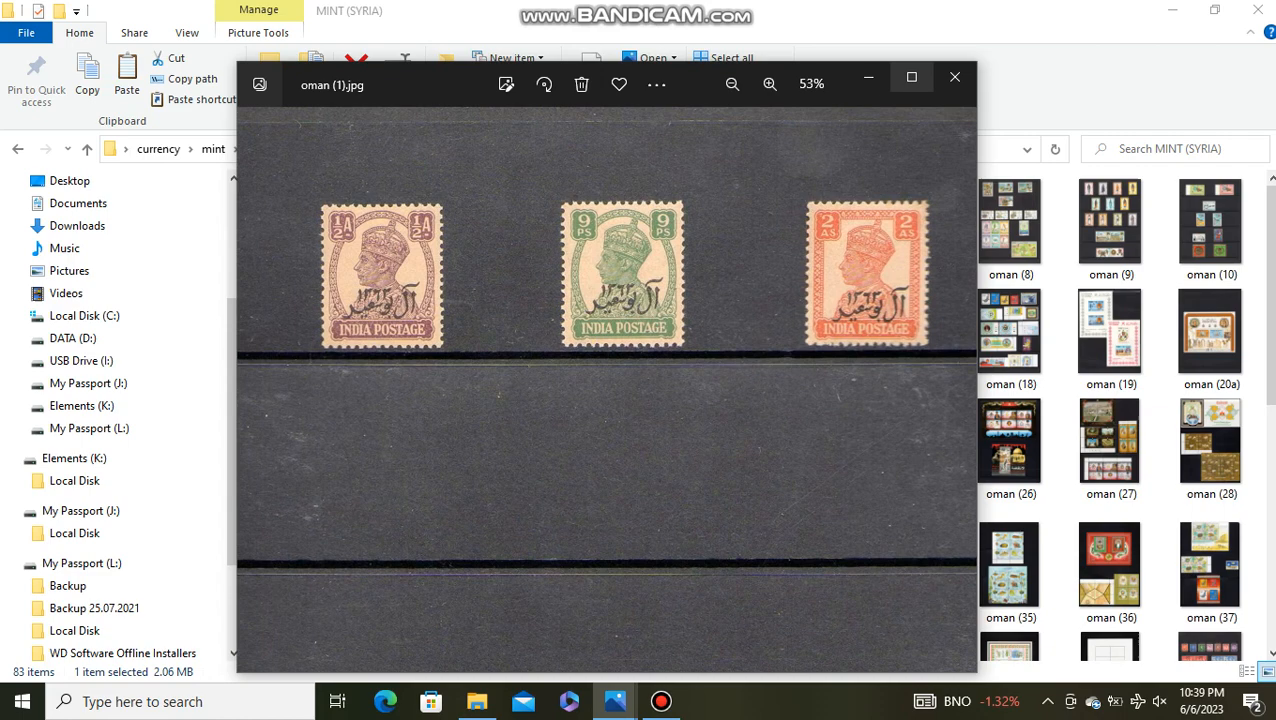
mouse_move(911, 77)
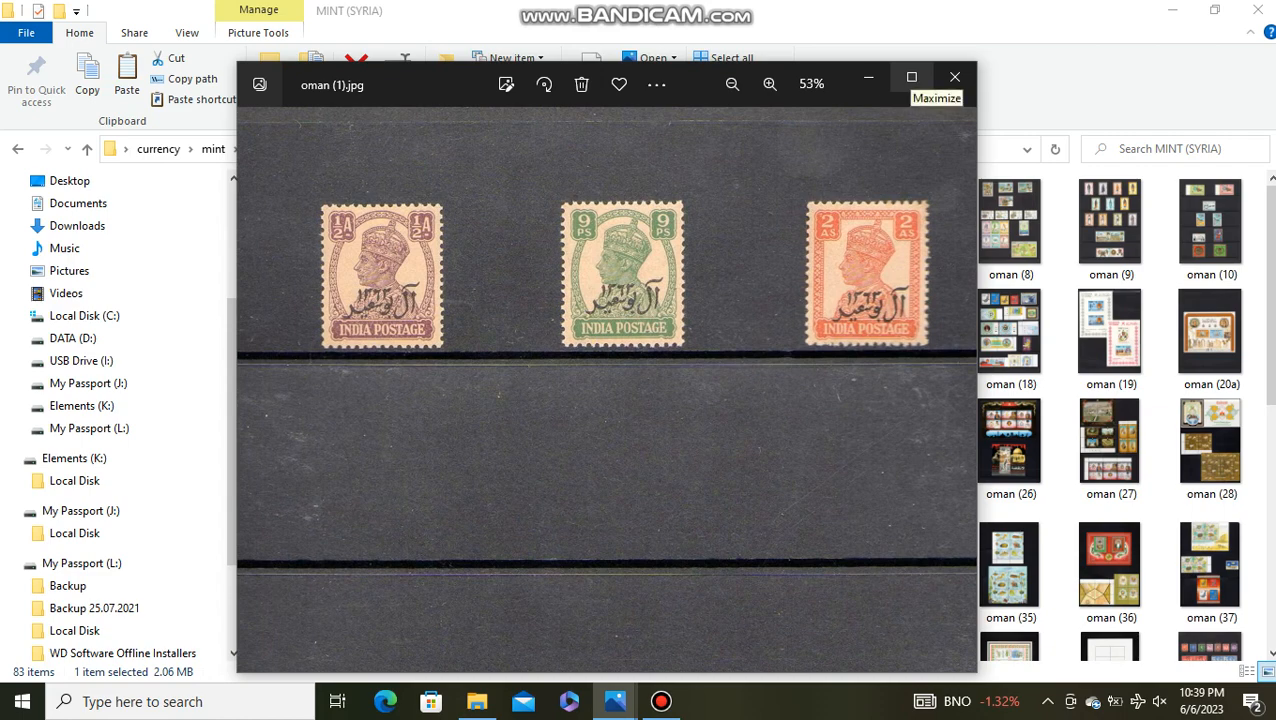
left_click(911, 77)
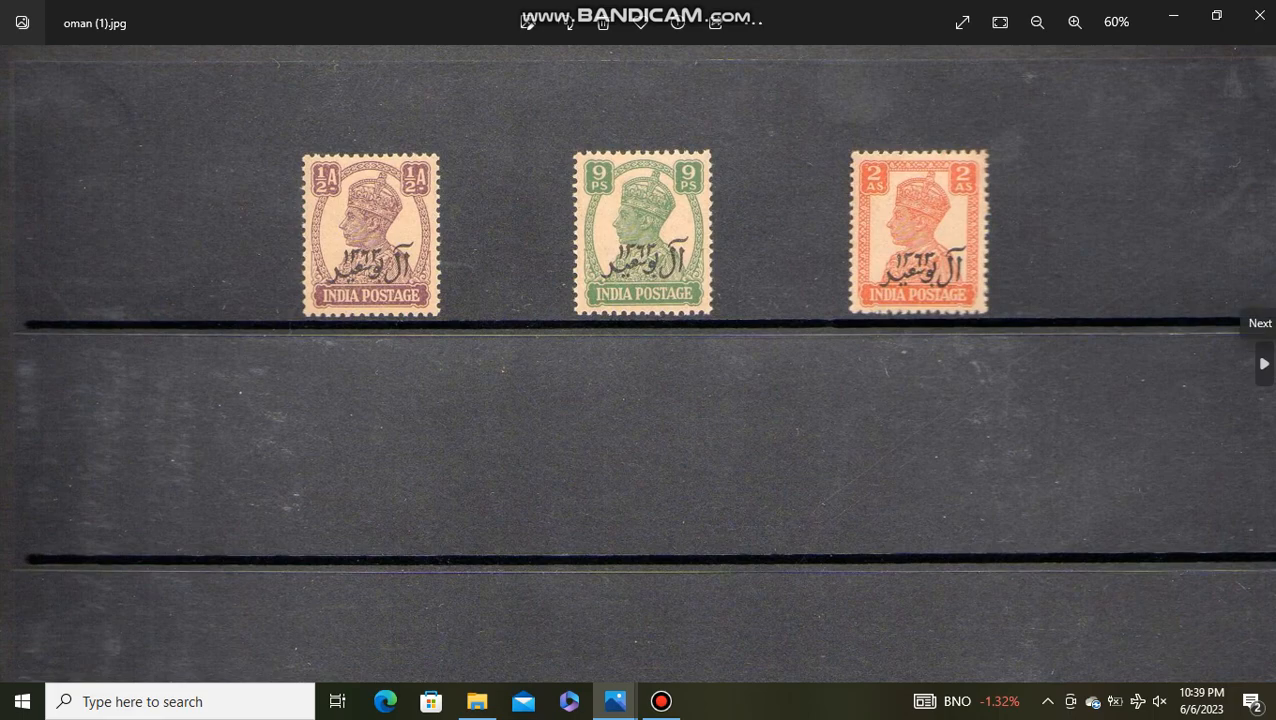
left_click(1261, 362)
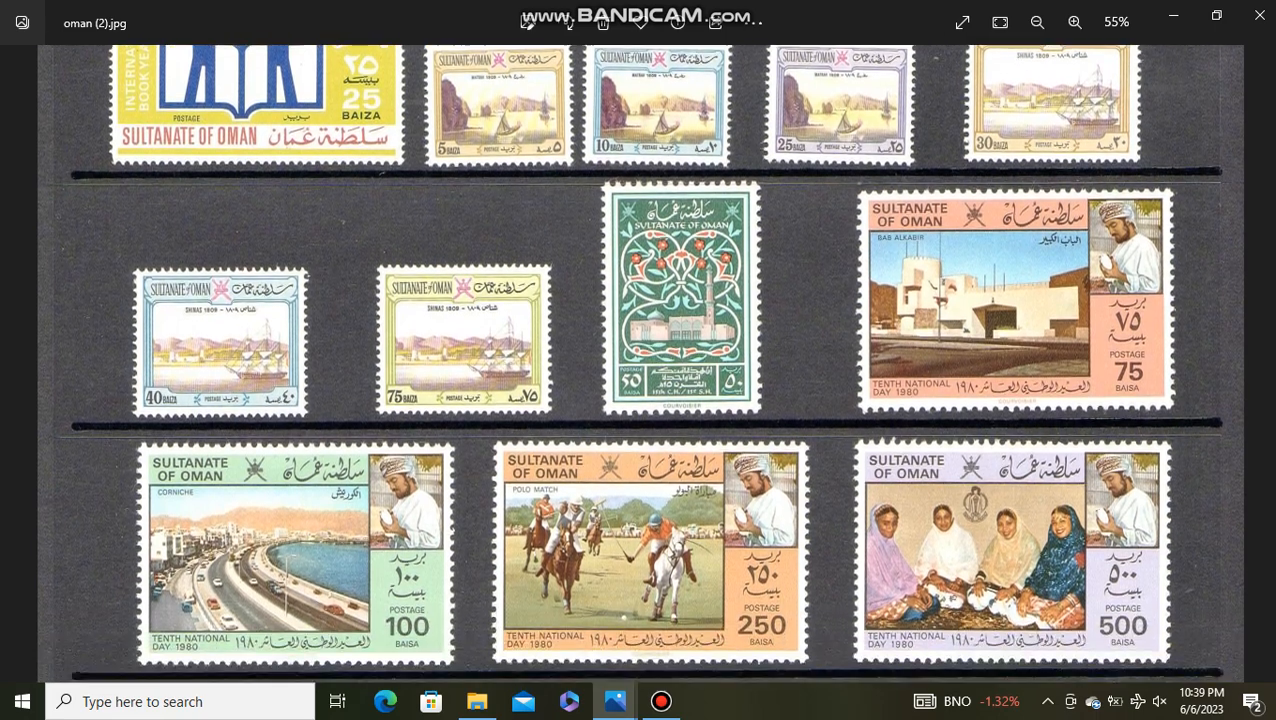
- Scroll down through the second album page, oman (2)
scroll("down", 3)
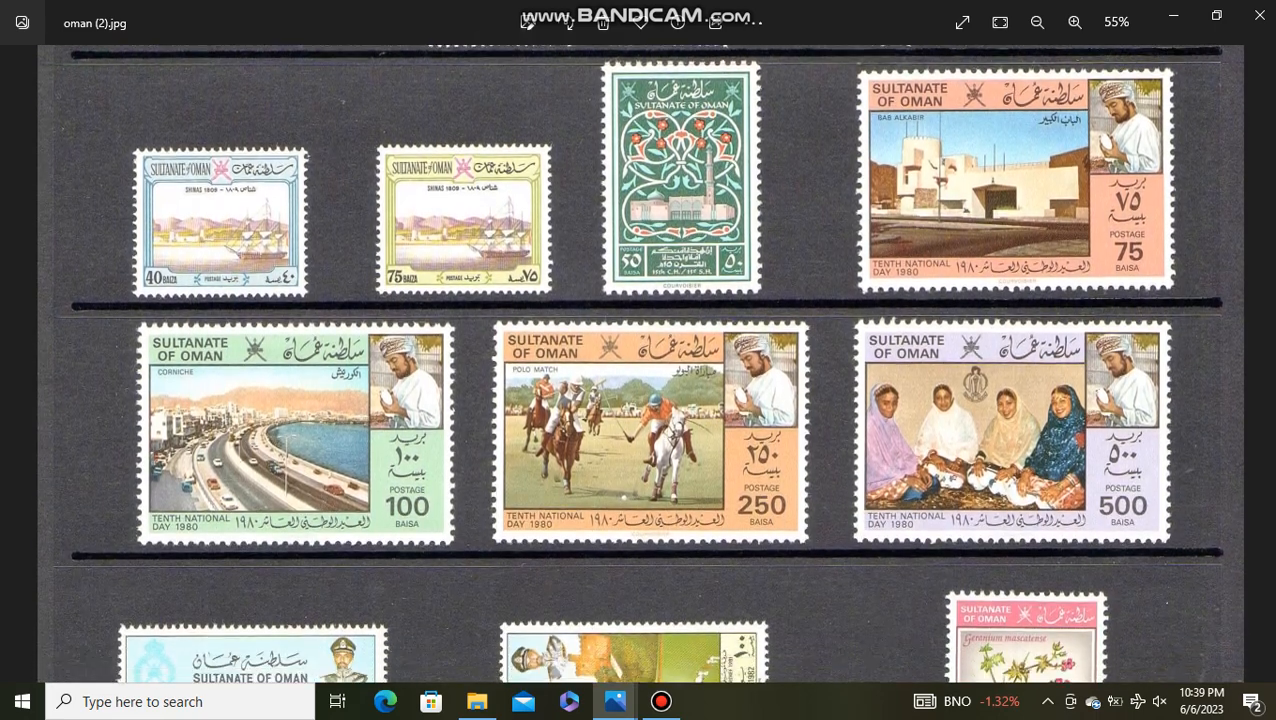
scroll("down", 3)
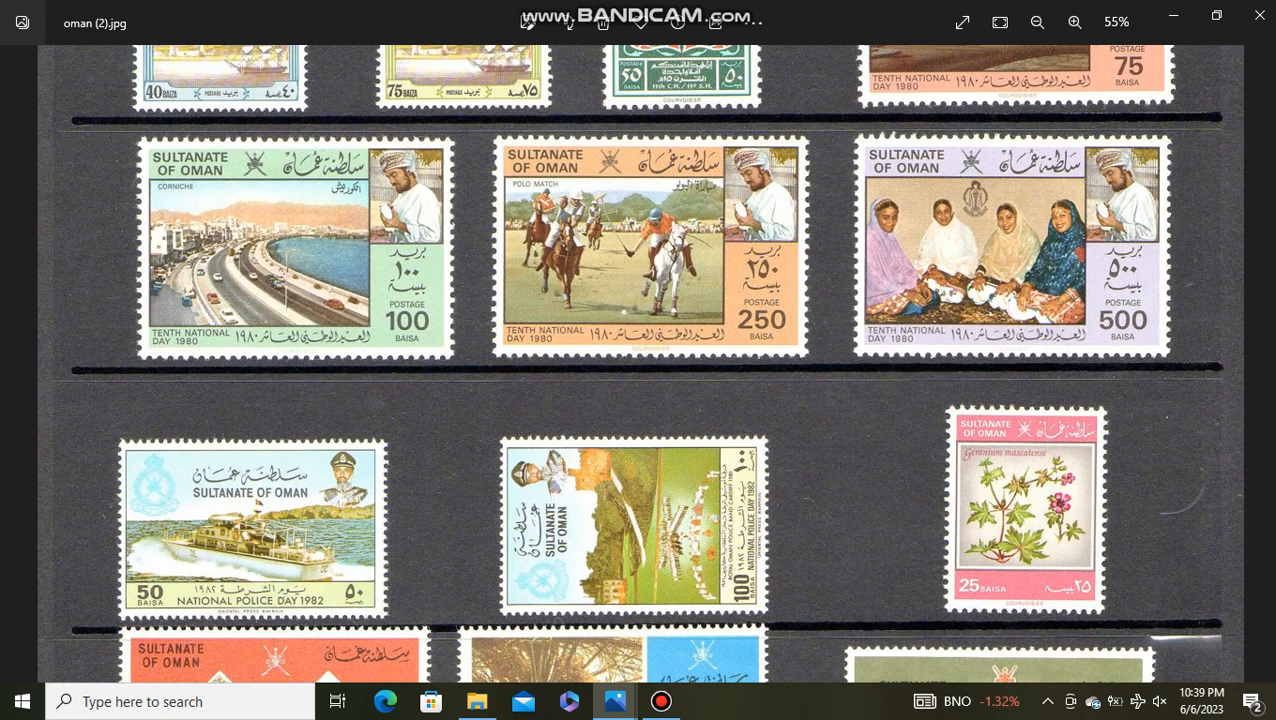
scroll("down", 3)
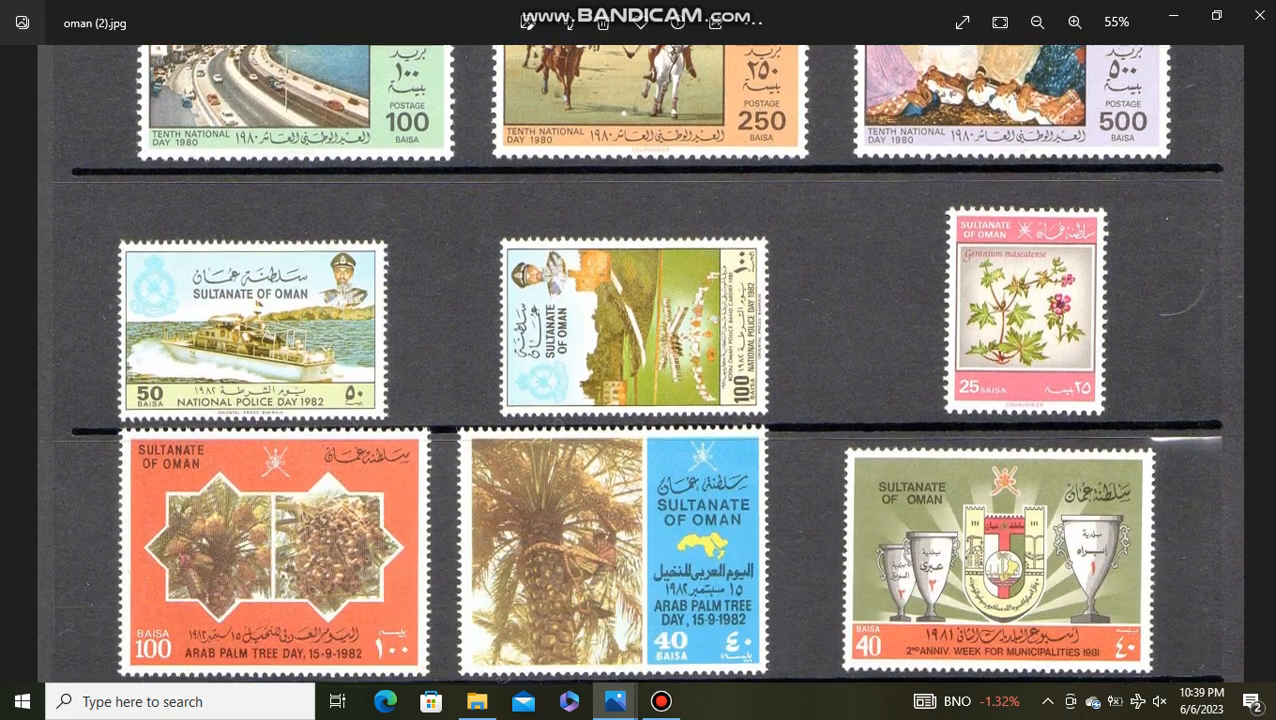
scroll("down", 3)
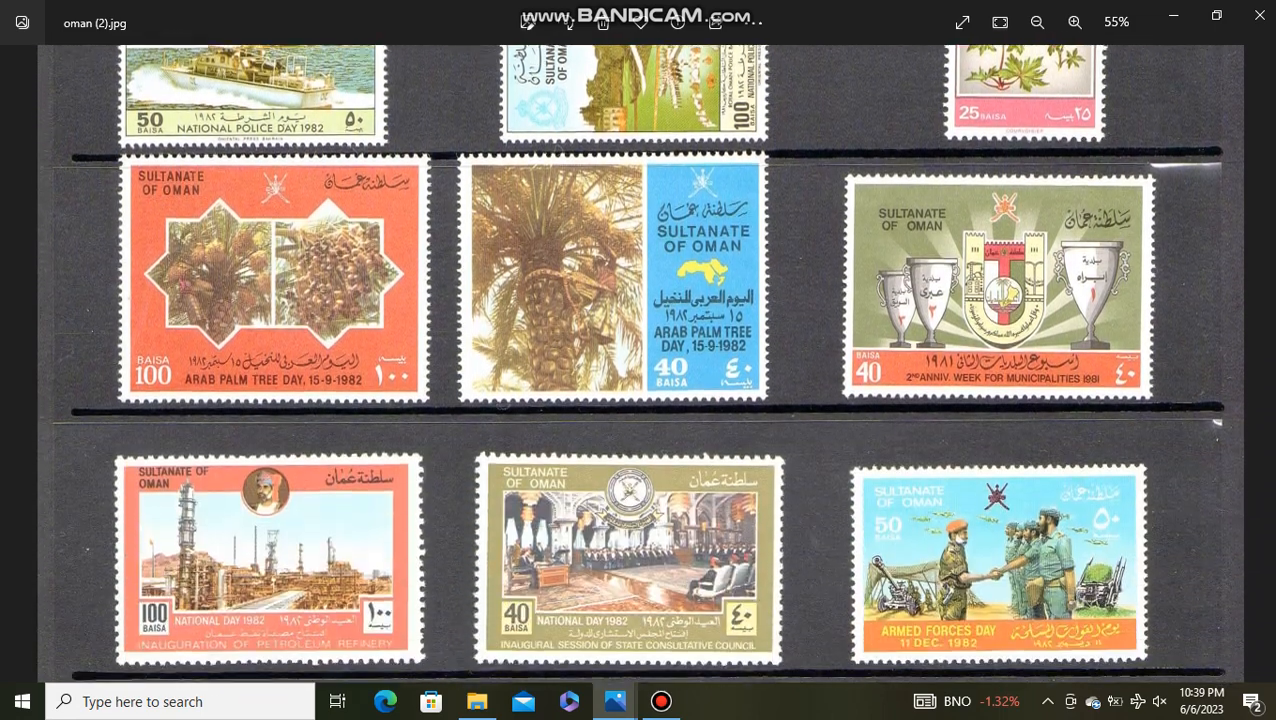
scroll("down", 3)
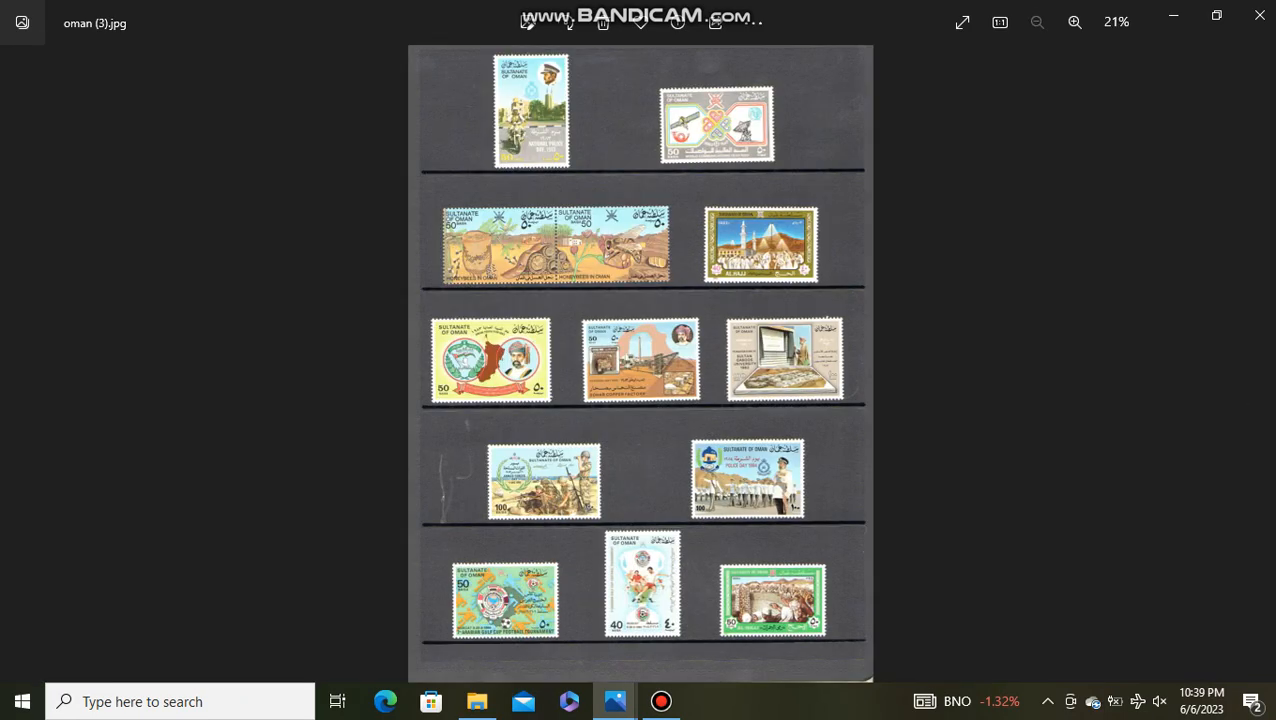
- Zoom into oman (3) and scroll down through its 1983–84 stamps
left_click(1075, 22)
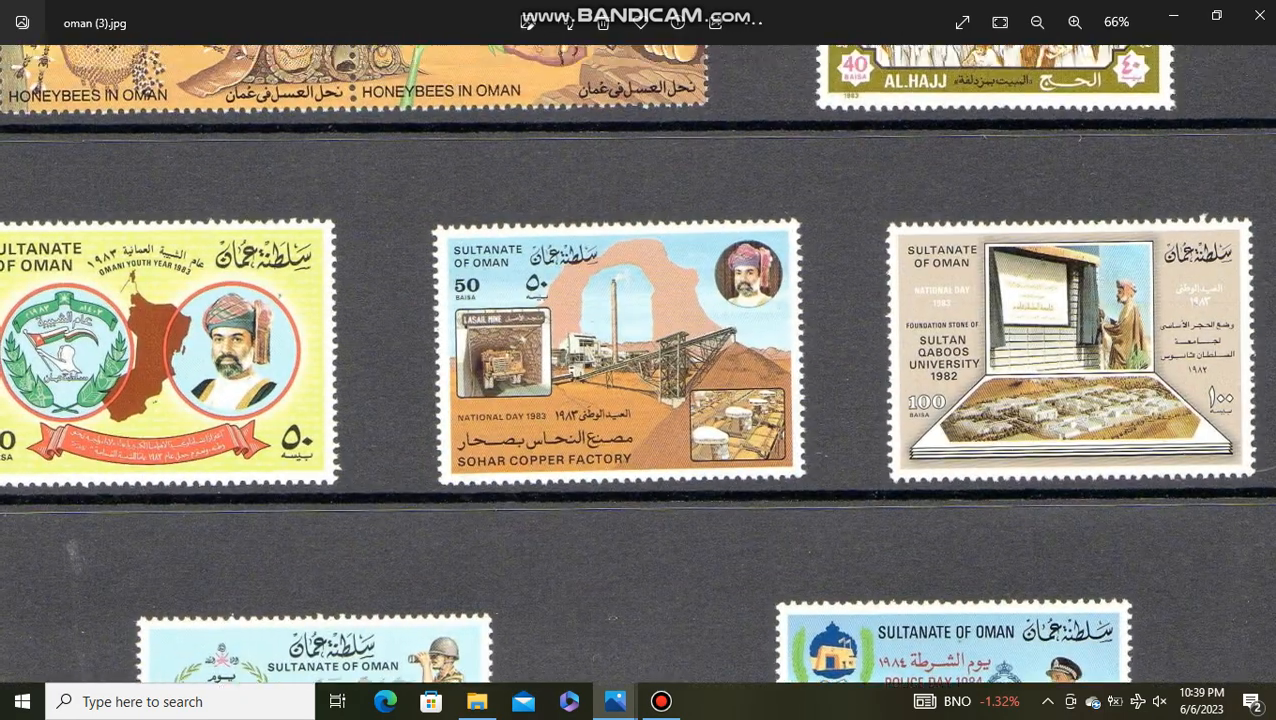
scroll("down", 3)
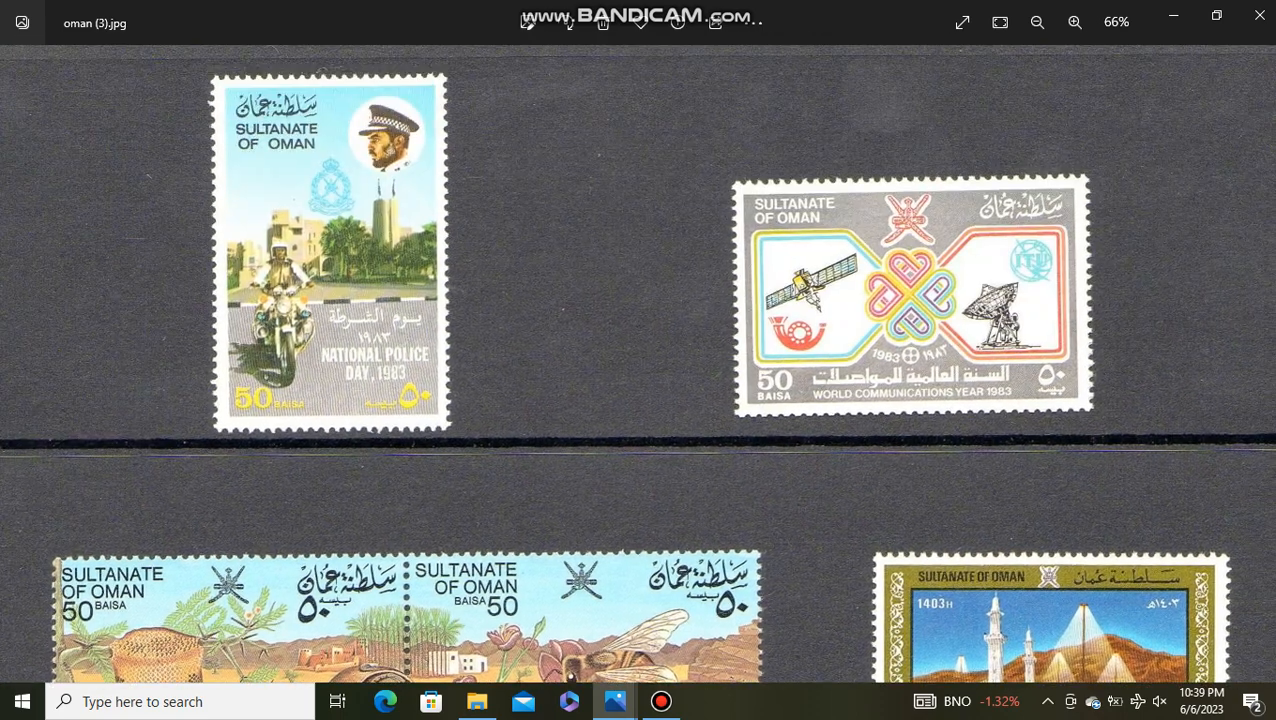
scroll("down", 3)
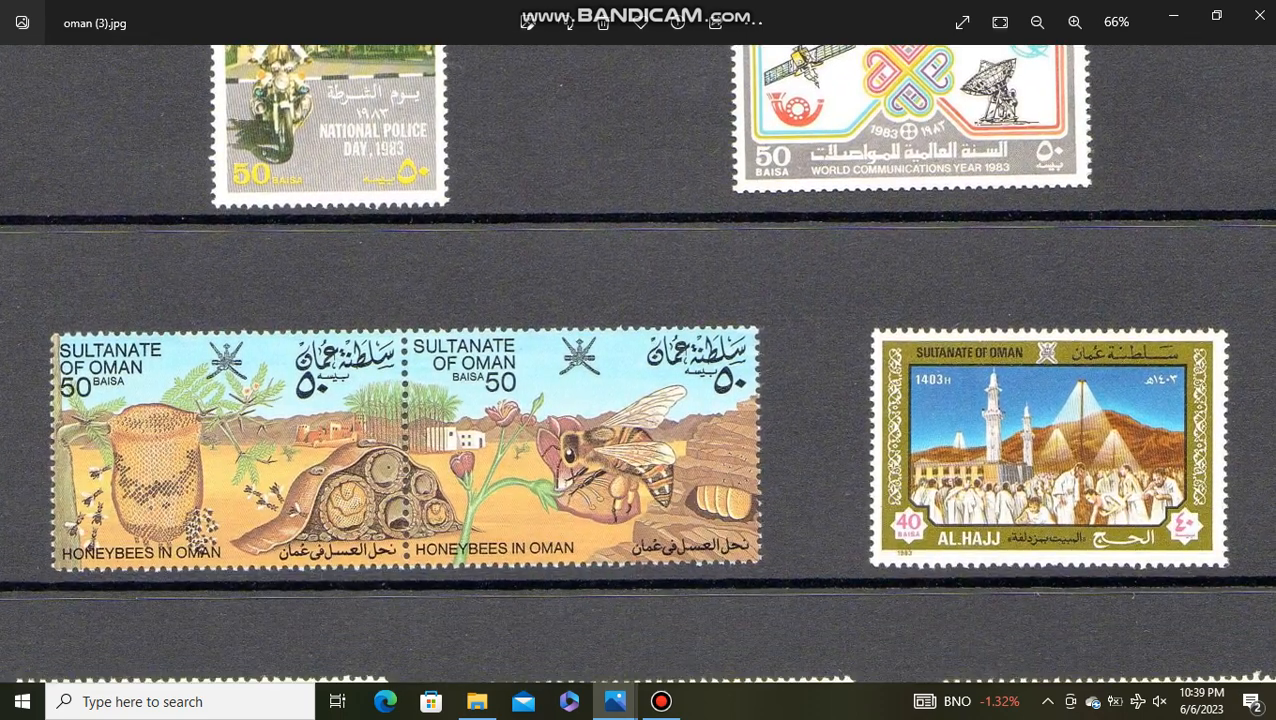
scroll("down", 3)
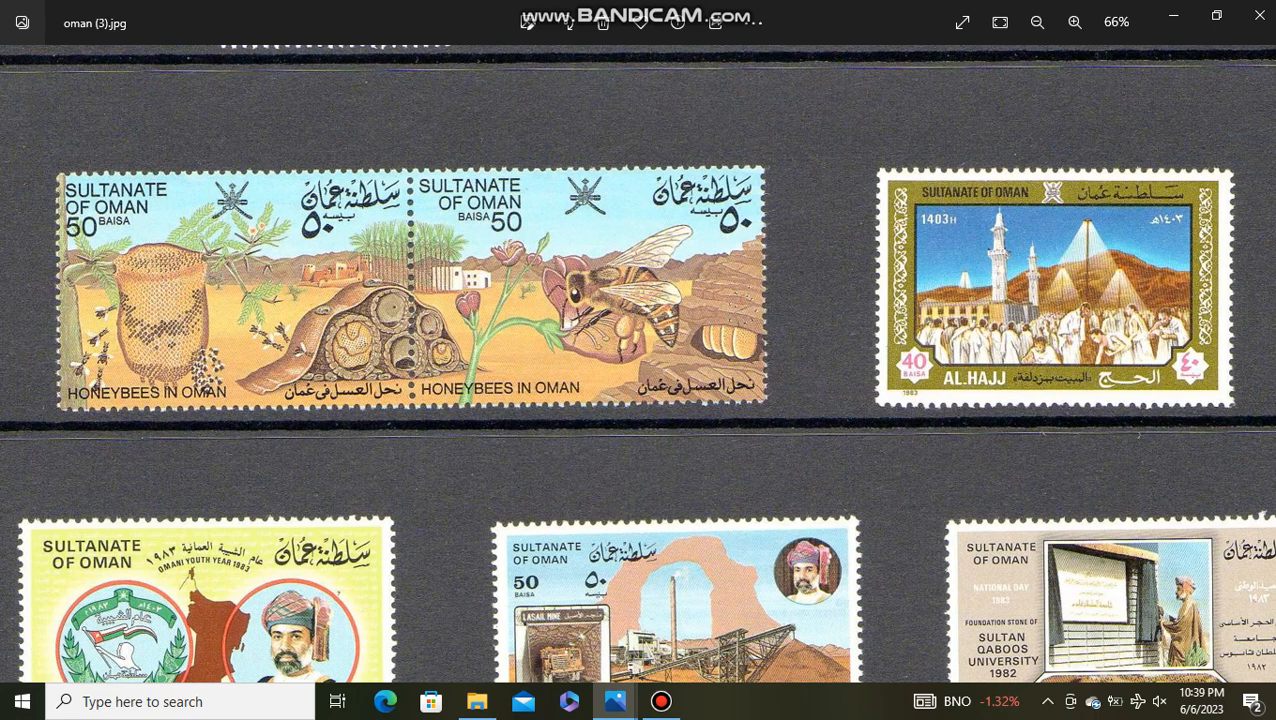
scroll("down", 3)
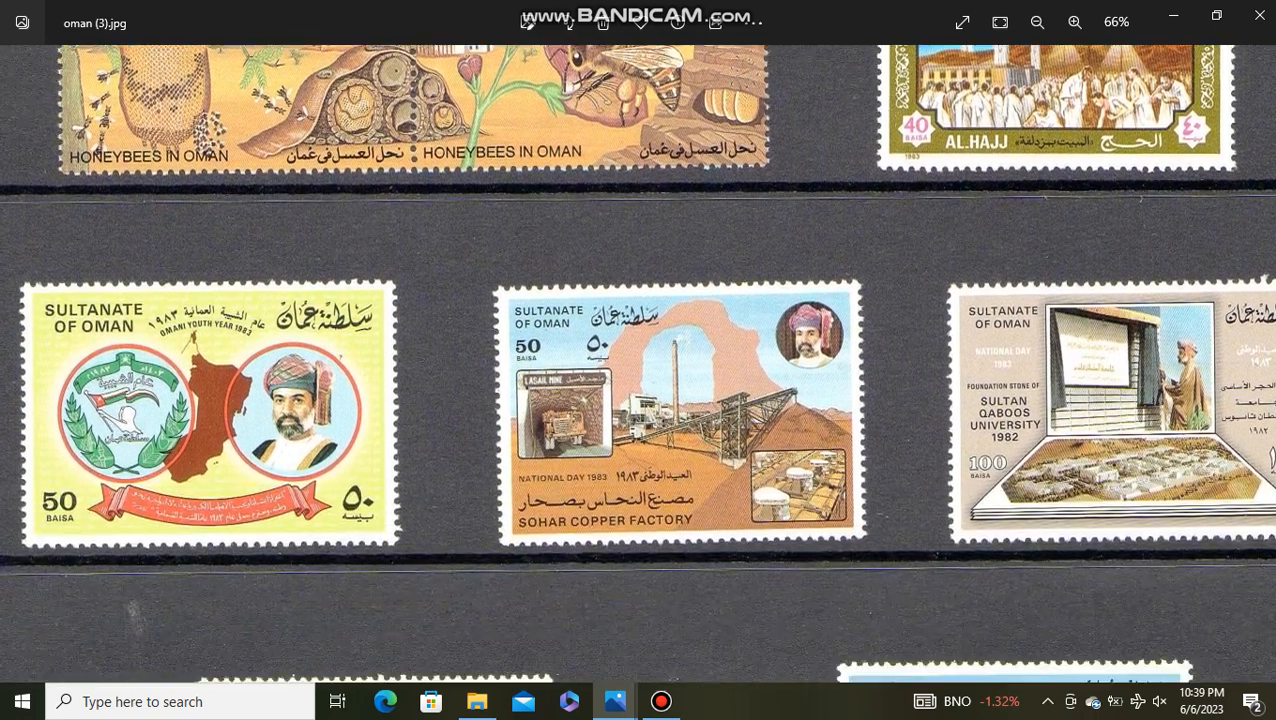
scroll("down", 3)
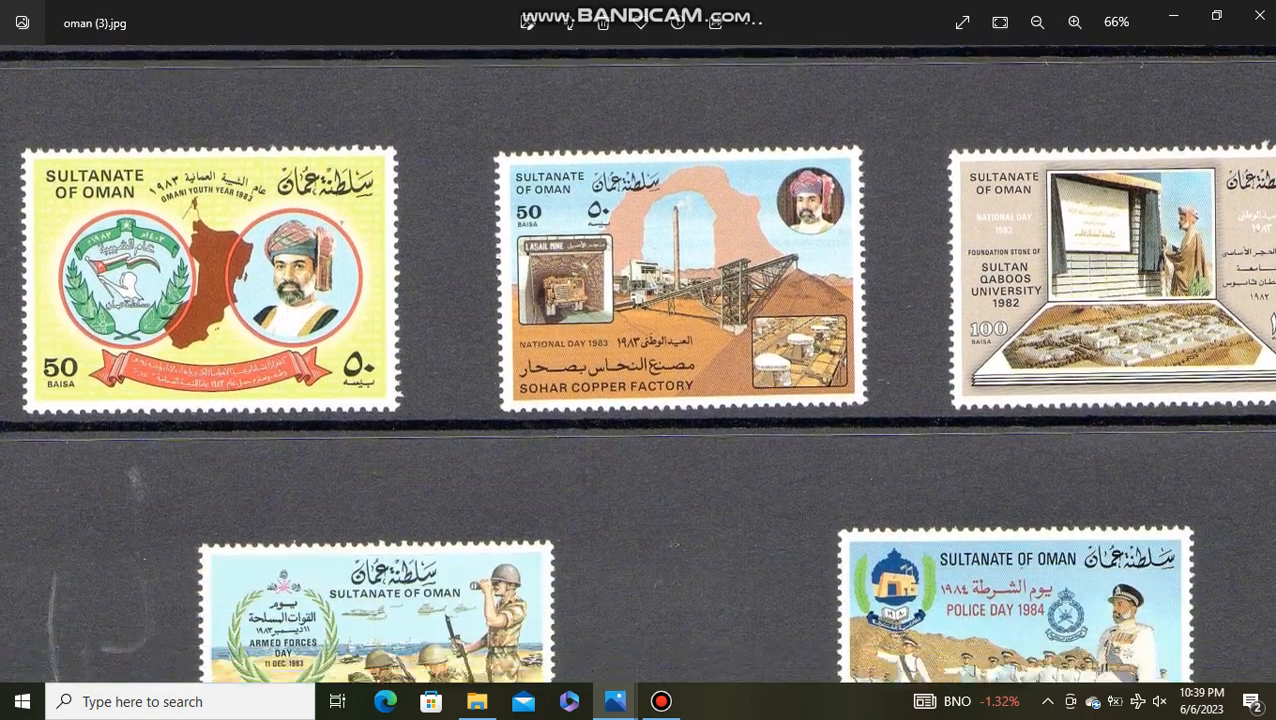
- Zoom out slightly, scroll to the football and Al-Hajj row, and advance to oman (4)
left_click(1037, 22)
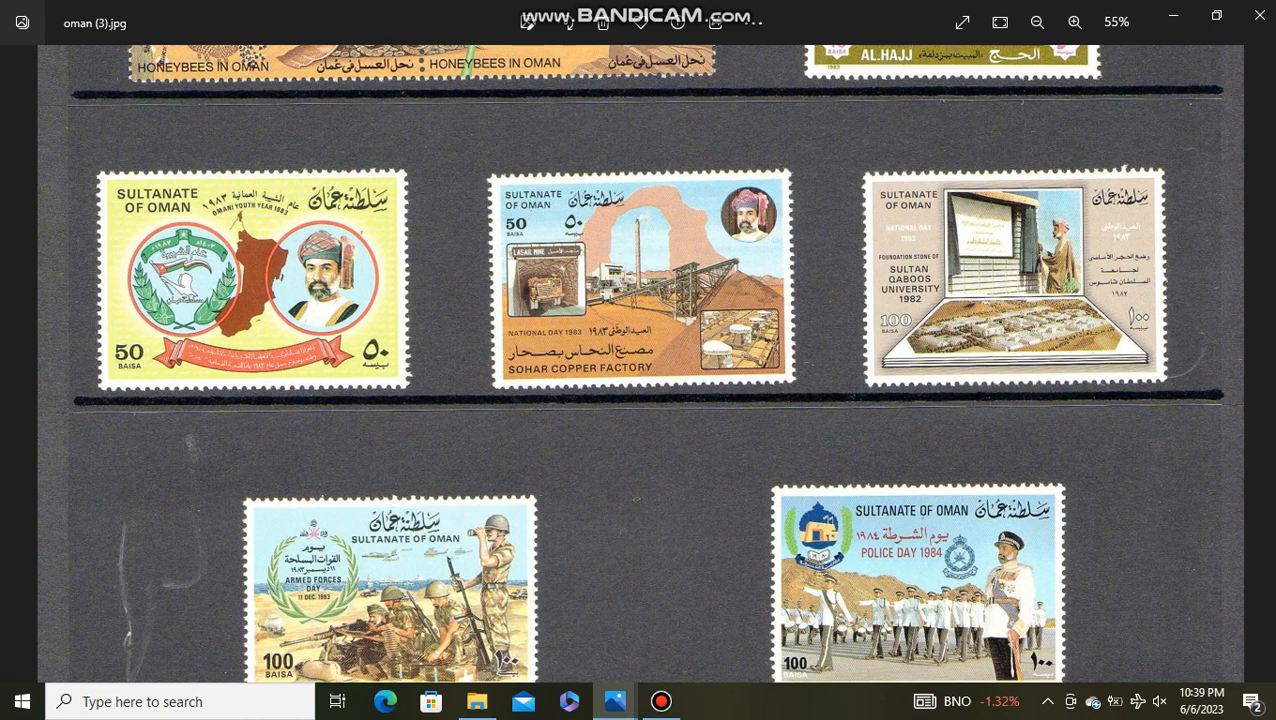
scroll("down", 3)
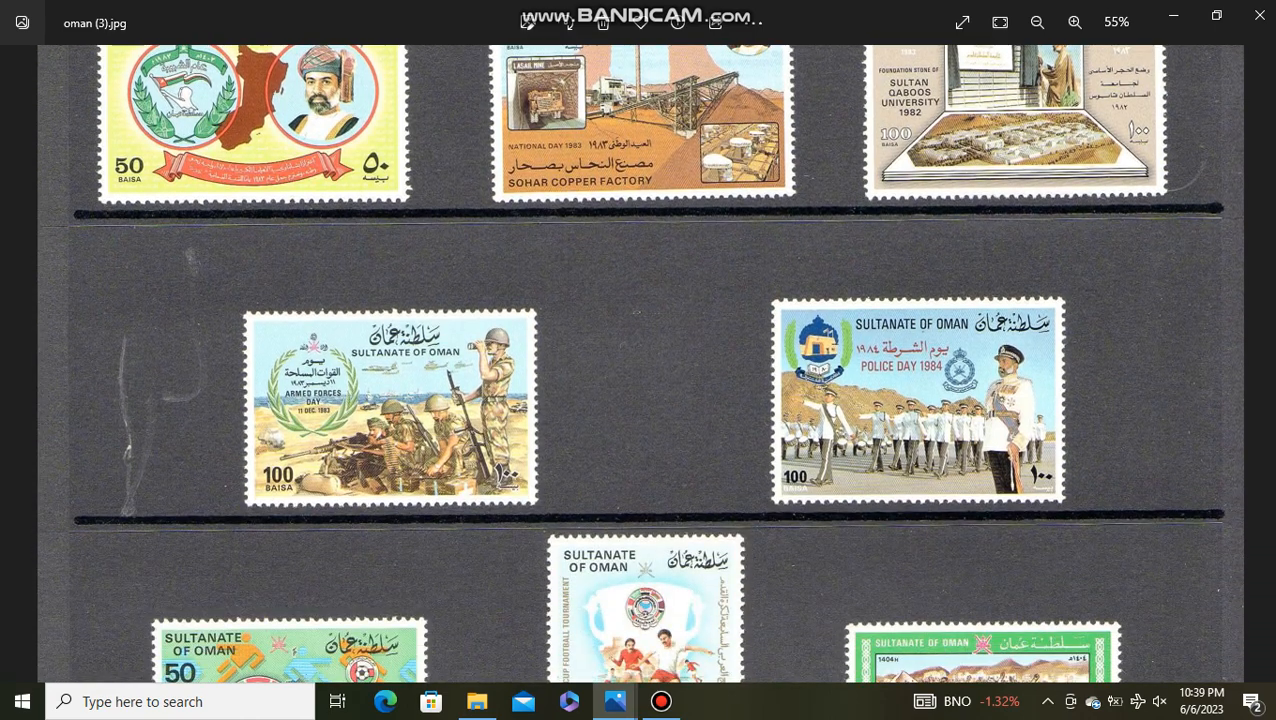
scroll("down", 3)
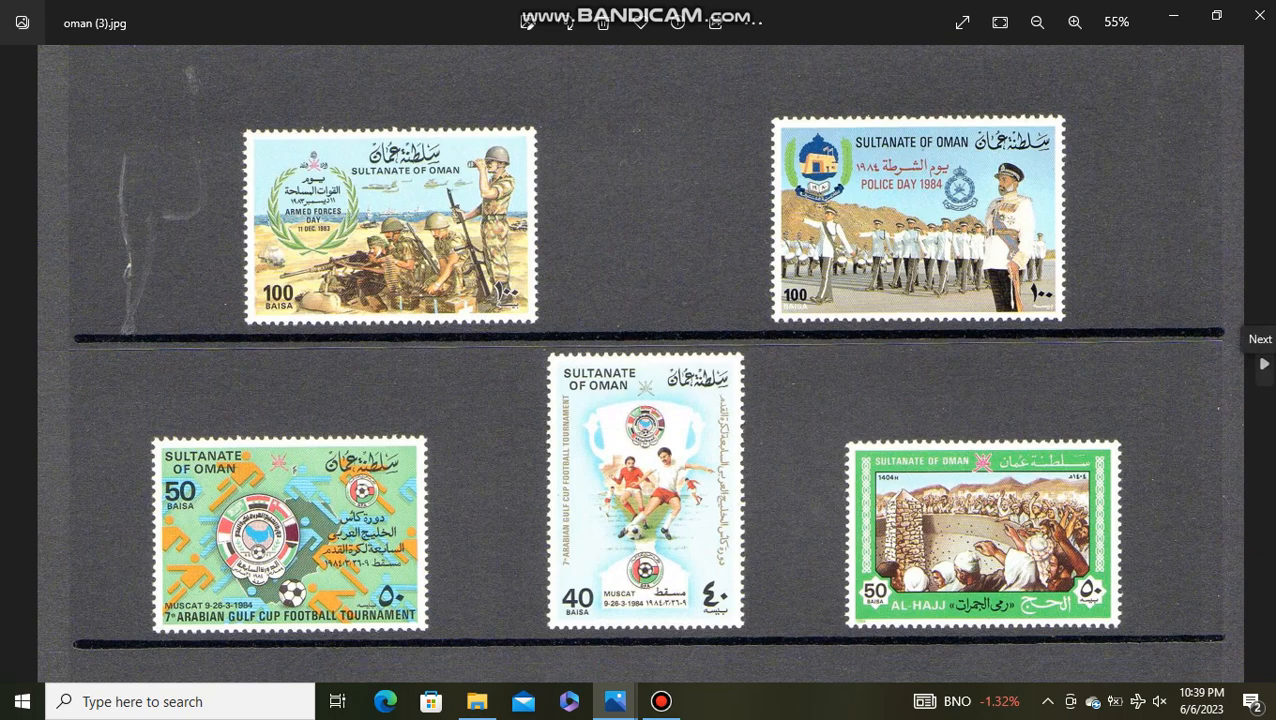
left_click(1261, 357)
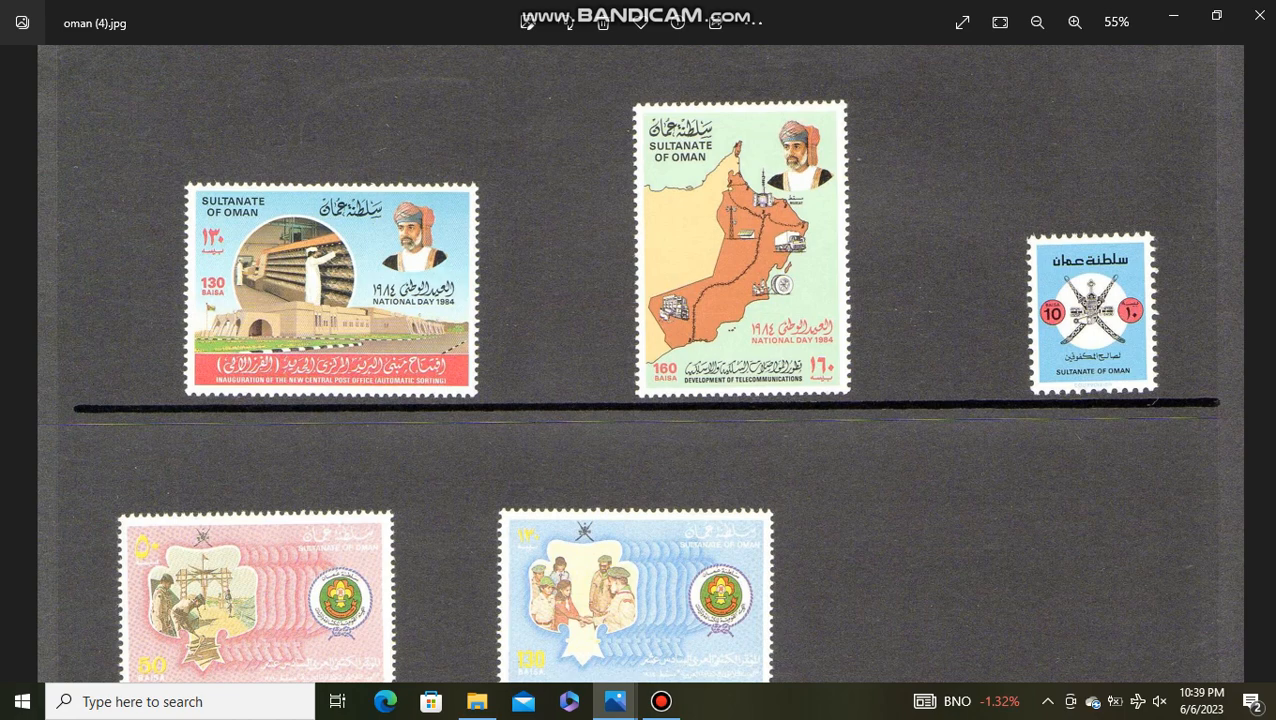
- Zoom into oman (4), scroll through its stamps, and advance to oman (5)
left_click(1075, 22)
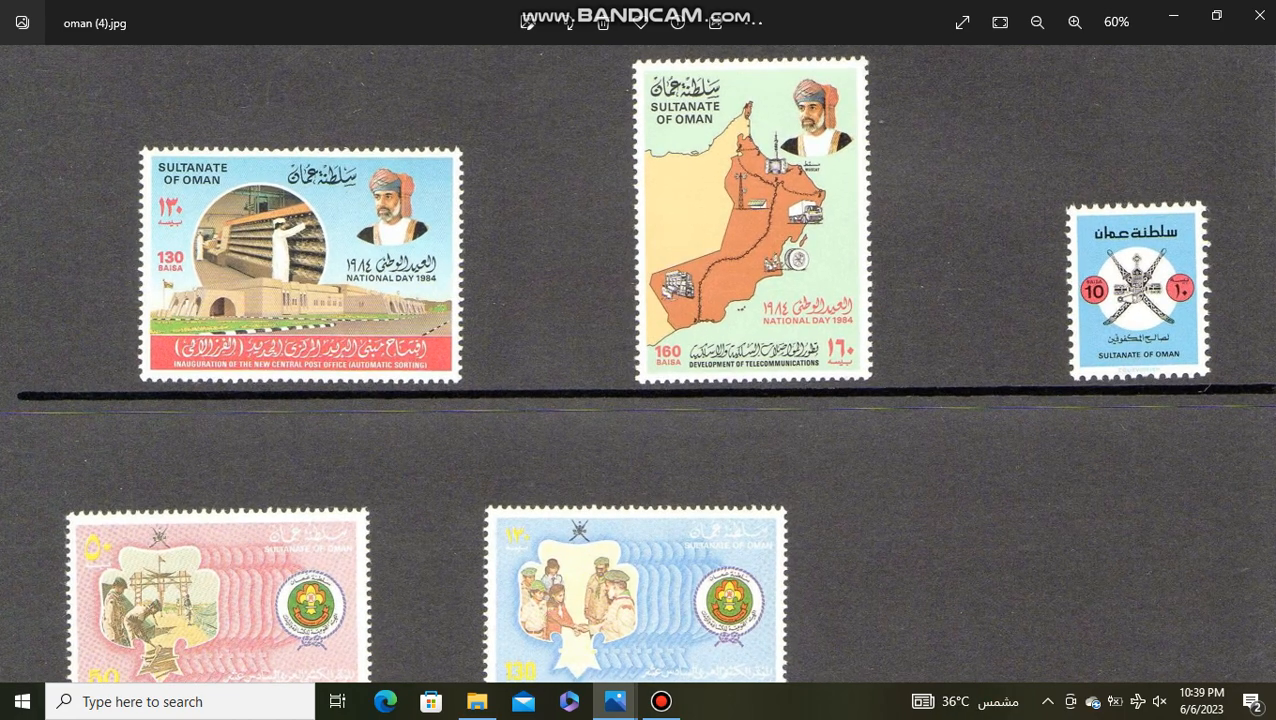
scroll("down", 3)
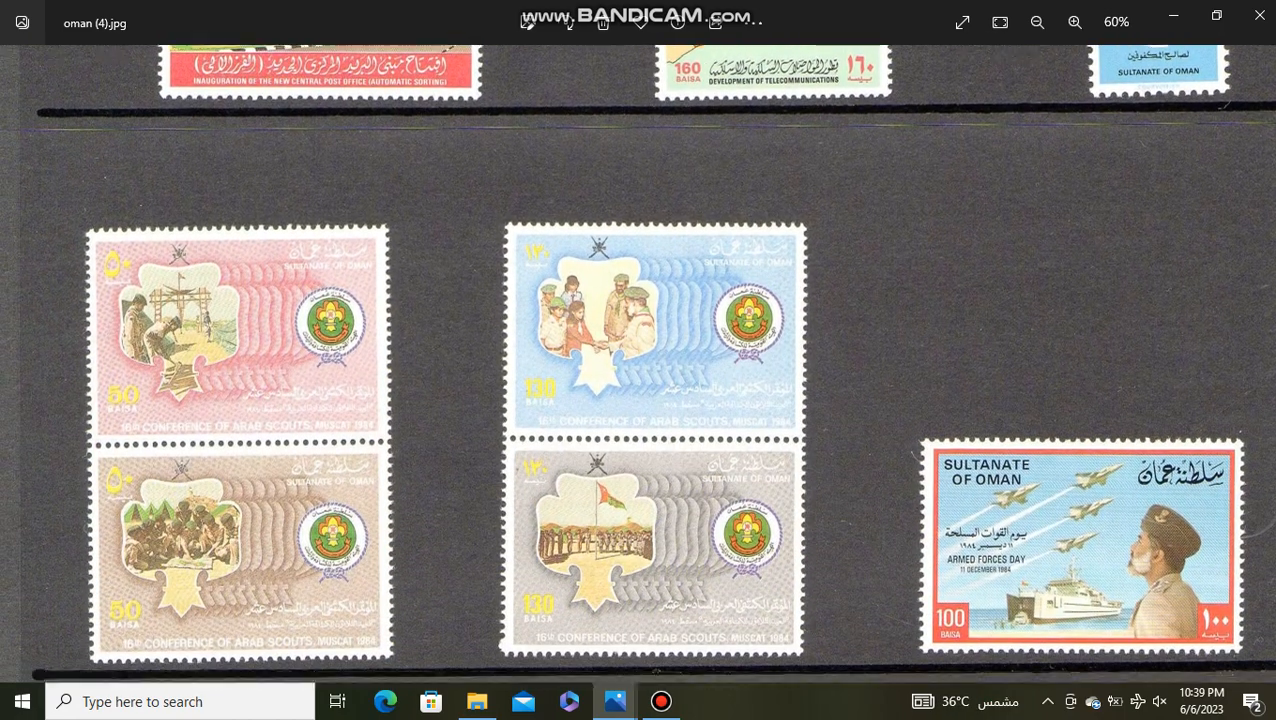
scroll("down", 3)
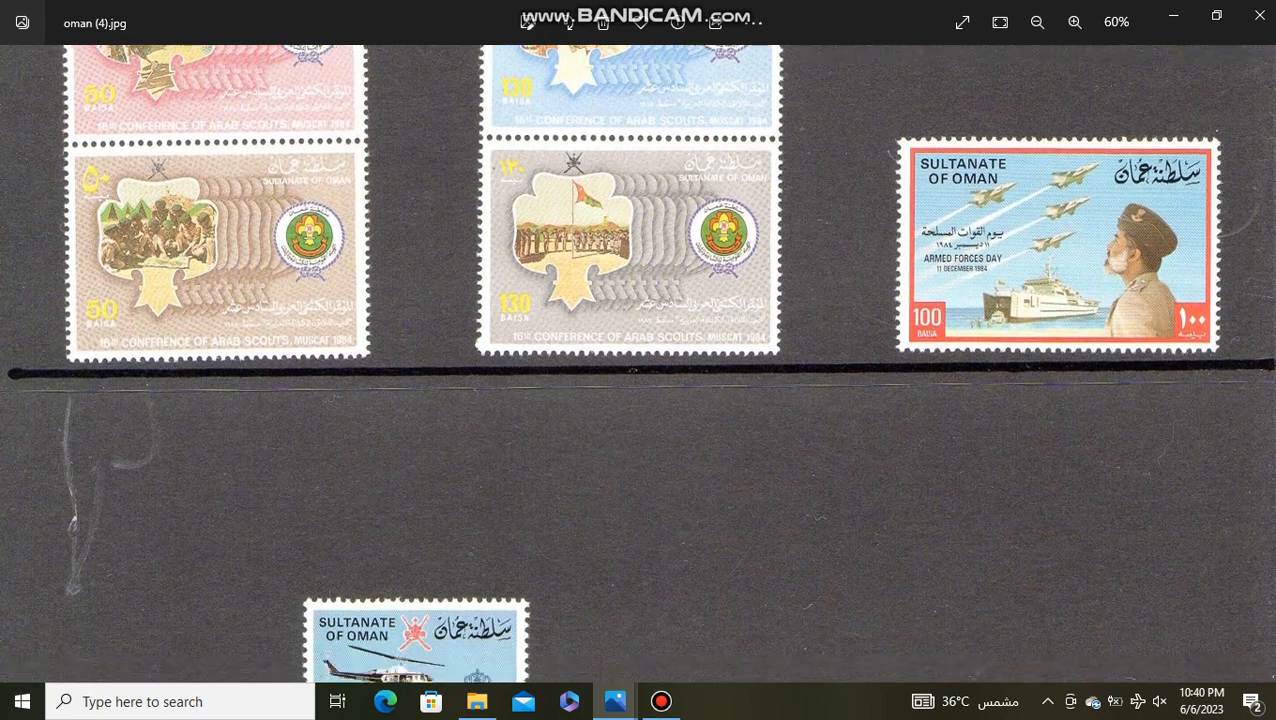
scroll("down", 3)
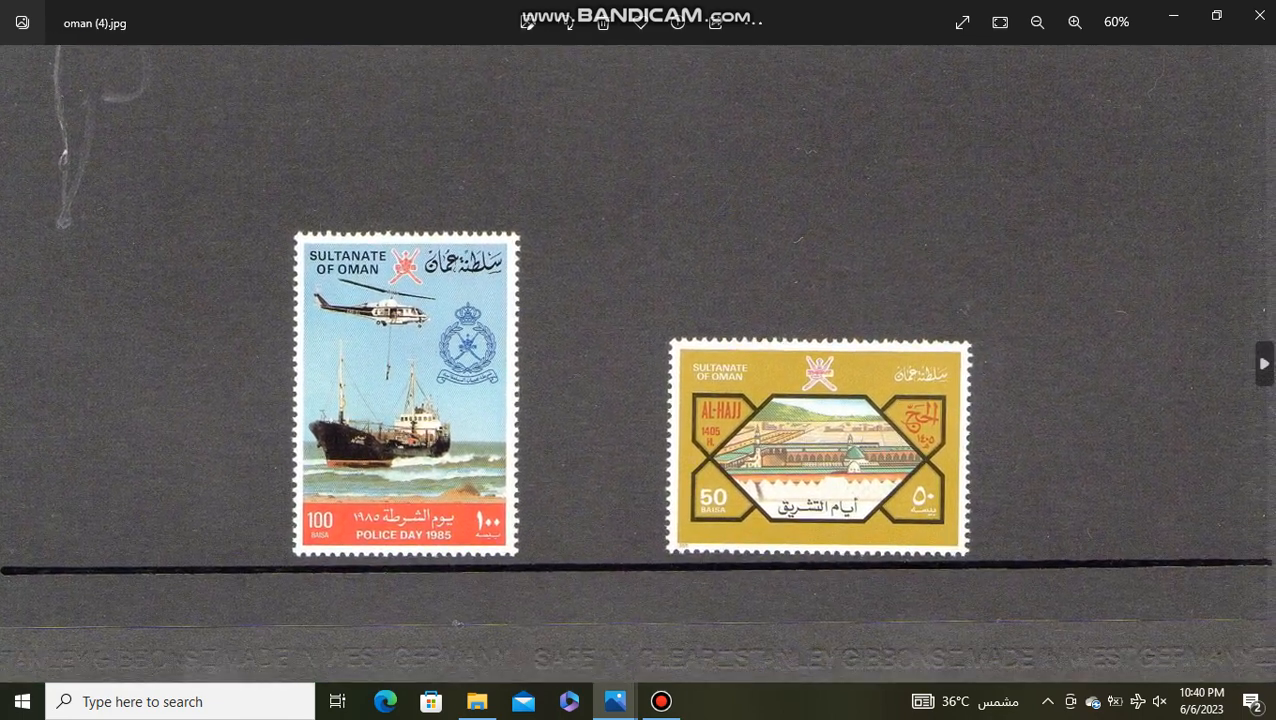
left_click(1263, 363)
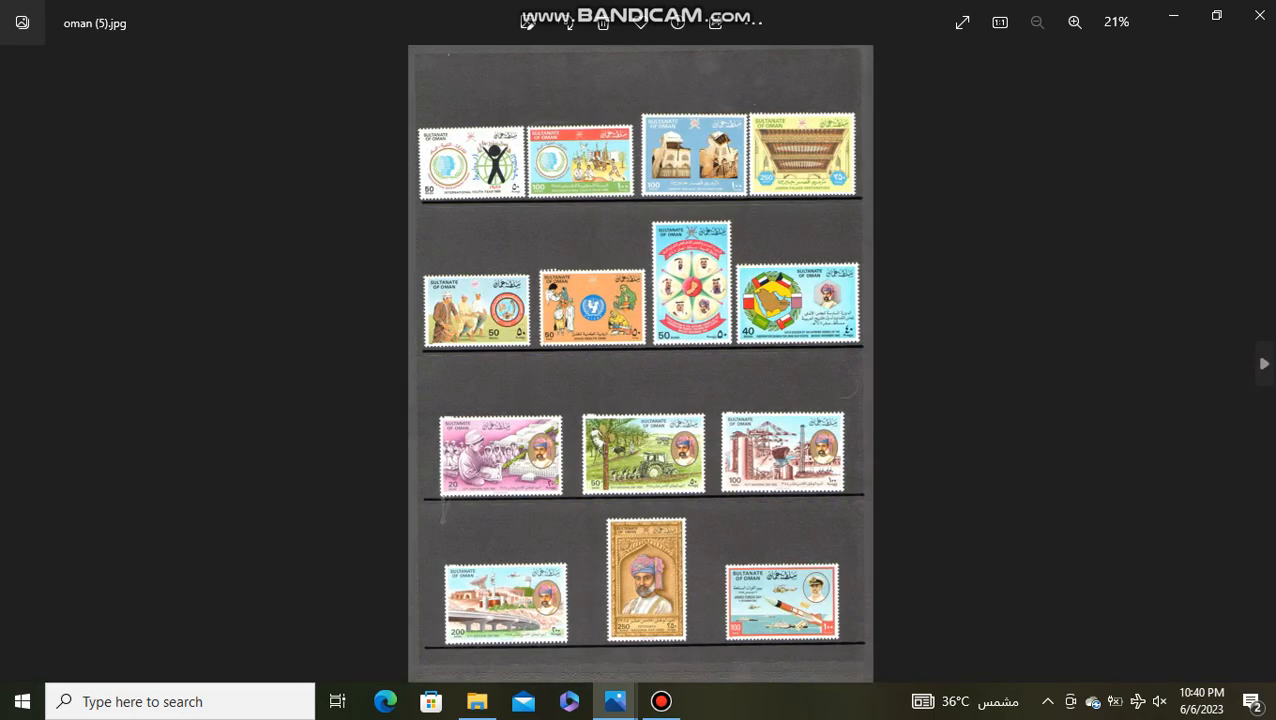
- Zoom oman (5) to 55% and scroll through its Youth Year, Palace and National Day stamps
left_click(1074, 22)
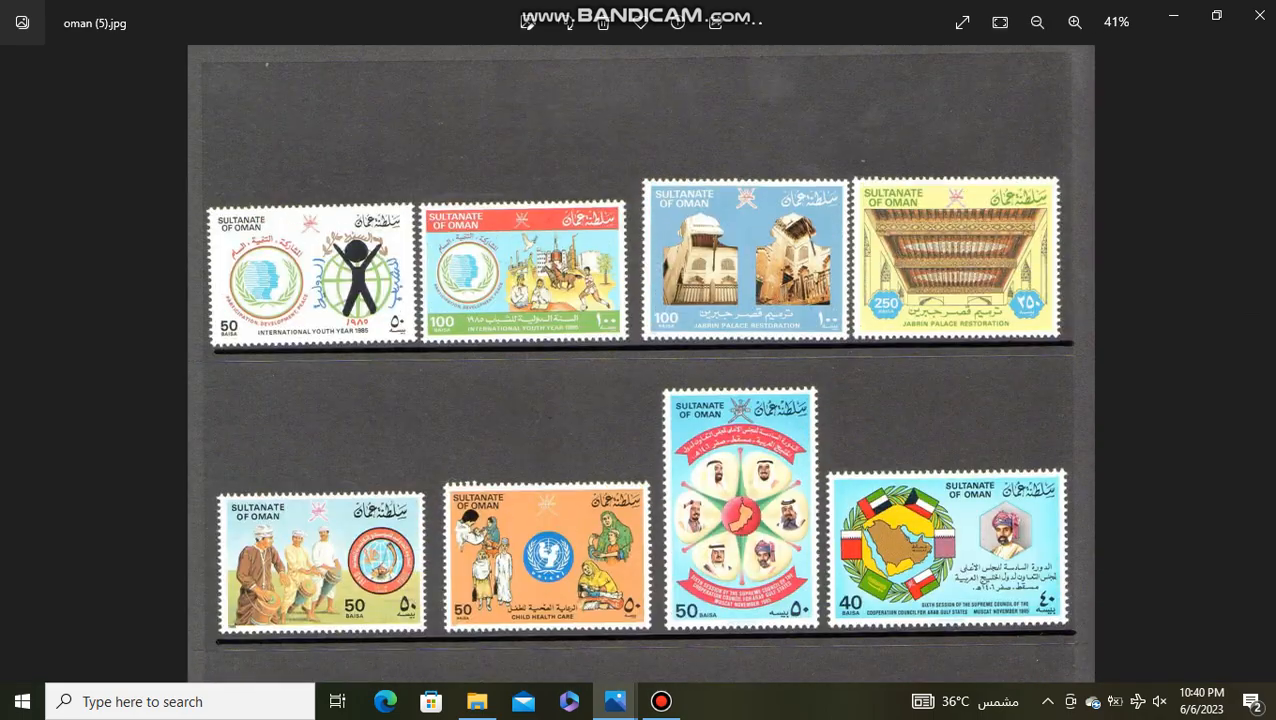
left_click(1074, 22)
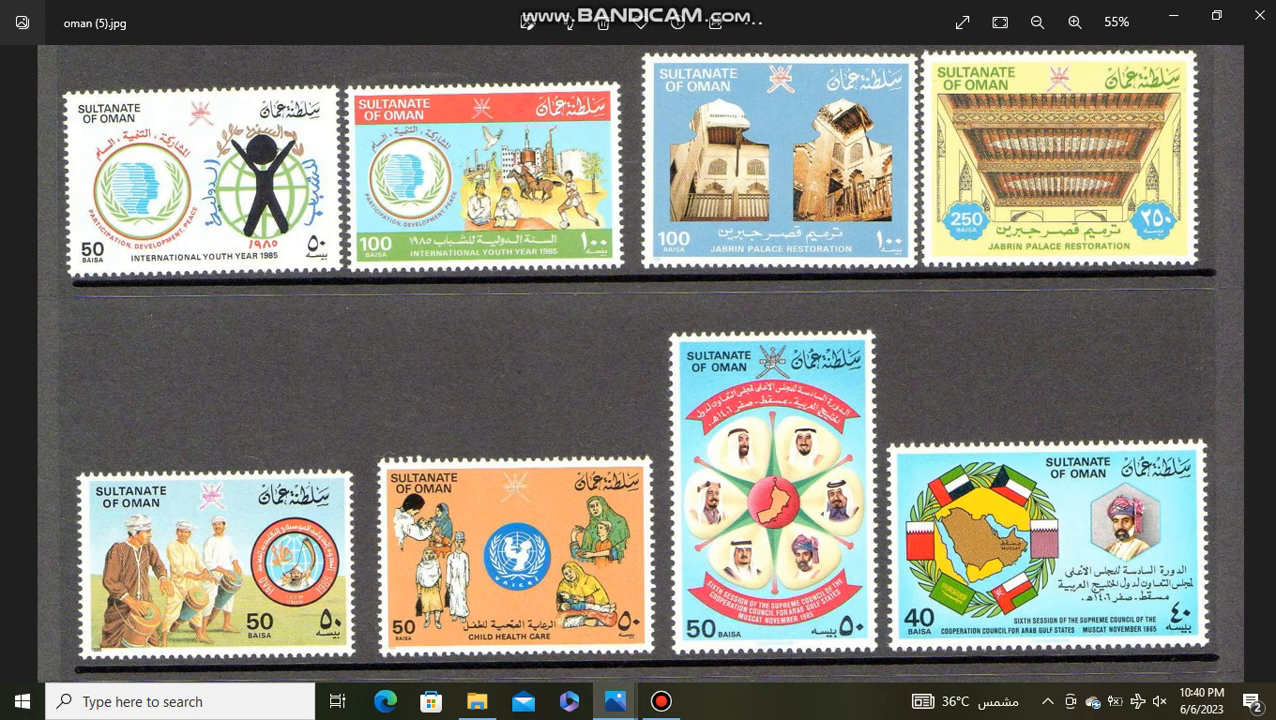
scroll("down", 3)
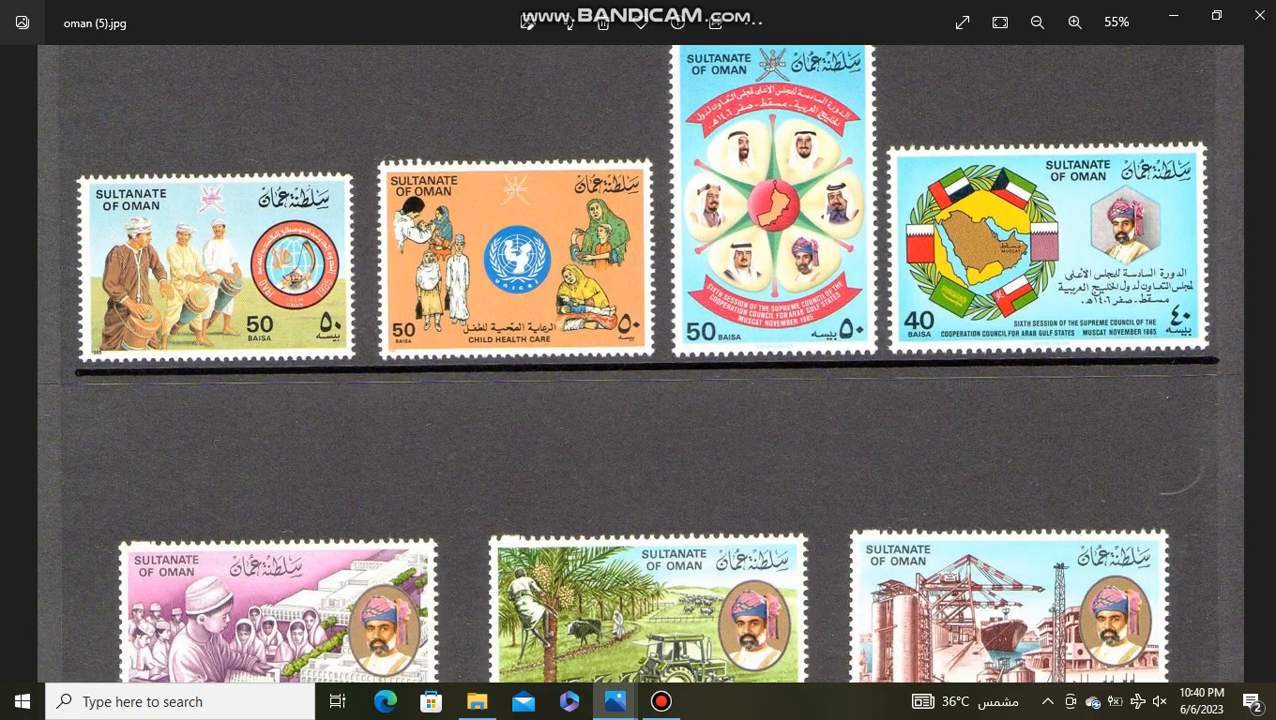
scroll("down", 3)
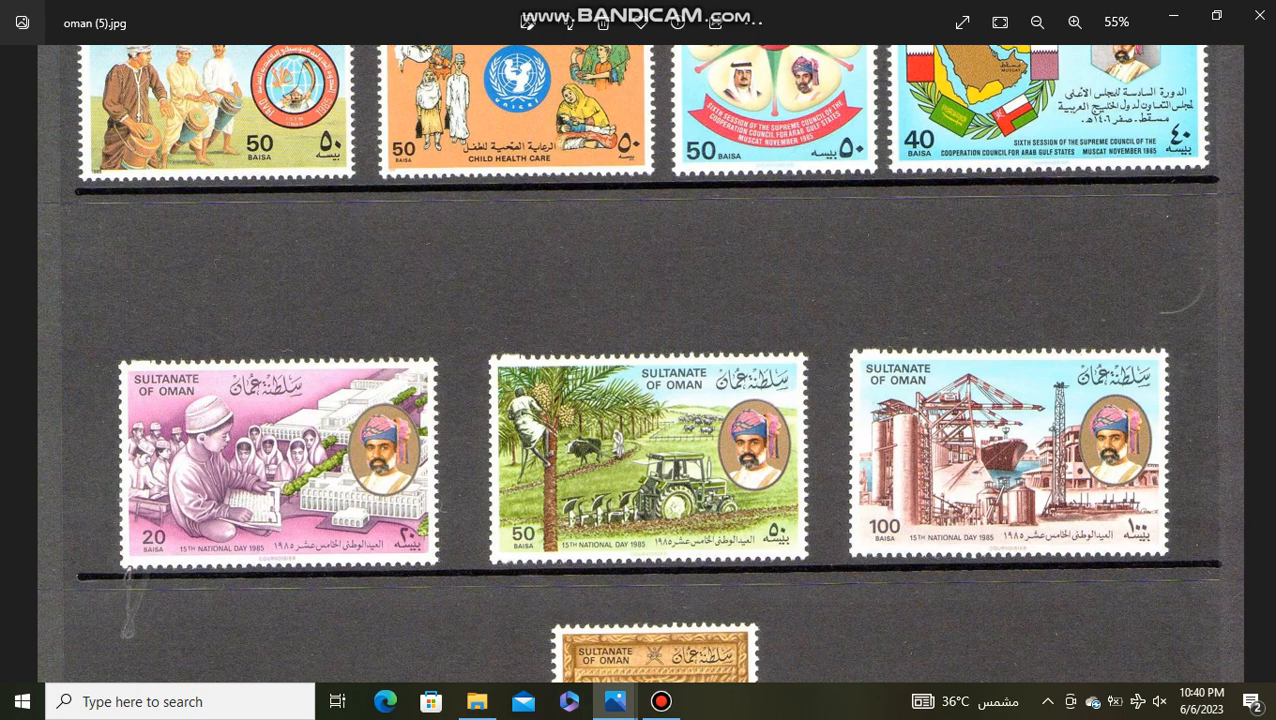
scroll("down", 3)
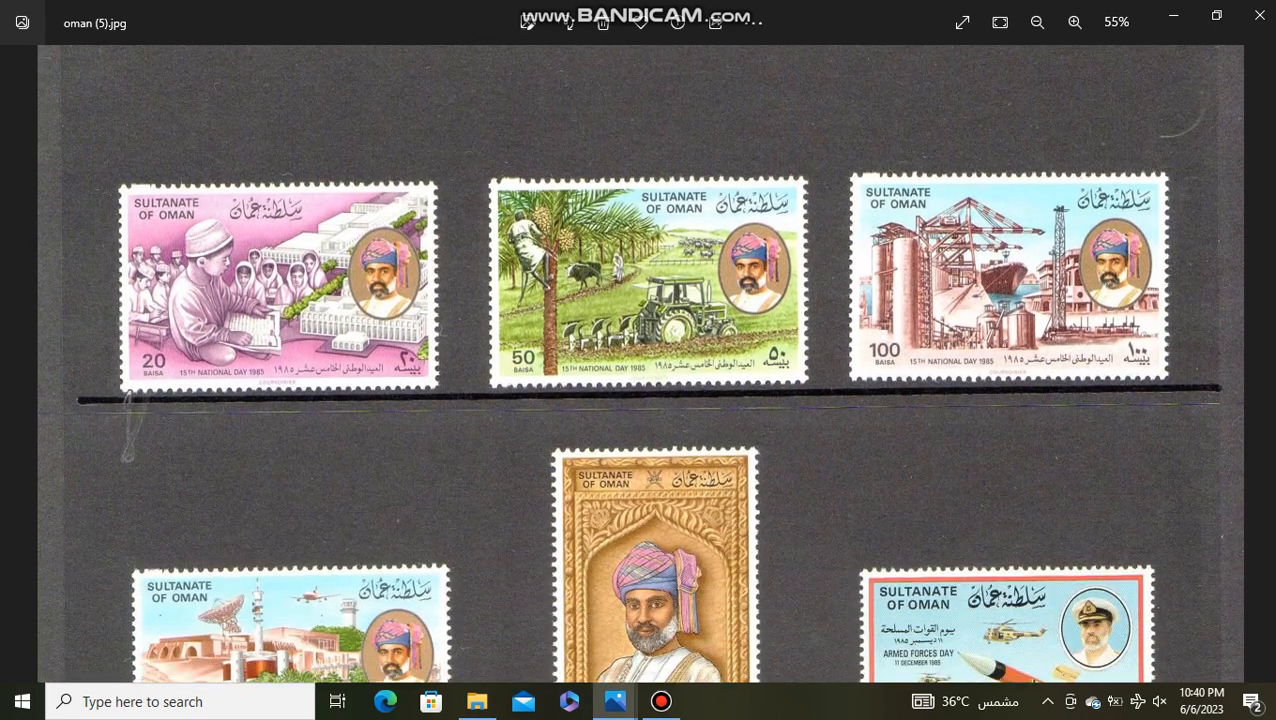
scroll("down", 3)
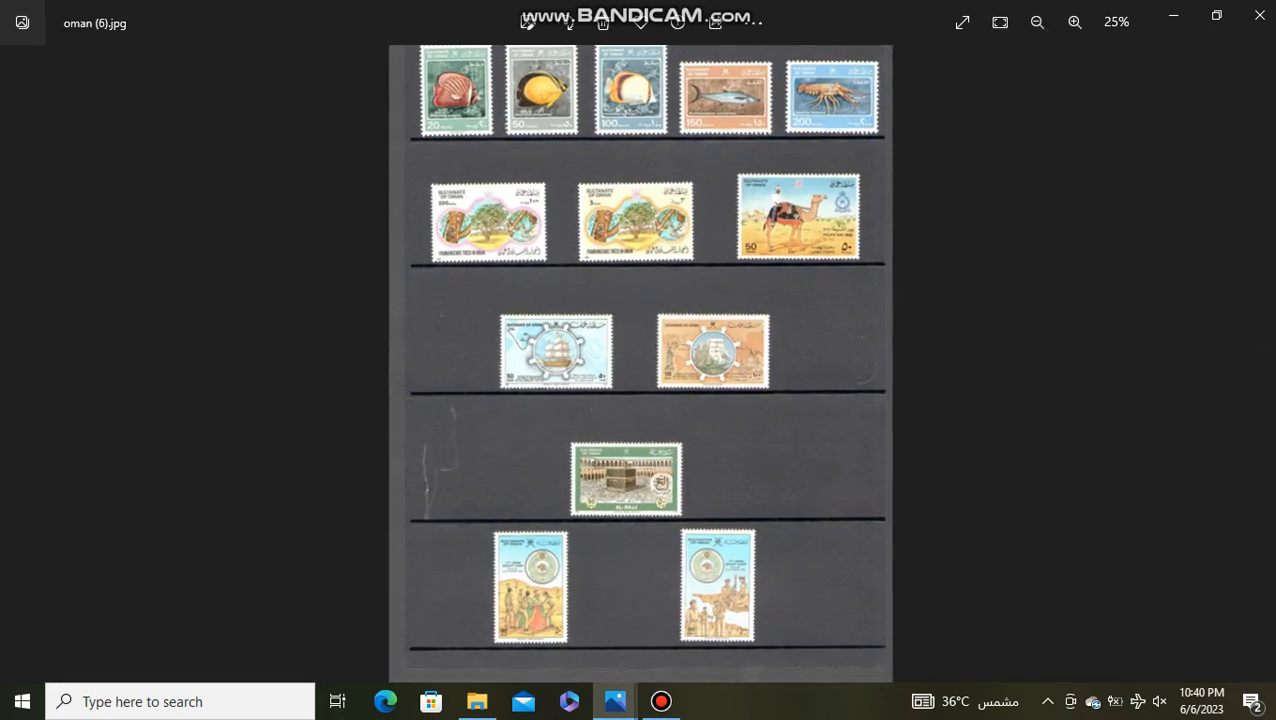
- Zoom in twice on oman (6), scroll through its stamps, and advance to oman (7)
left_click(1074, 22)
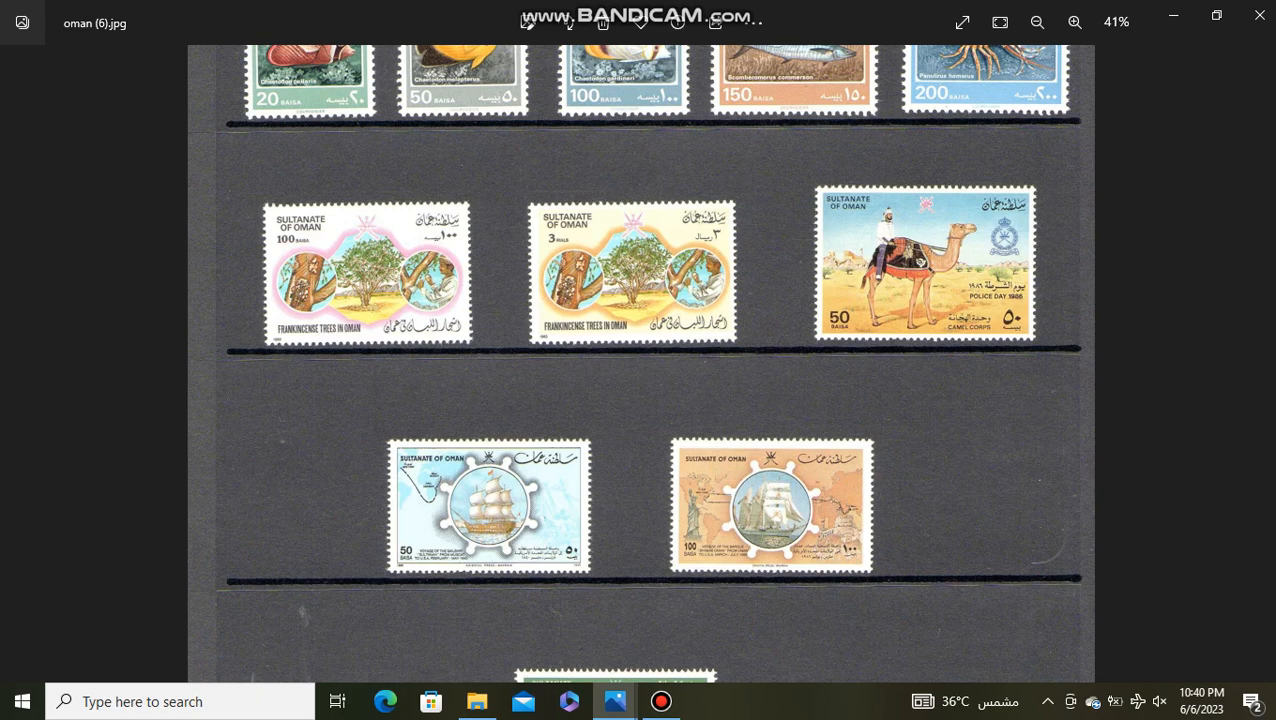
left_click(1075, 22)
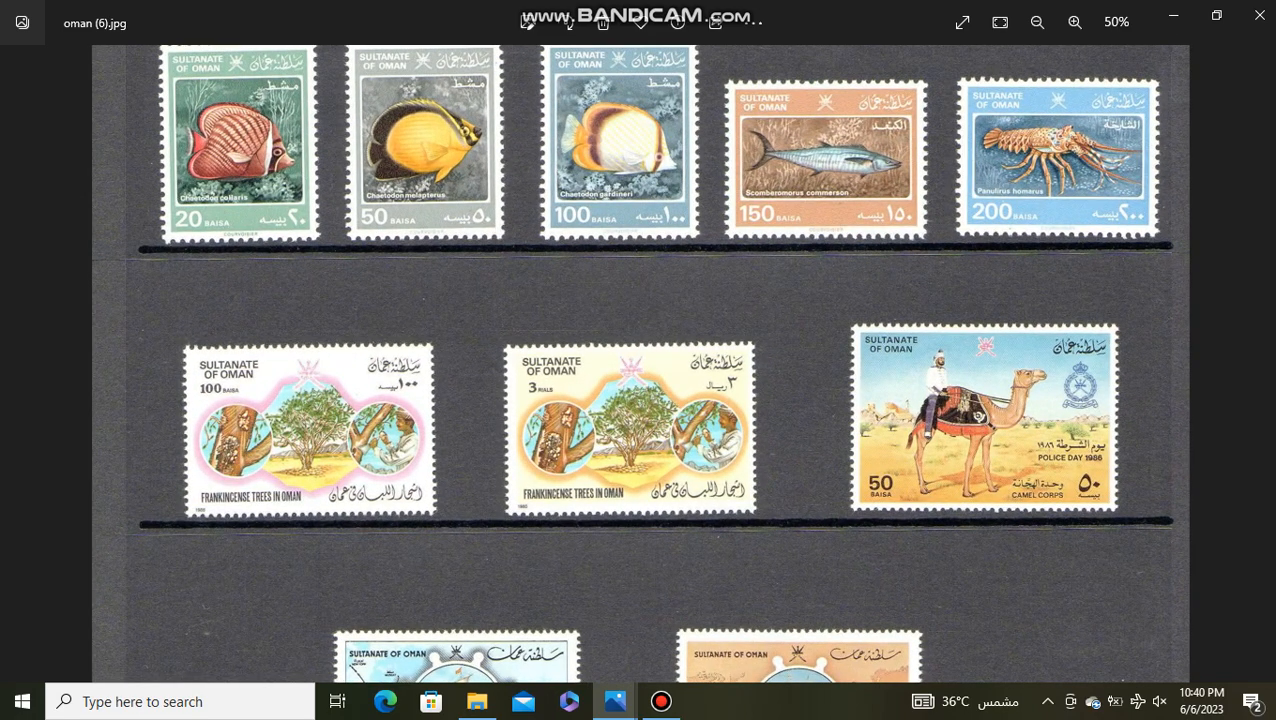
scroll("down", 3)
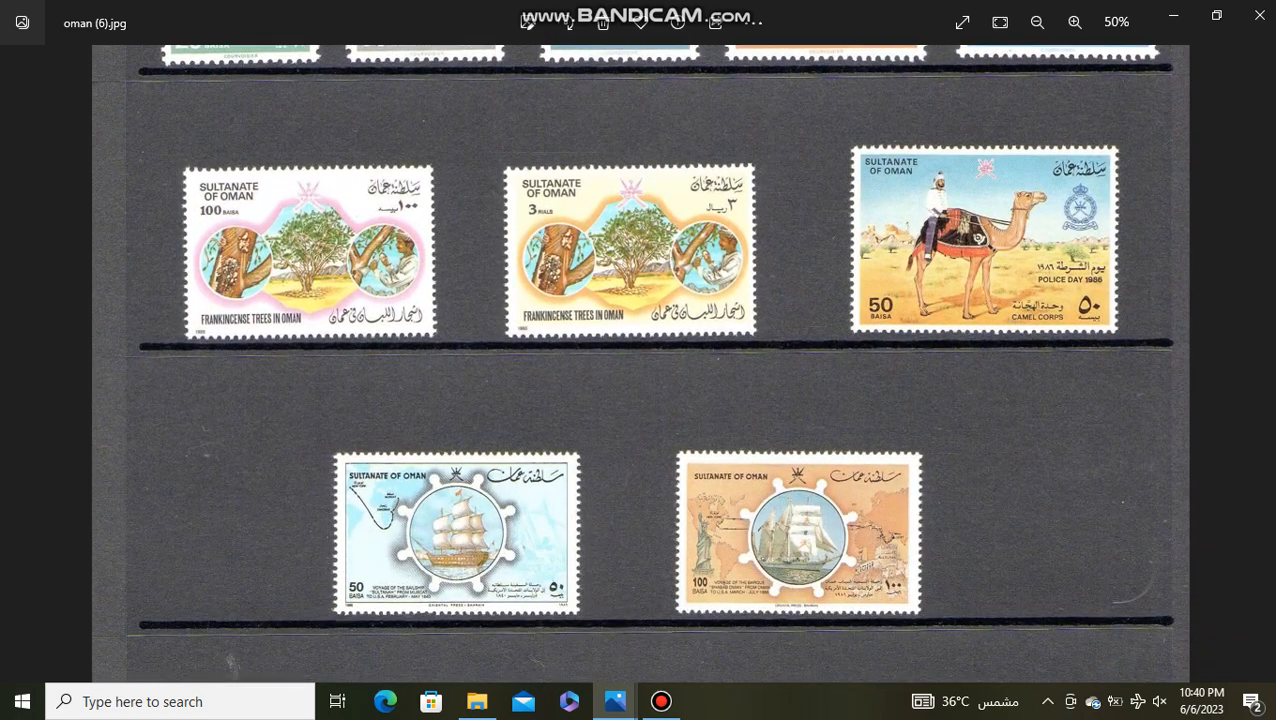
scroll("down", 3)
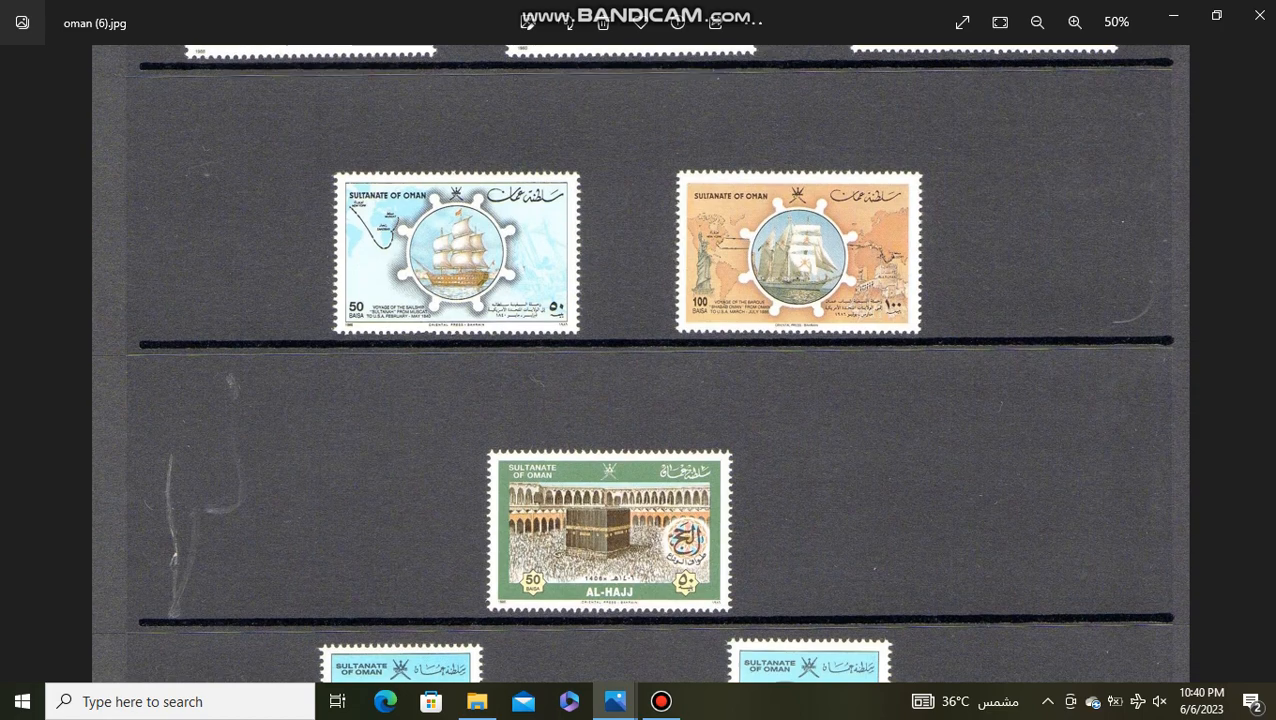
scroll("down", 3)
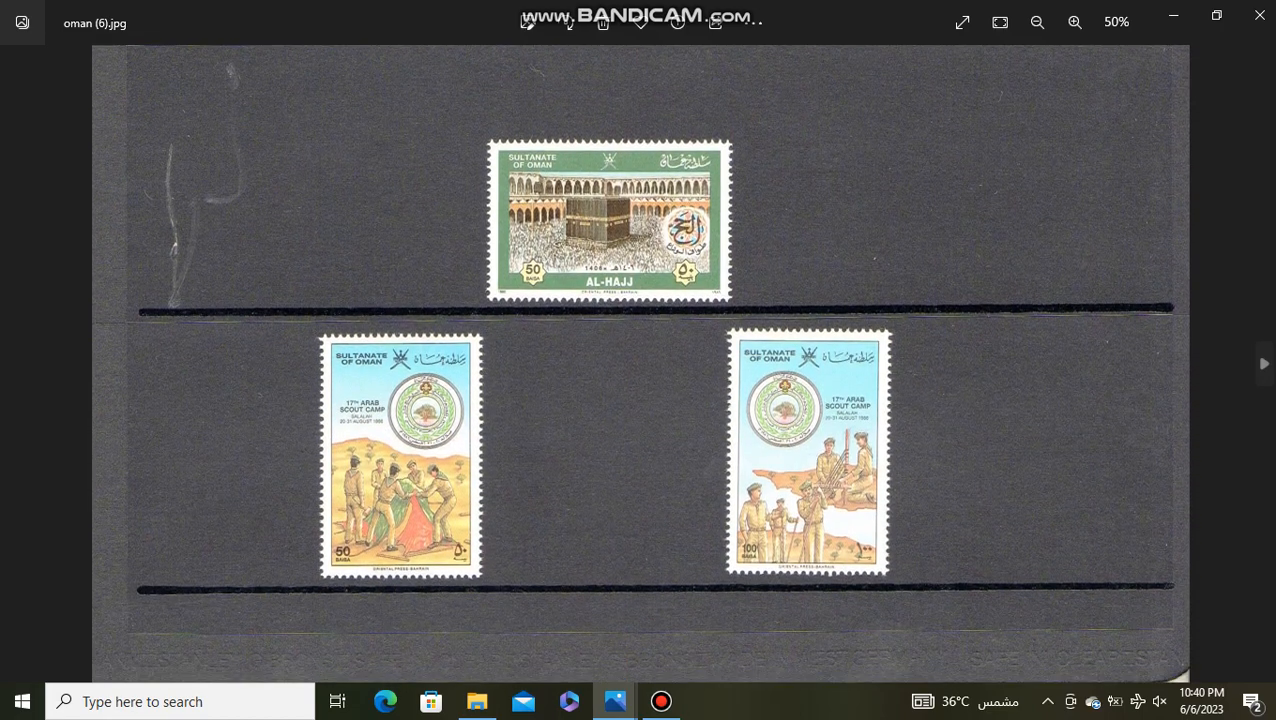
left_click(1263, 363)
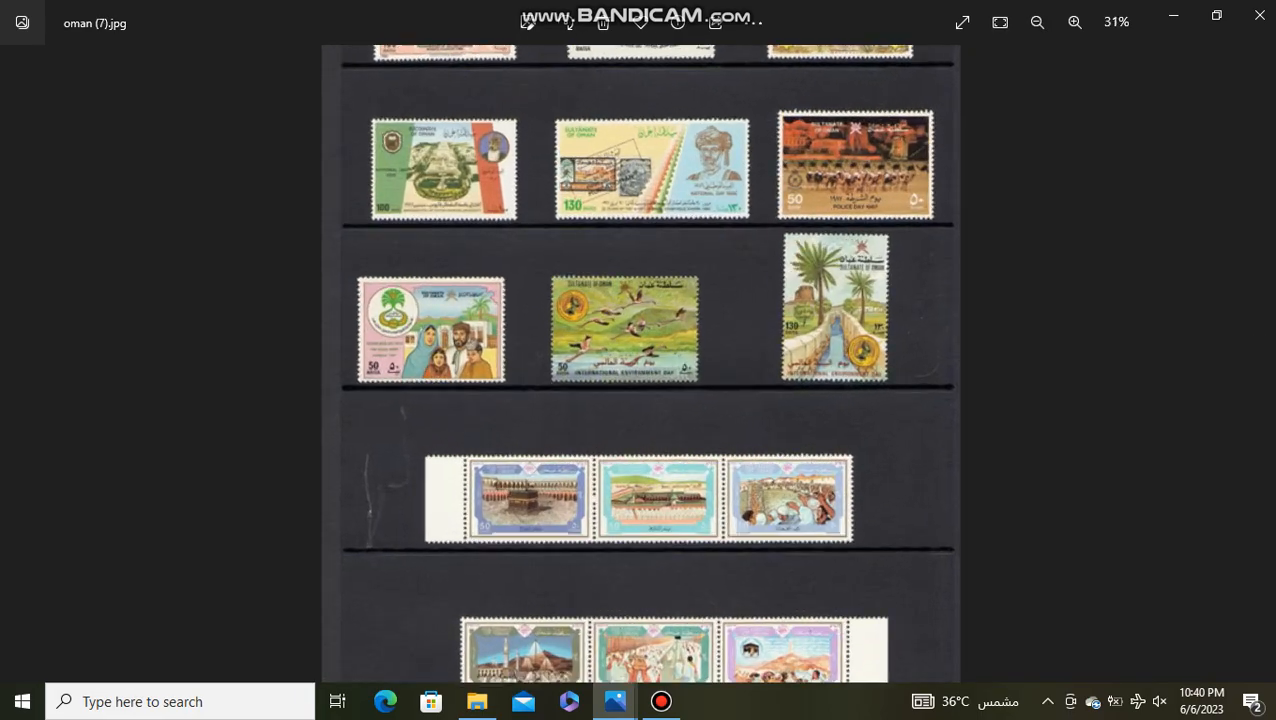
- Zoom oman (7) to 55% and scroll down to the Al-Hajj strip of three
left_click(1074, 22)
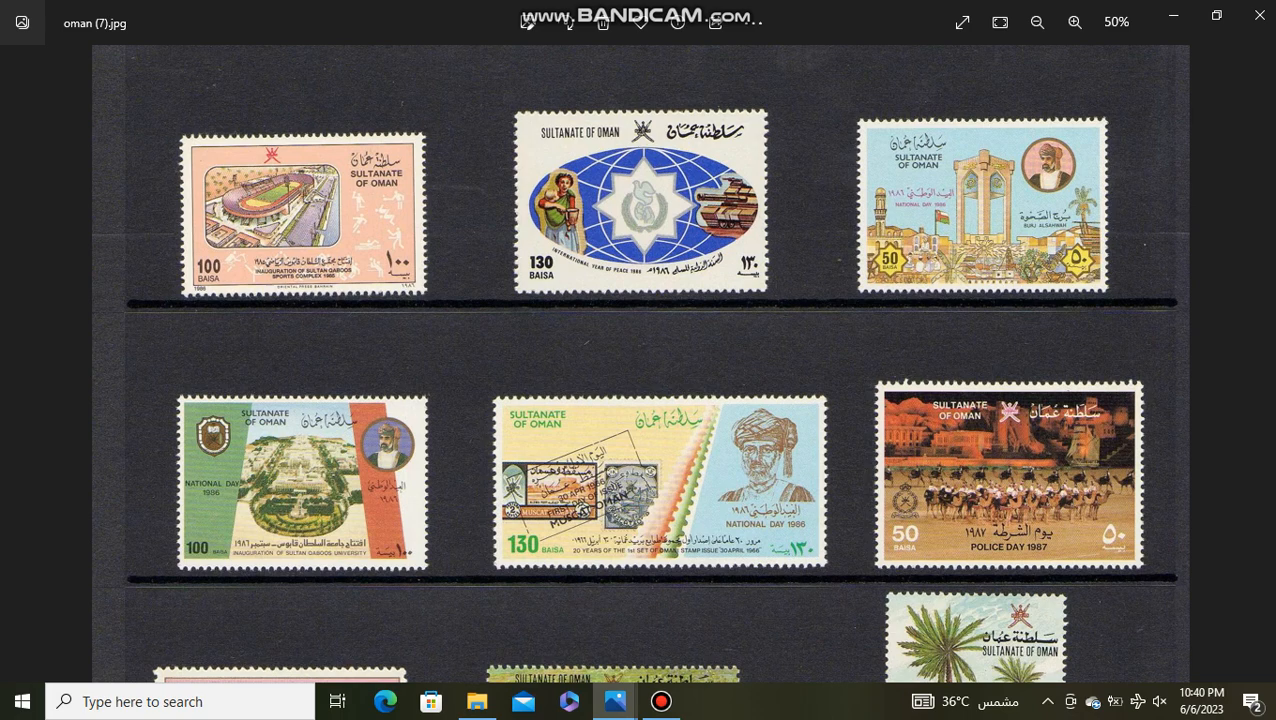
left_click(1074, 22)
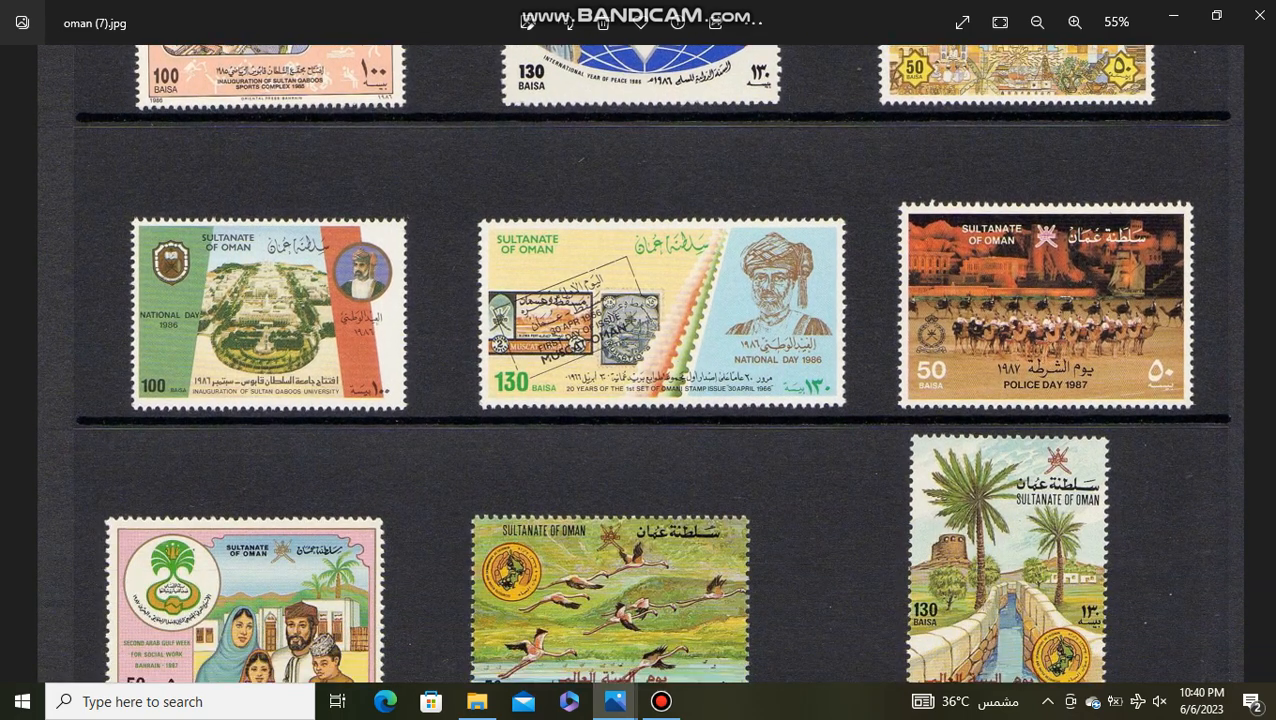
scroll("down", 3)
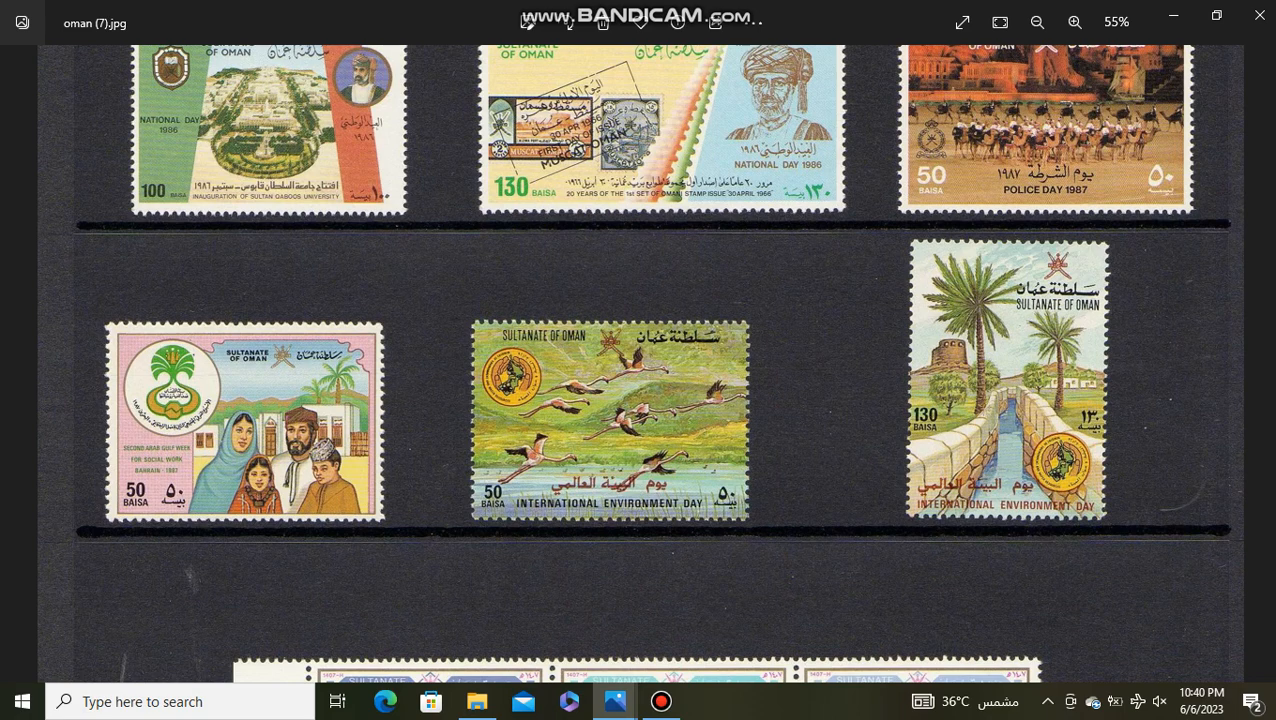
scroll("down", 3)
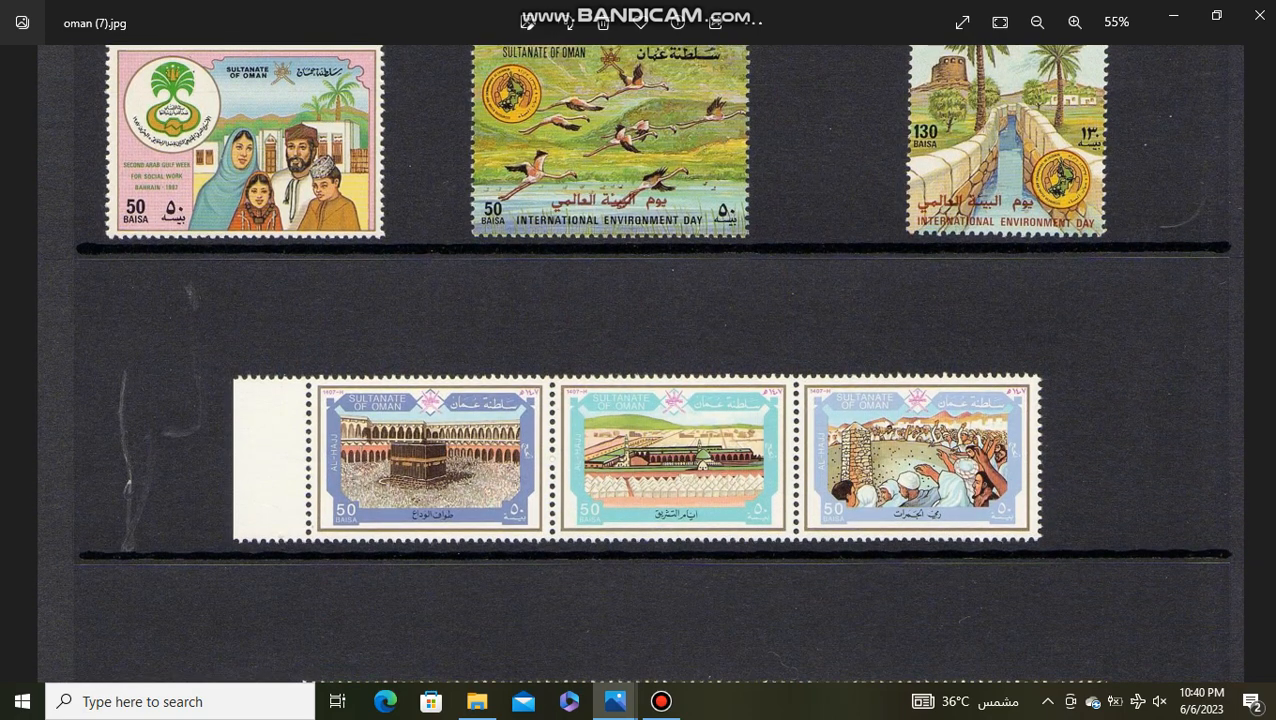
mouse_move(1263, 363)
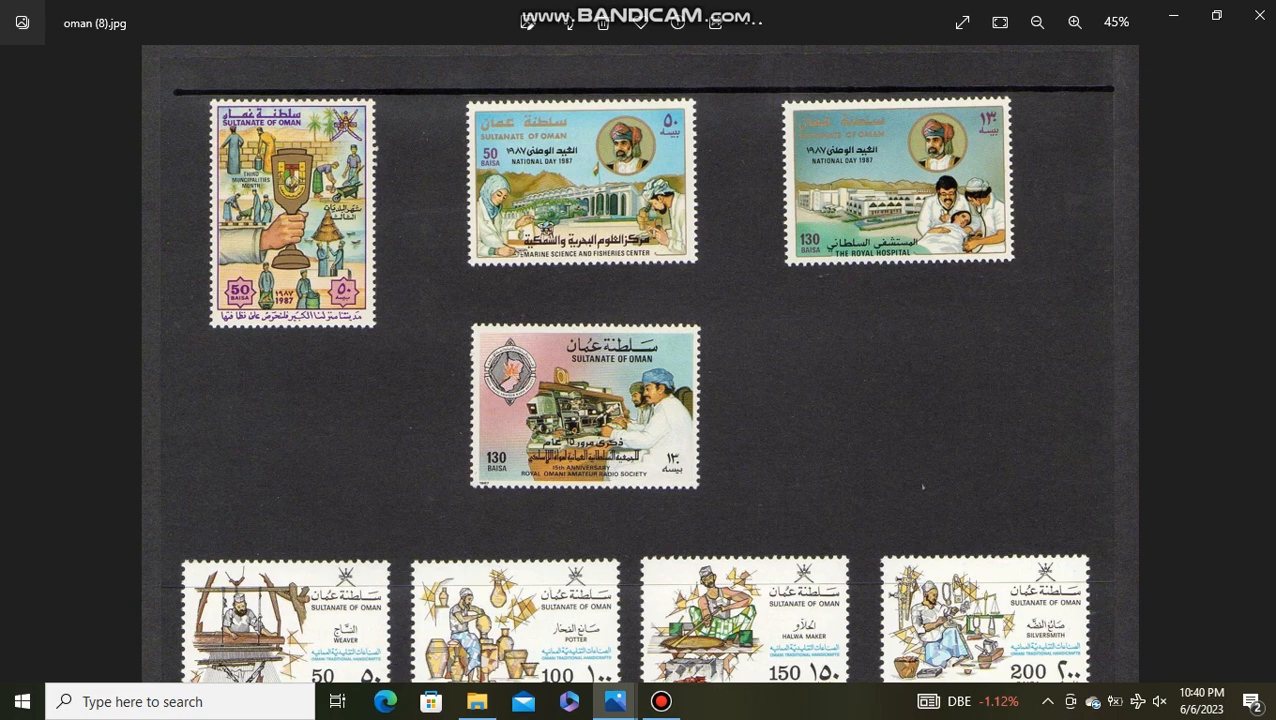
- Zoom oman (8) to 50%, scroll to the Seoul Olympics and Agriculture Year stamps, then open oman (9)
left_click(1074, 21)
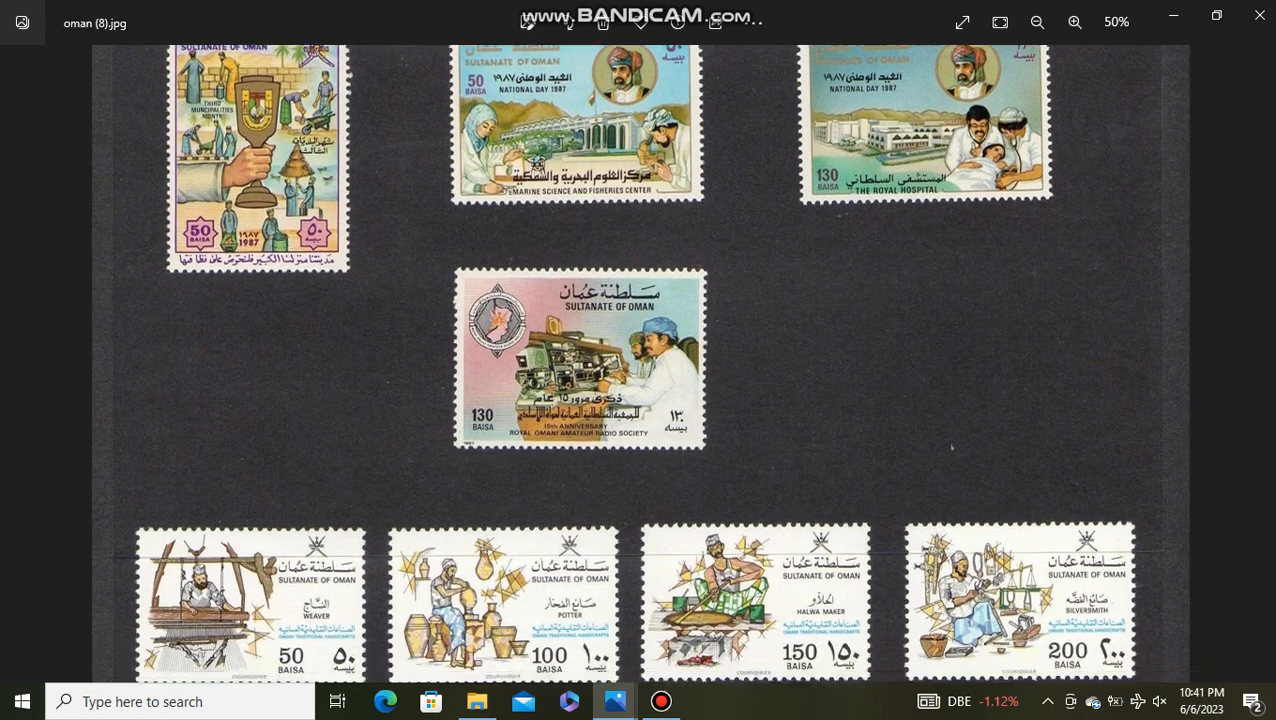
scroll("down", 3)
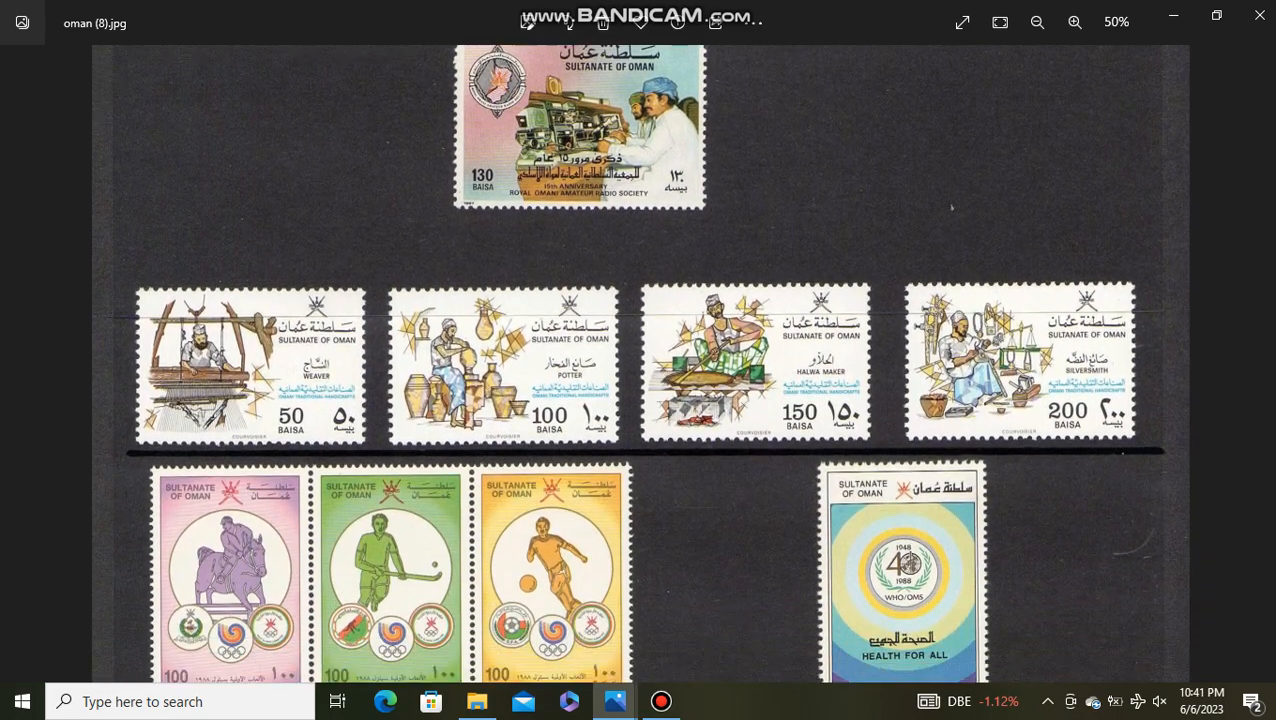
scroll("down", 3)
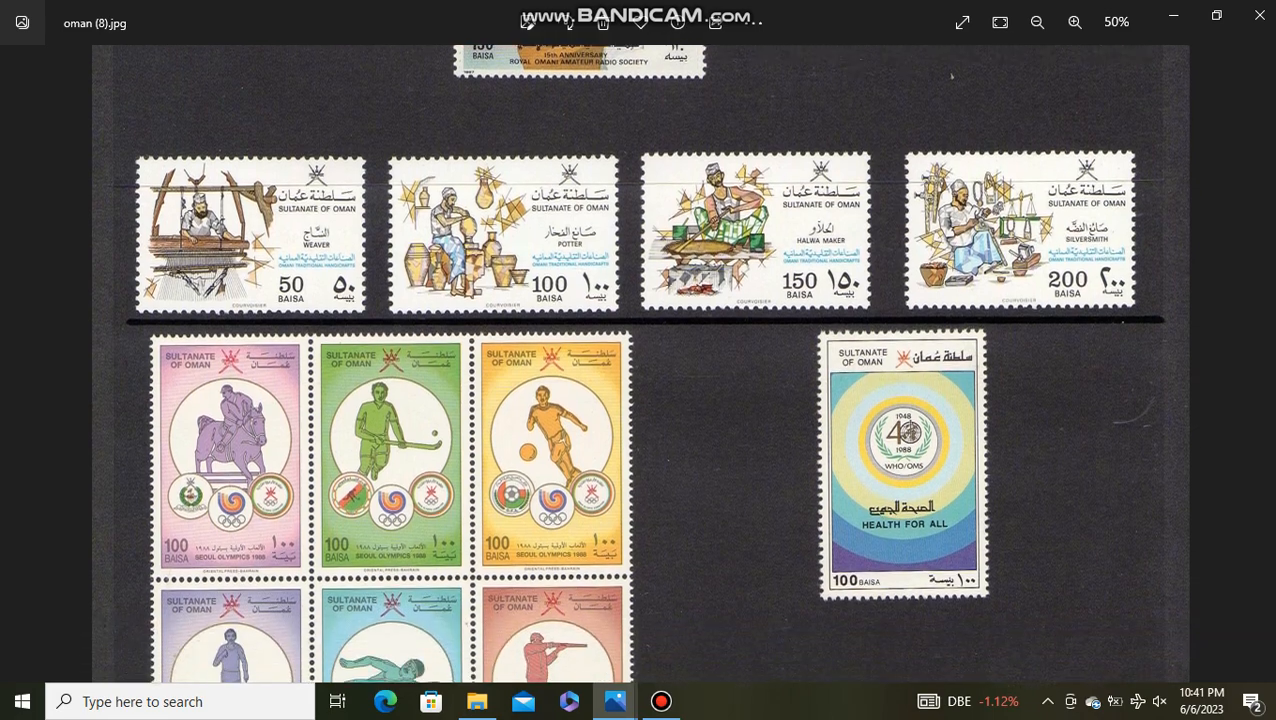
scroll("down", 3)
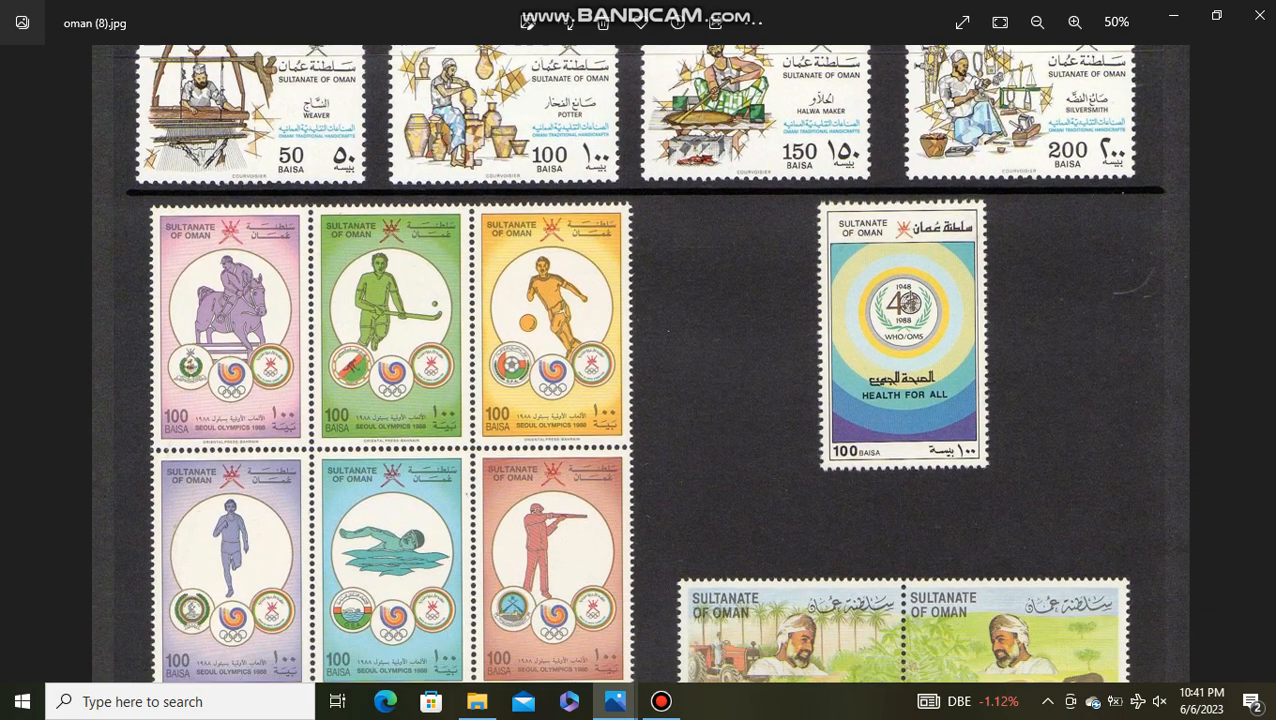
scroll("down", 3)
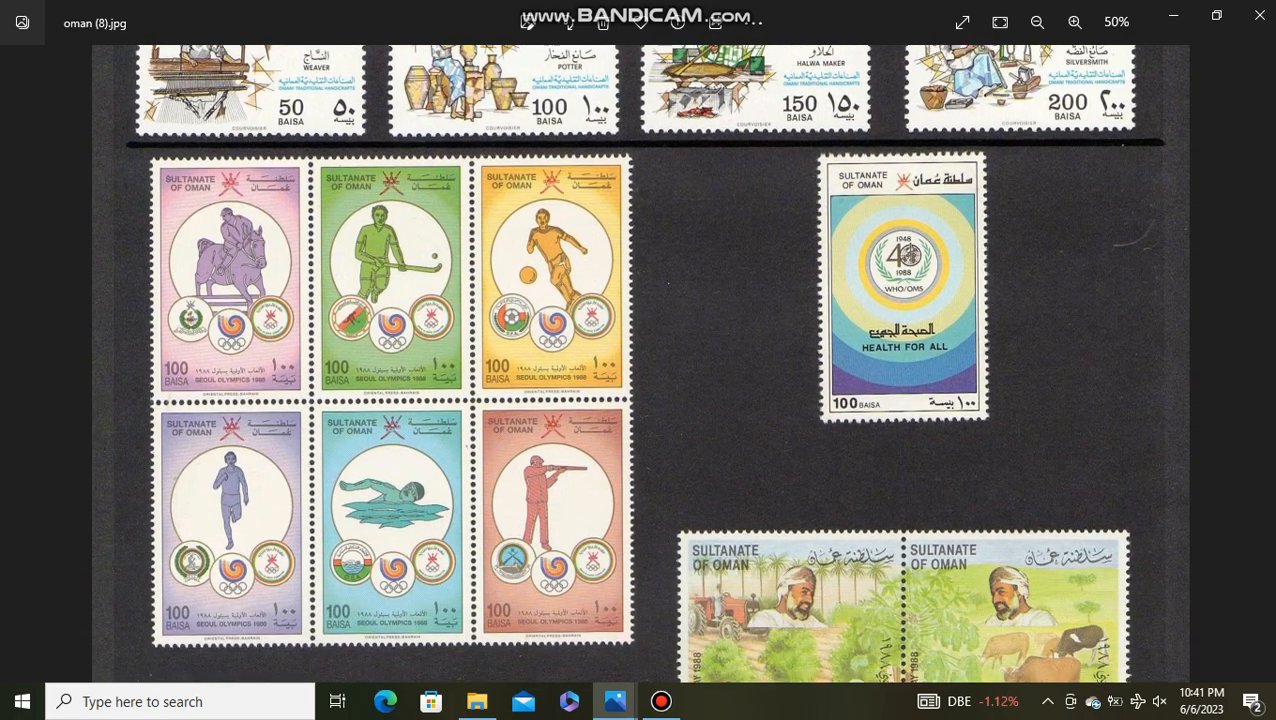
scroll("down", 3)
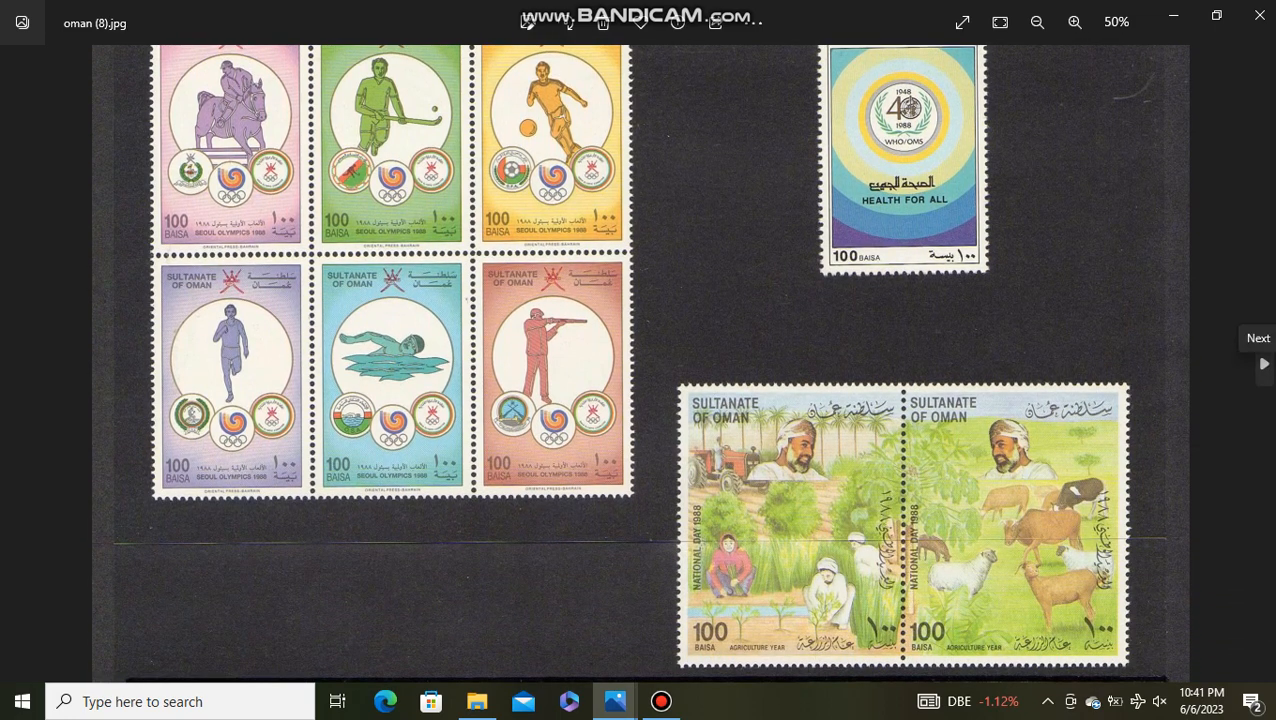
left_click(1259, 363)
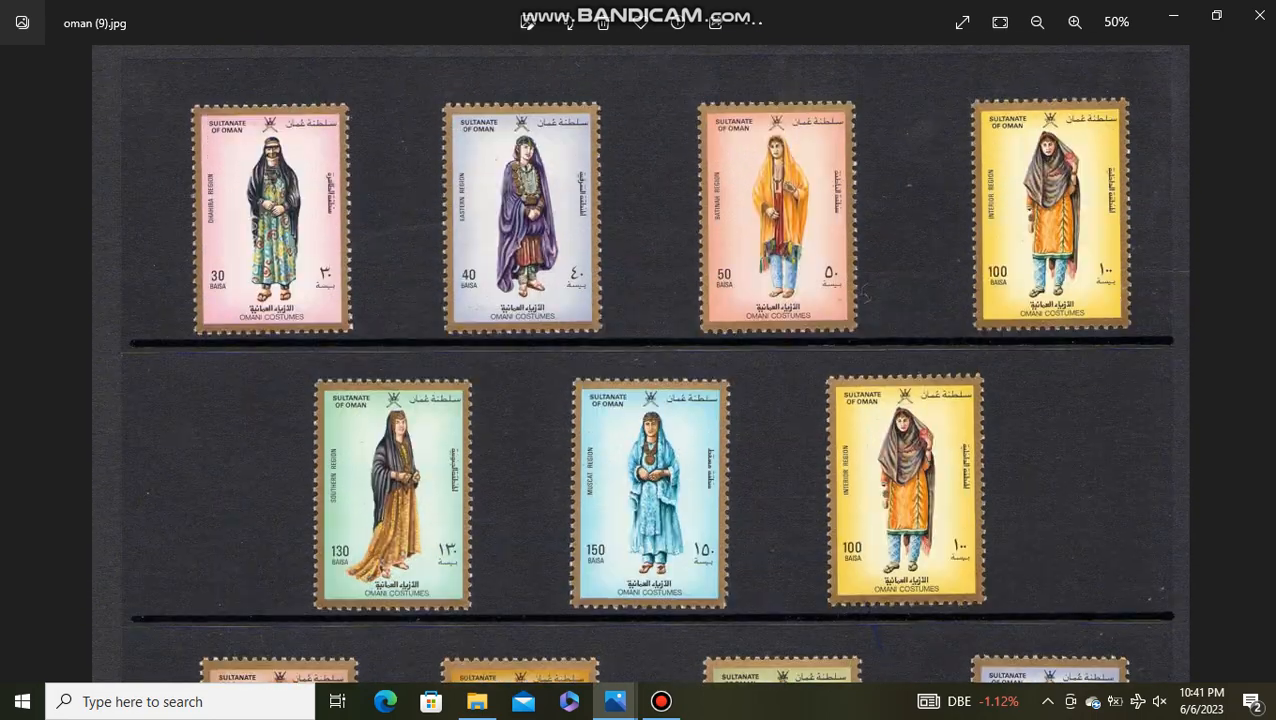
- Enlarge the Omani Costumes page oman (9), scroll through it, and advance to oman (10)
left_click(1074, 22)
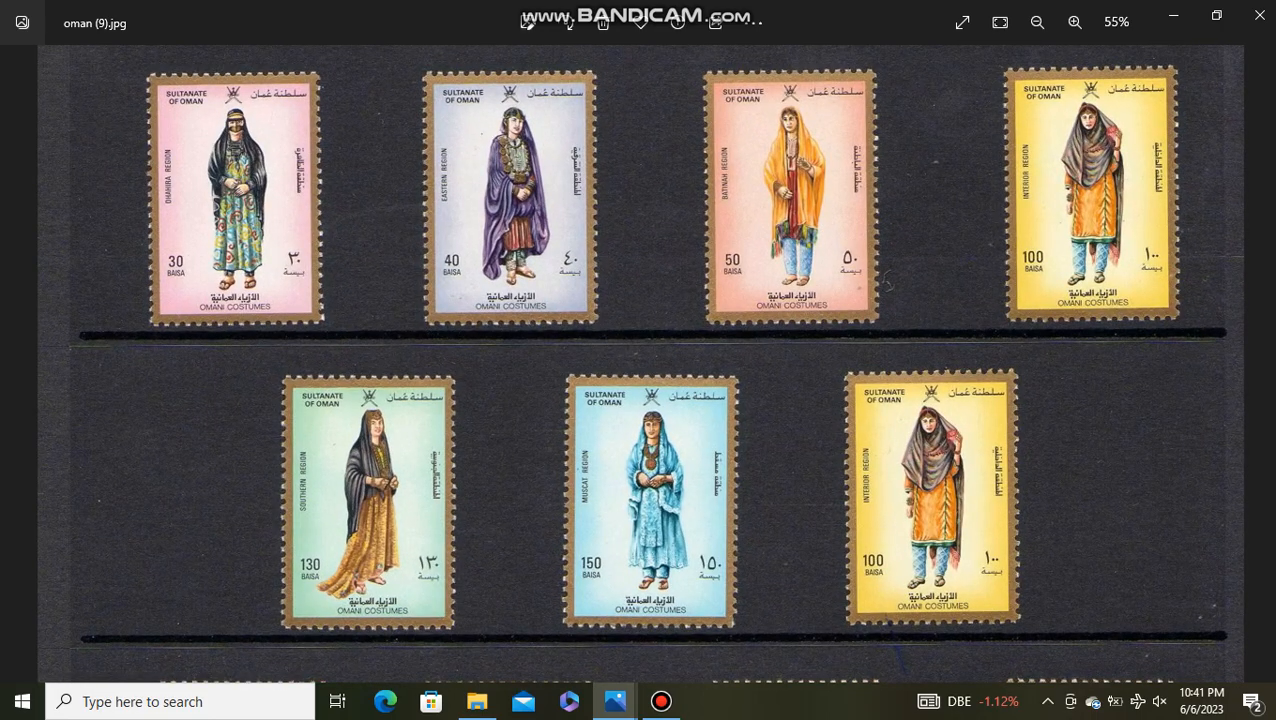
scroll("down", 3)
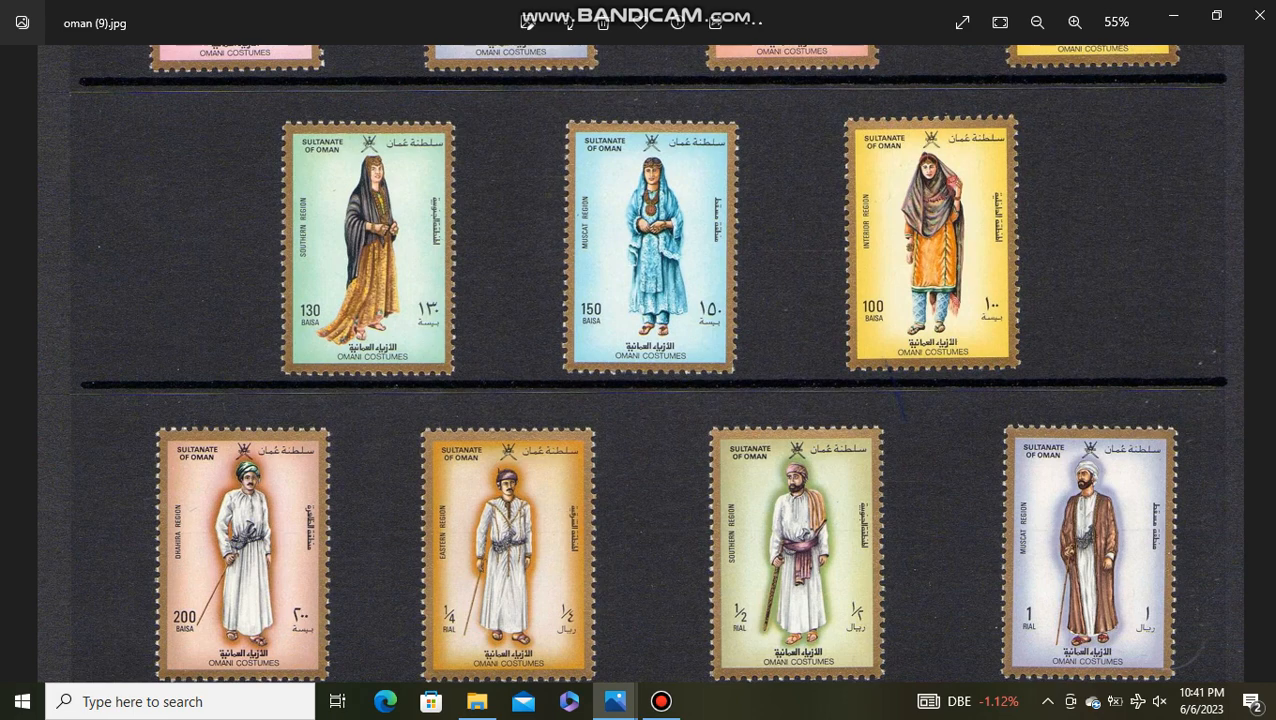
scroll("down", 3)
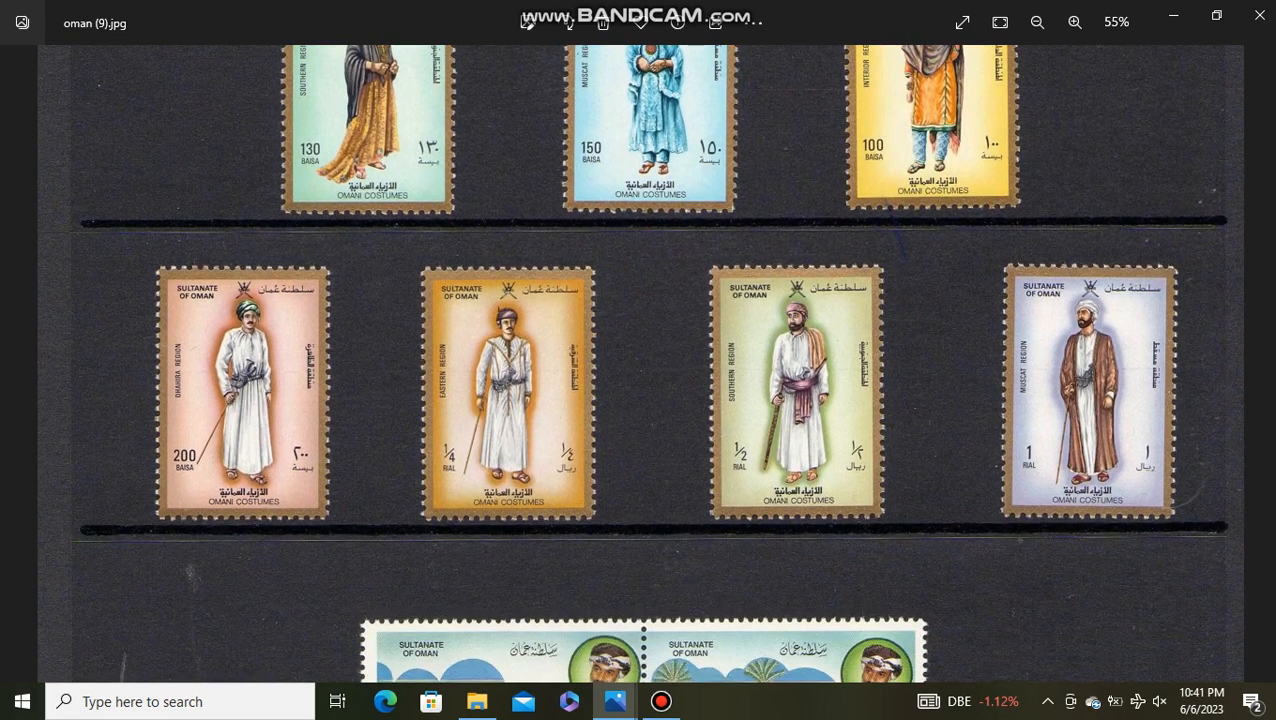
scroll("down", 3)
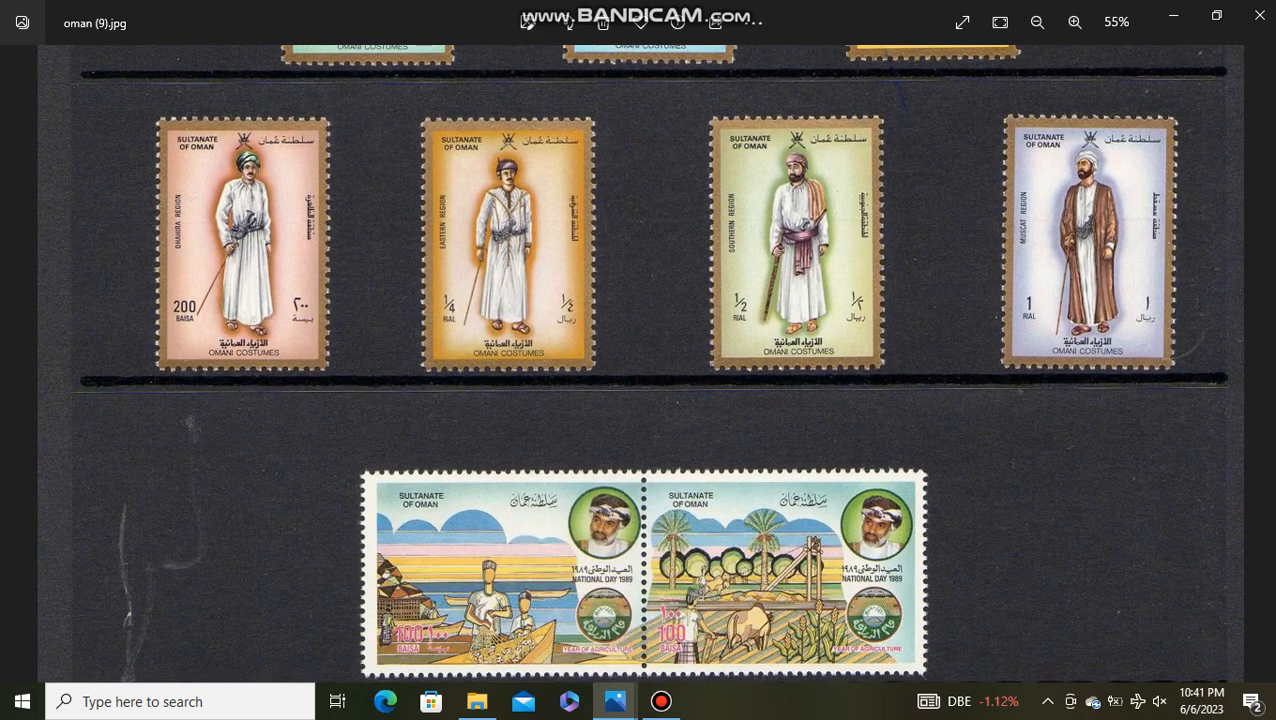
scroll("down", 3)
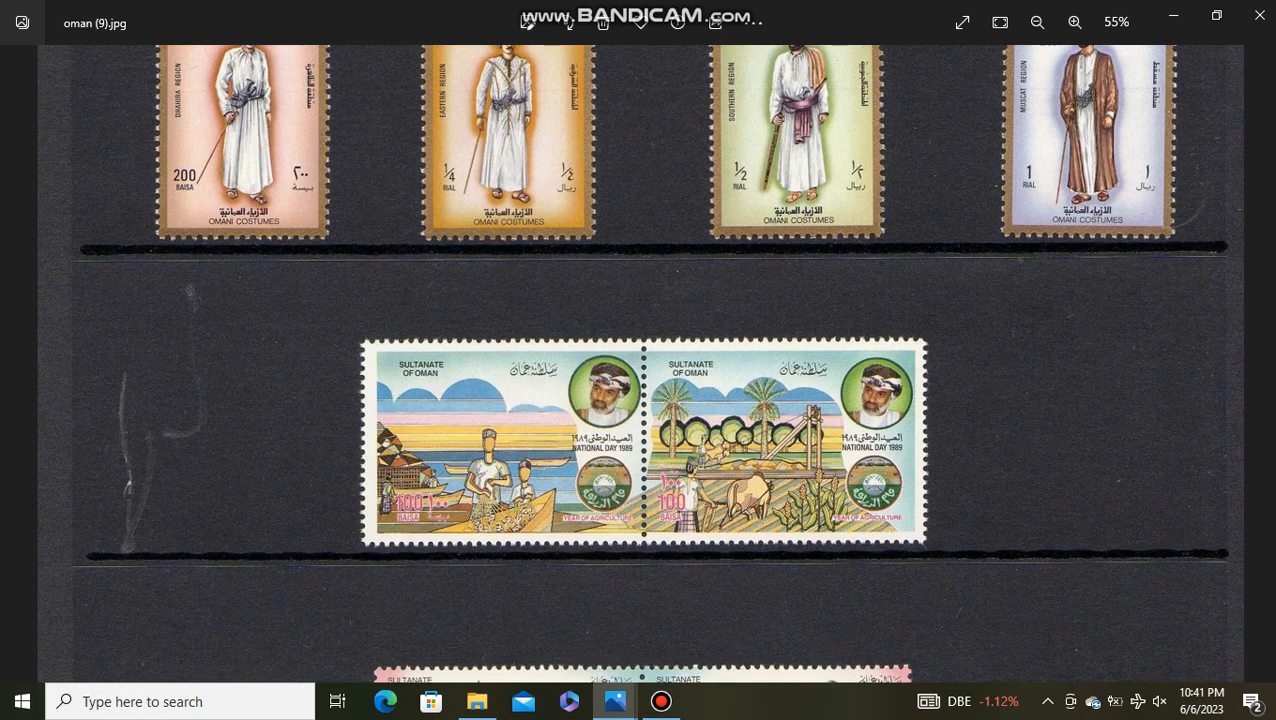
scroll("down", 3)
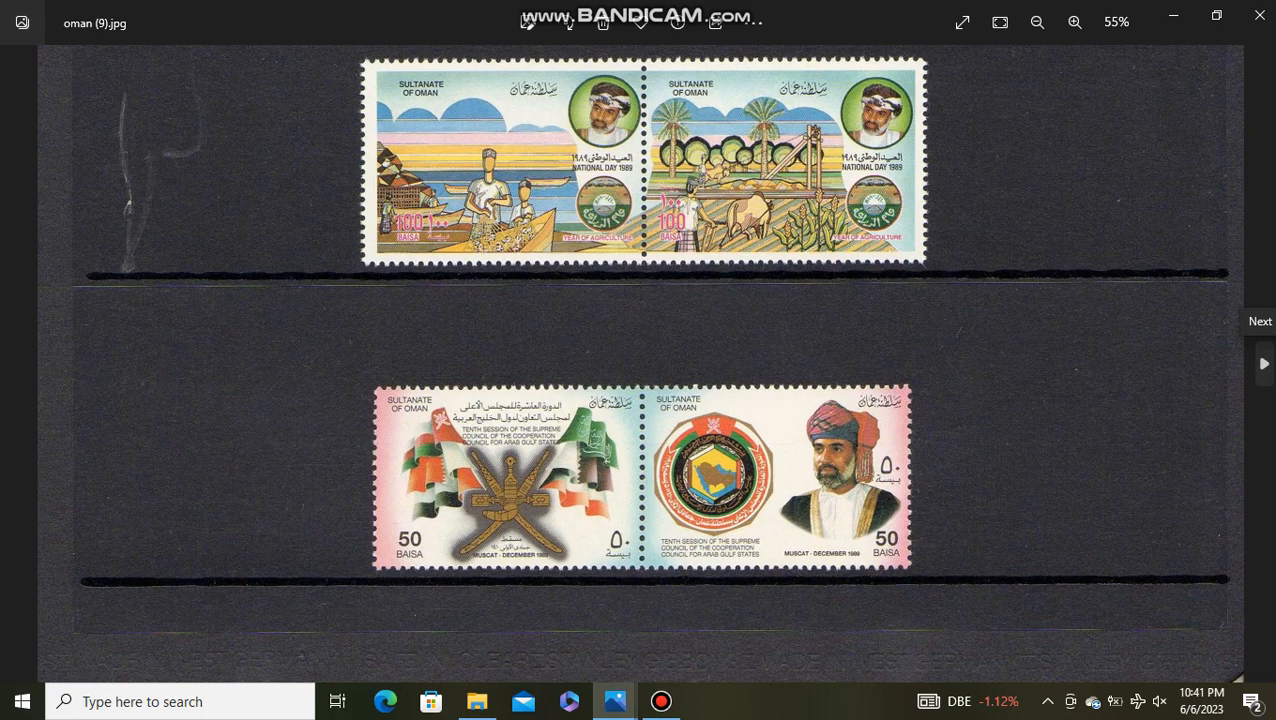
left_click(1263, 362)
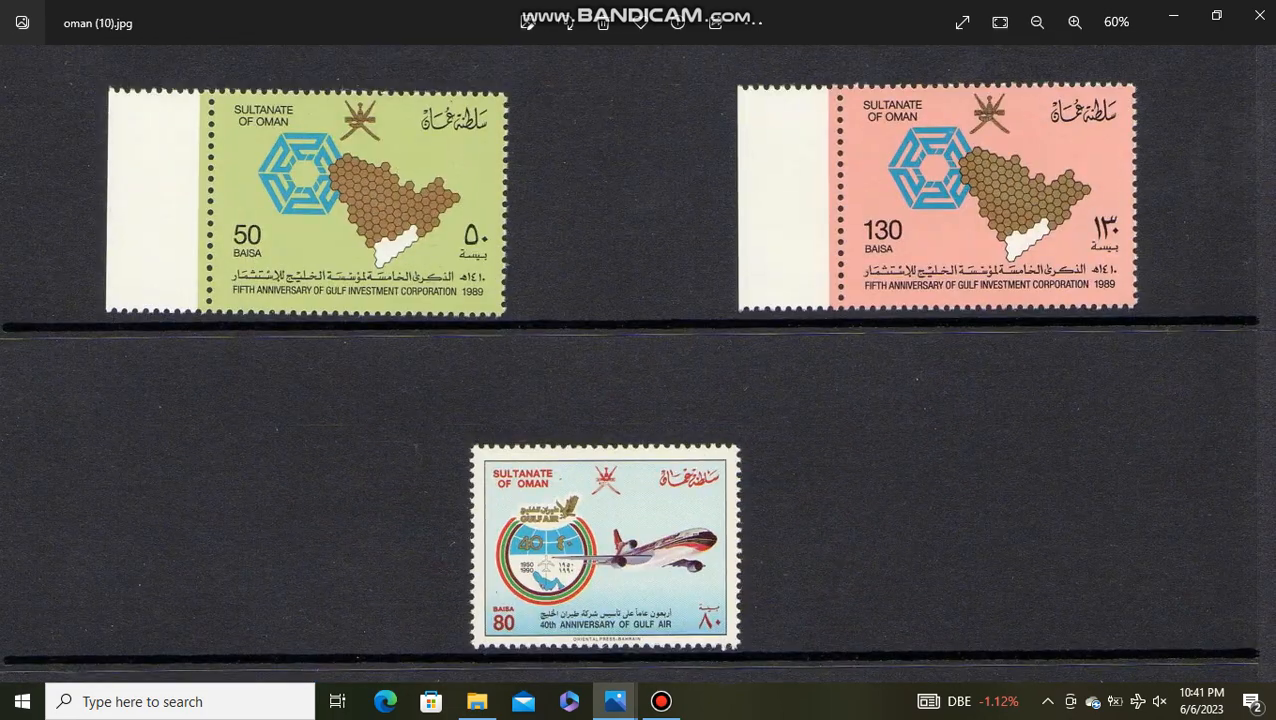
- Scroll oman (10) down through the Gulf Air, ophiolite and gold National Day stamps
scroll("down", 3)
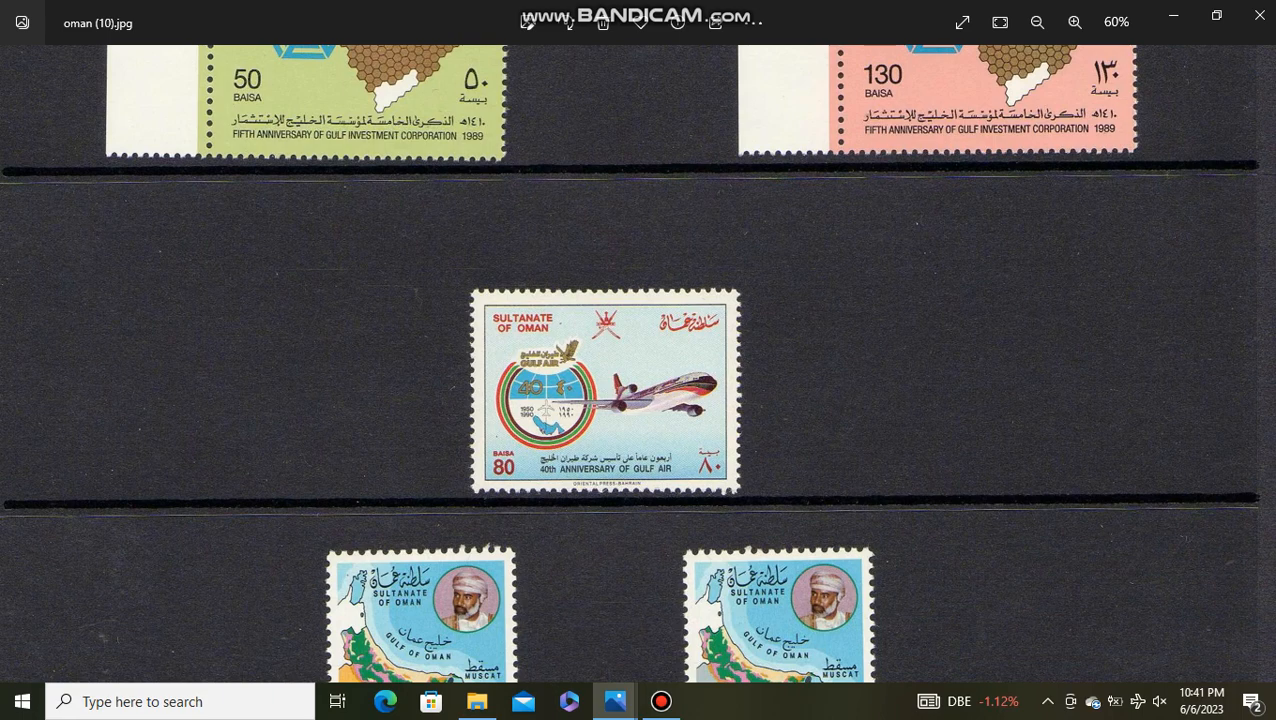
scroll("down", 3)
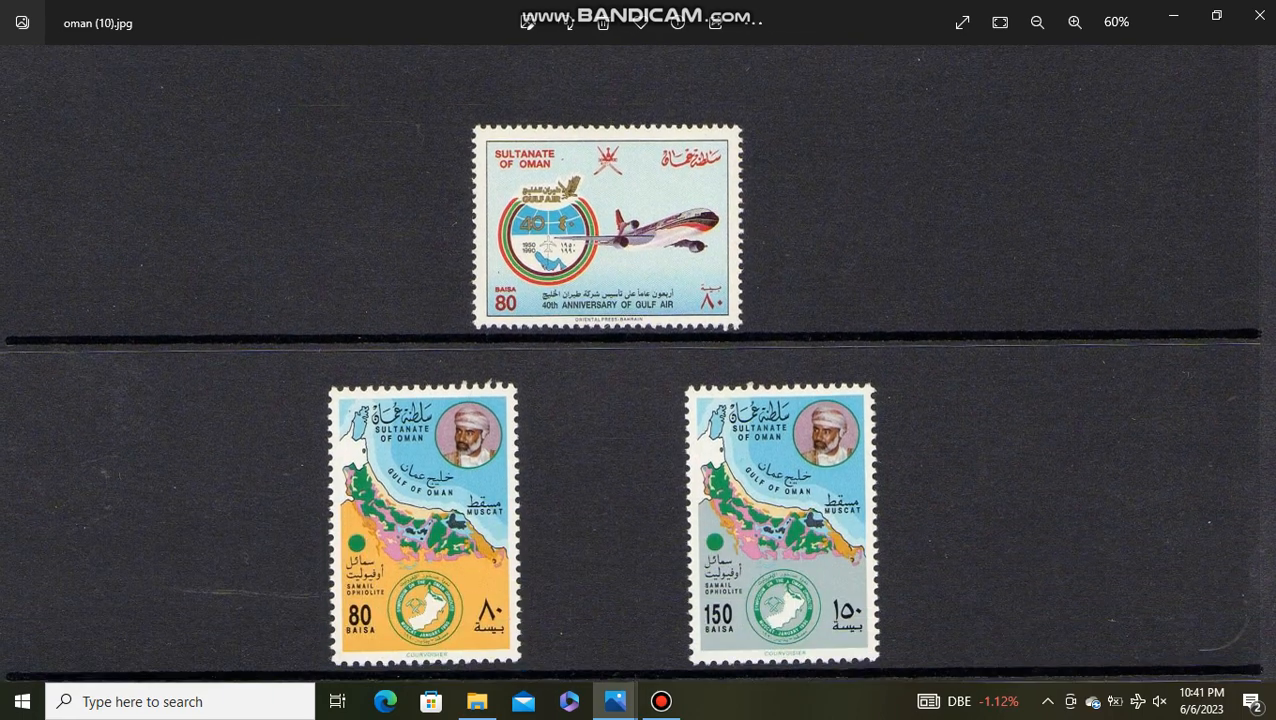
scroll("down", 3)
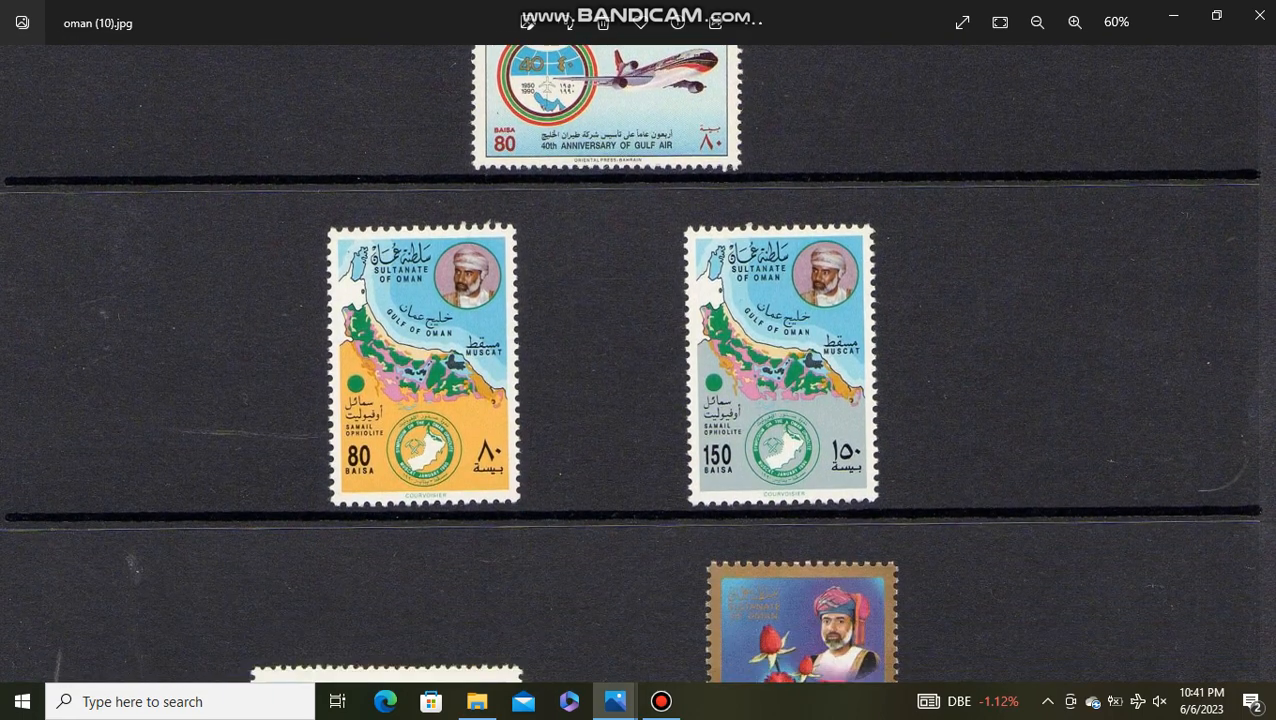
scroll("down", 3)
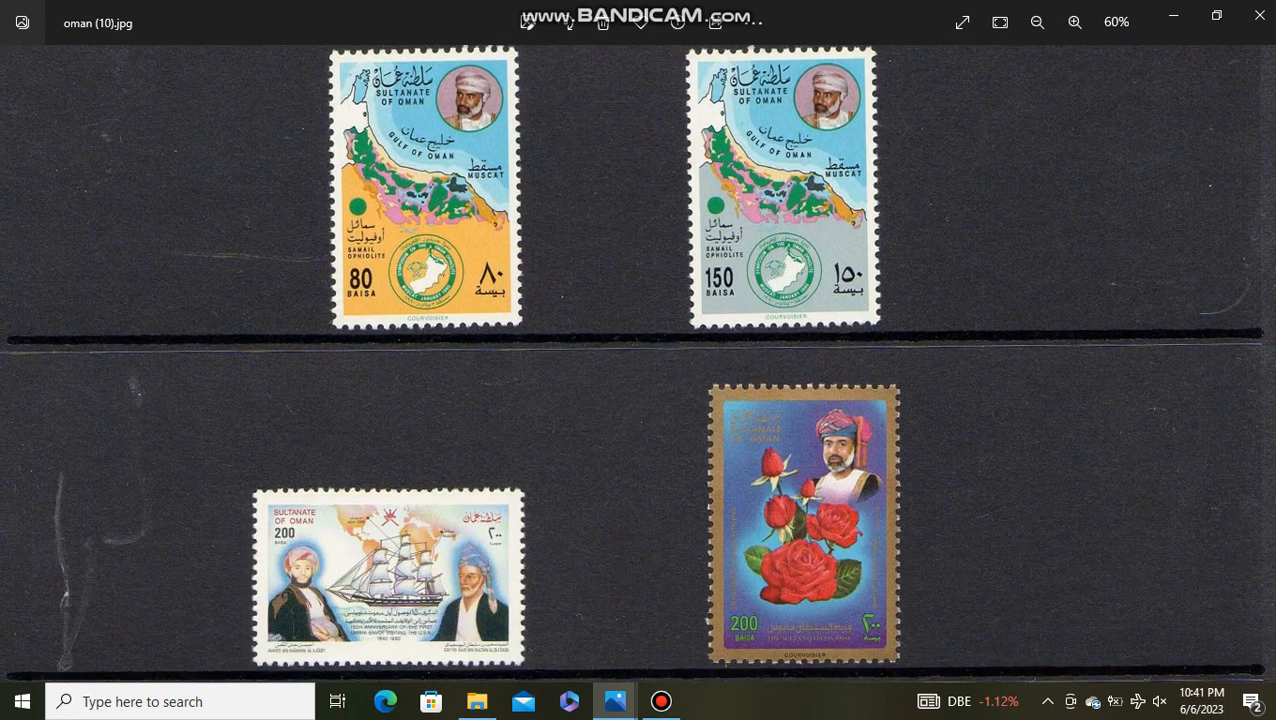
scroll("down", 3)
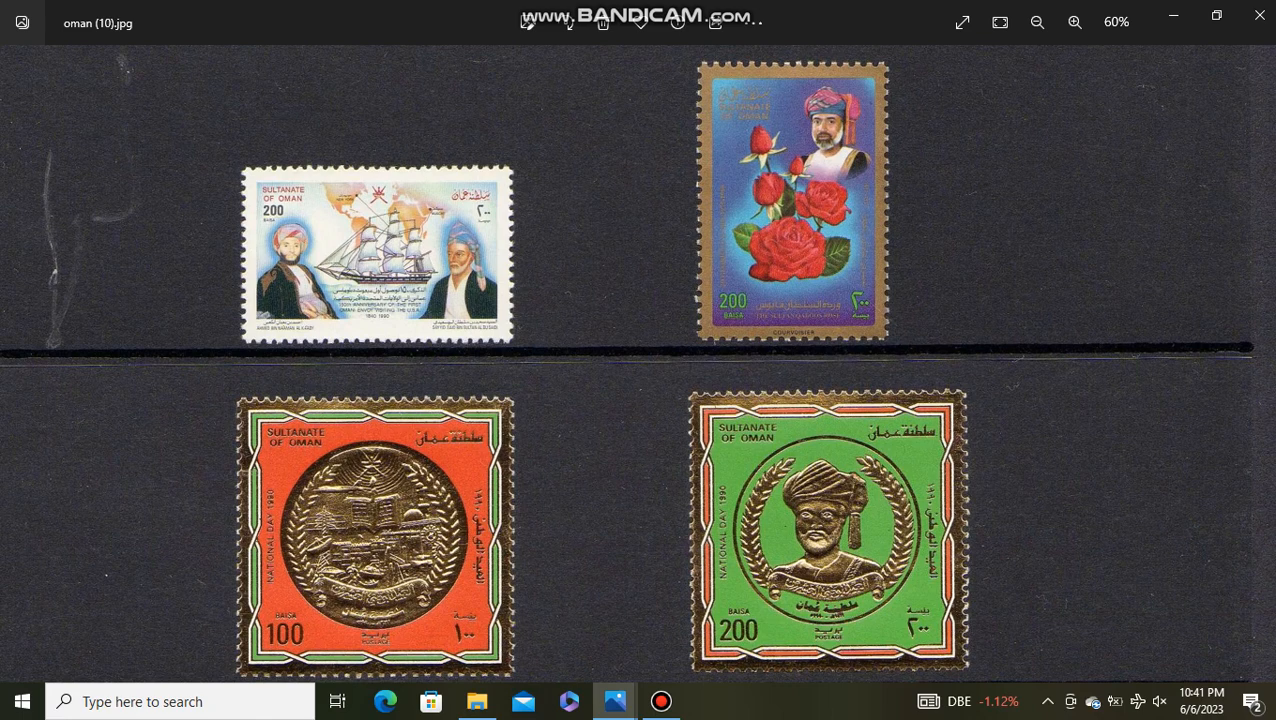
scroll("down", 3)
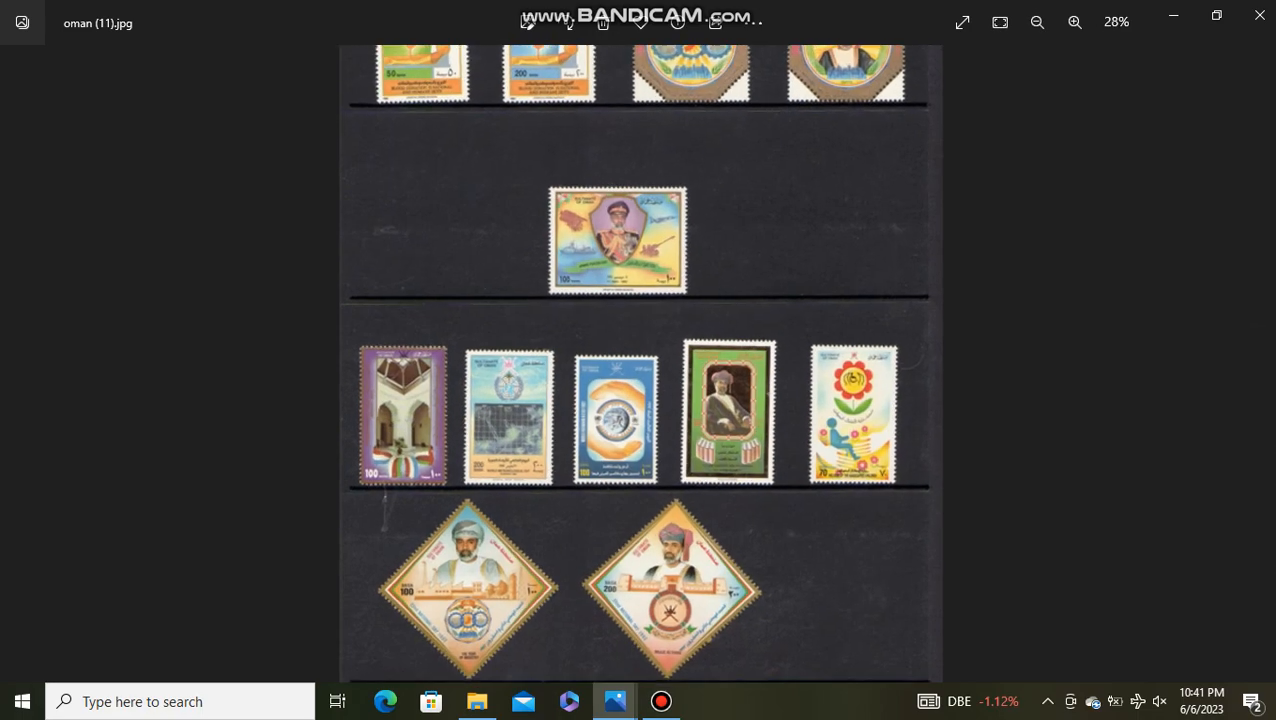
- Zoom into oman (11) and scroll down through its stamps
left_click(1074, 22)
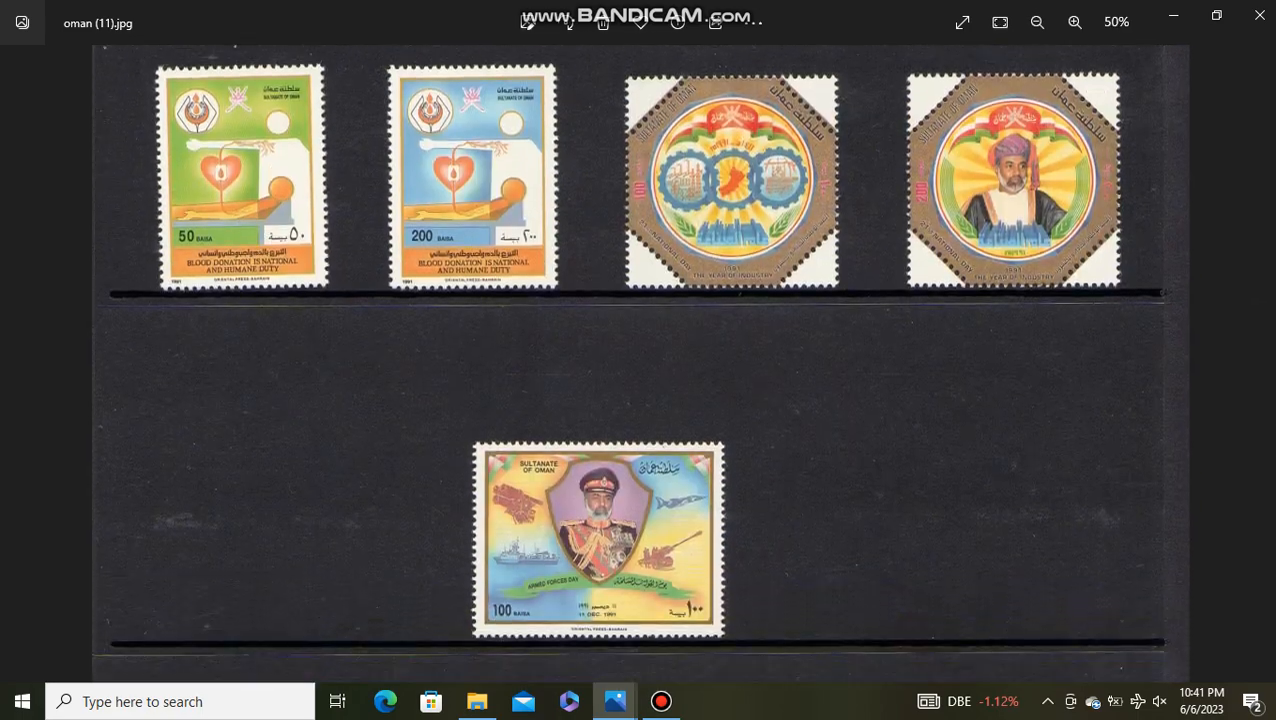
scroll("down", 3)
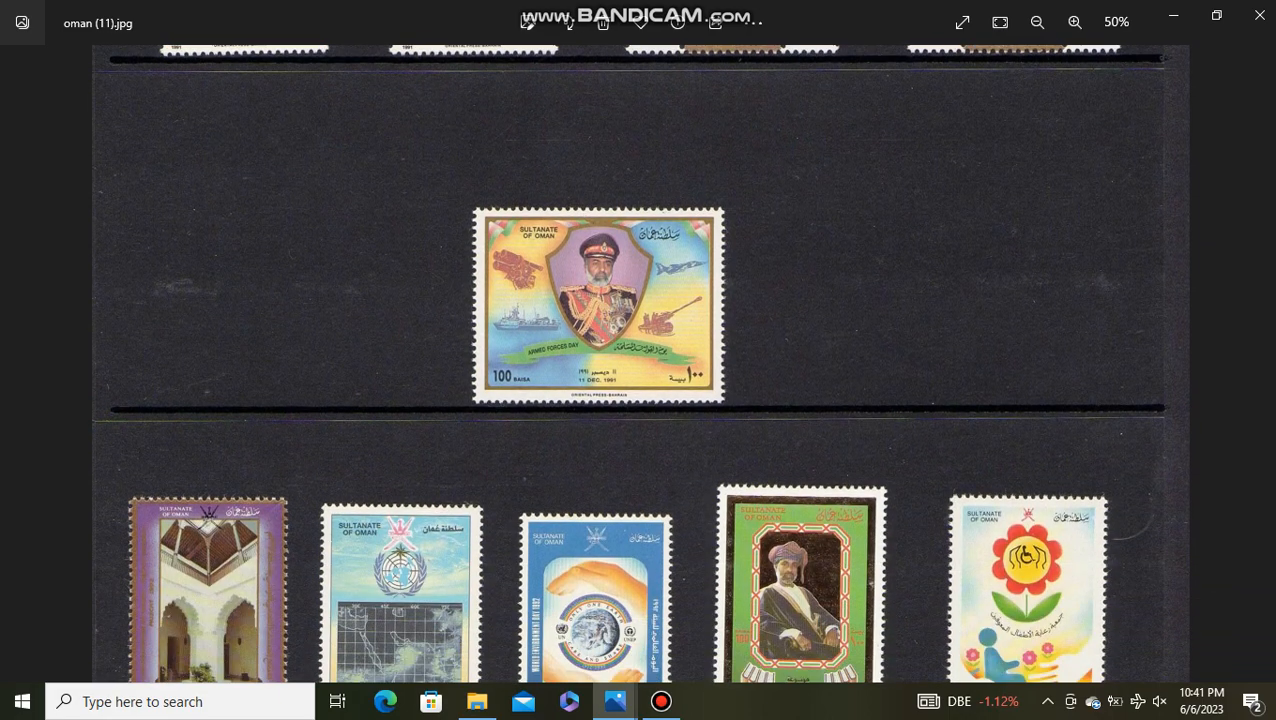
scroll("down", 3)
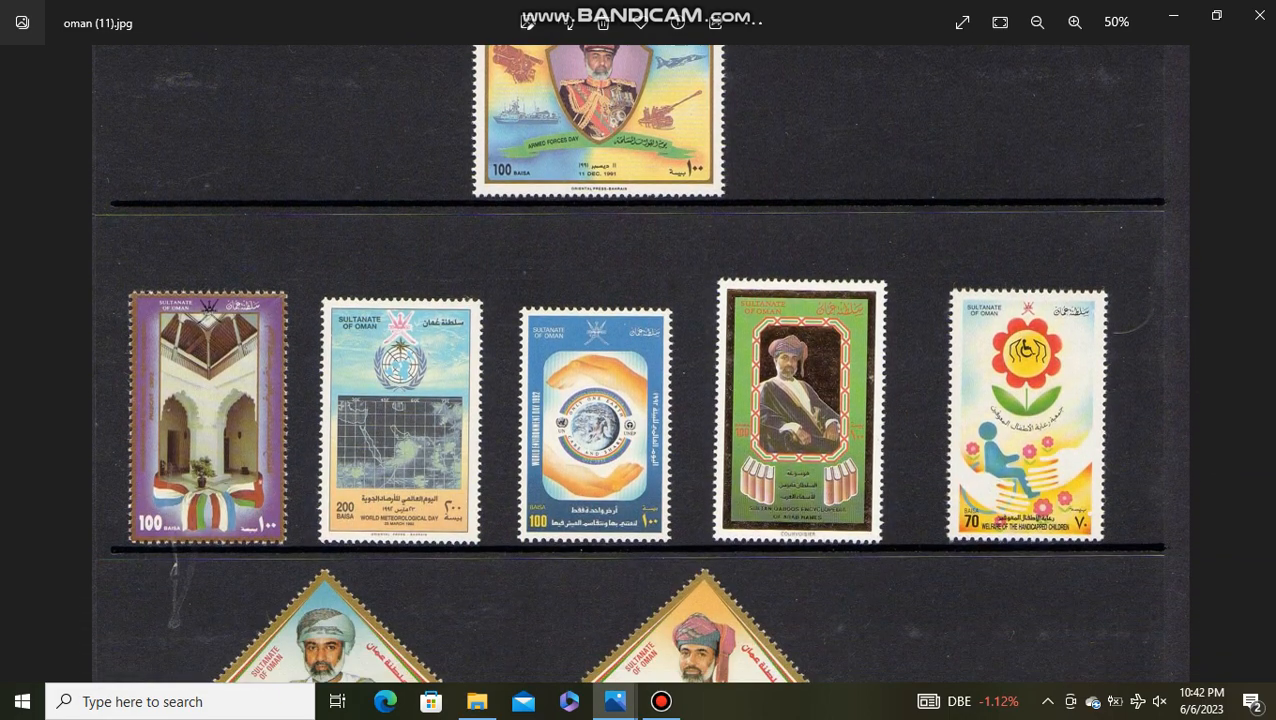
scroll("down", 3)
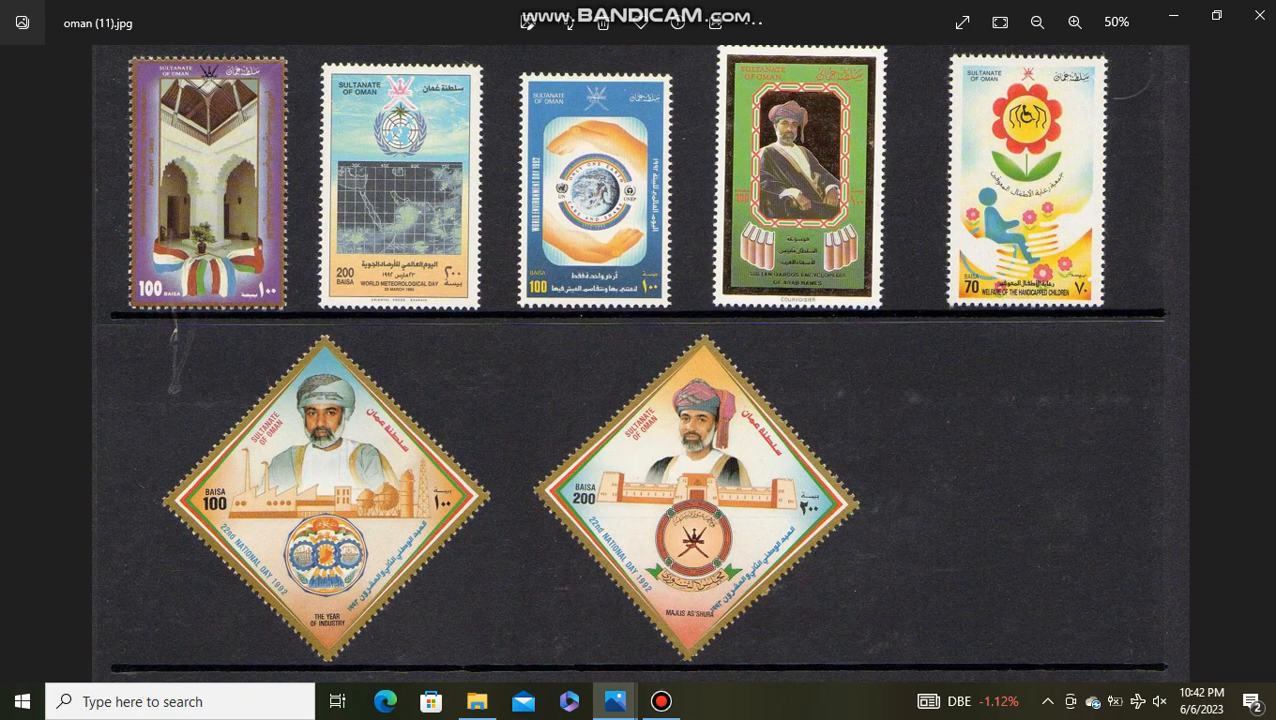
scroll("down", 3)
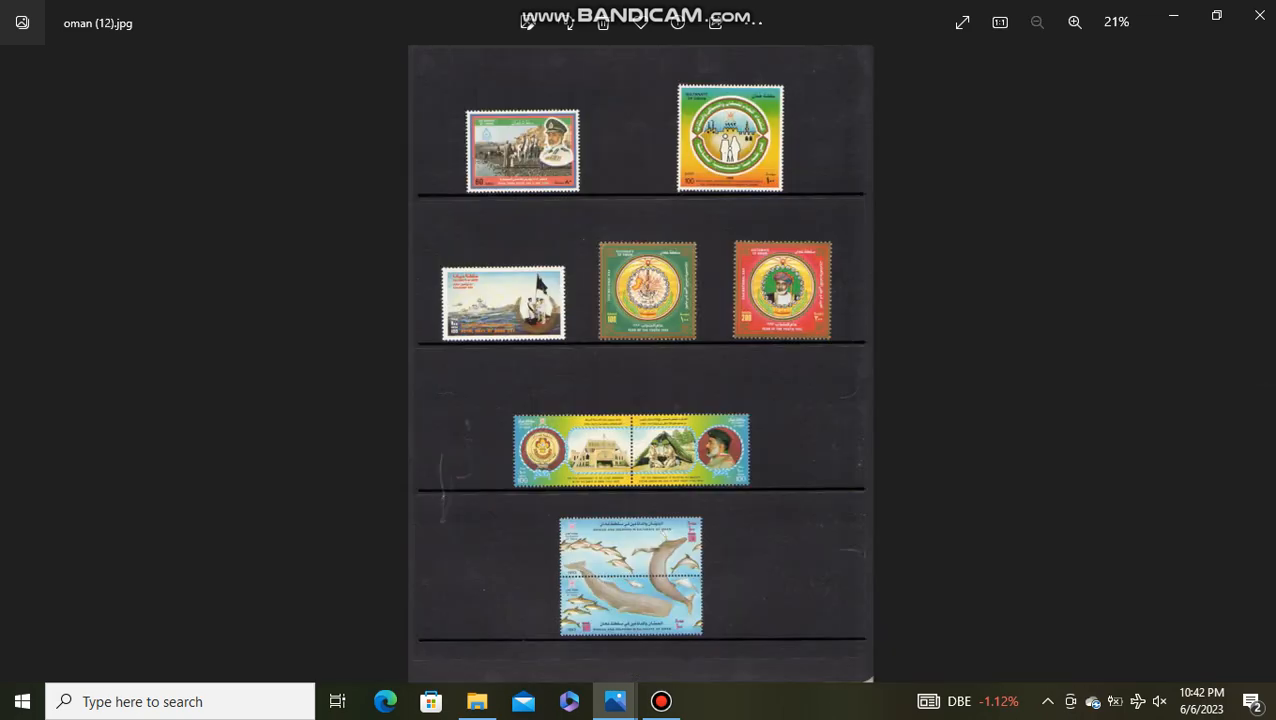
- Zoom in twice on oman (12), scroll to the whales and dolphins pair, and advance to oman (13)
left_click(1075, 22)
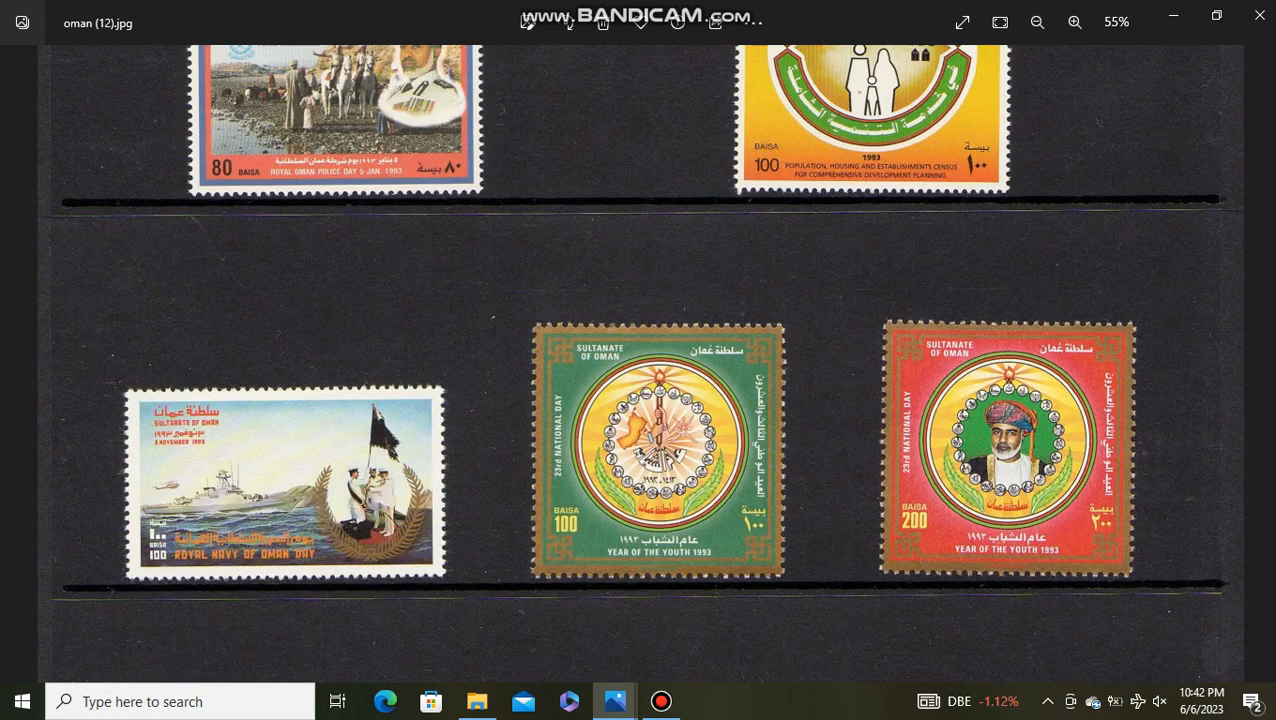
left_click(1075, 21)
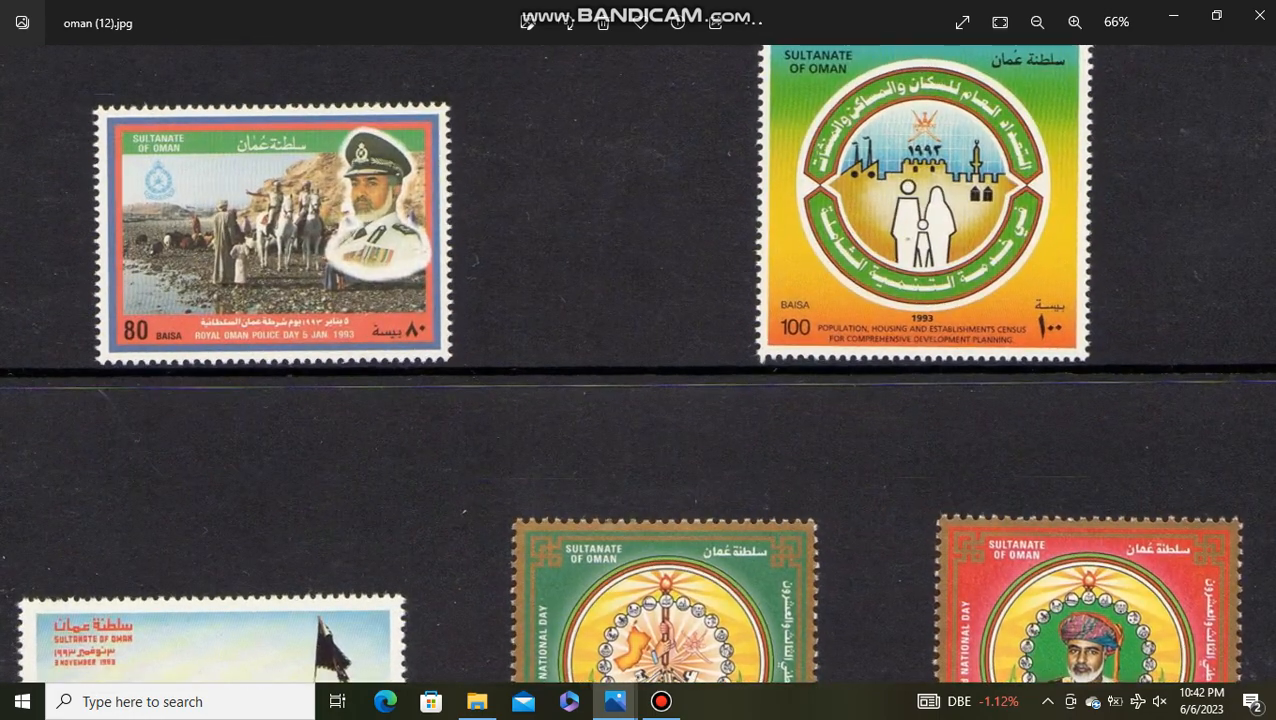
scroll("down", 3)
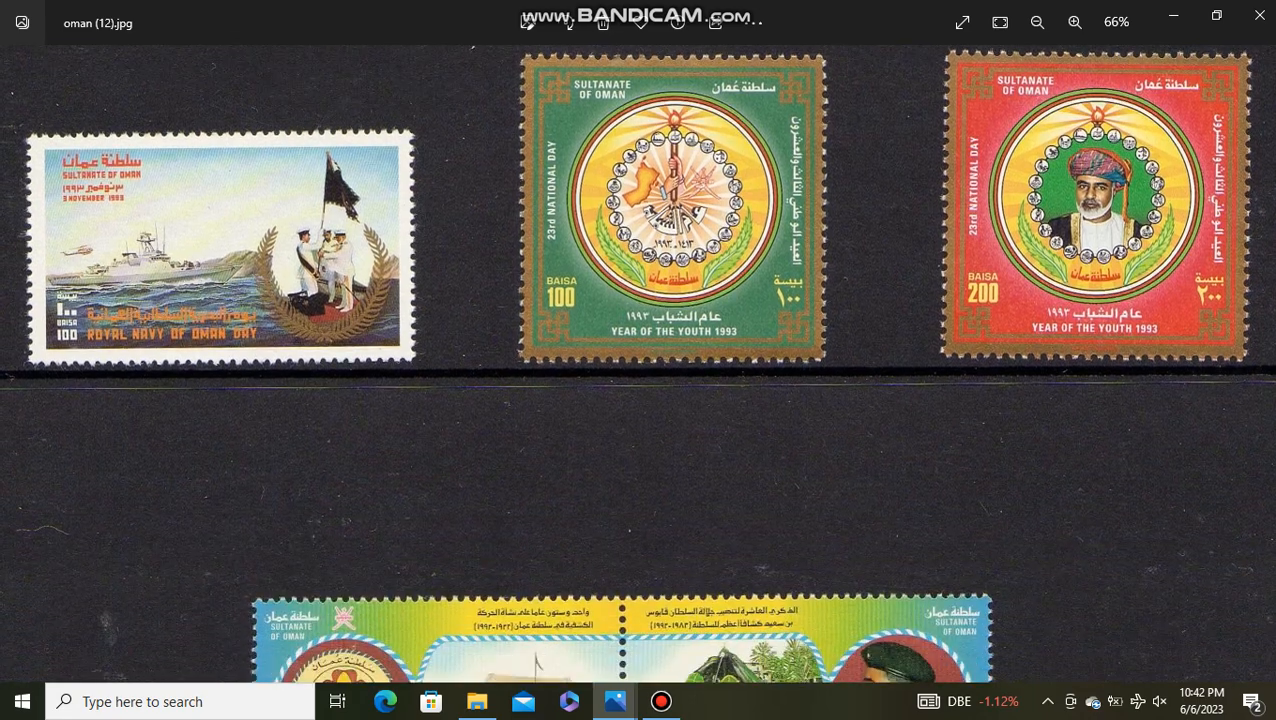
scroll("down", 3)
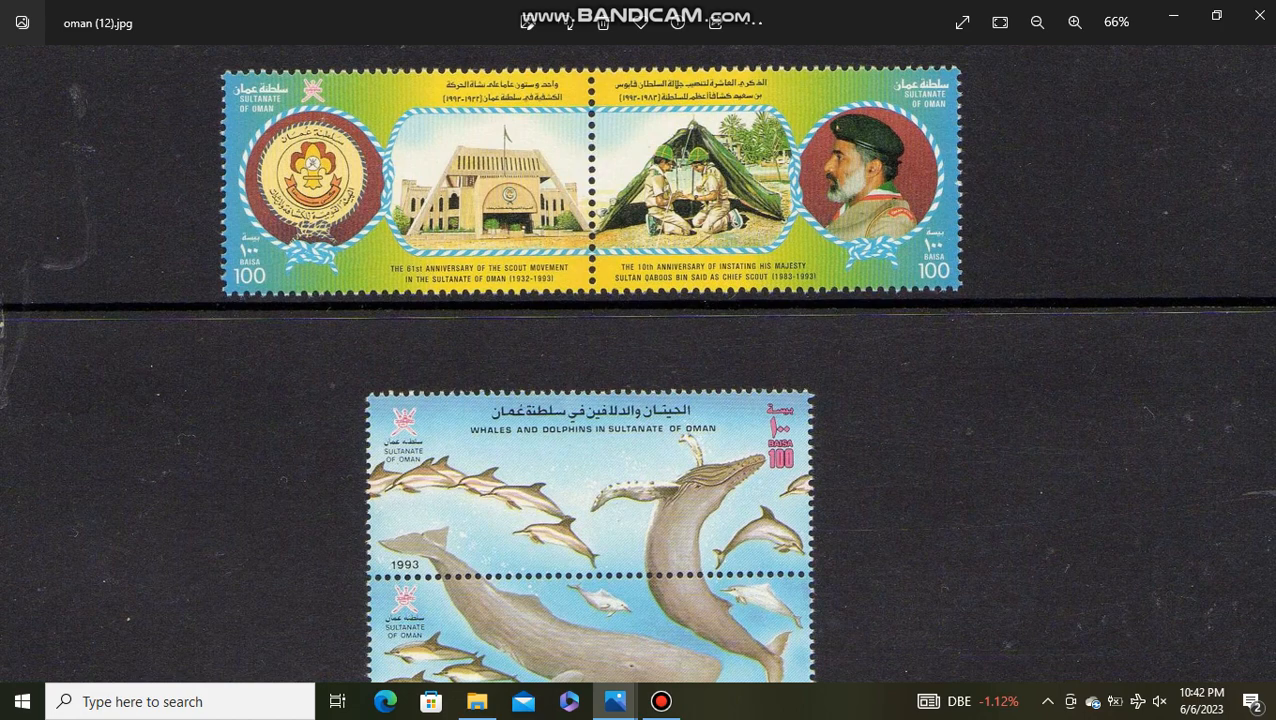
scroll("down", 3)
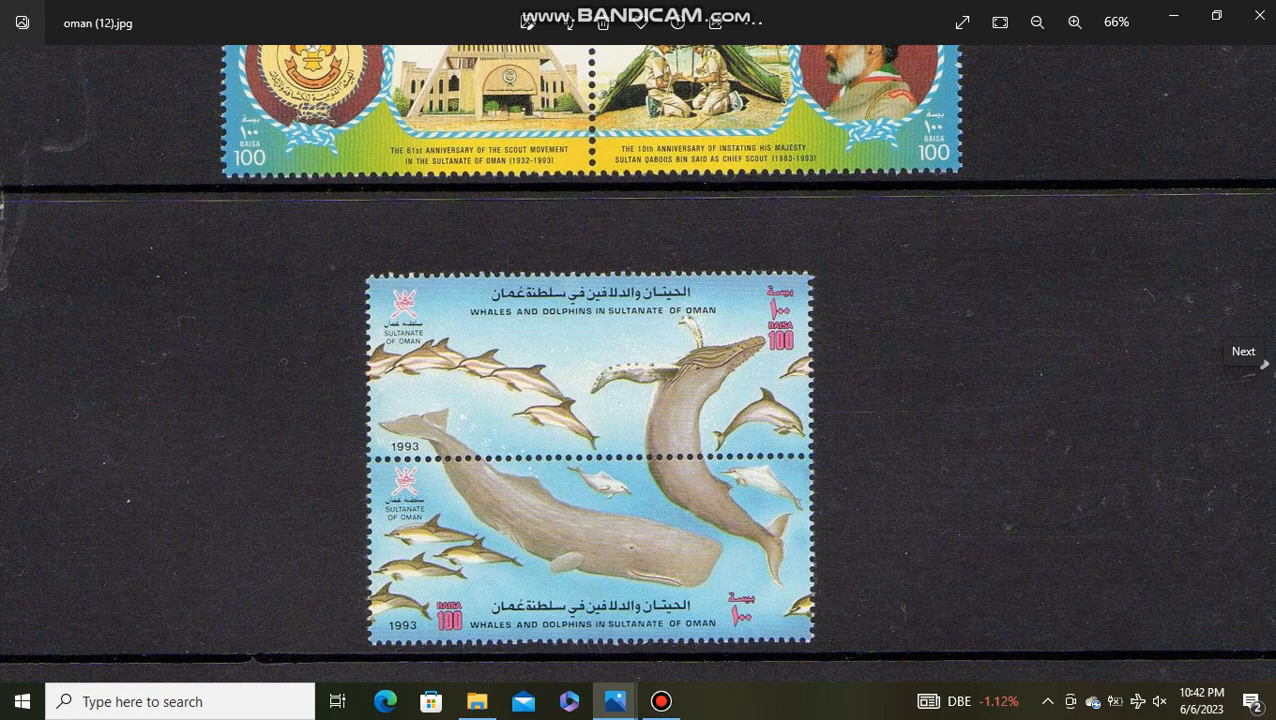
left_click(1243, 351)
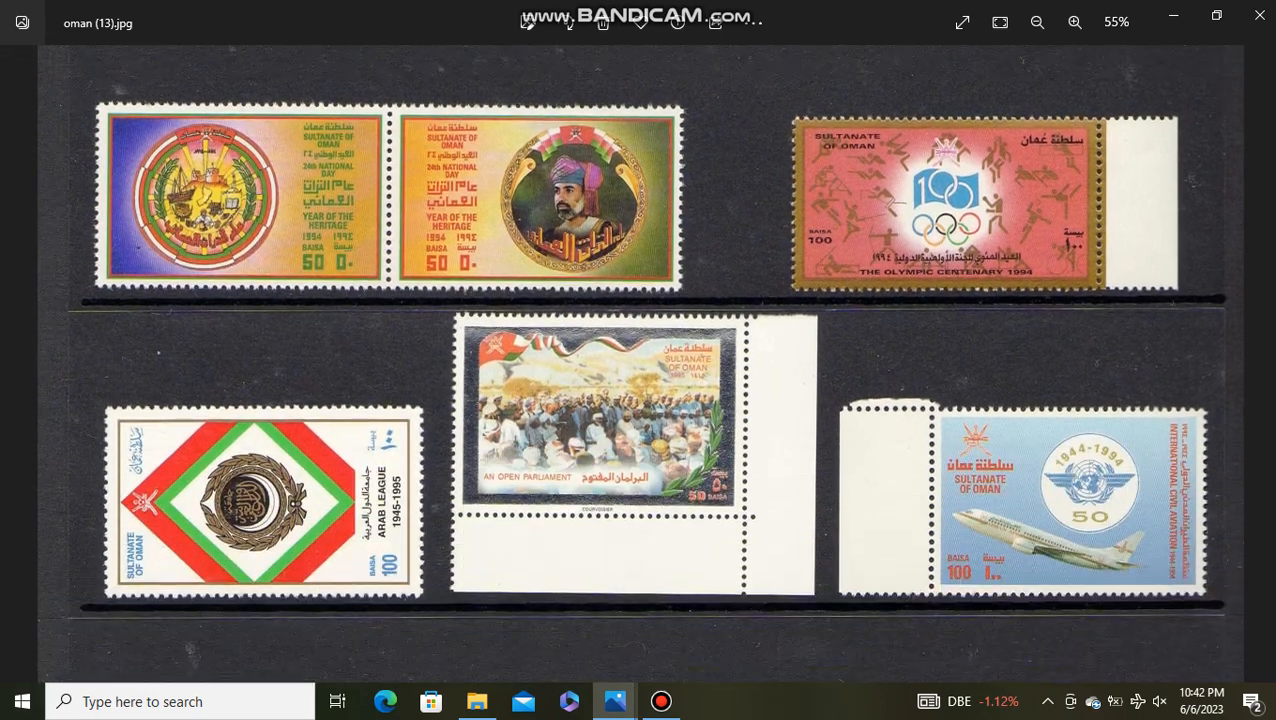
- Scroll to the bottom of the current album page and move to the next page
scroll("down", 3)
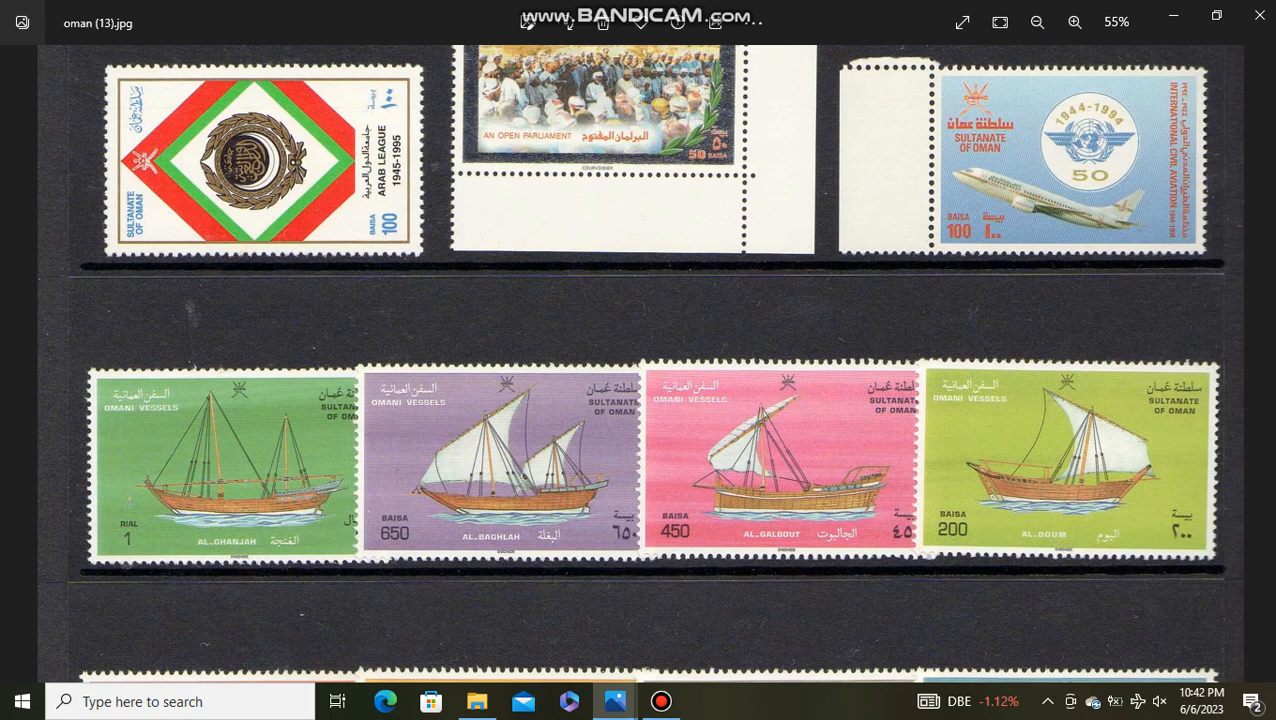
scroll("down", 3)
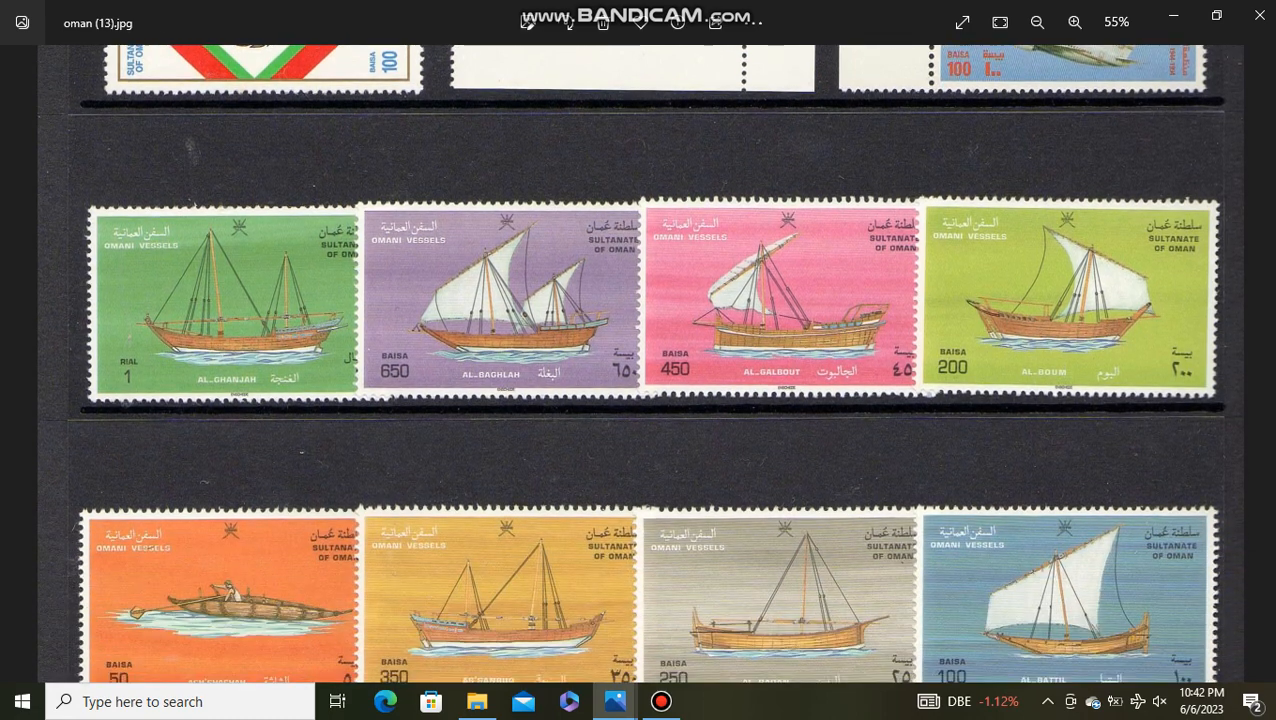
scroll("down", 3)
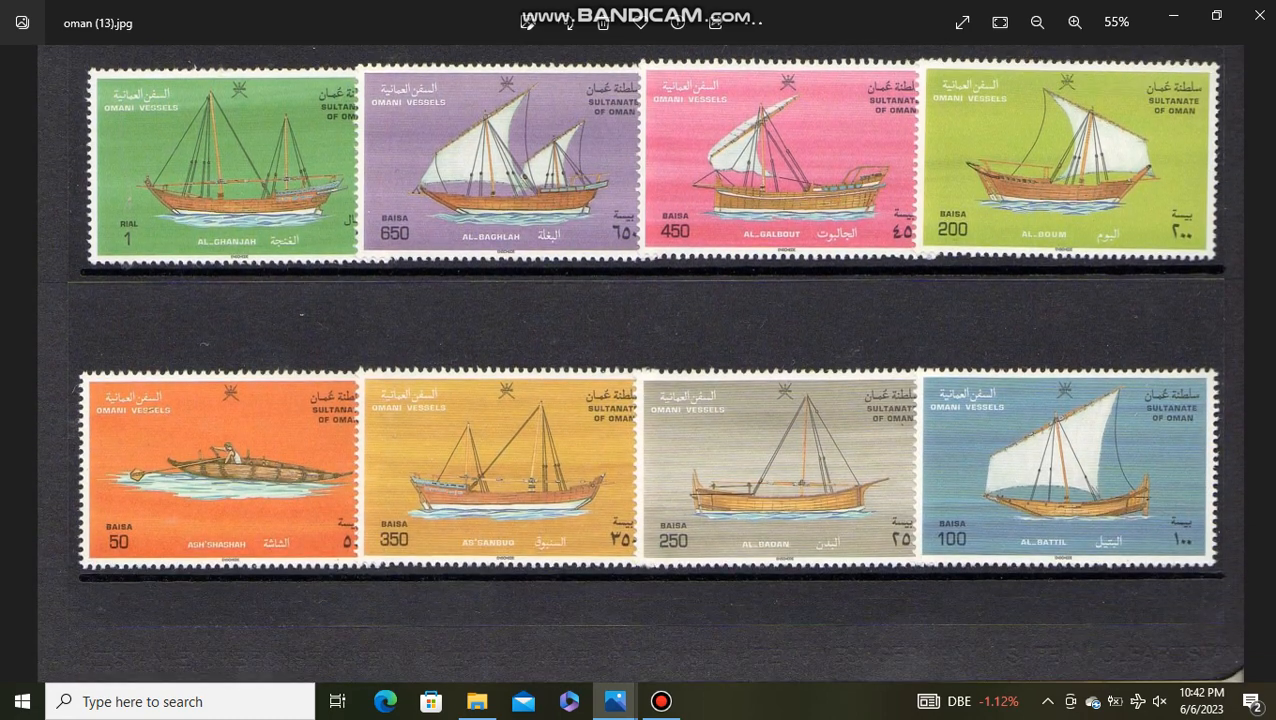
left_click(1263, 362)
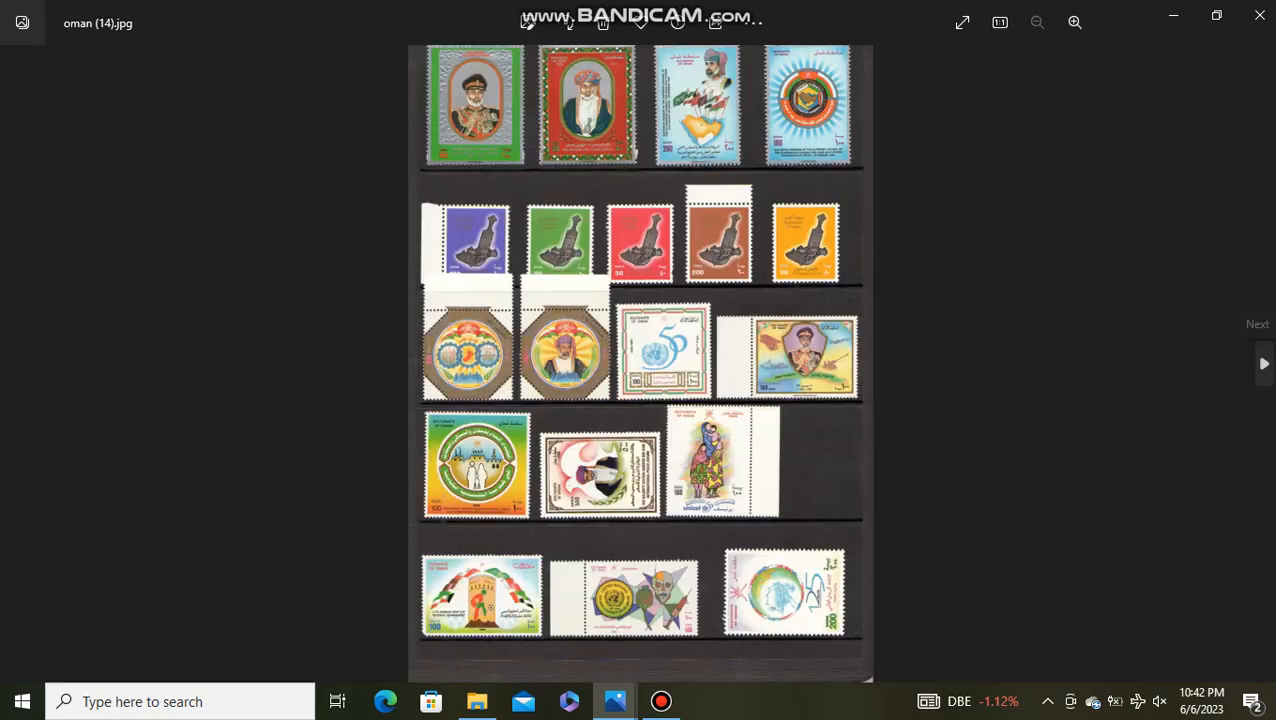
- Zoom in twice on oman (14), scroll through its stamps, and advance to oman (15)
left_click(1075, 22)
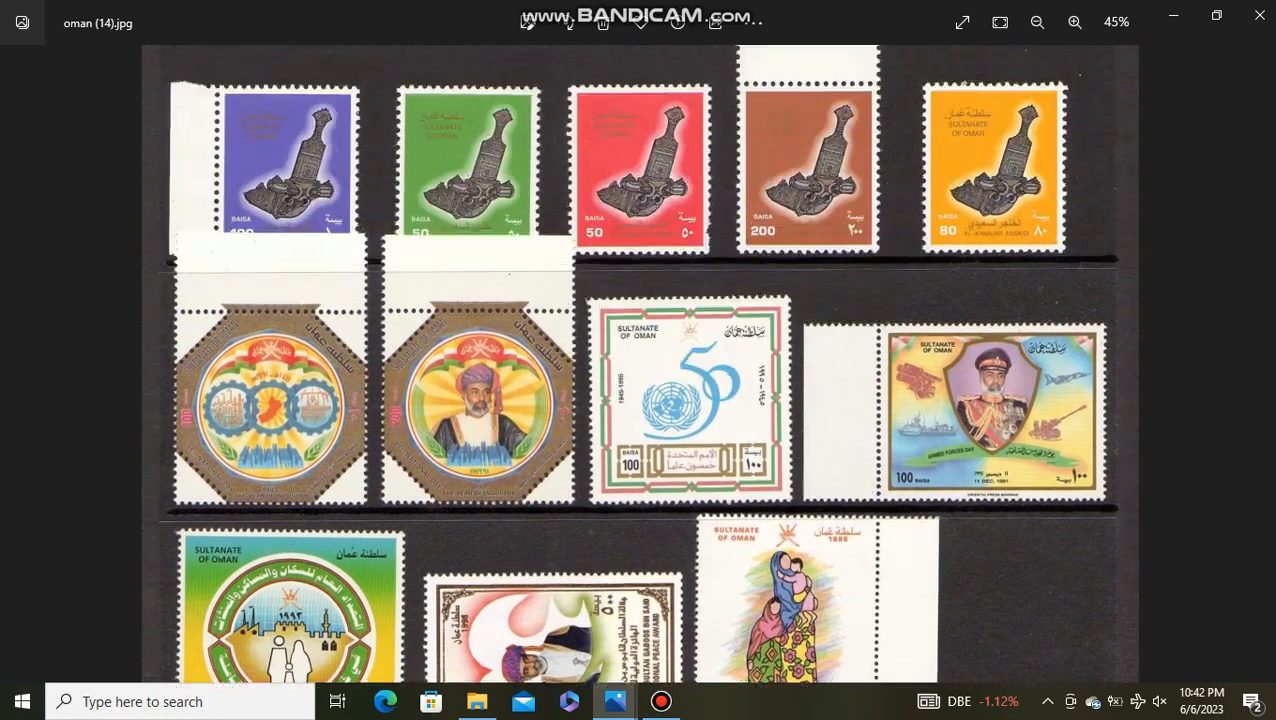
left_click(1074, 21)
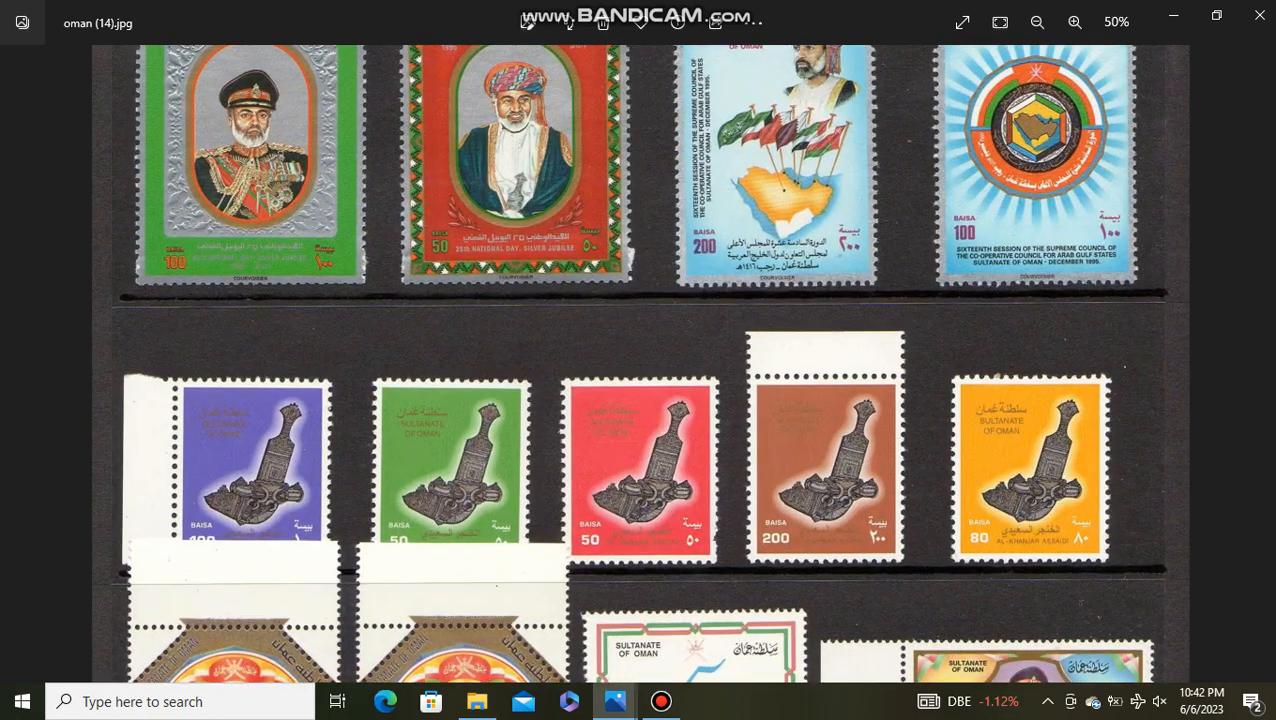
scroll("down", 3)
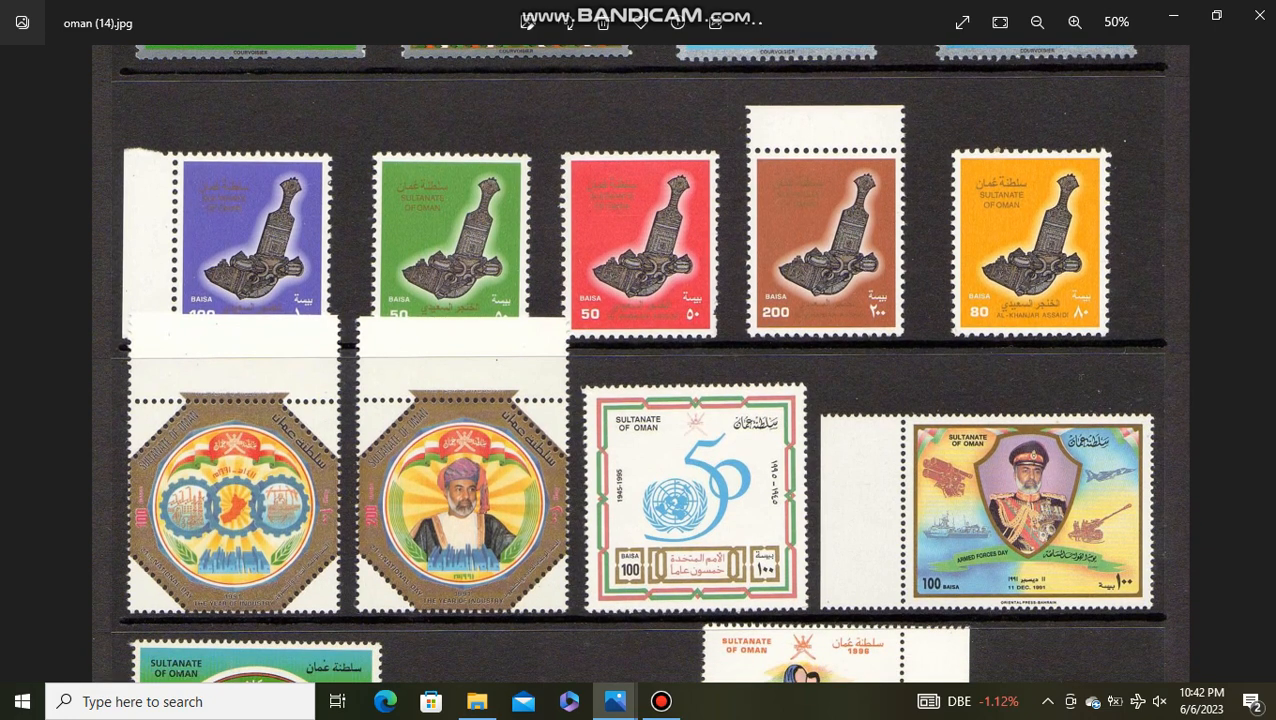
scroll("down", 3)
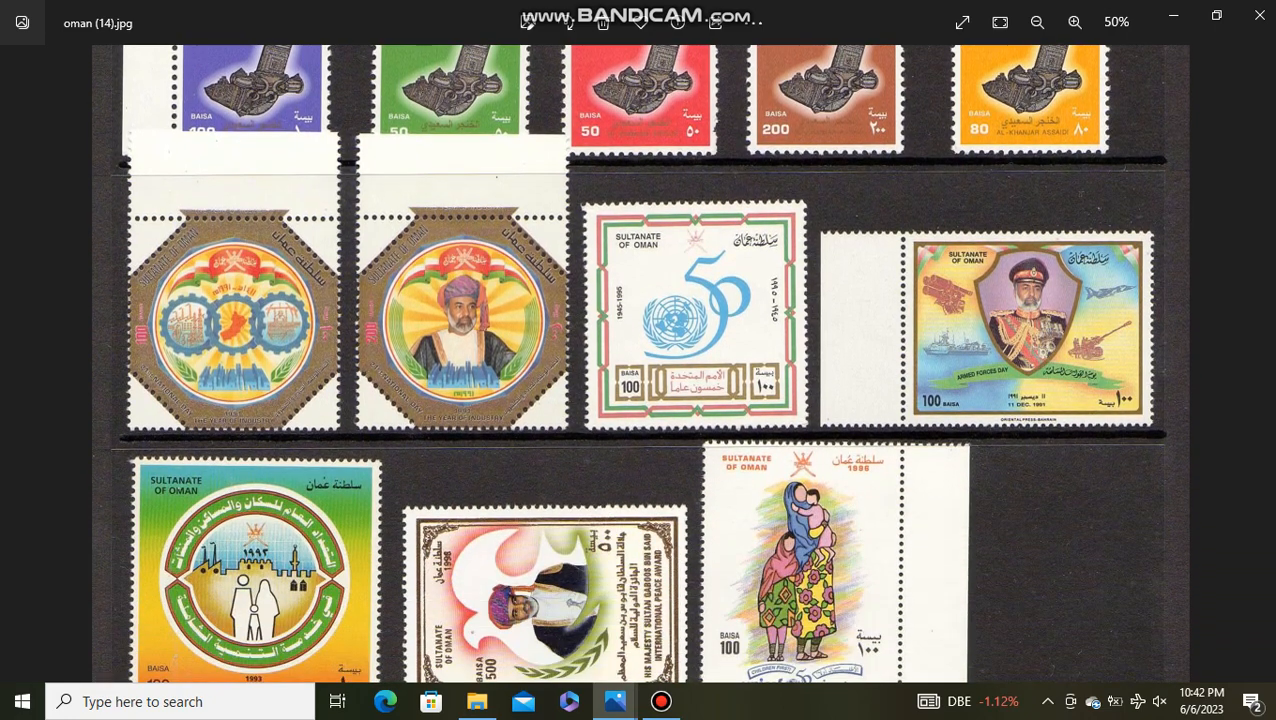
scroll("down", 3)
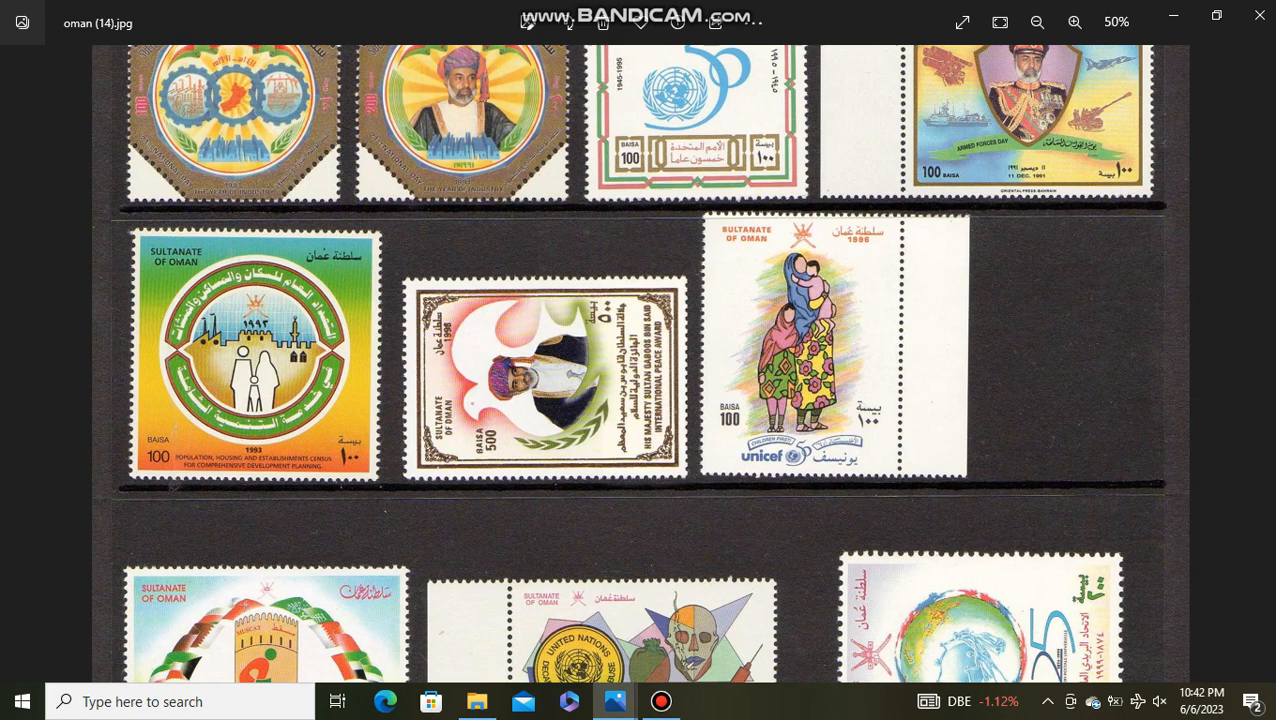
scroll("down", 3)
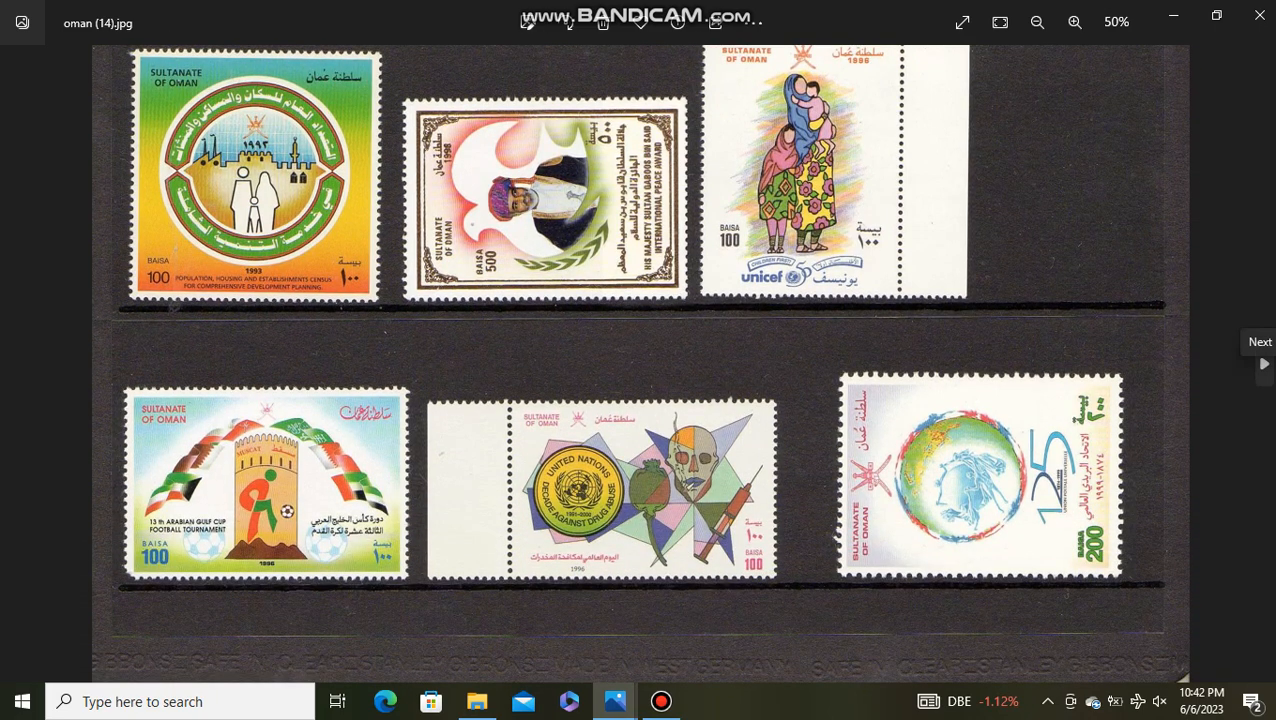
left_click(1261, 360)
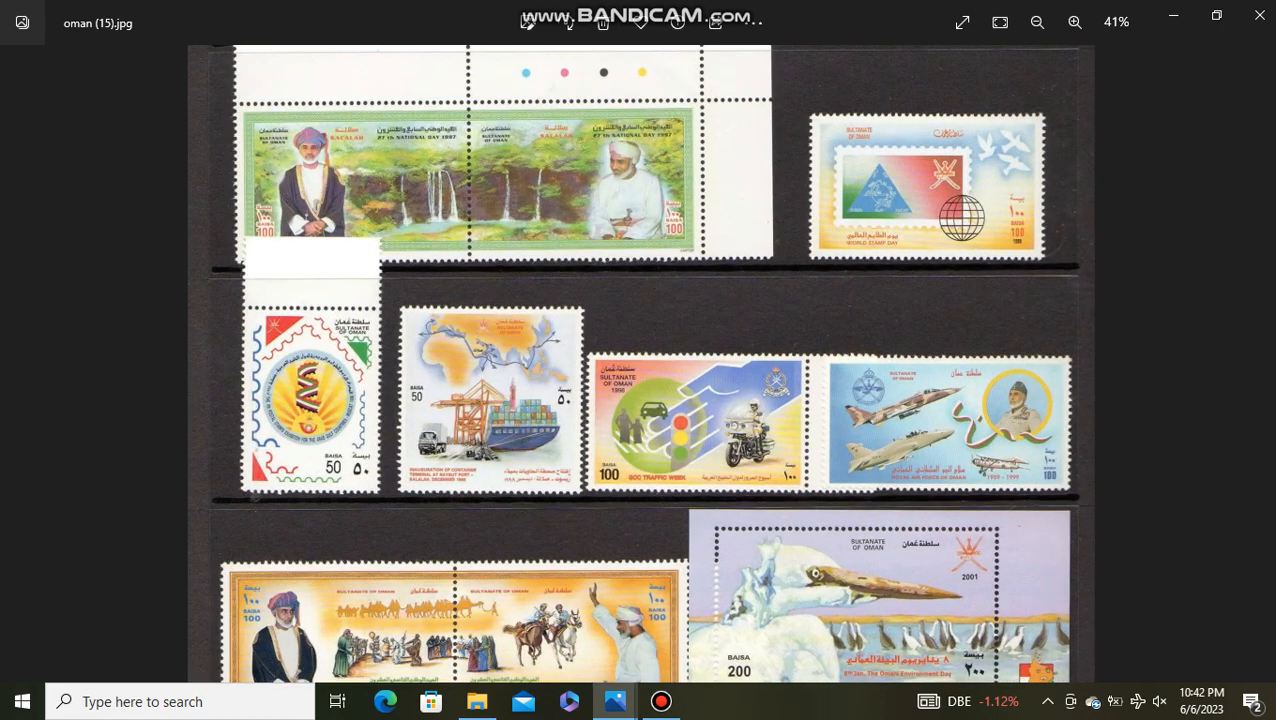
- Zoom into oman (15) and scroll down to its environment day sheet
left_click(1074, 22)
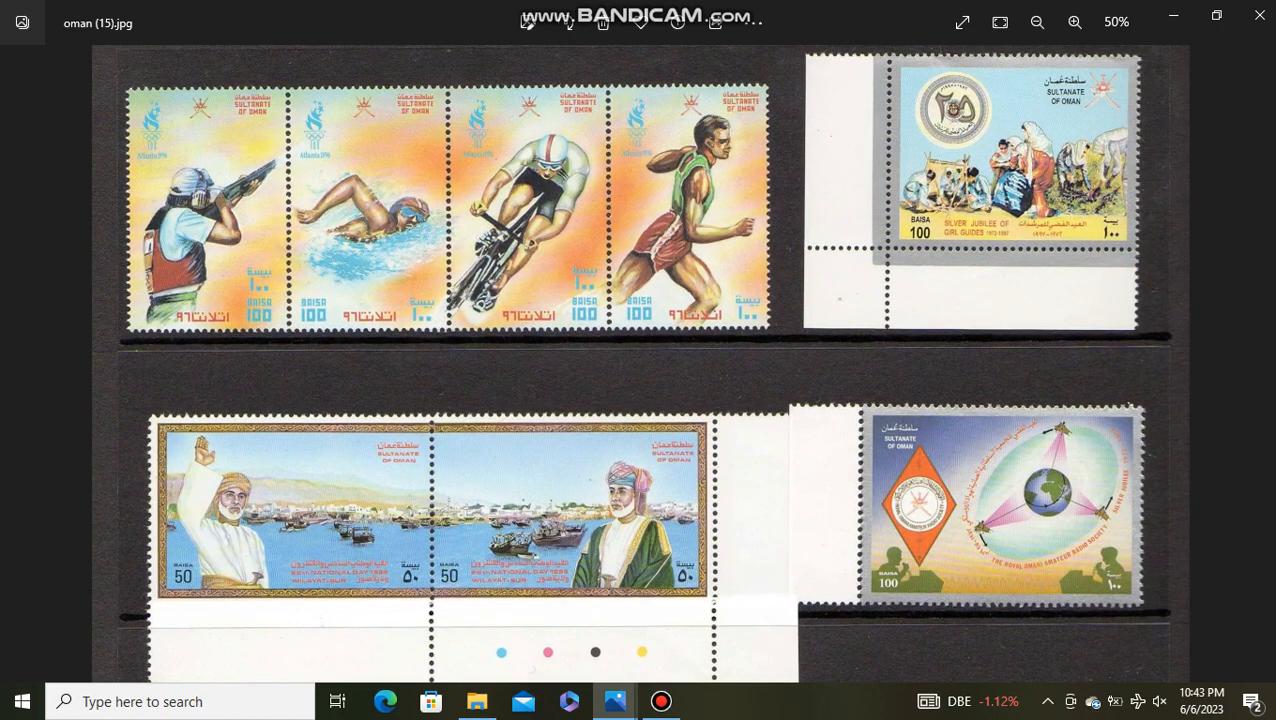
scroll("down", 3)
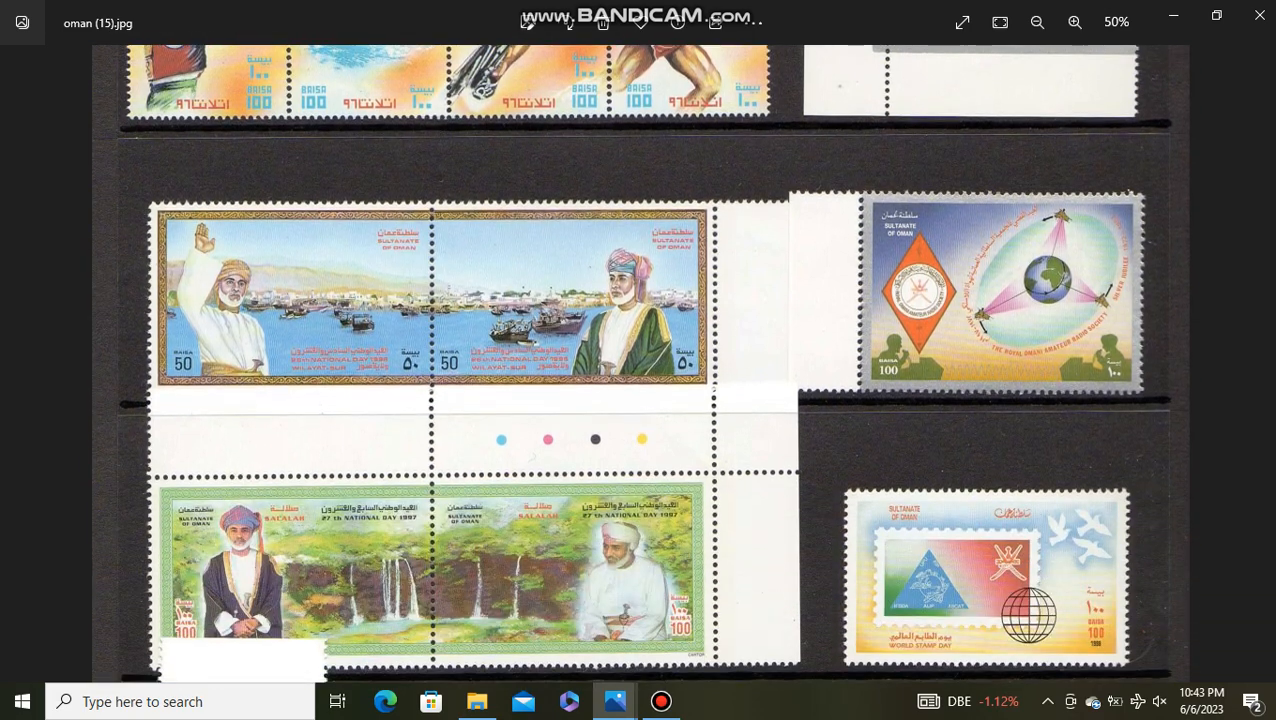
scroll("down", 3)
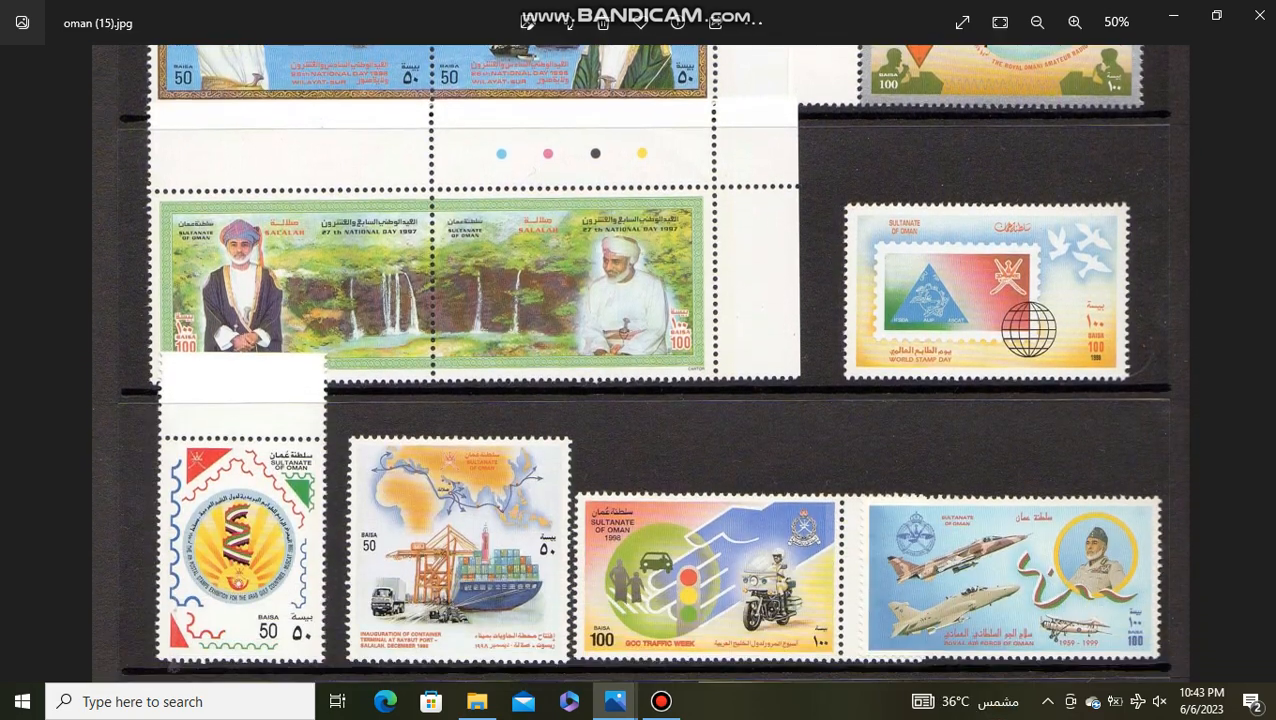
scroll("down", 3)
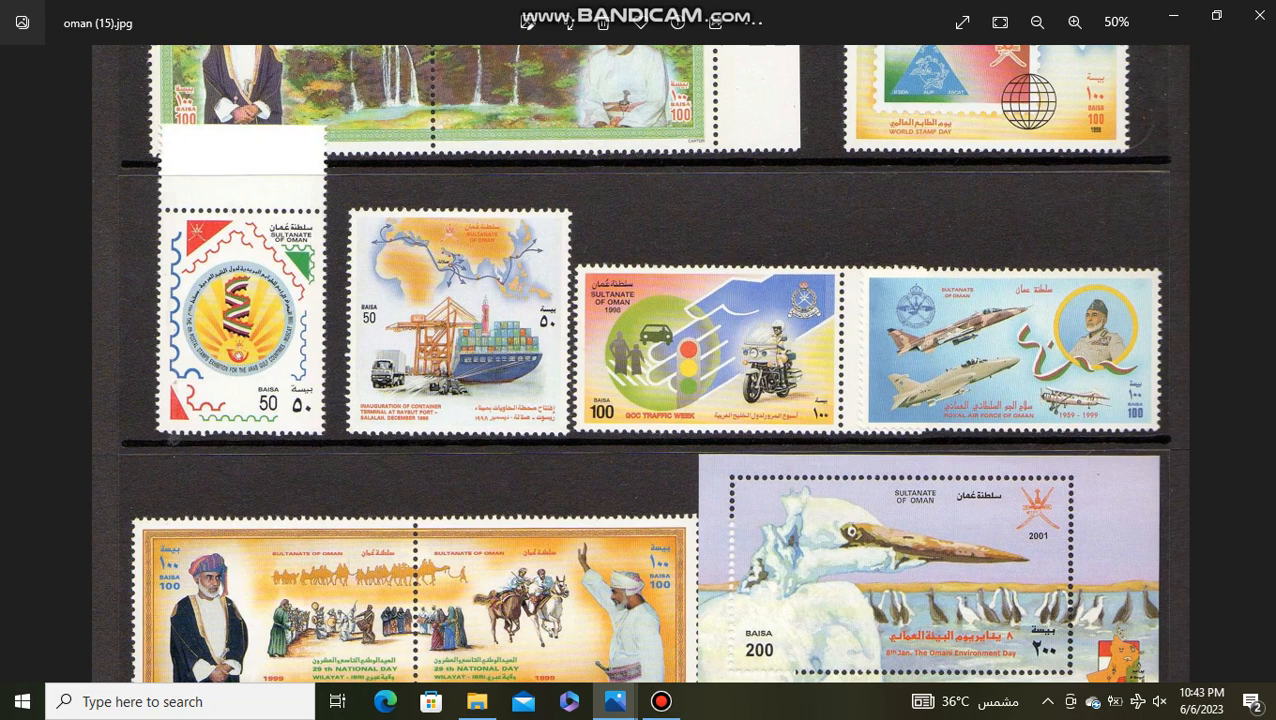
scroll("down", 3)
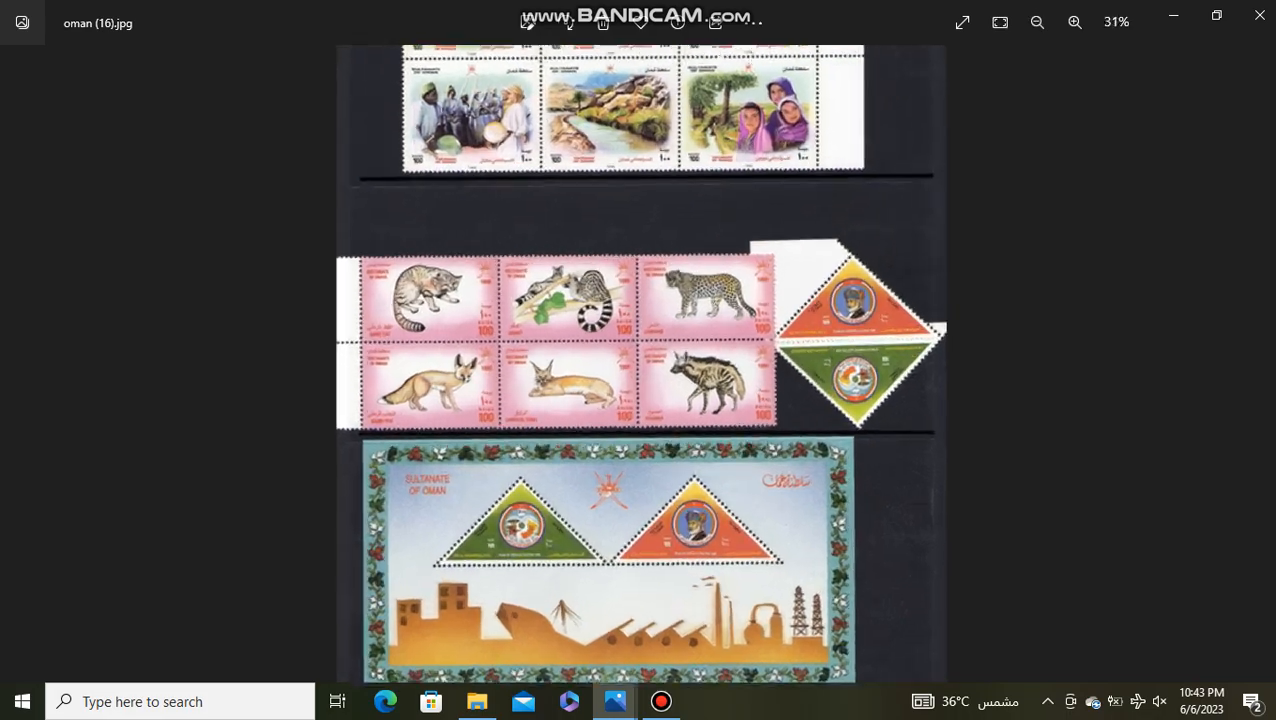
- Zoom in twice on oman (16) and scroll through its tourism and wildlife blocks
left_click(1074, 22)
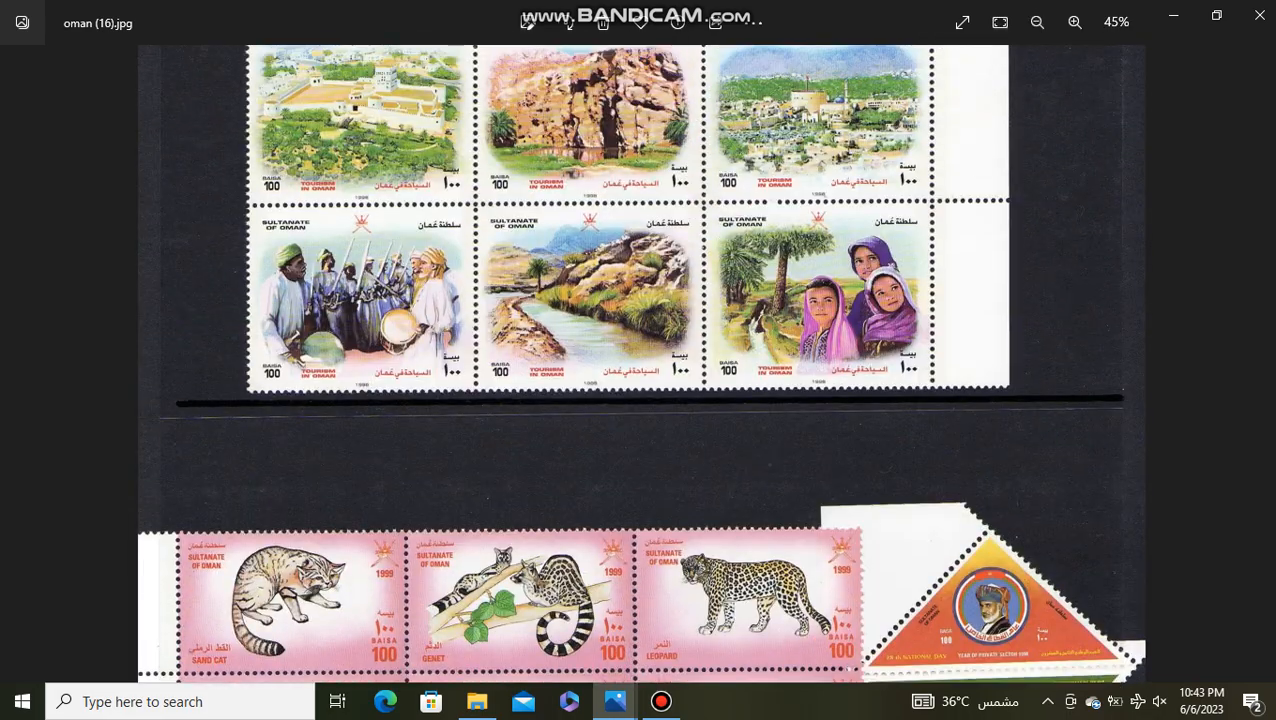
left_click(1074, 22)
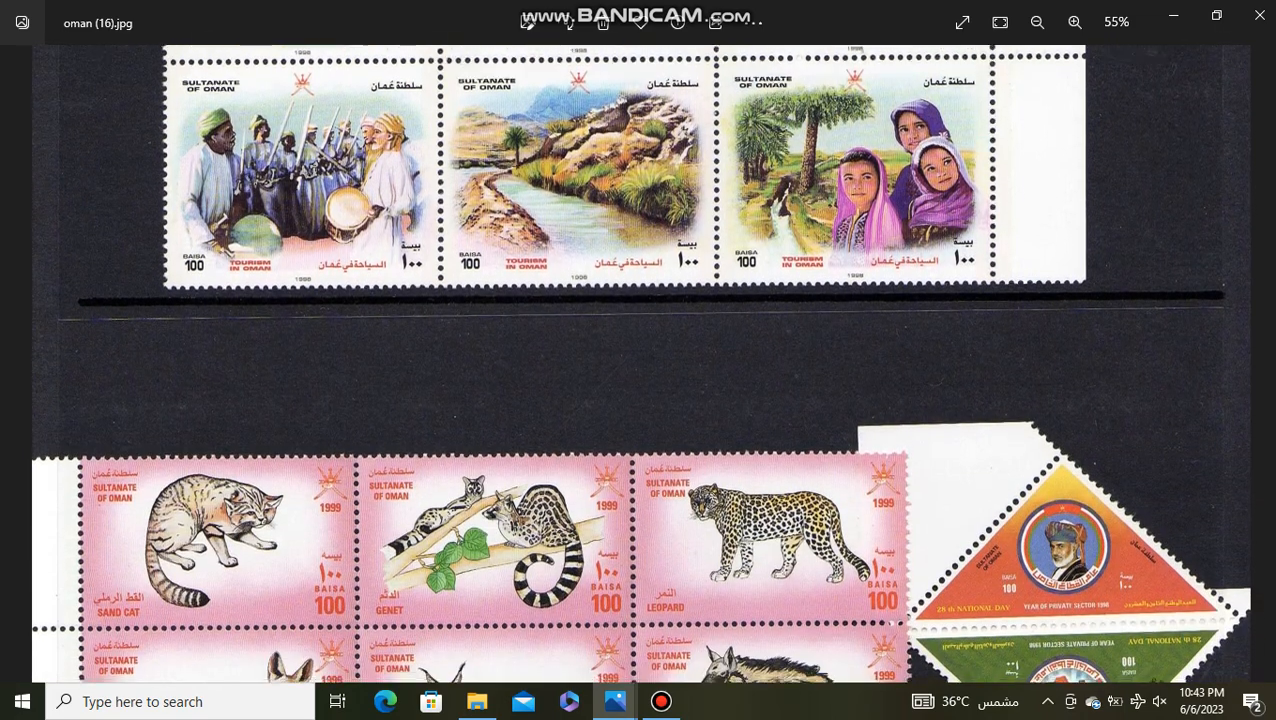
scroll("down", 3)
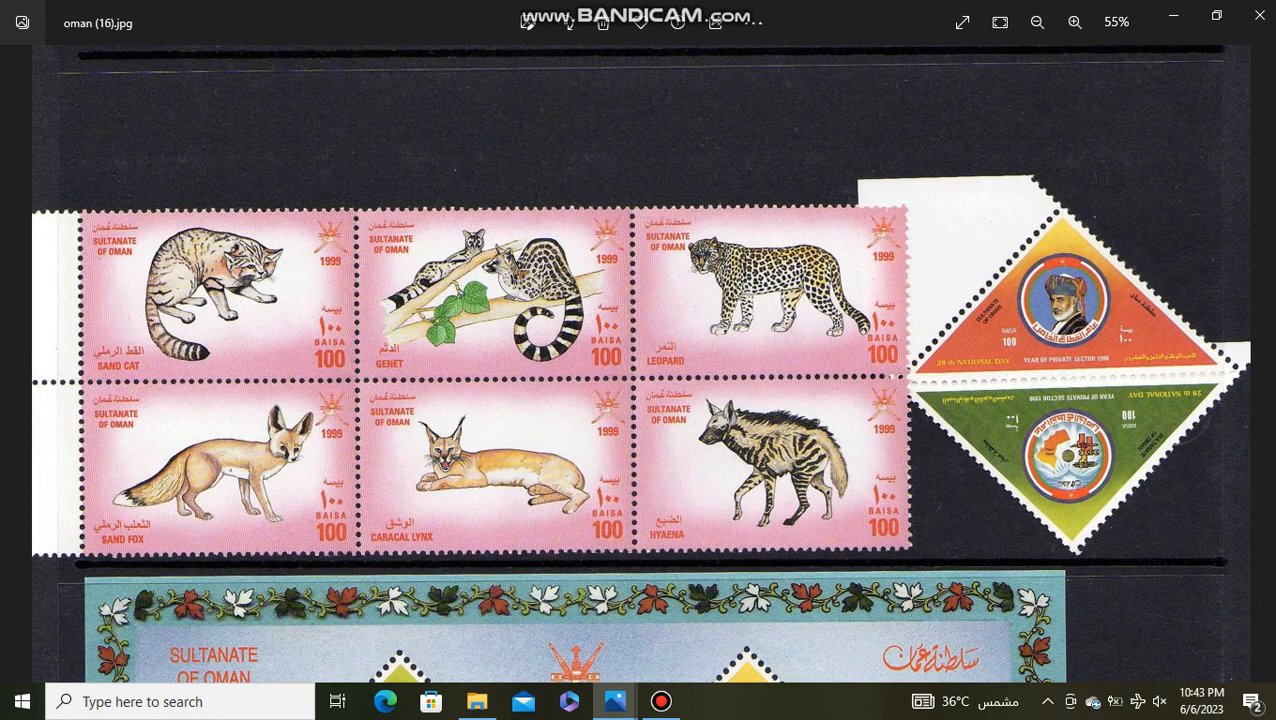
scroll("down", 3)
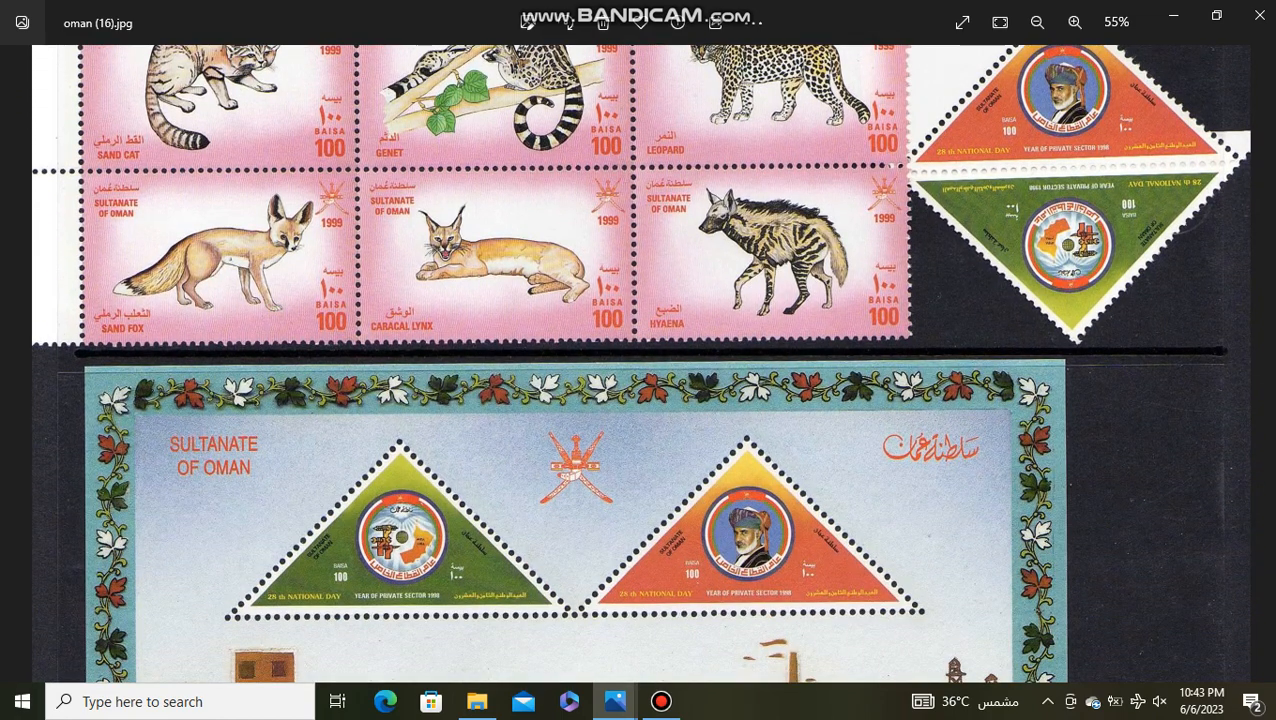
scroll("down", 3)
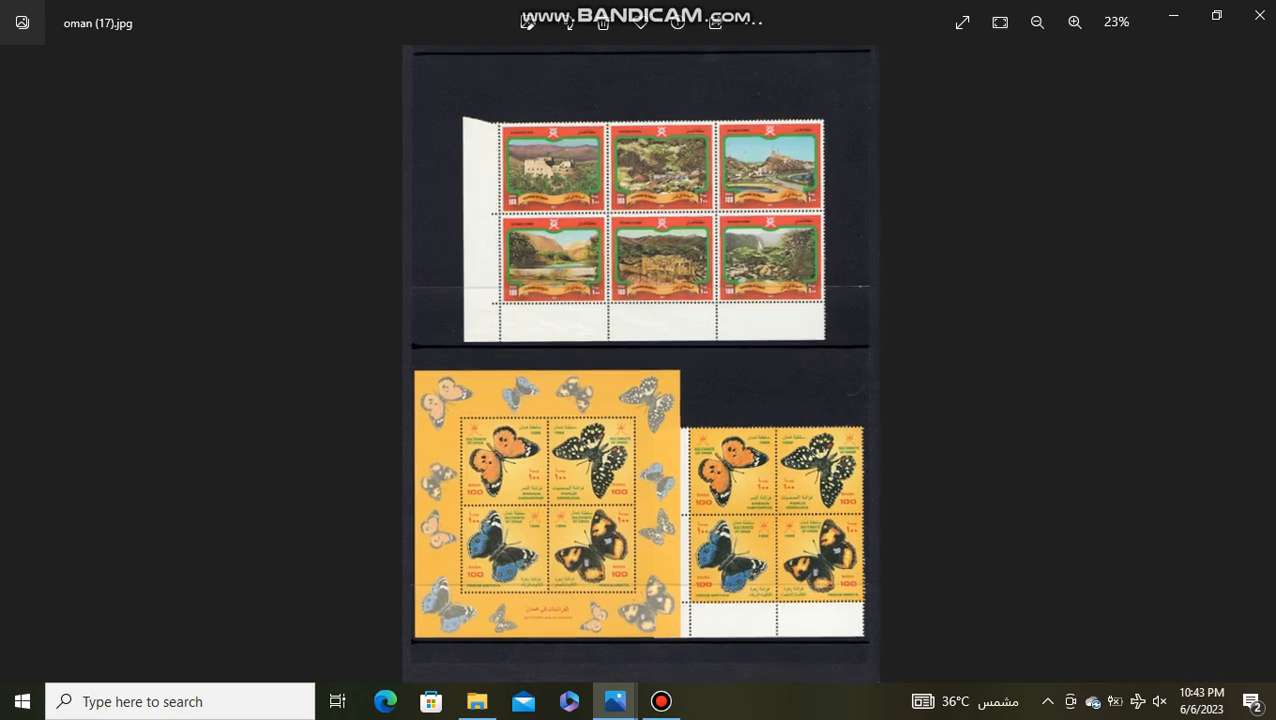
- Zoom into oman (17) and scroll down to the butterfly stamps
left_click(1075, 22)
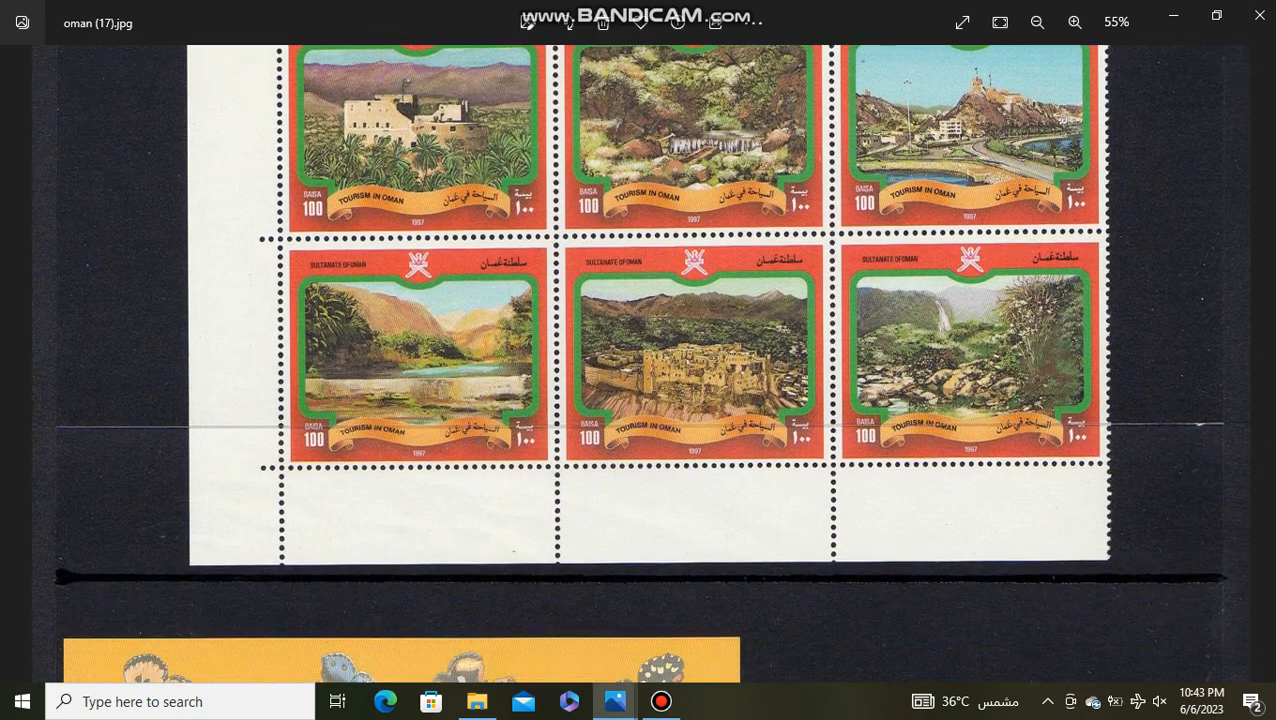
scroll("down", 3)
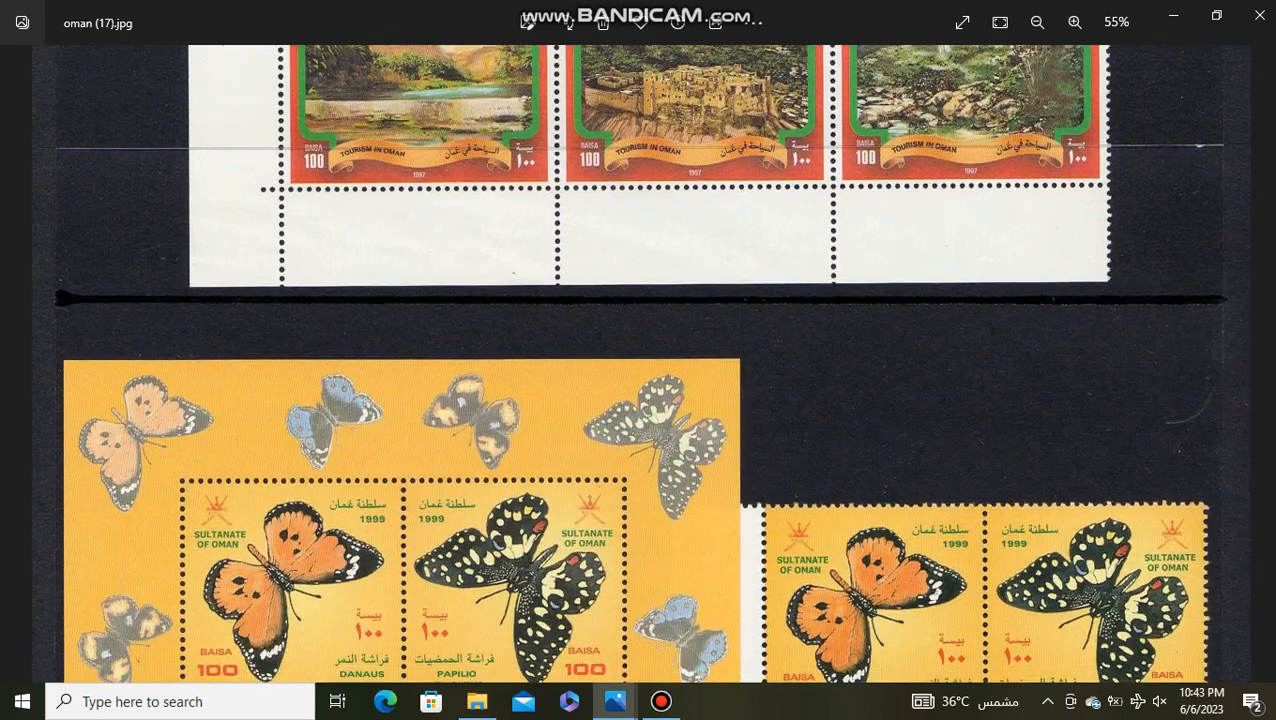
scroll("down", 3)
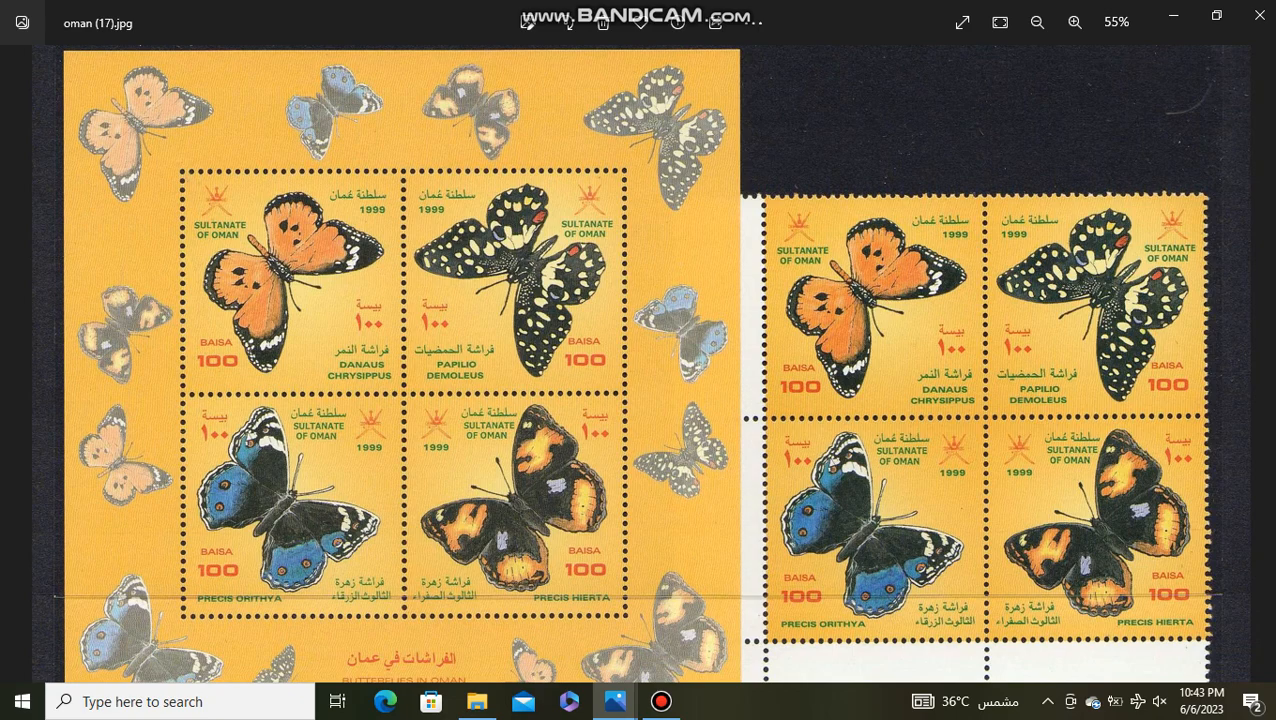
scroll("down", 3)
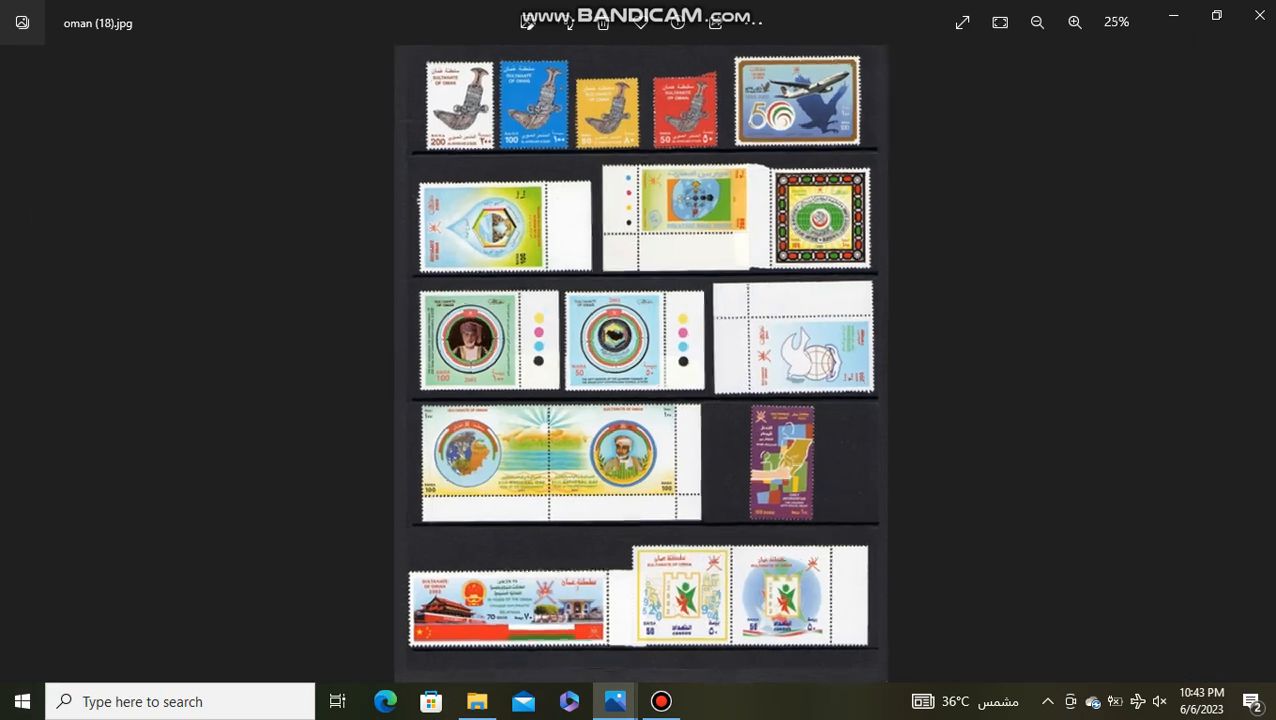
- Zoom into album page oman (18) and scroll down through it
left_click(1074, 22)
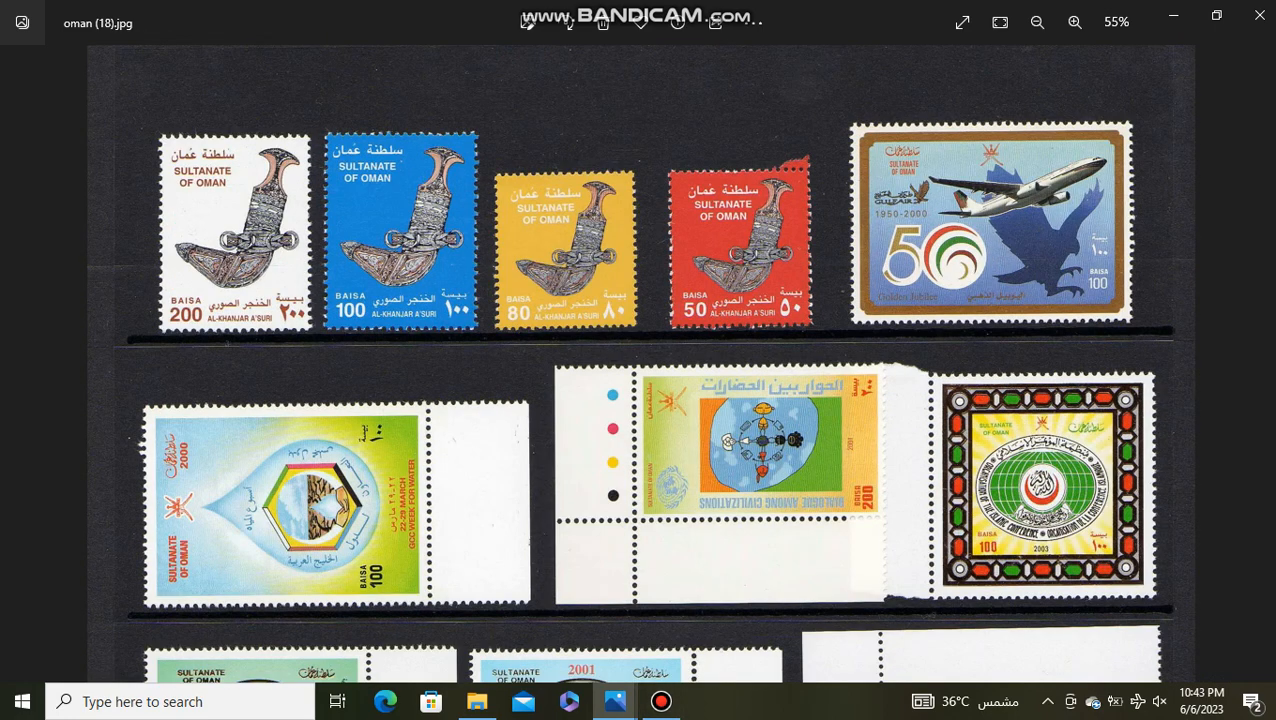
scroll("down", 3)
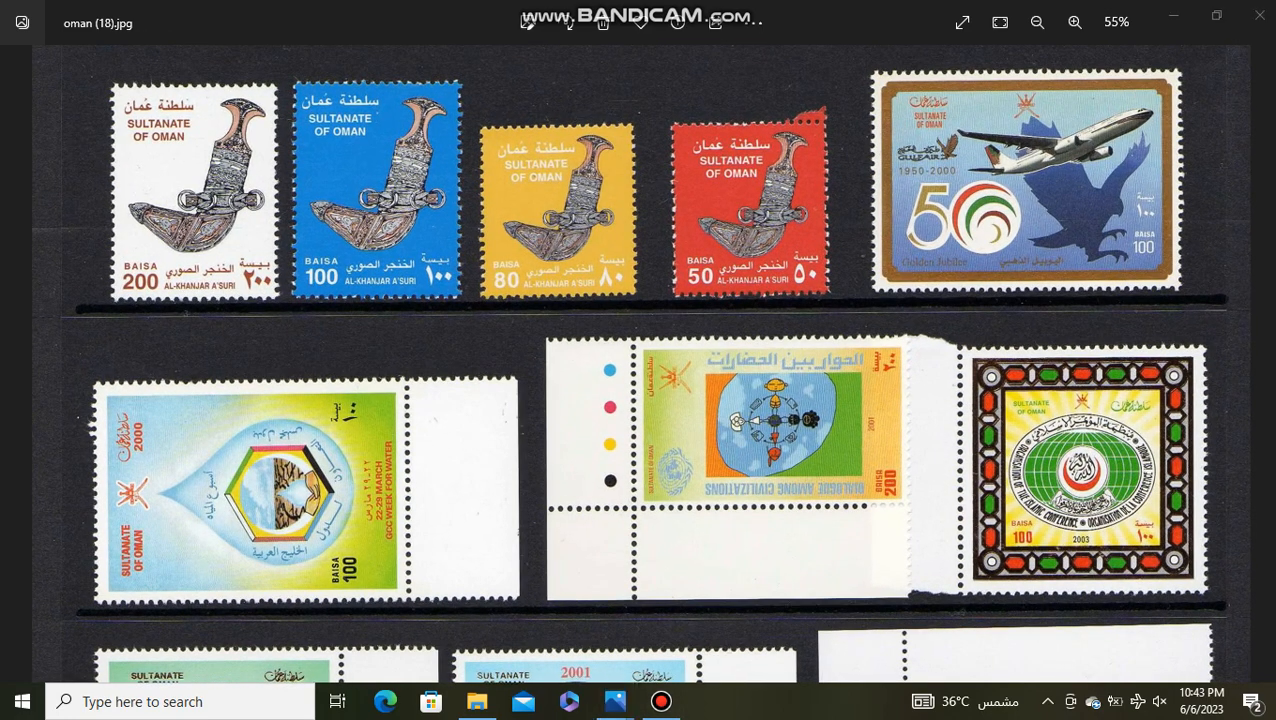
scroll("down", 3)
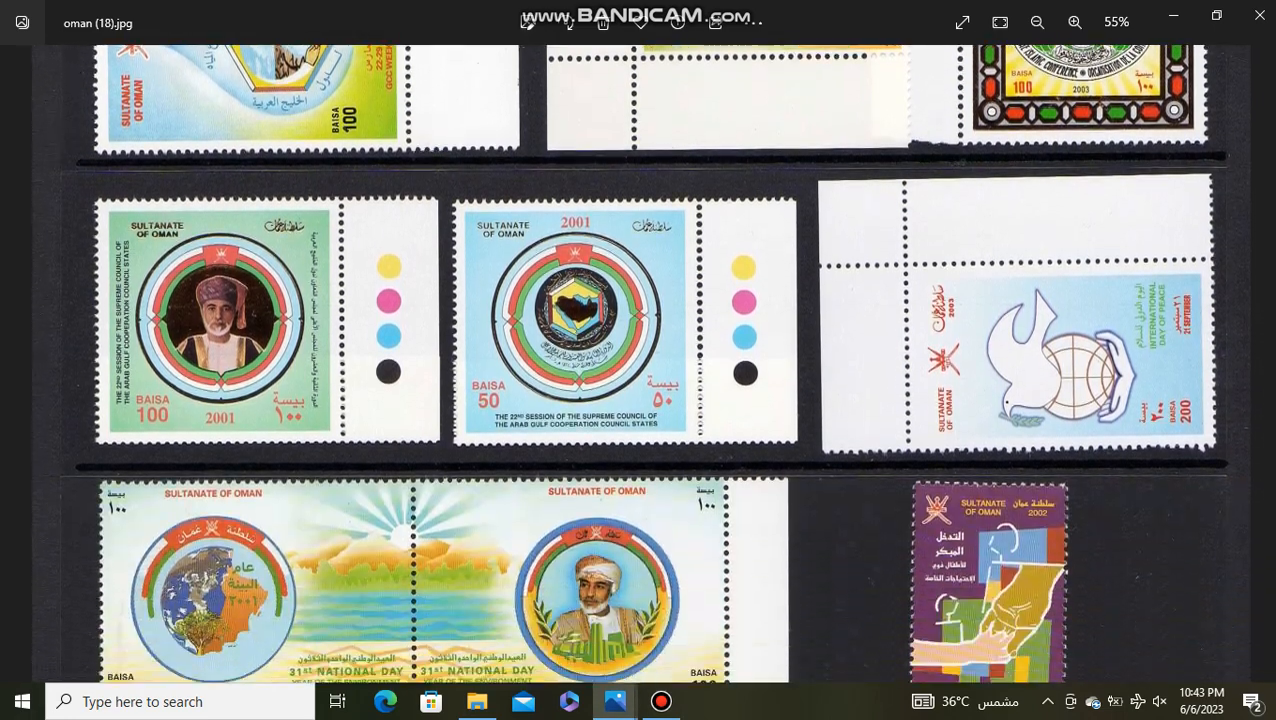
scroll("down", 3)
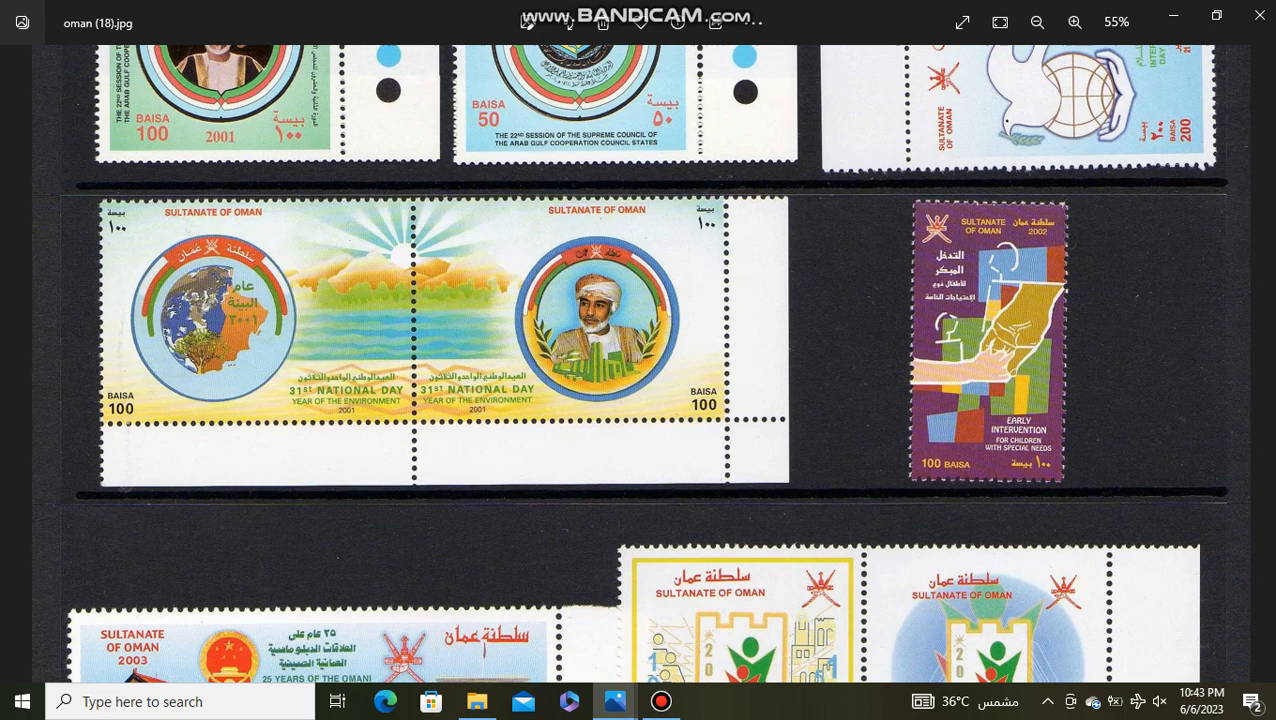
scroll("down", 3)
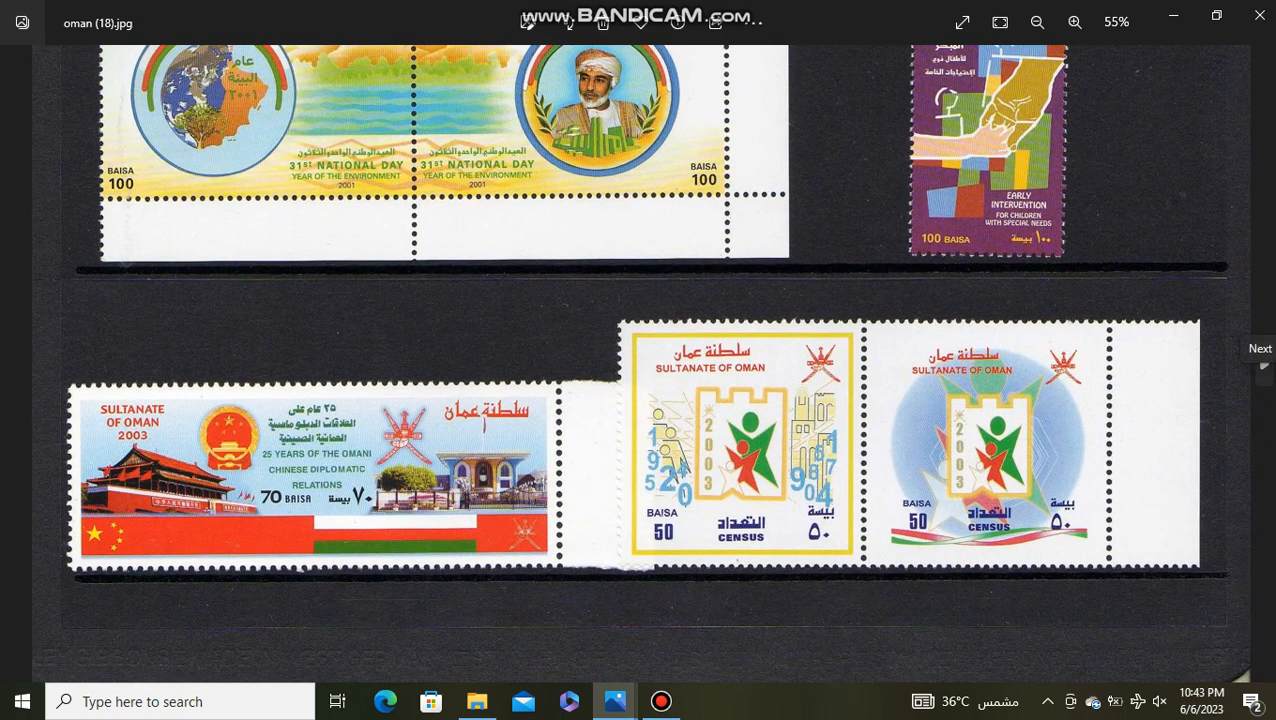
- Zoom and scroll oman (19)'s National Day 1981 sheets, then advance to oman (20a)
left_click(1258, 363)
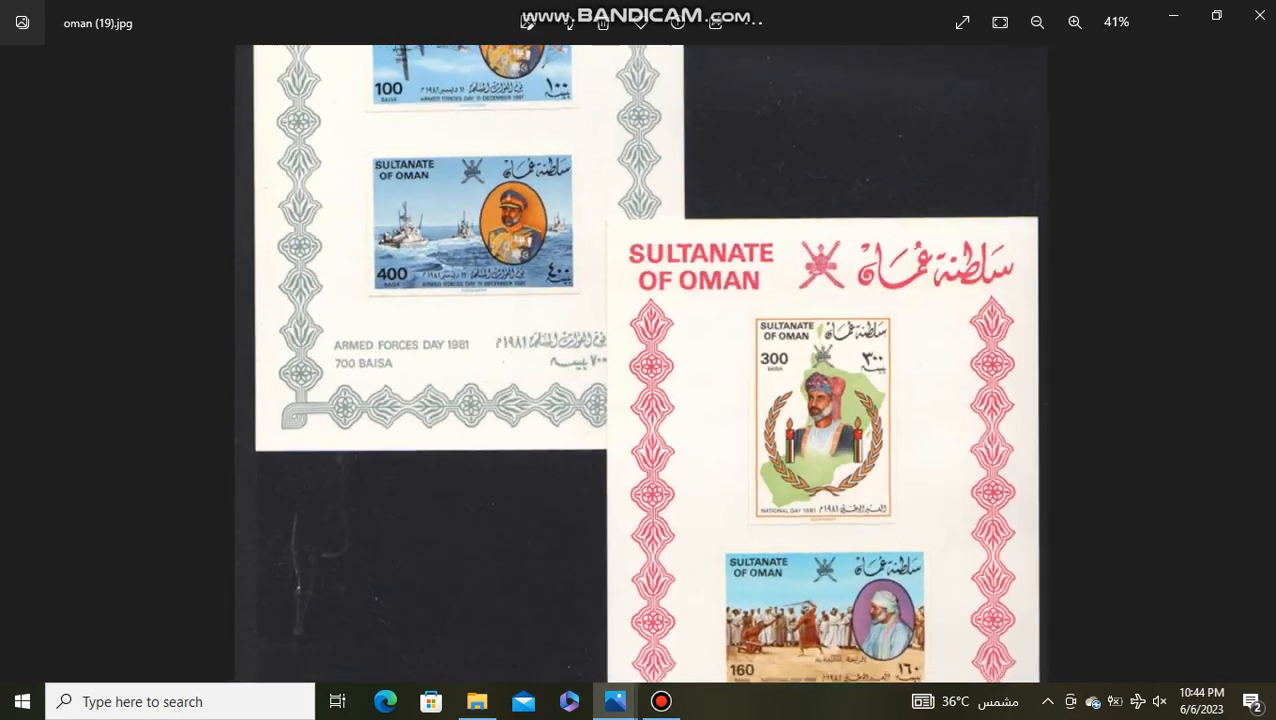
left_click(1074, 22)
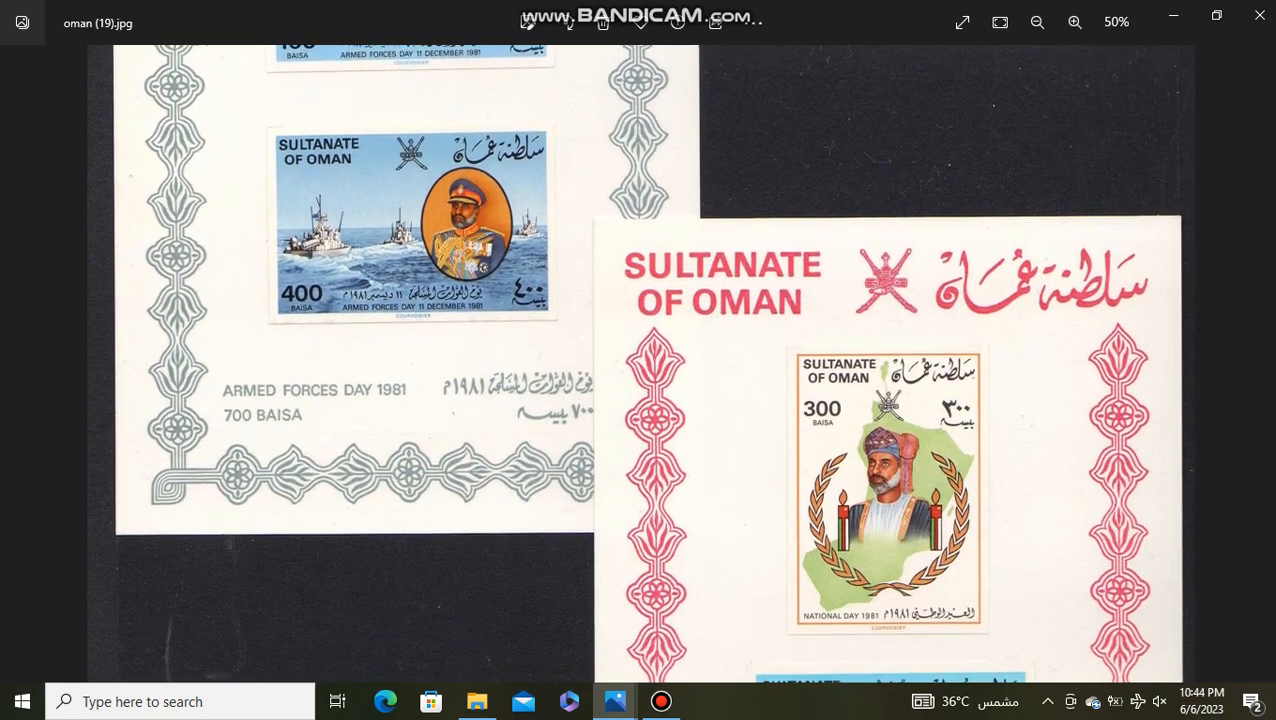
scroll("down", 3)
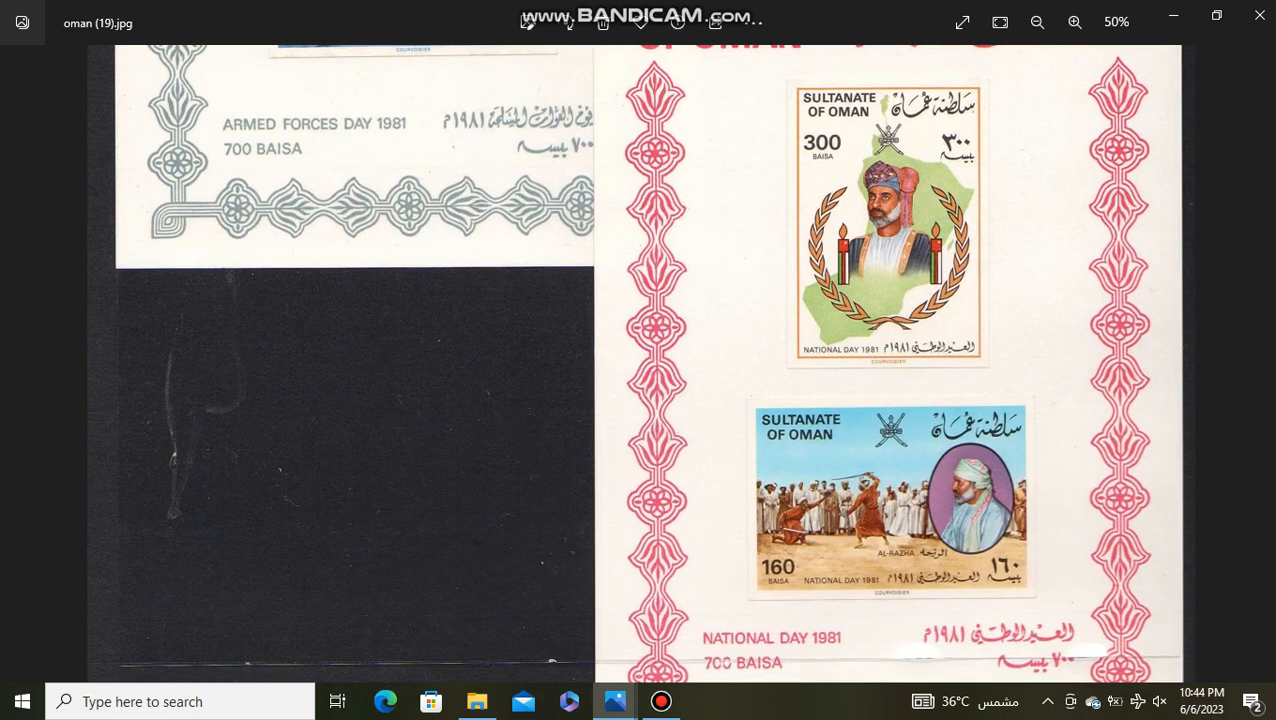
key("Right")
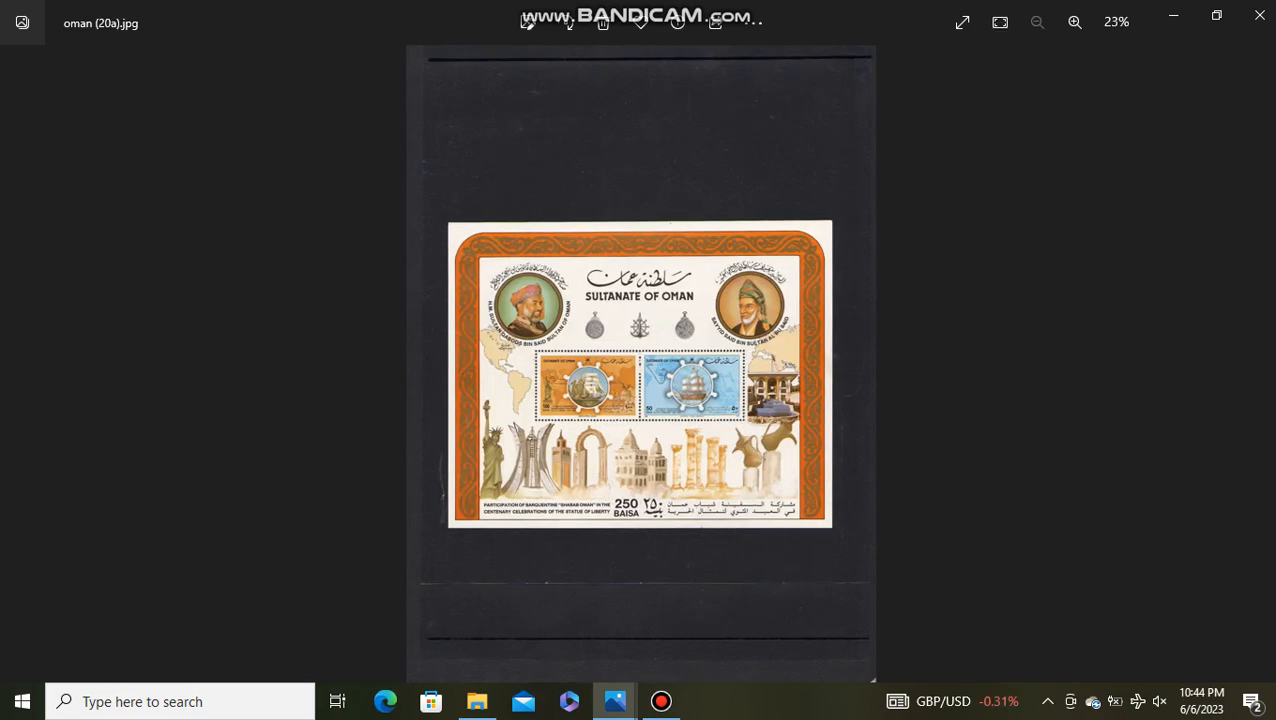
- Zoom into oman (20b), then enlarge the Omani handicrafts souvenir sheet on the next page
left_click(1074, 22)
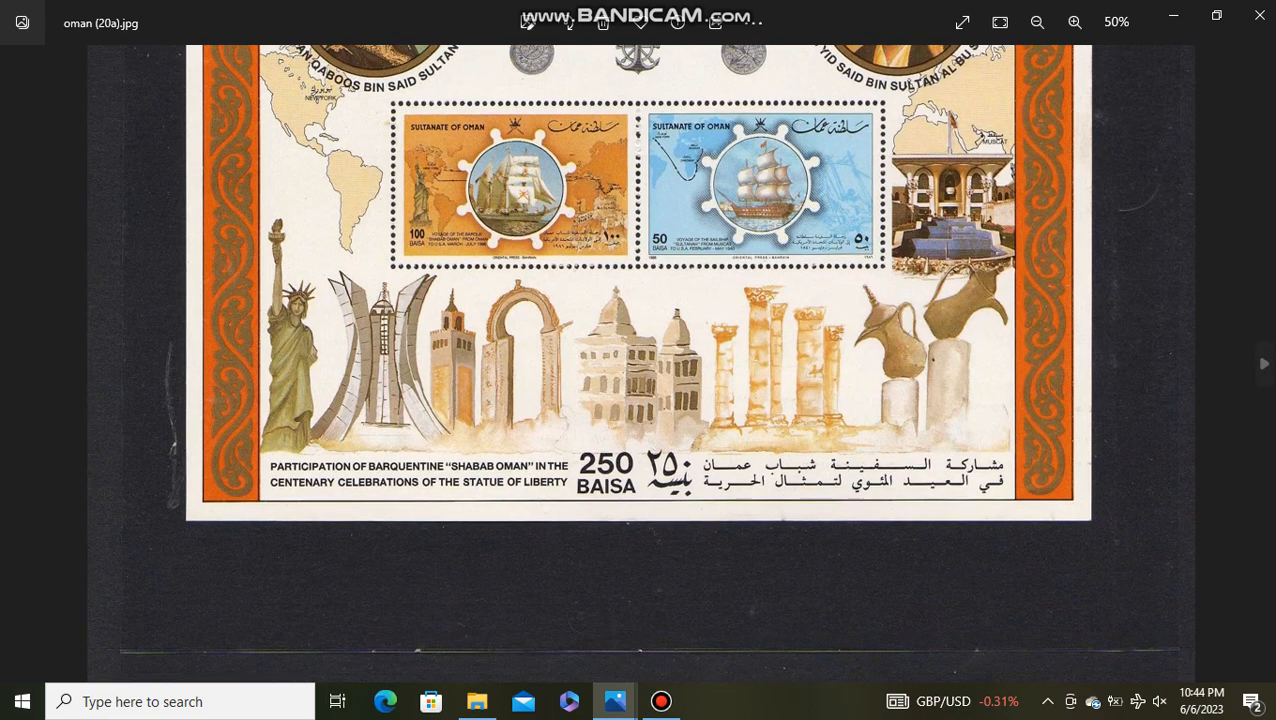
left_click(1263, 363)
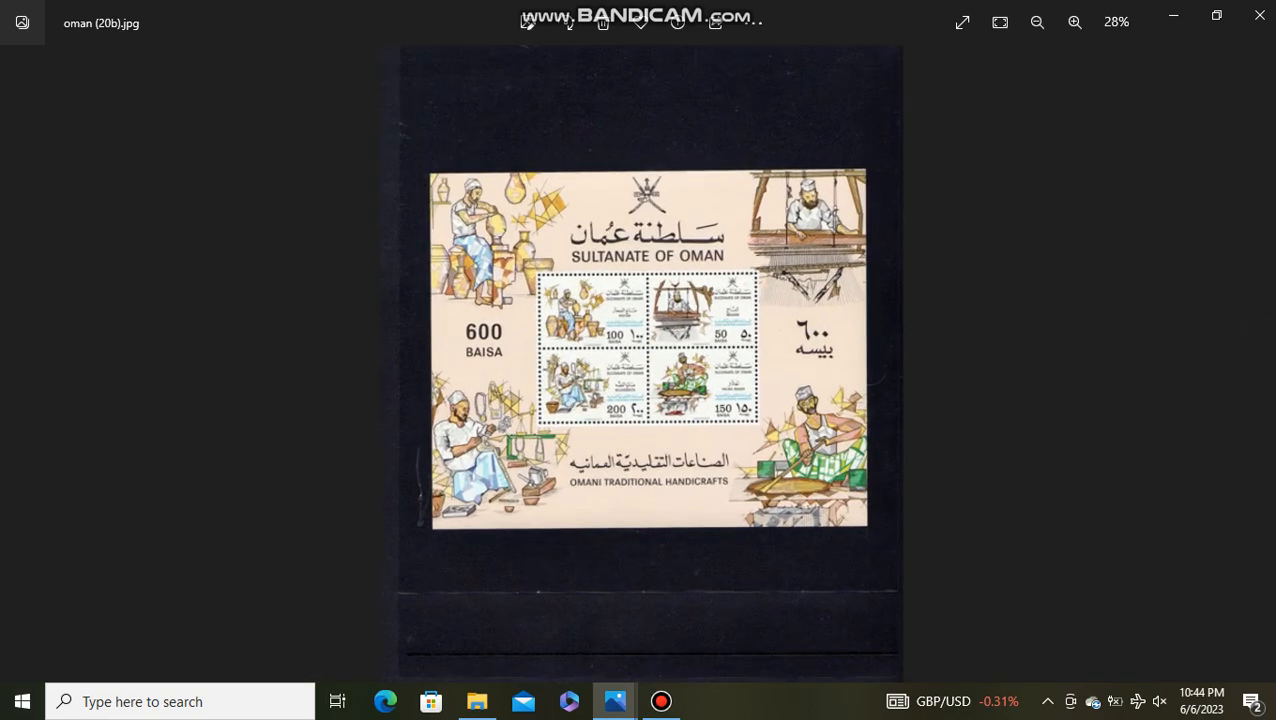
left_click(1075, 22)
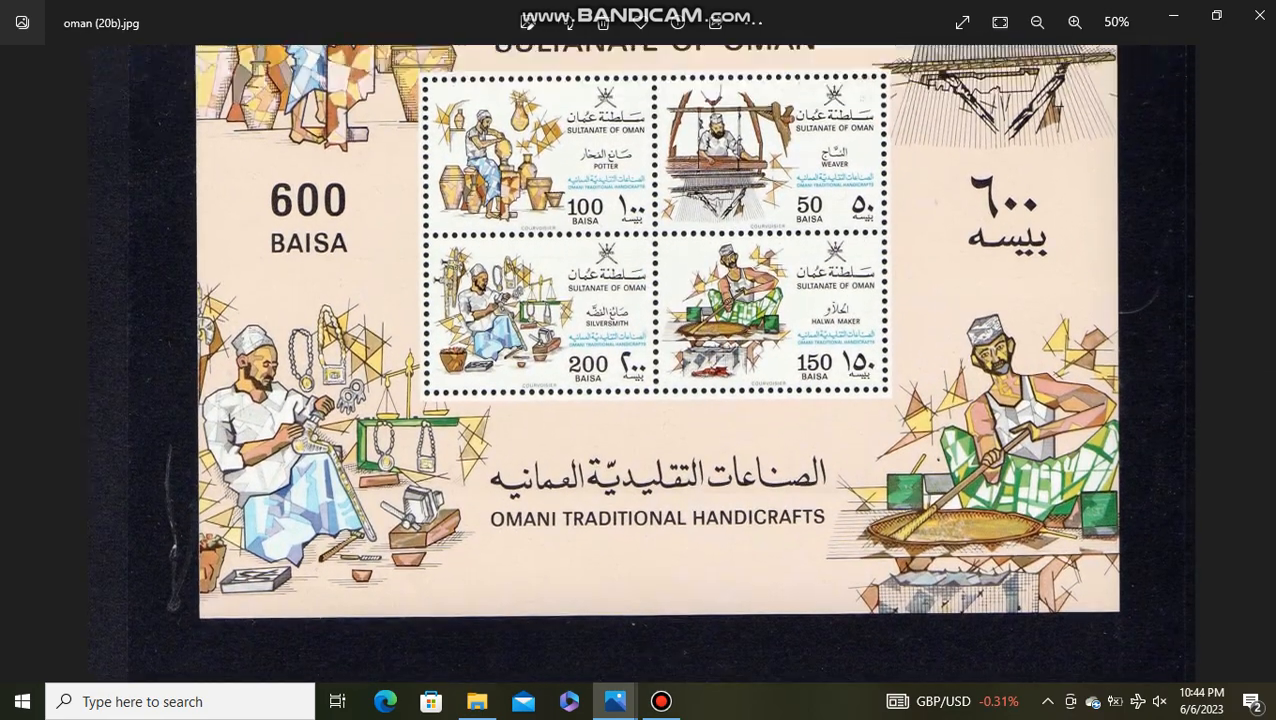
left_click(1075, 22)
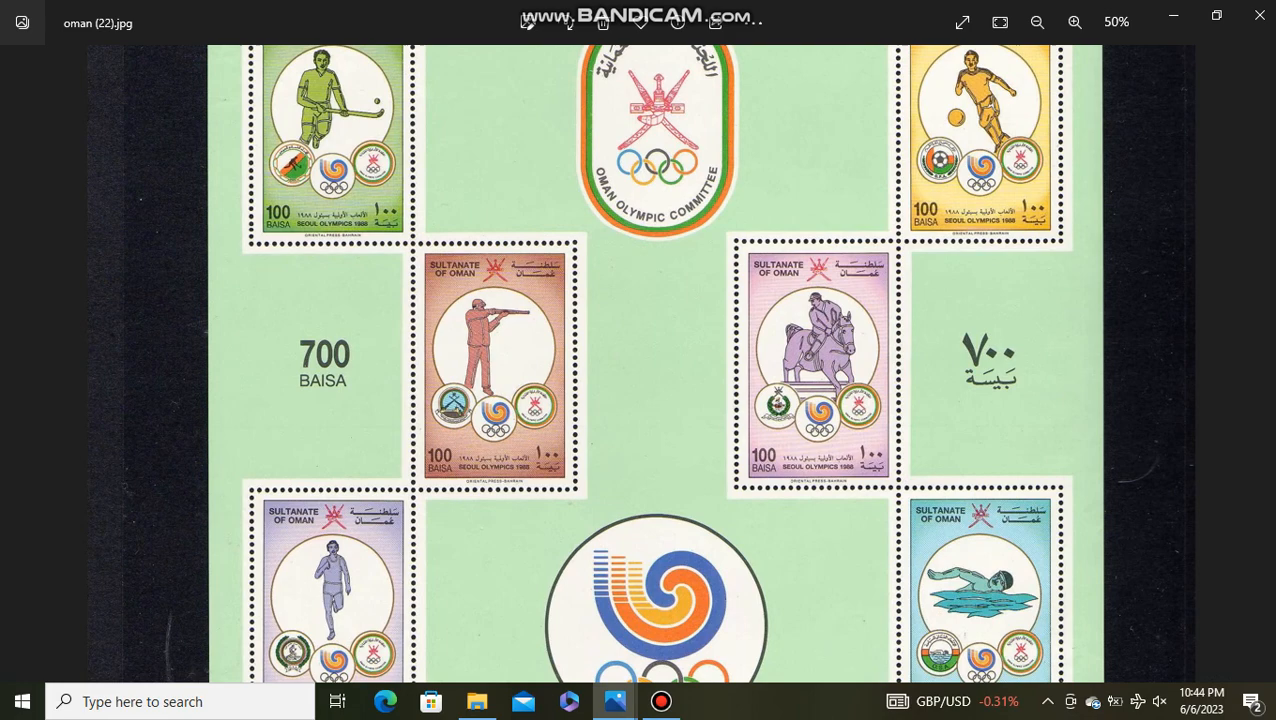
- Advance through the Seoul Olympics and Voyage of Sindbad pages, scrolling down to oman (24)
left_click(1037, 22)
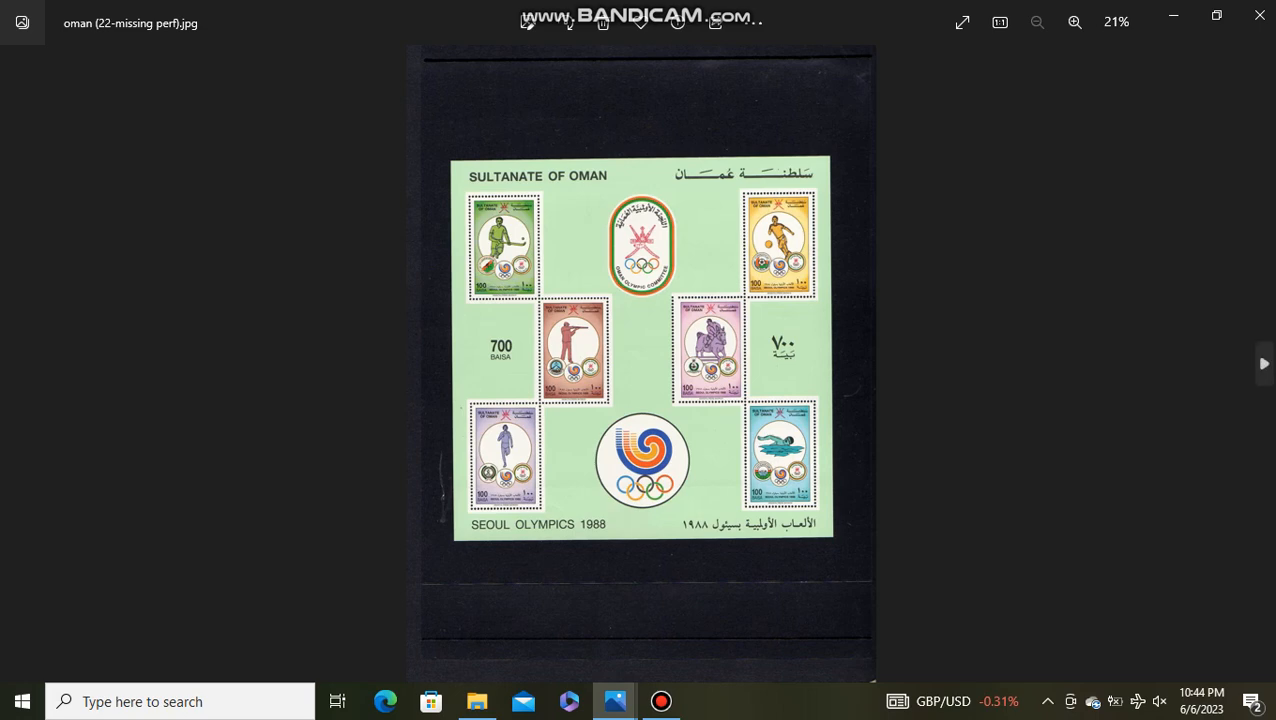
left_click(1074, 22)
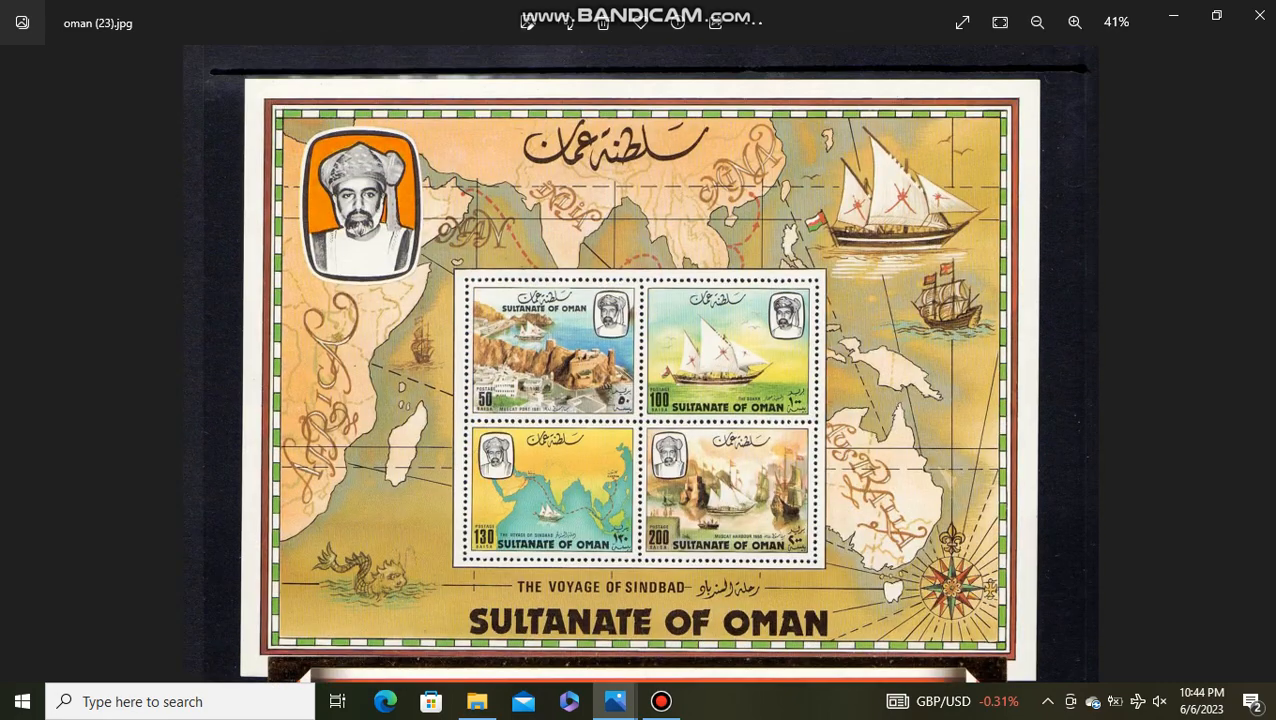
scroll("down", 3)
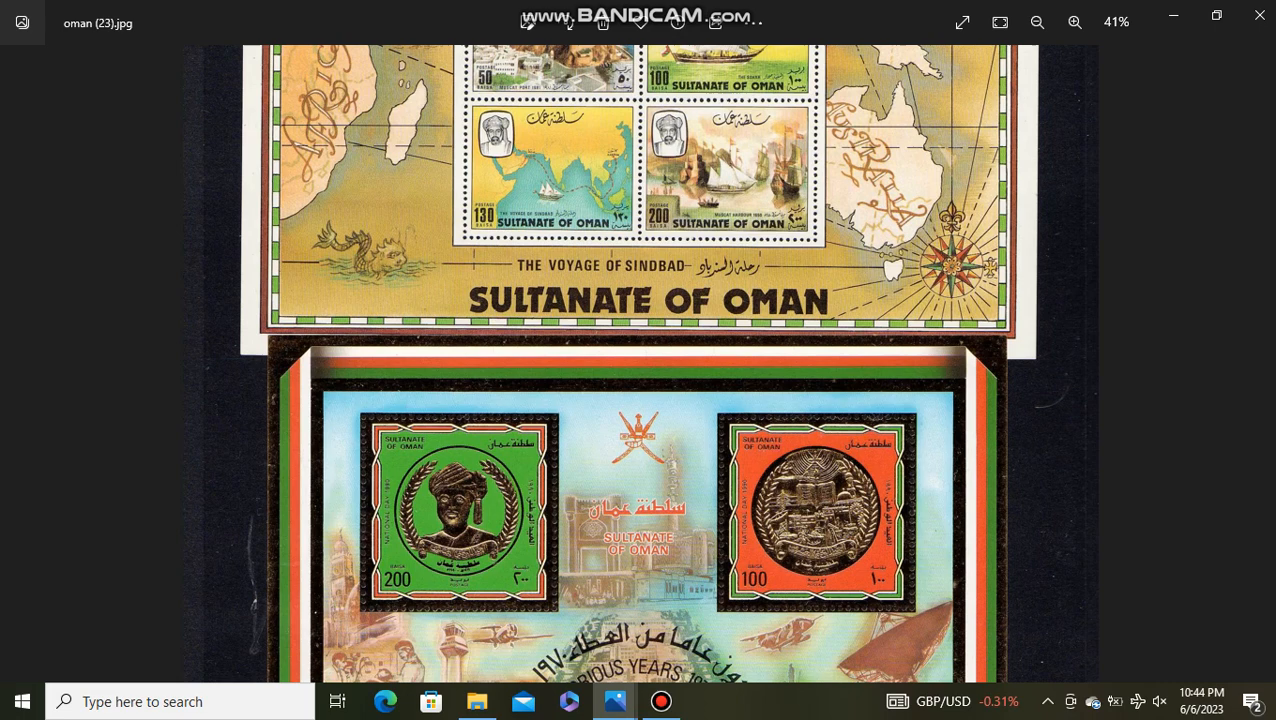
scroll("down", 3)
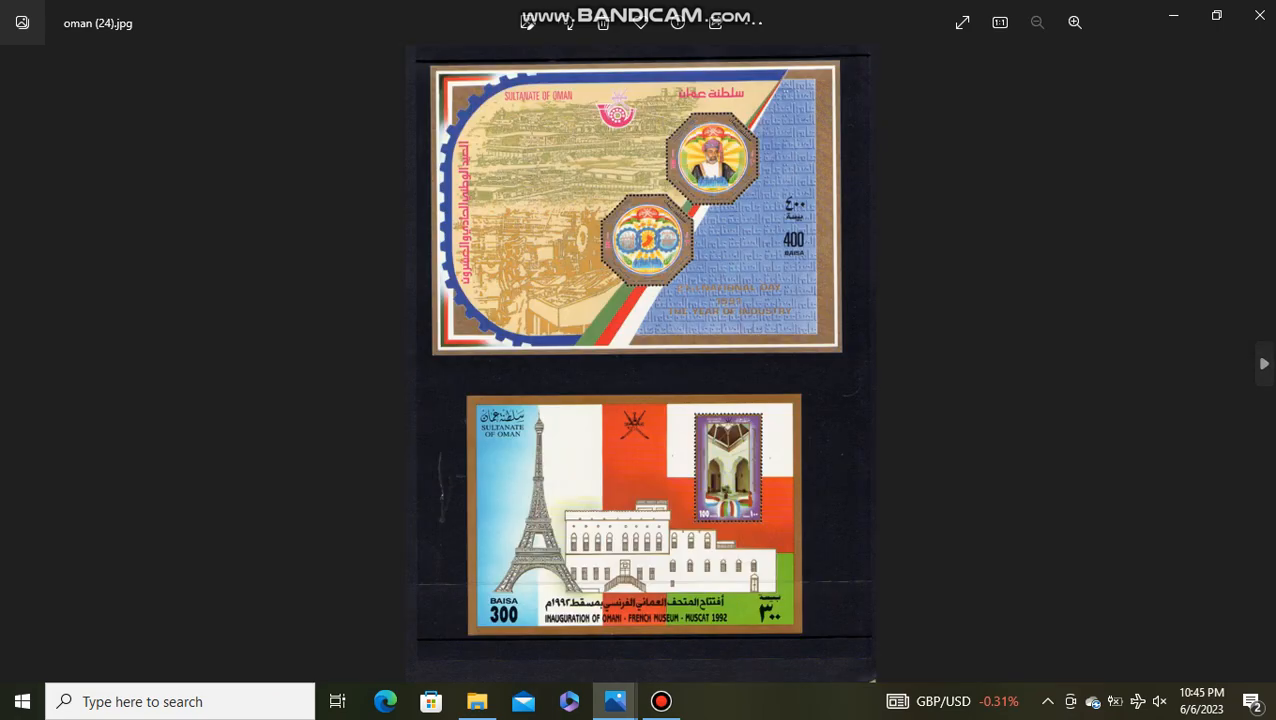
- Zoom and scroll oman (24), then enlarge and scroll oman (25)'s Arabian Horses sheets
left_click(1075, 22)
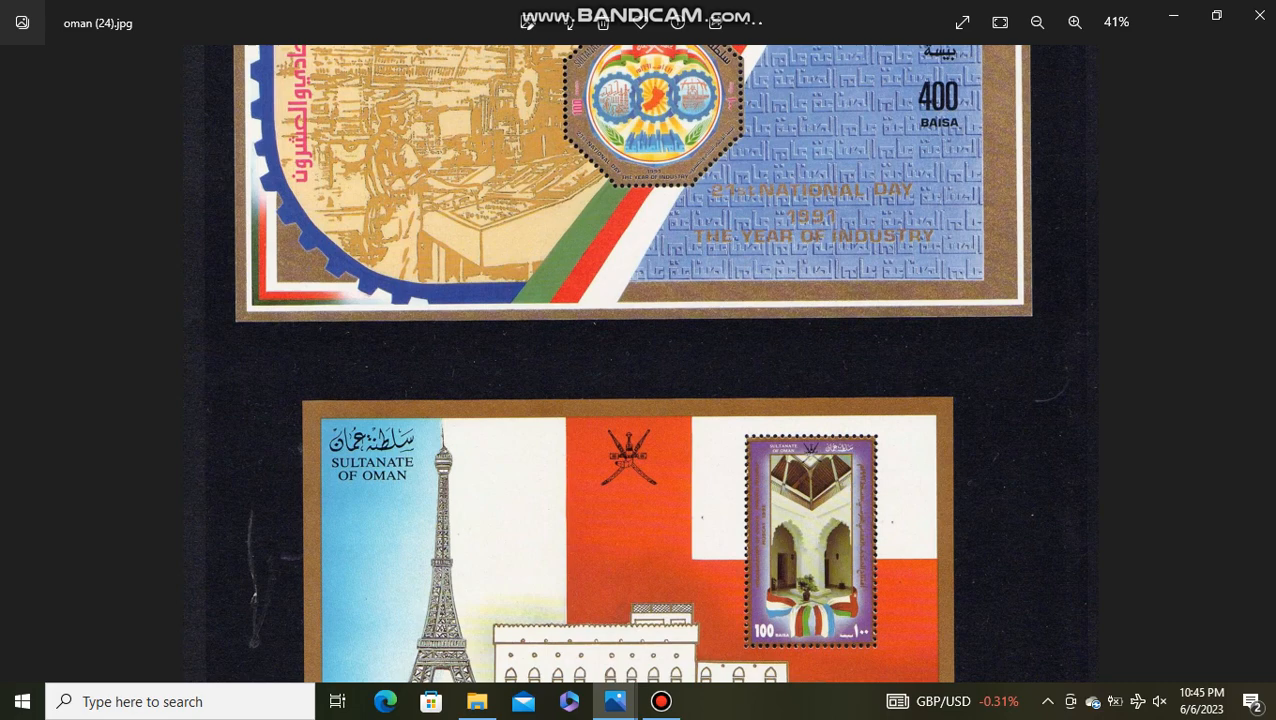
scroll("down", 3)
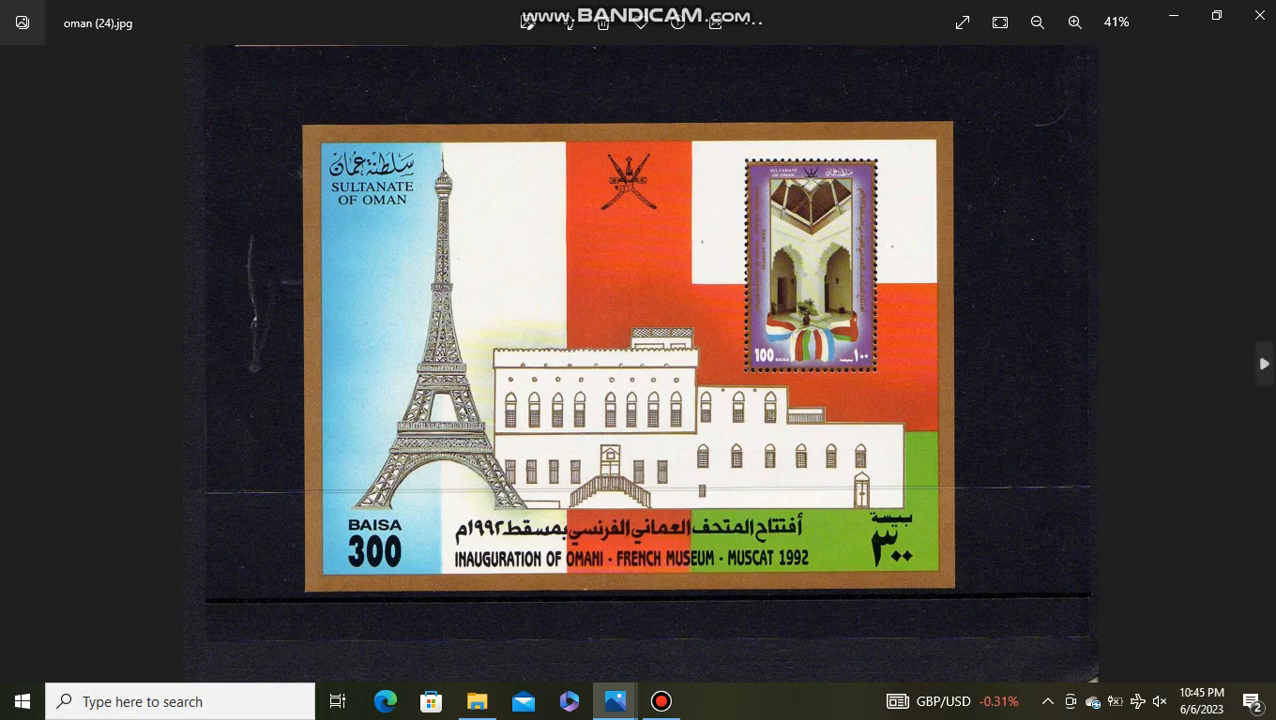
left_click(1263, 363)
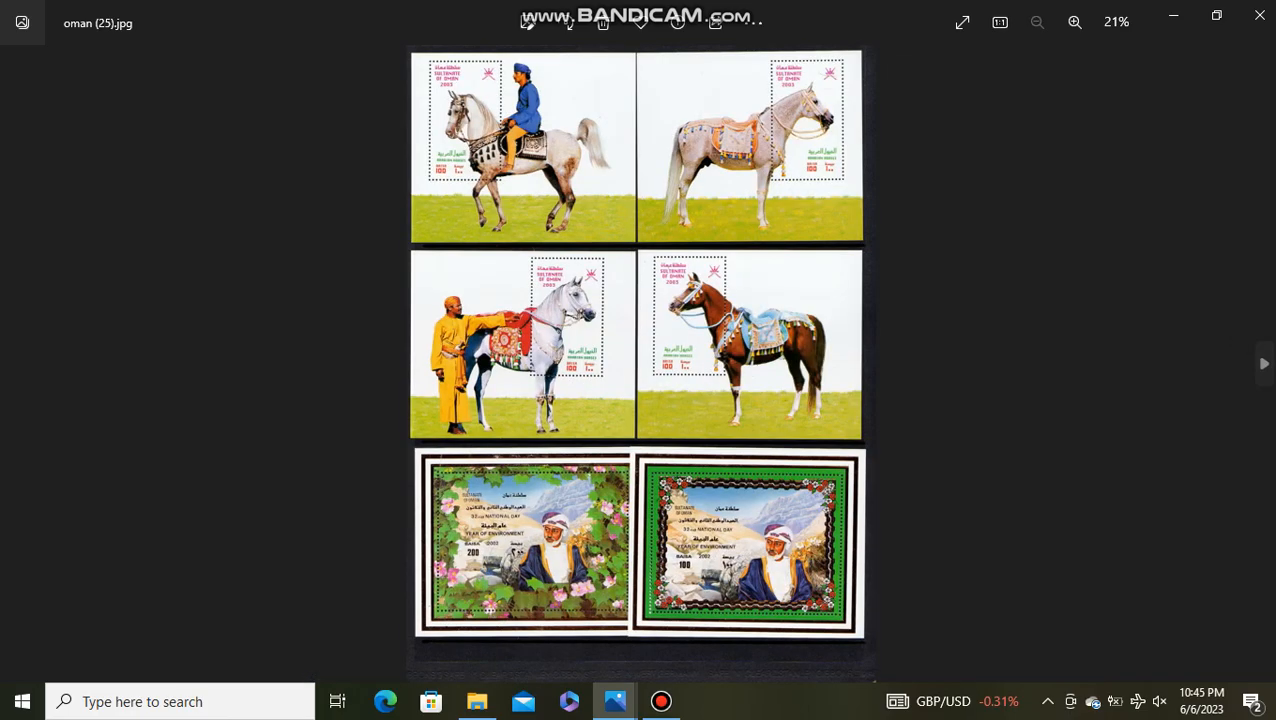
left_click(1074, 22)
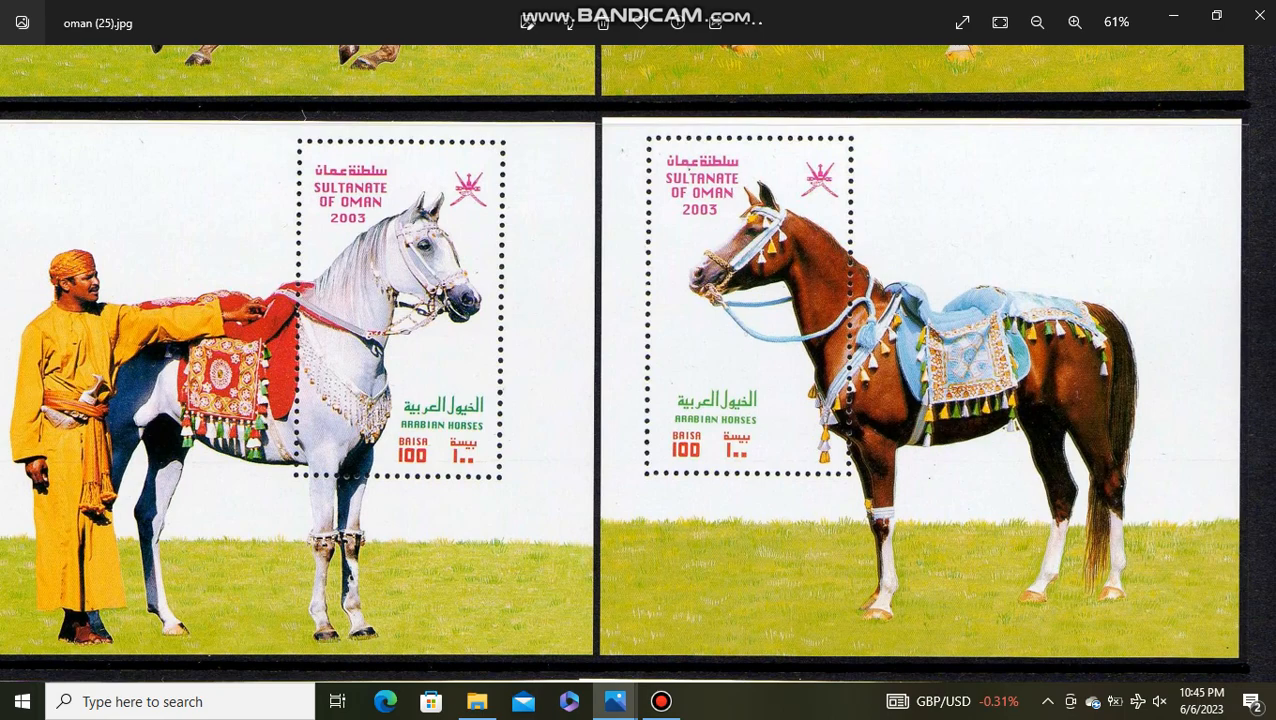
scroll("down", 3)
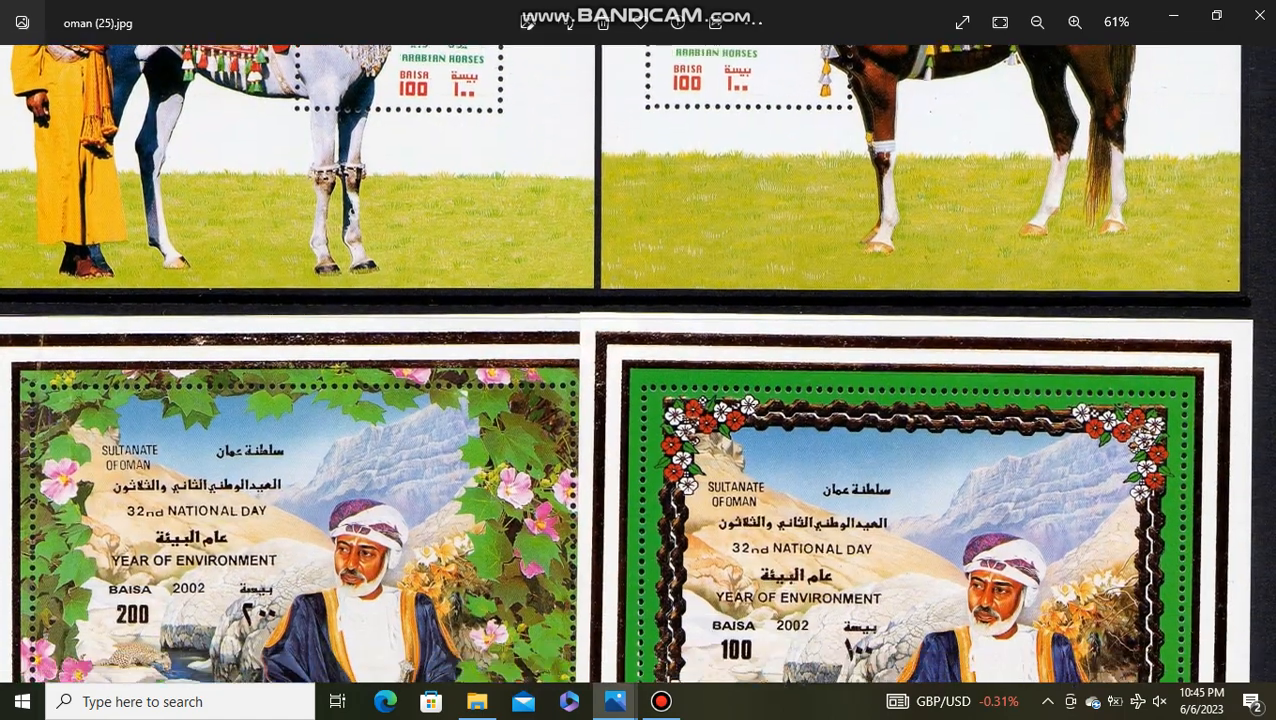
scroll("down", 3)
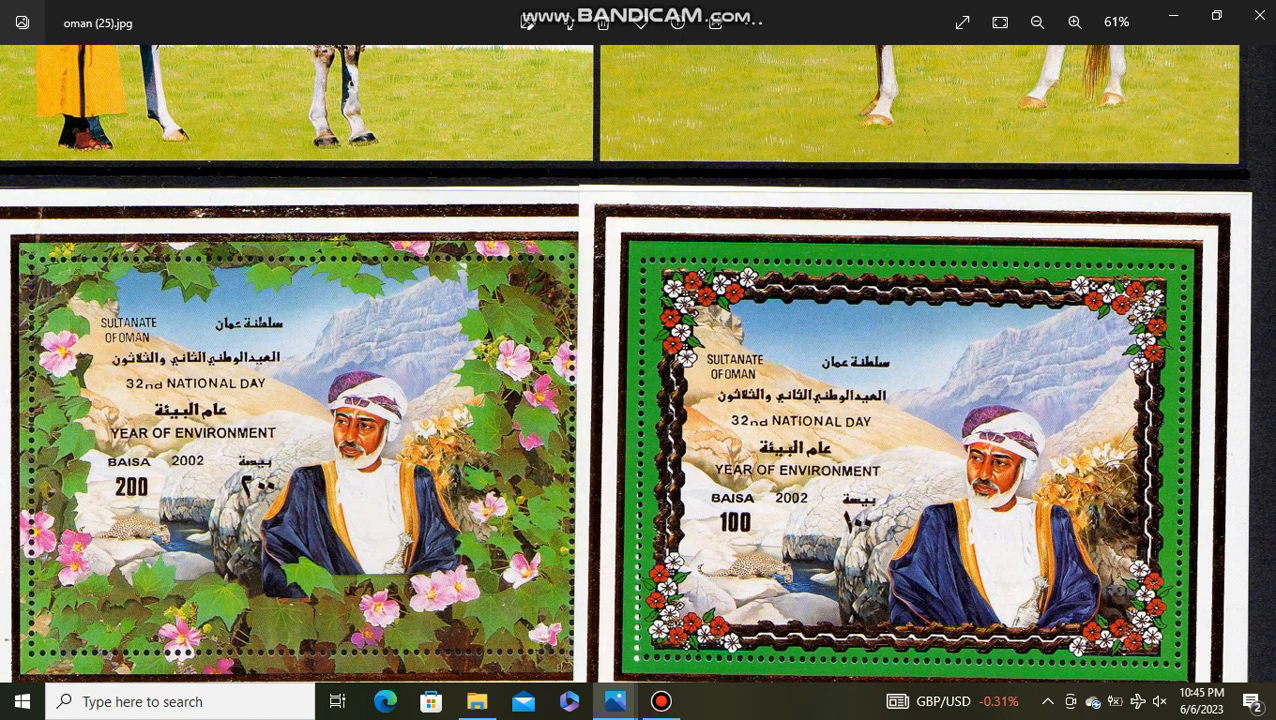
mouse_move(1264, 345)
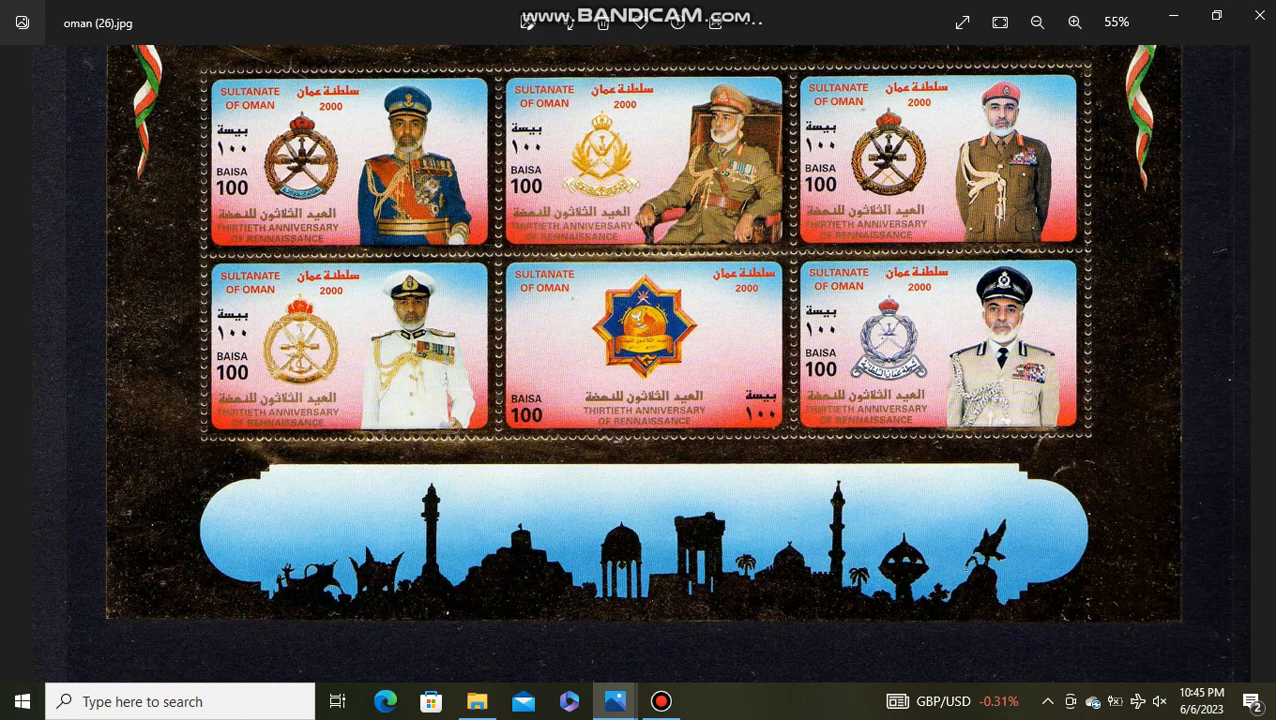
- Scroll oman (26) down to the Al Aqsa Uprising sheet, then advance to oman (27)
scroll("down", 3)
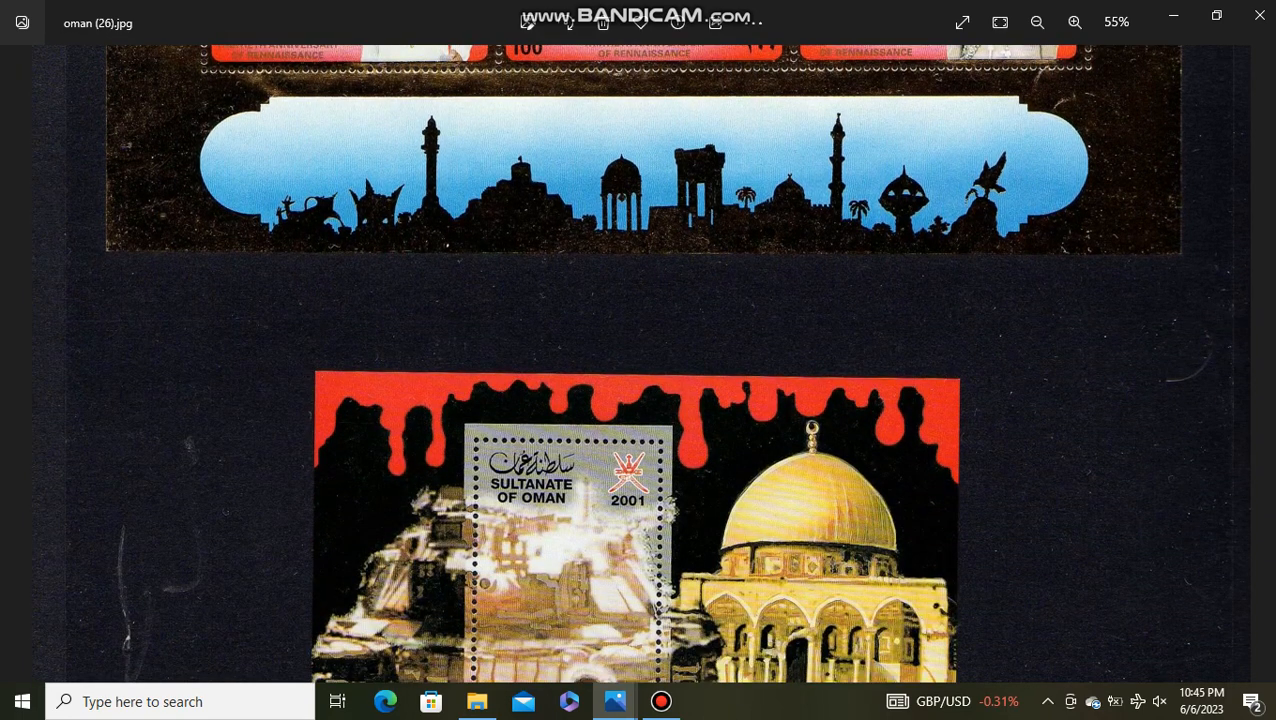
scroll("down", 3)
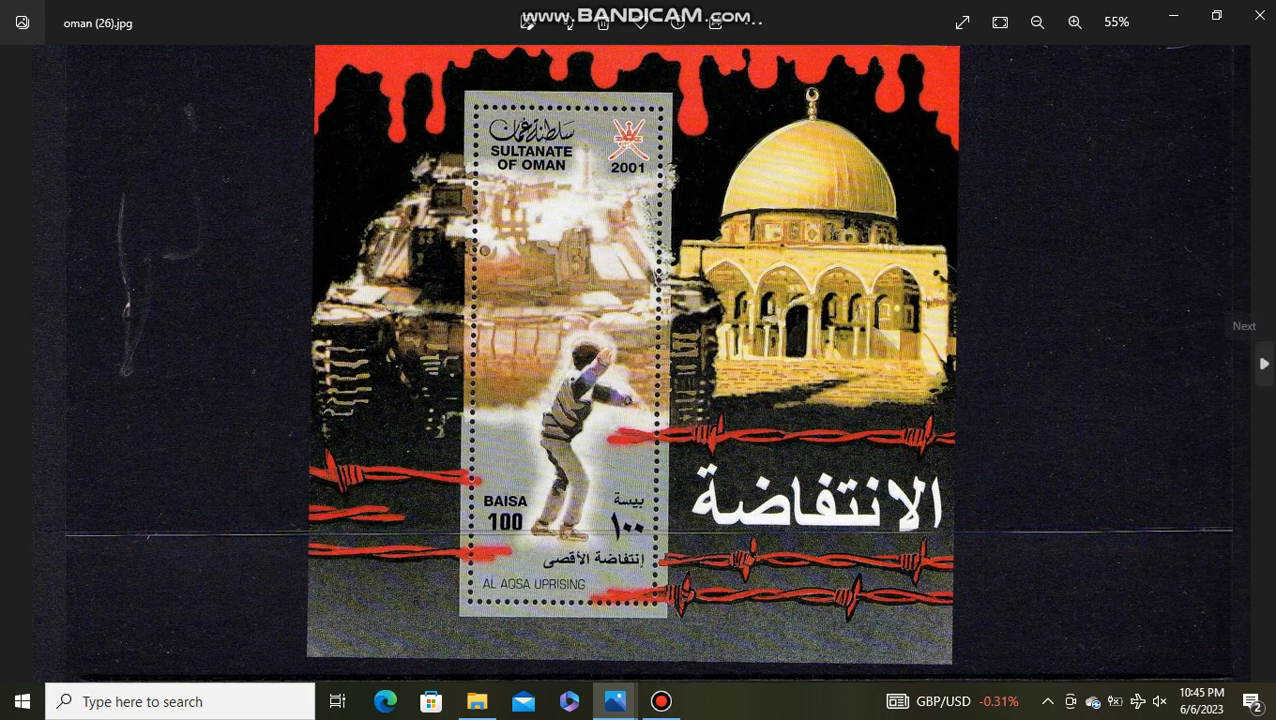
left_click(1262, 363)
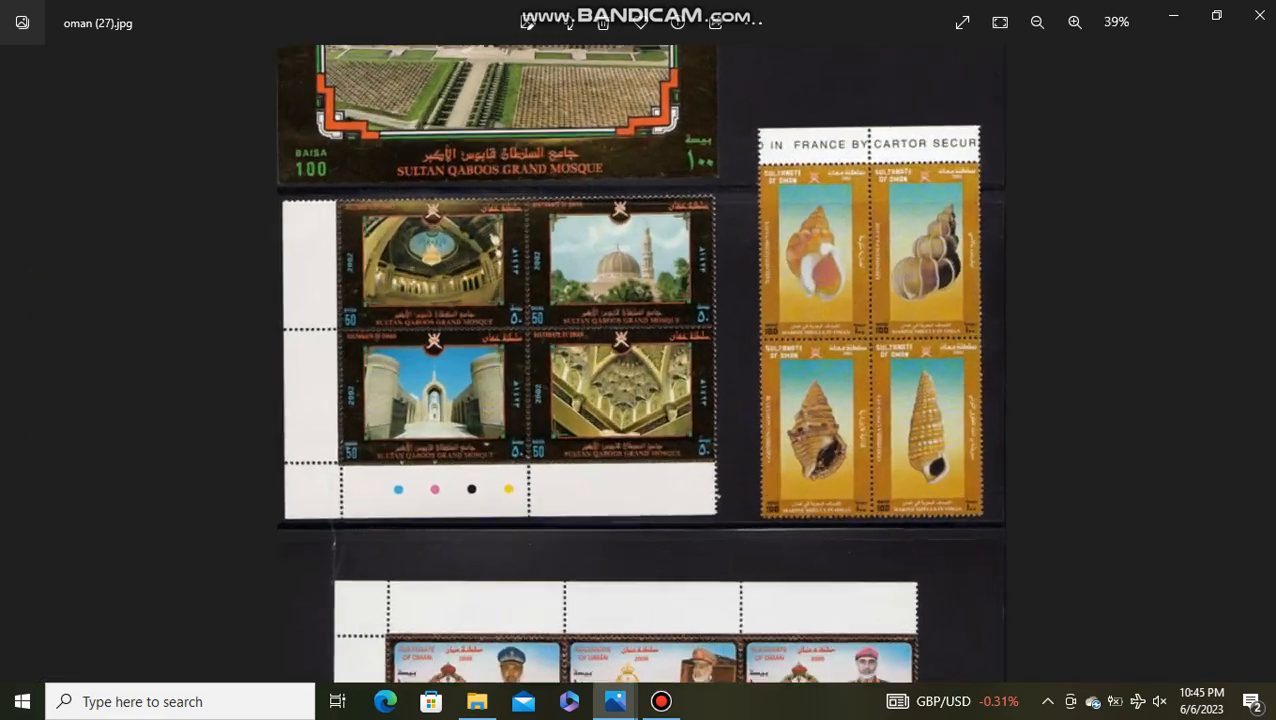
- Enlarge oman (27) and scroll through its Grand Mosque, marine shells and Renaissance blocks
left_click(1074, 22)
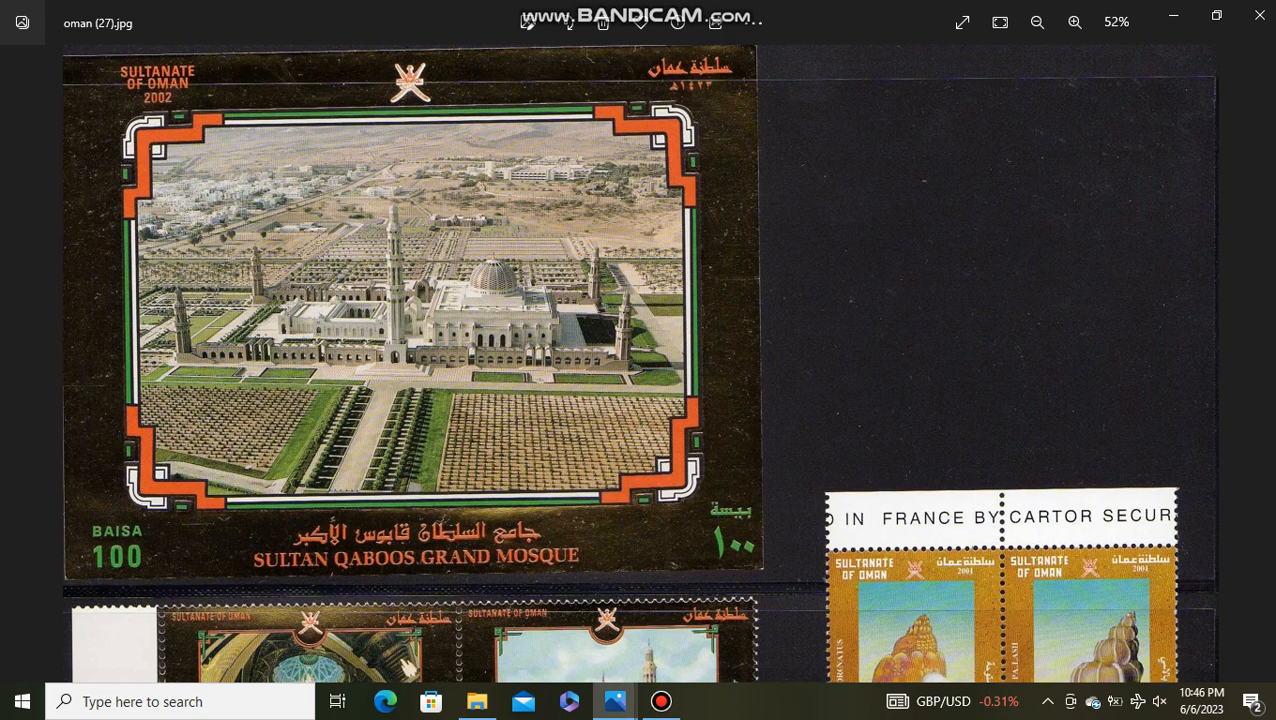
scroll("down", 3)
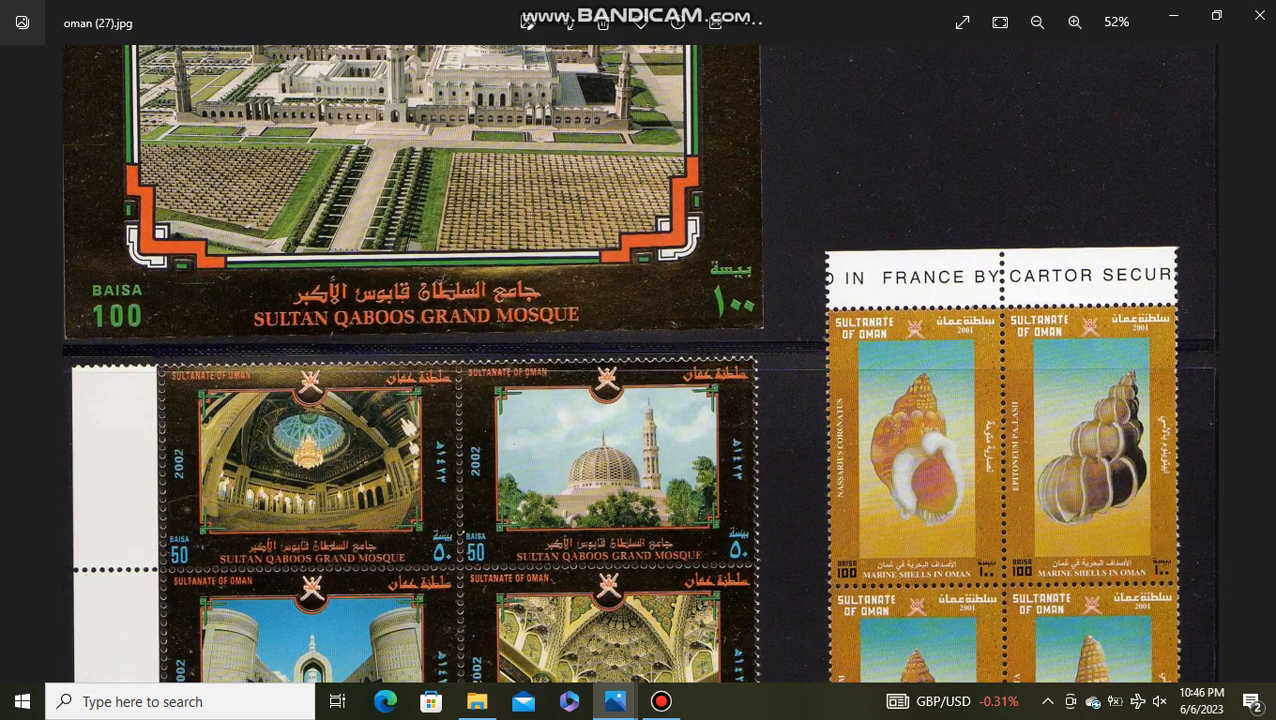
scroll("down", 3)
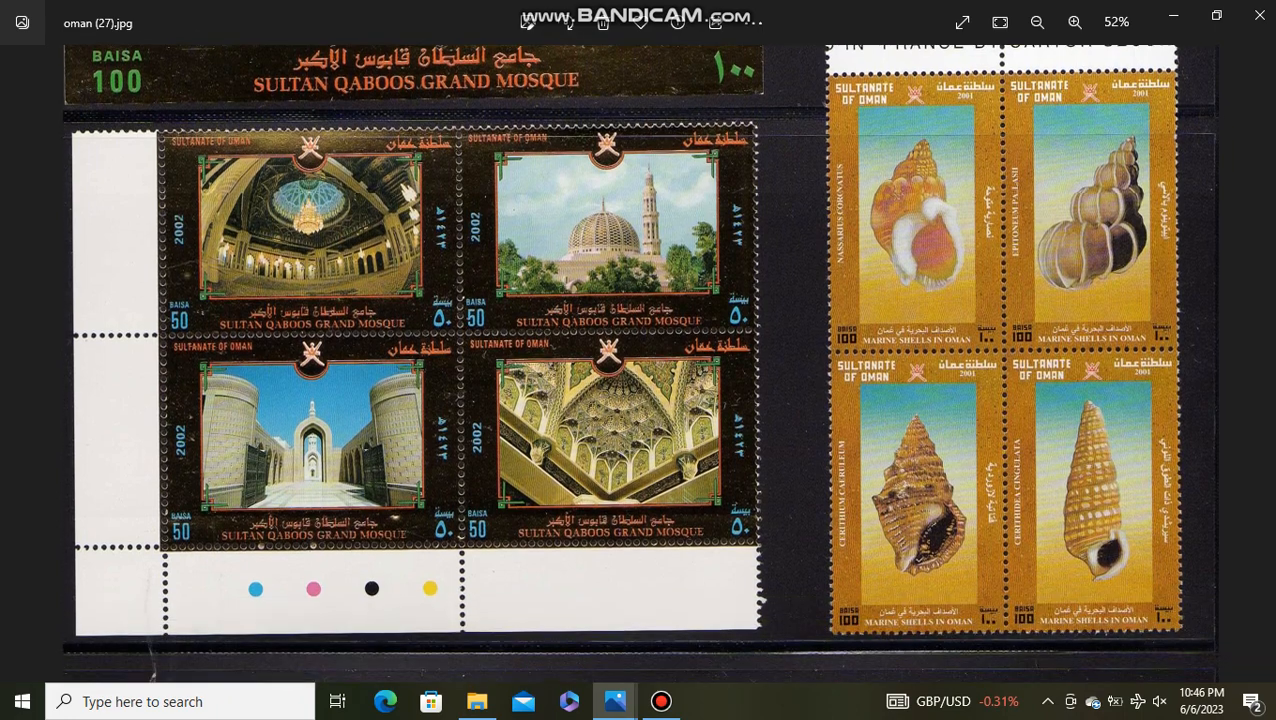
scroll("down", 3)
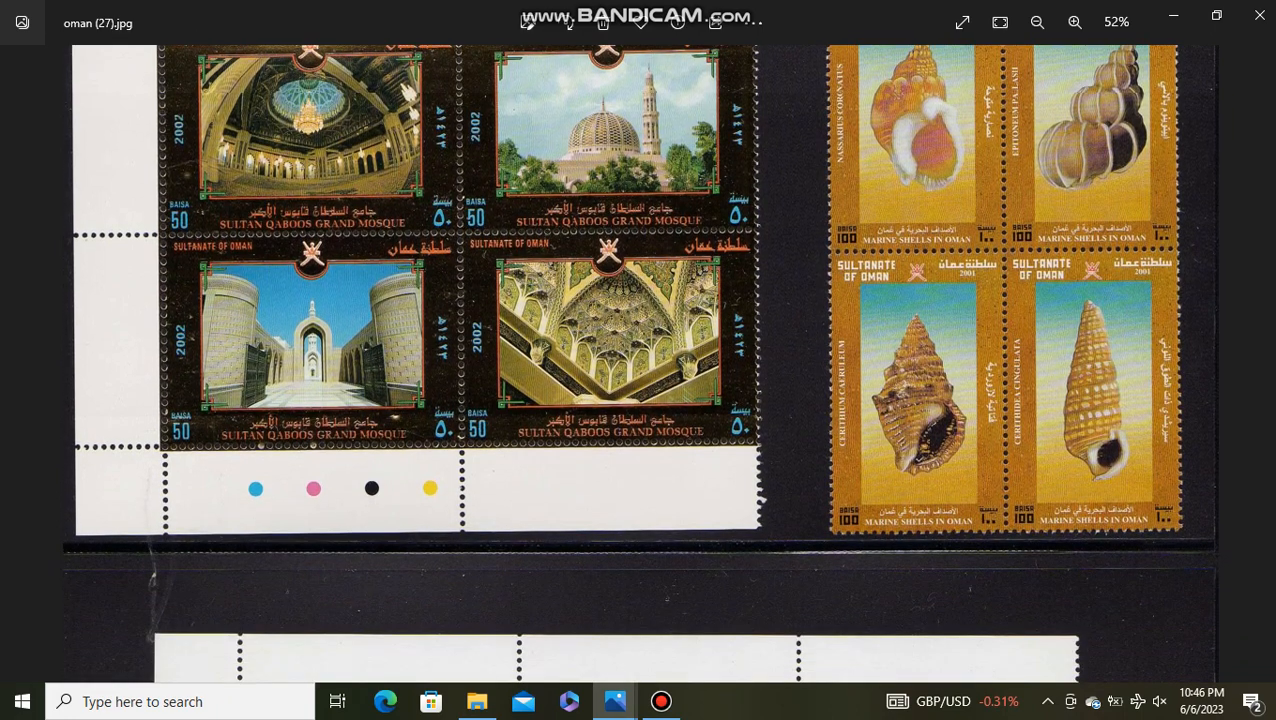
scroll("down", 3)
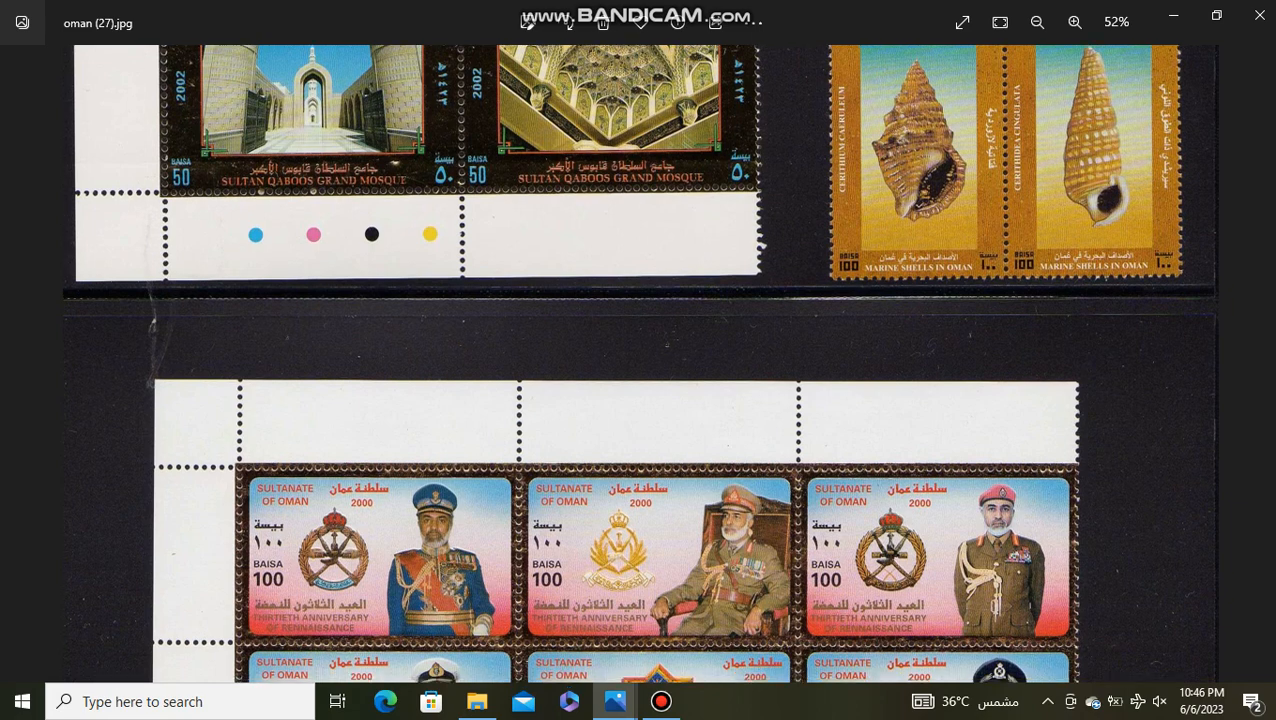
scroll("down", 3)
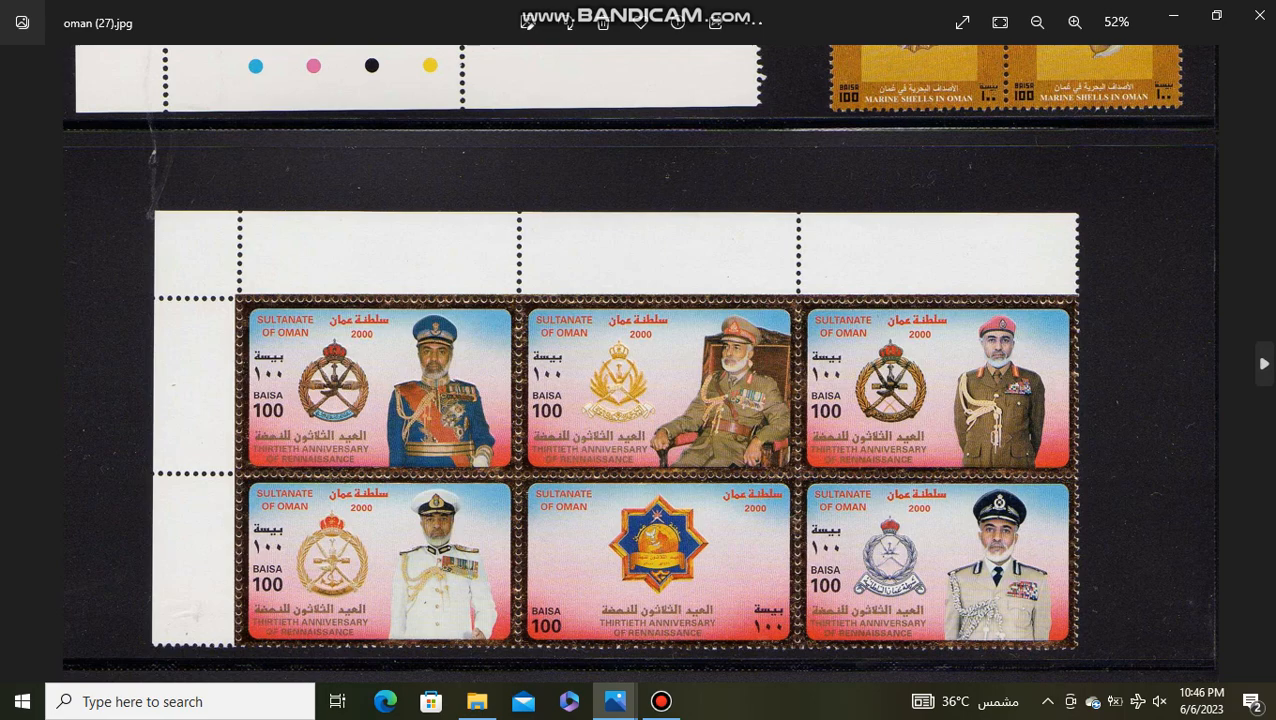
mouse_move(1264, 363)
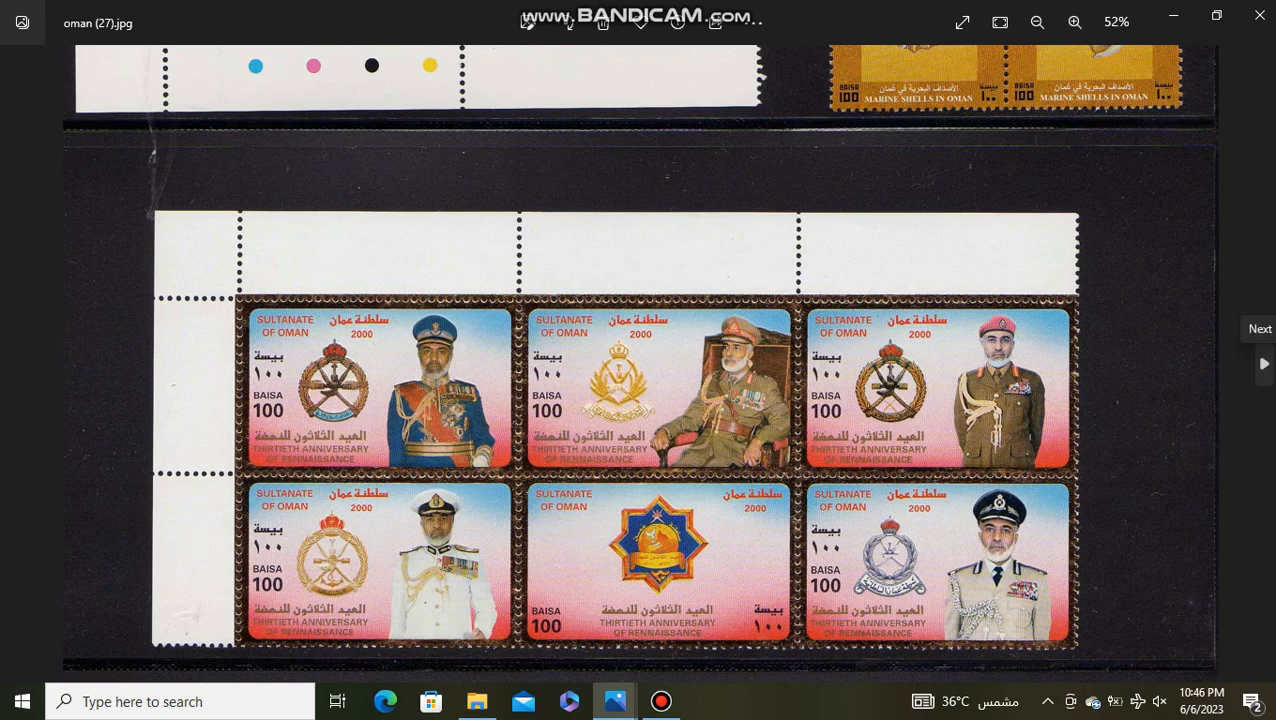
left_click(1262, 363)
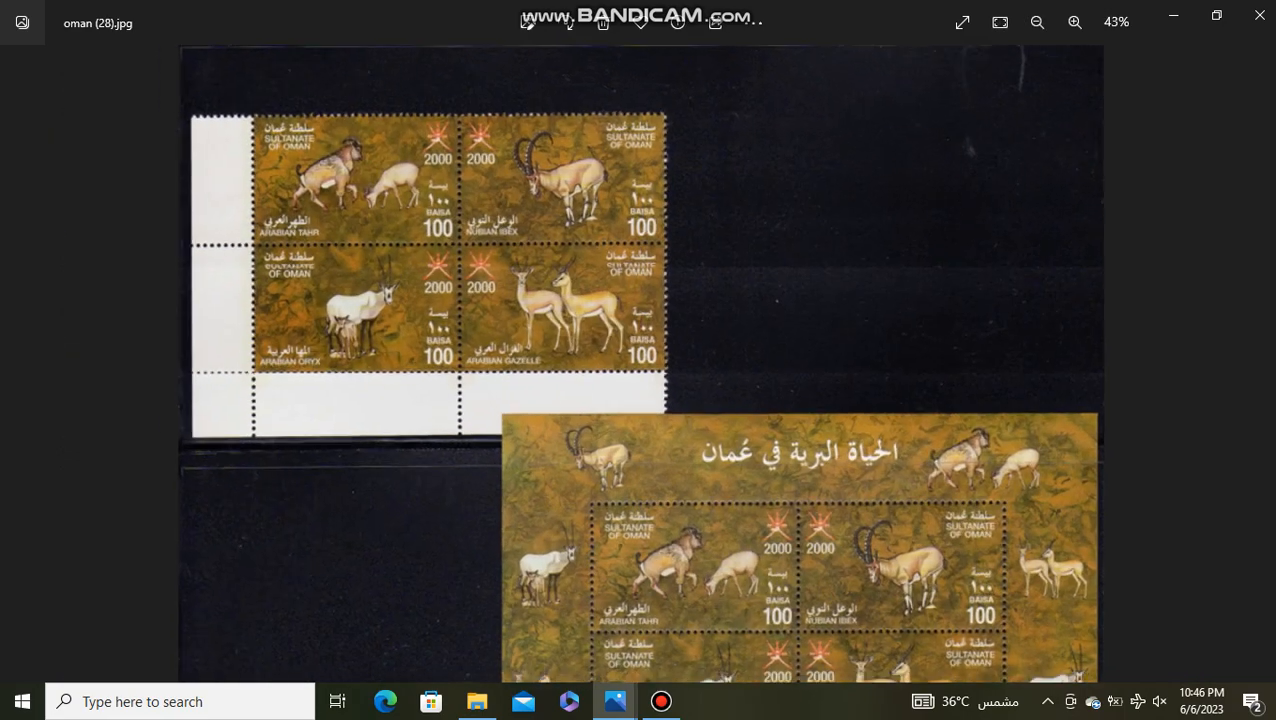
- Scroll oman (28) past the SANAD, year 2000 and Wildlife in Oman sheets
scroll("down", 3)
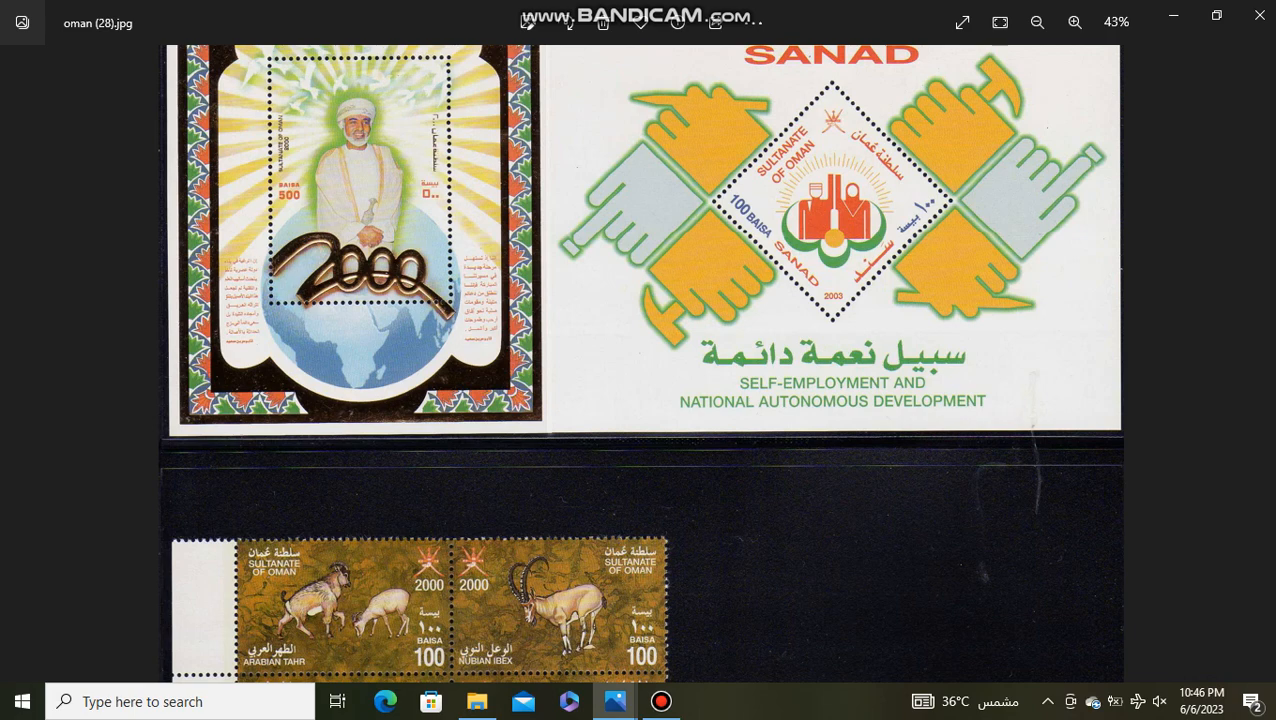
scroll("down", 3)
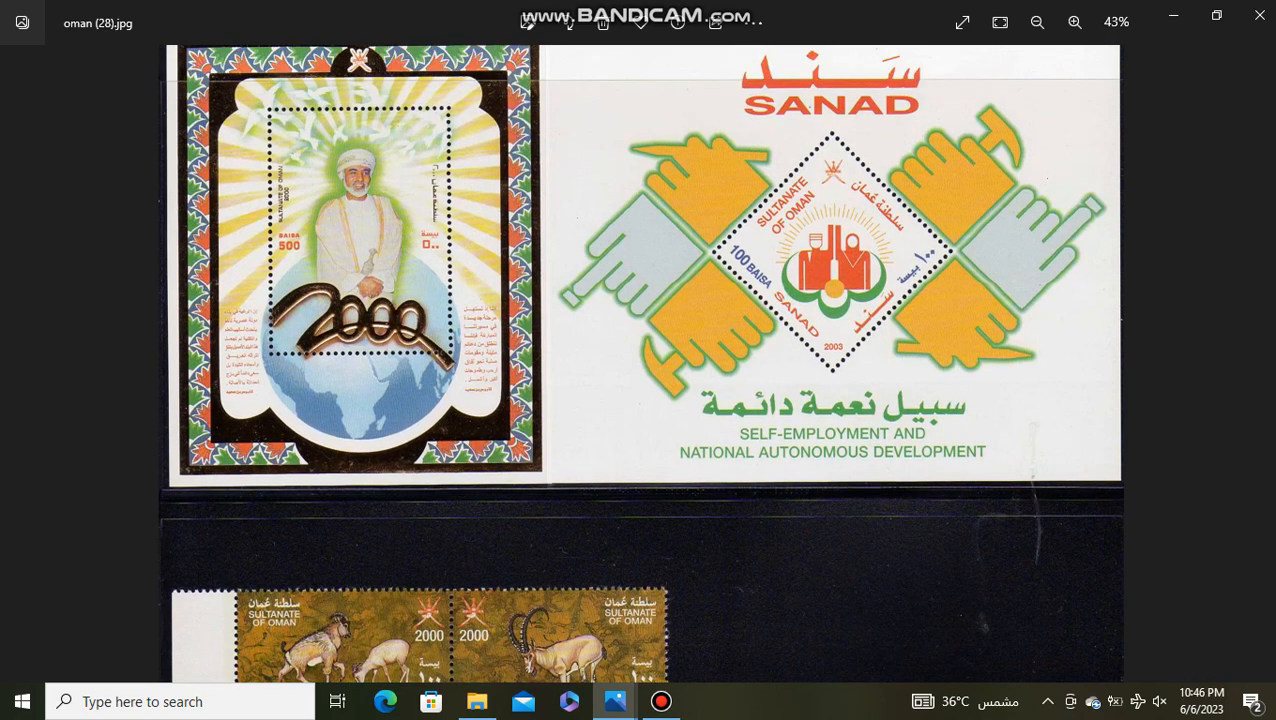
scroll("down", 3)
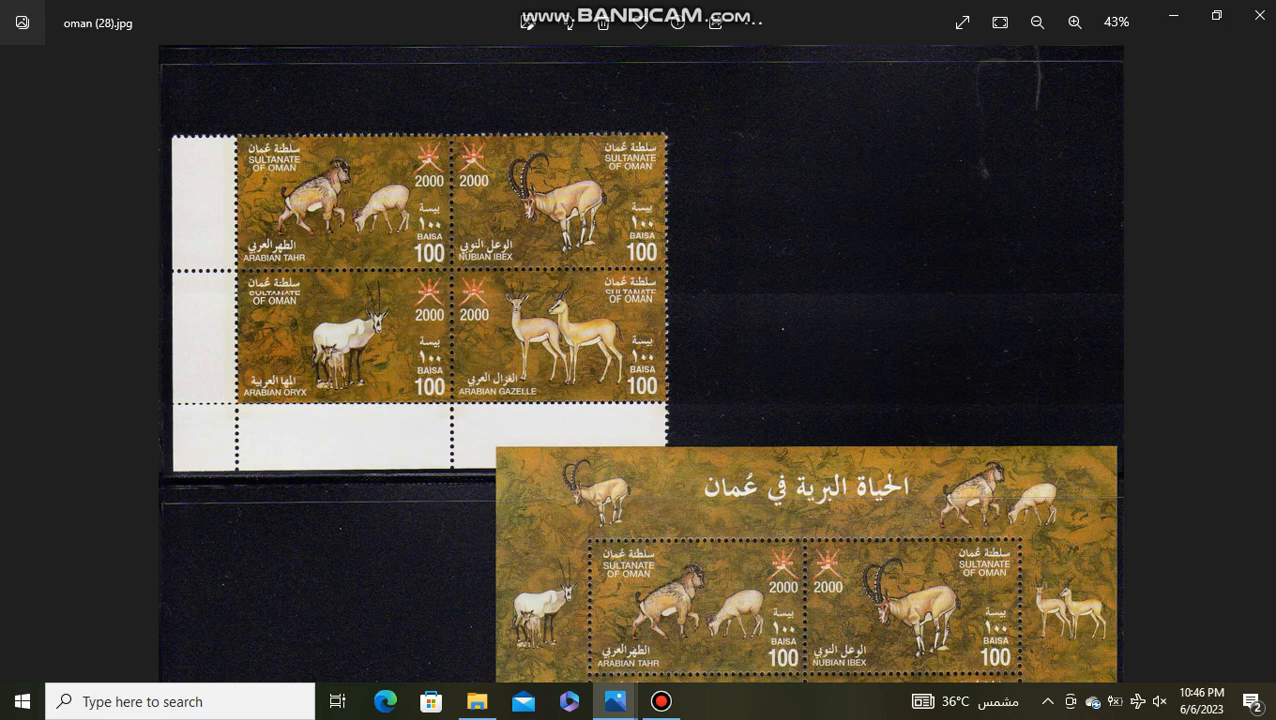
scroll("down", 3)
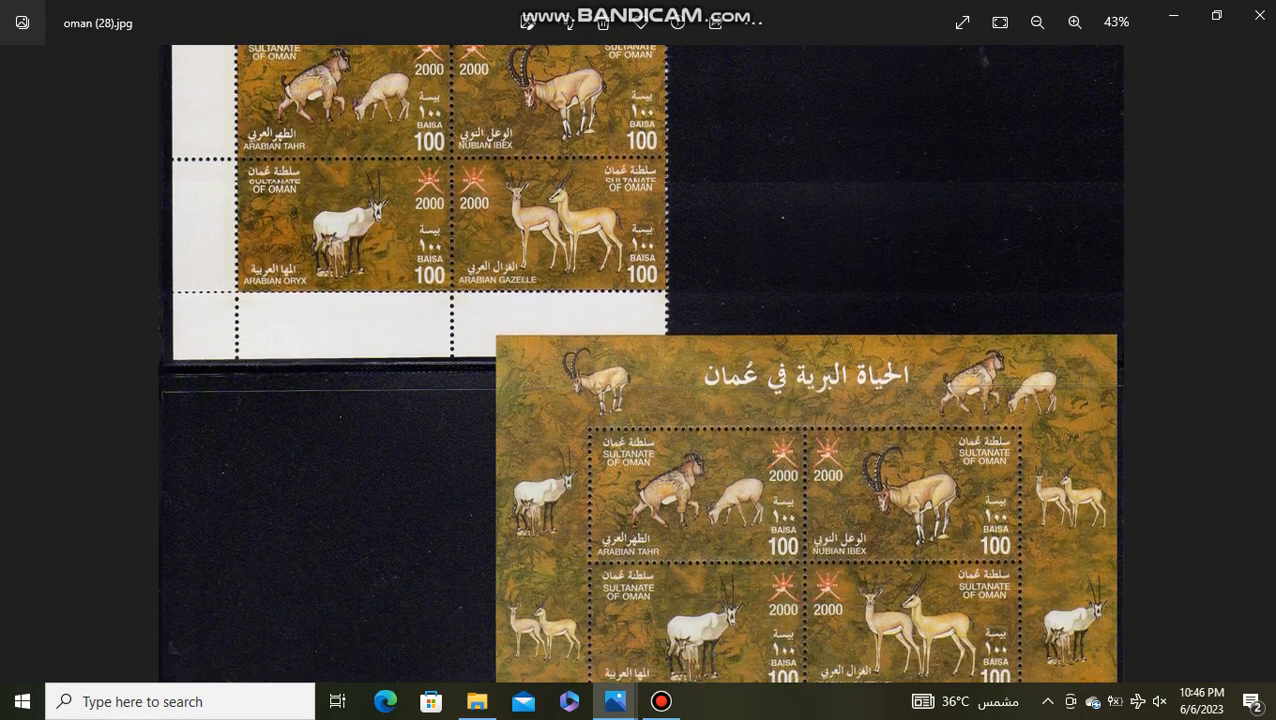
scroll("down", 3)
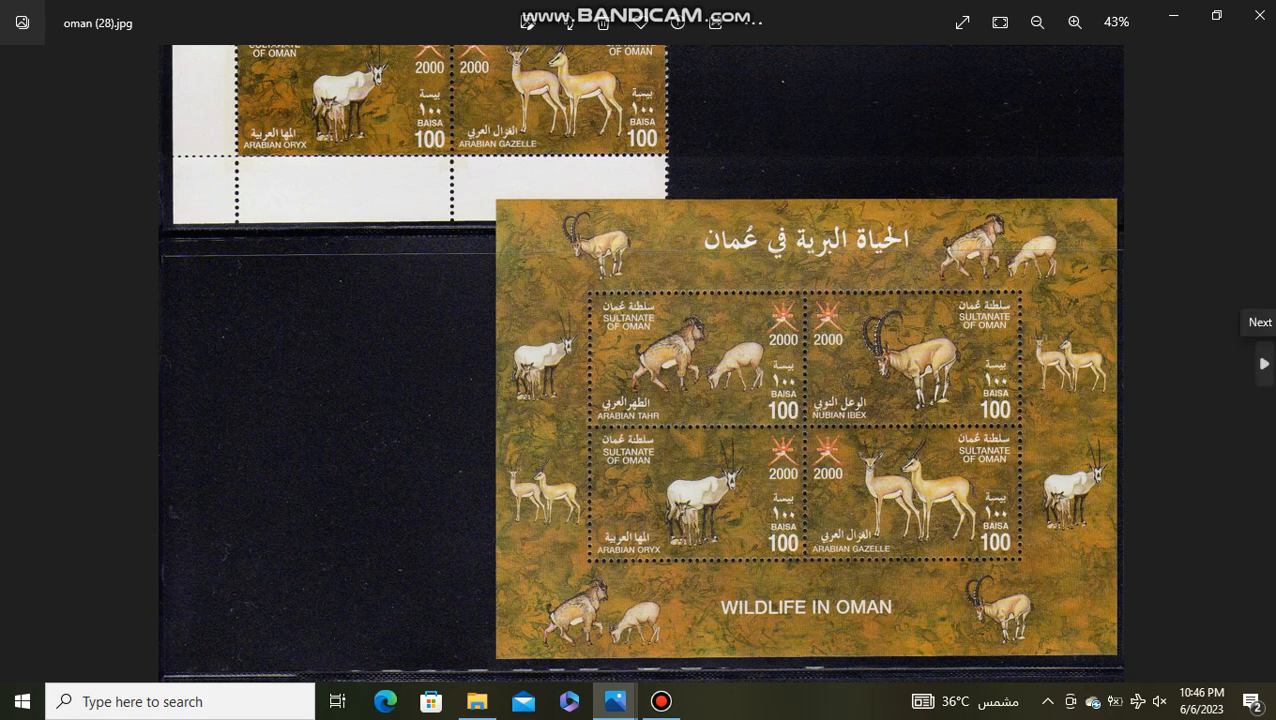
left_click(1261, 363)
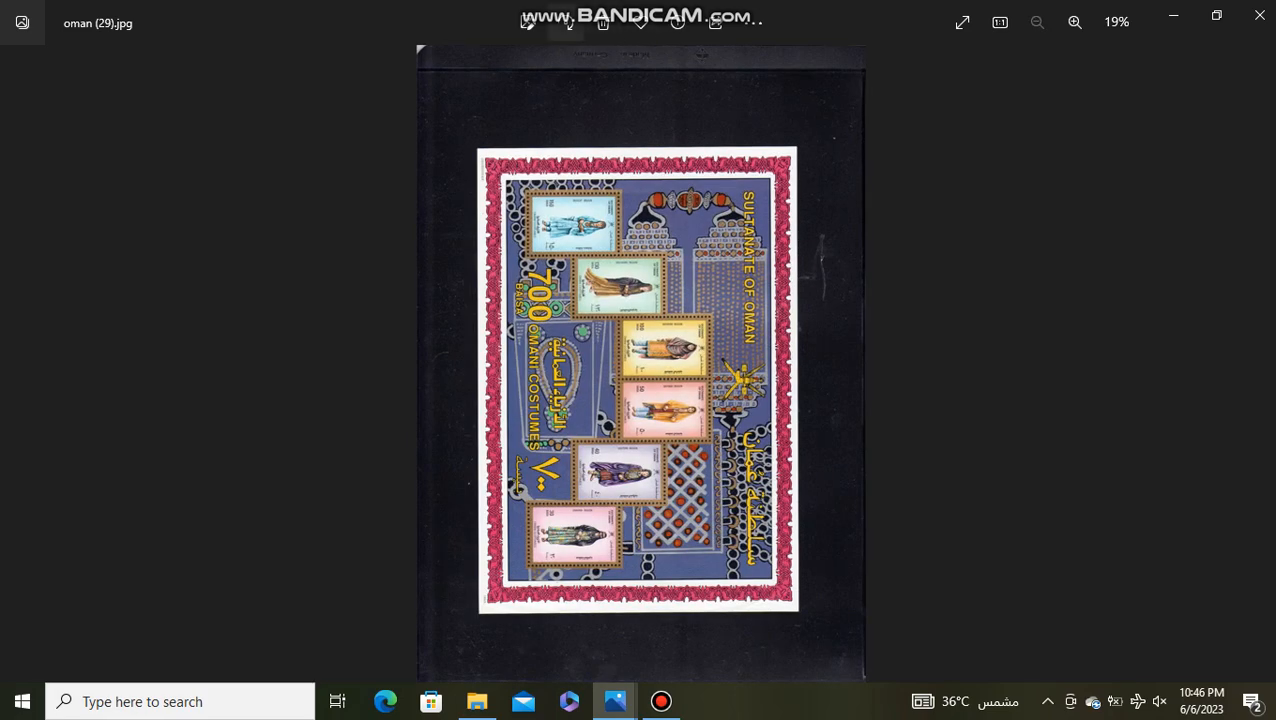
- View the Omani Costumes pages oman (29) and oman (30), then advance to oman (31)
left_click(1074, 22)
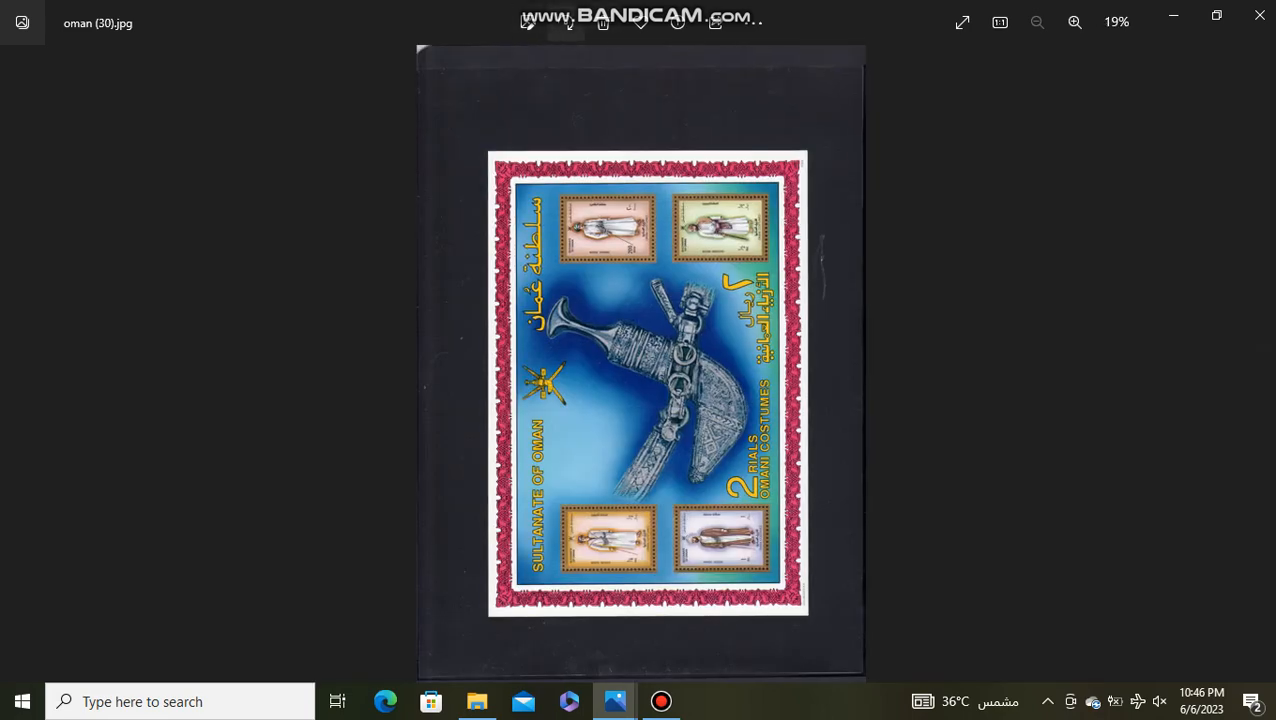
left_click(1074, 22)
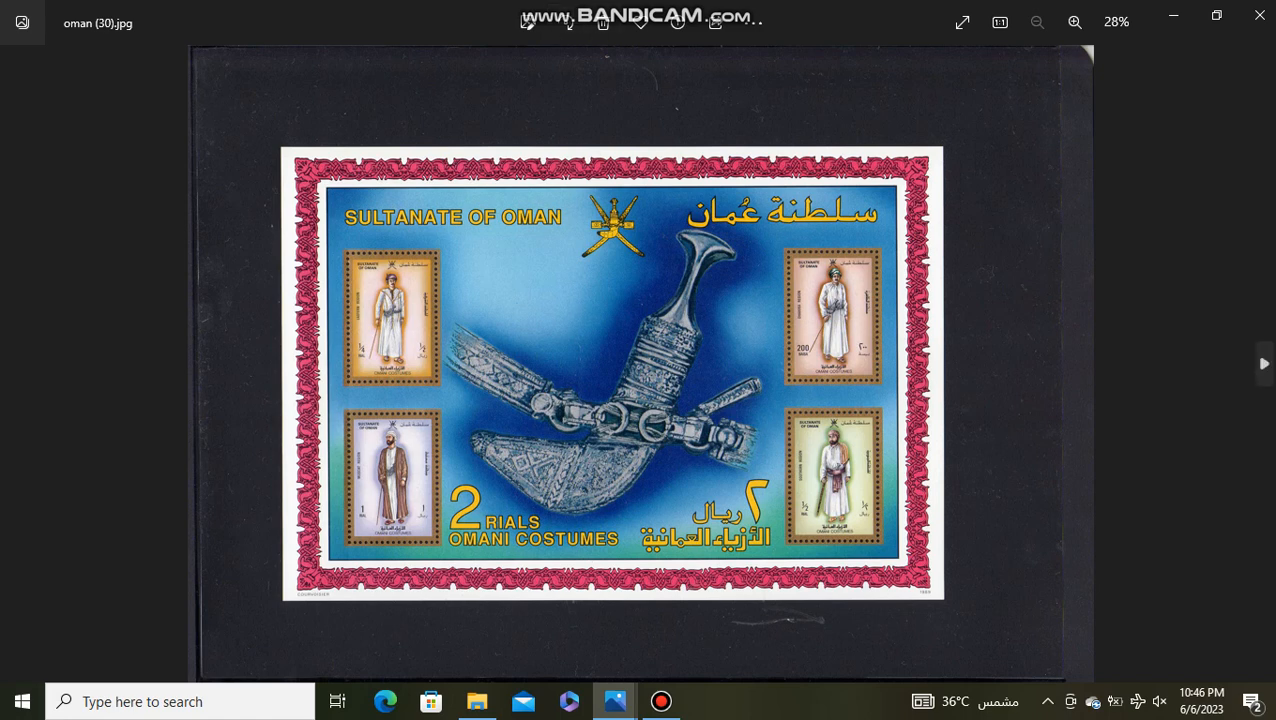
mouse_move(1263, 363)
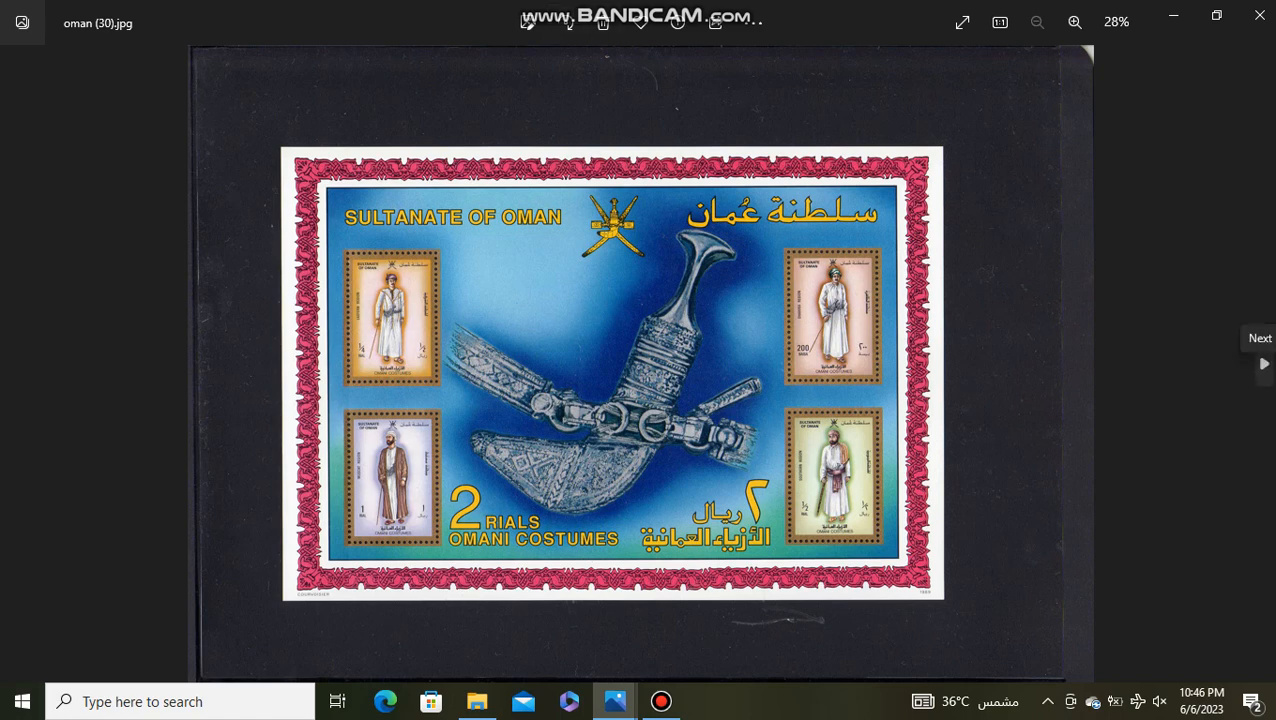
mouse_move(1262, 363)
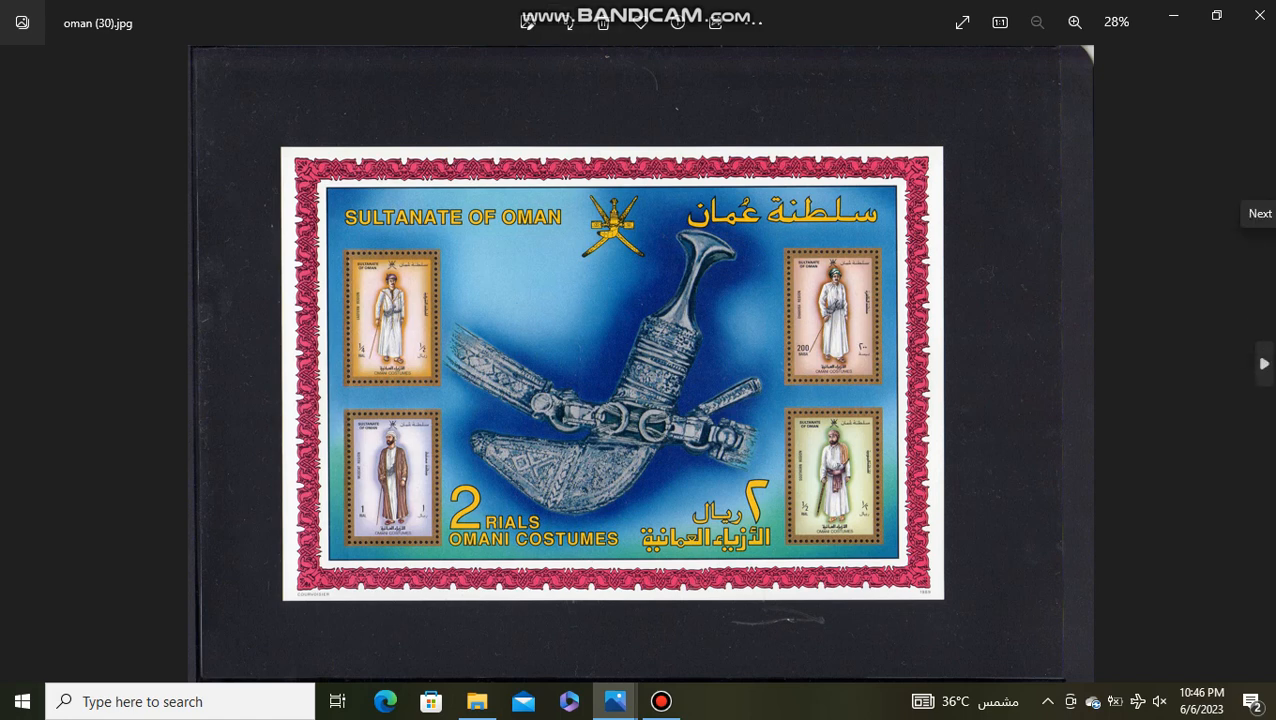
left_click(1261, 363)
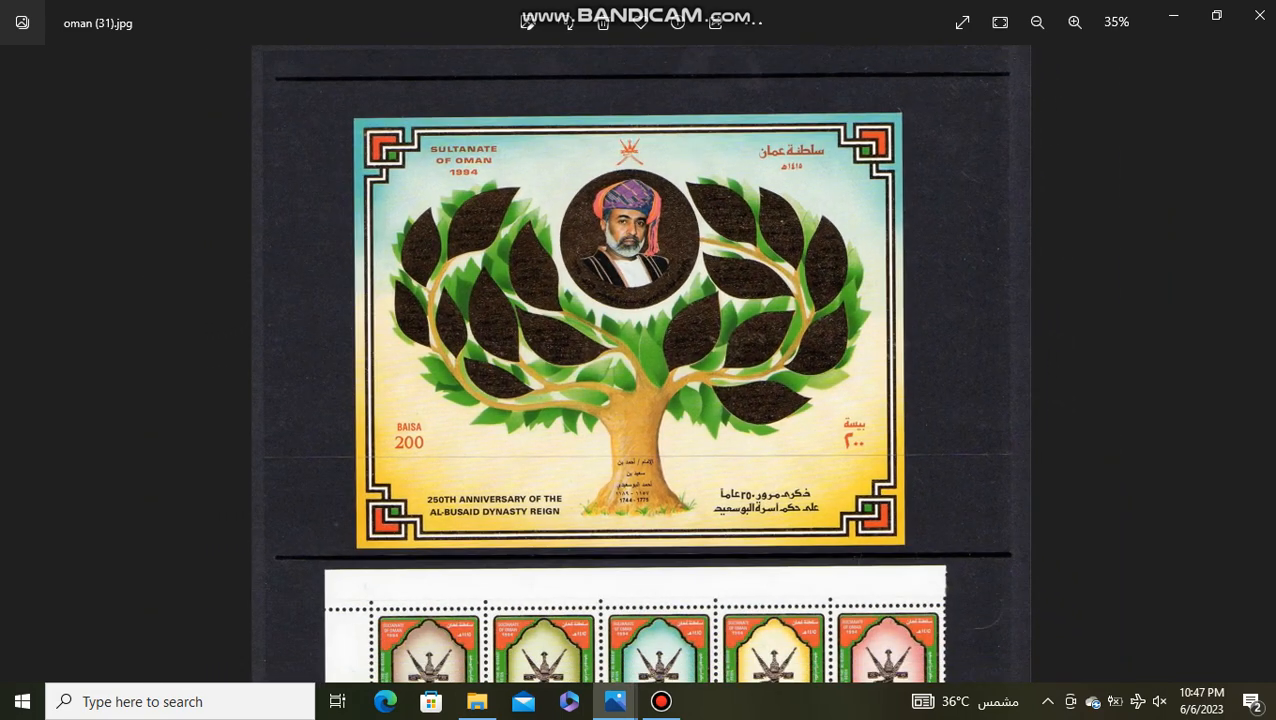
- Scroll the butterflies page, then zoom in and scroll the Sydney 2000 sheet
scroll("down", 3)
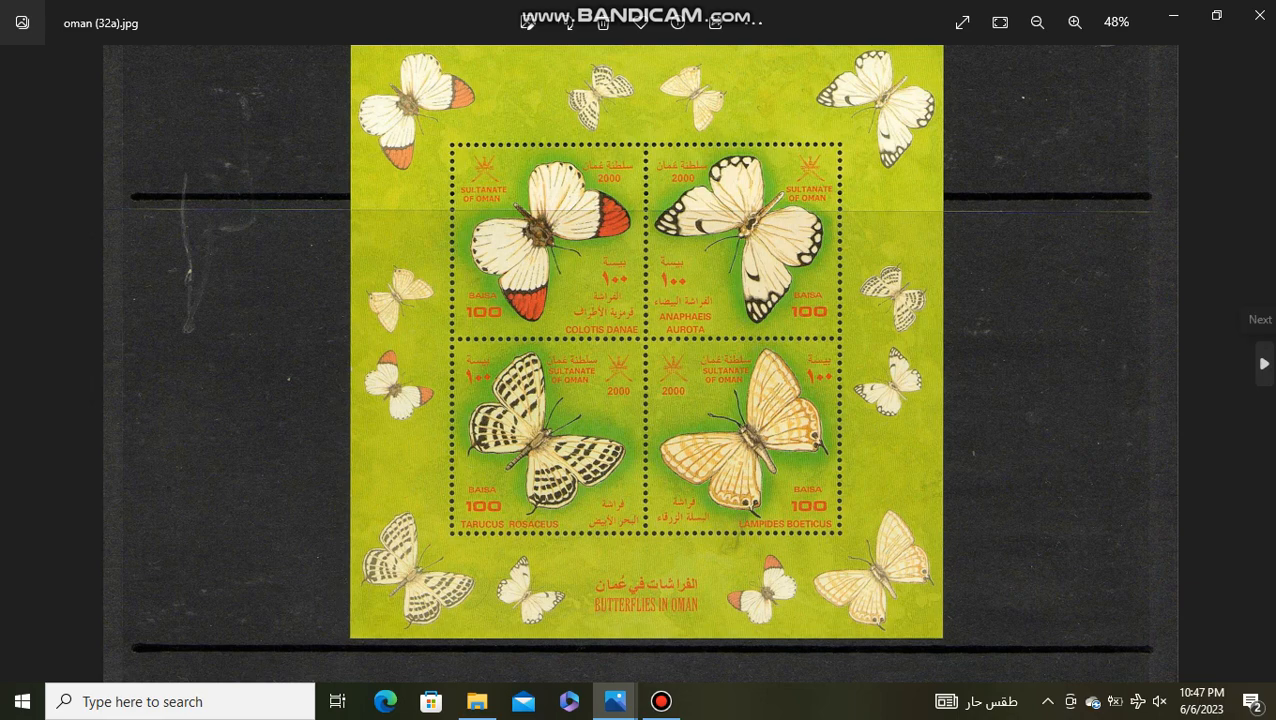
left_click(1261, 363)
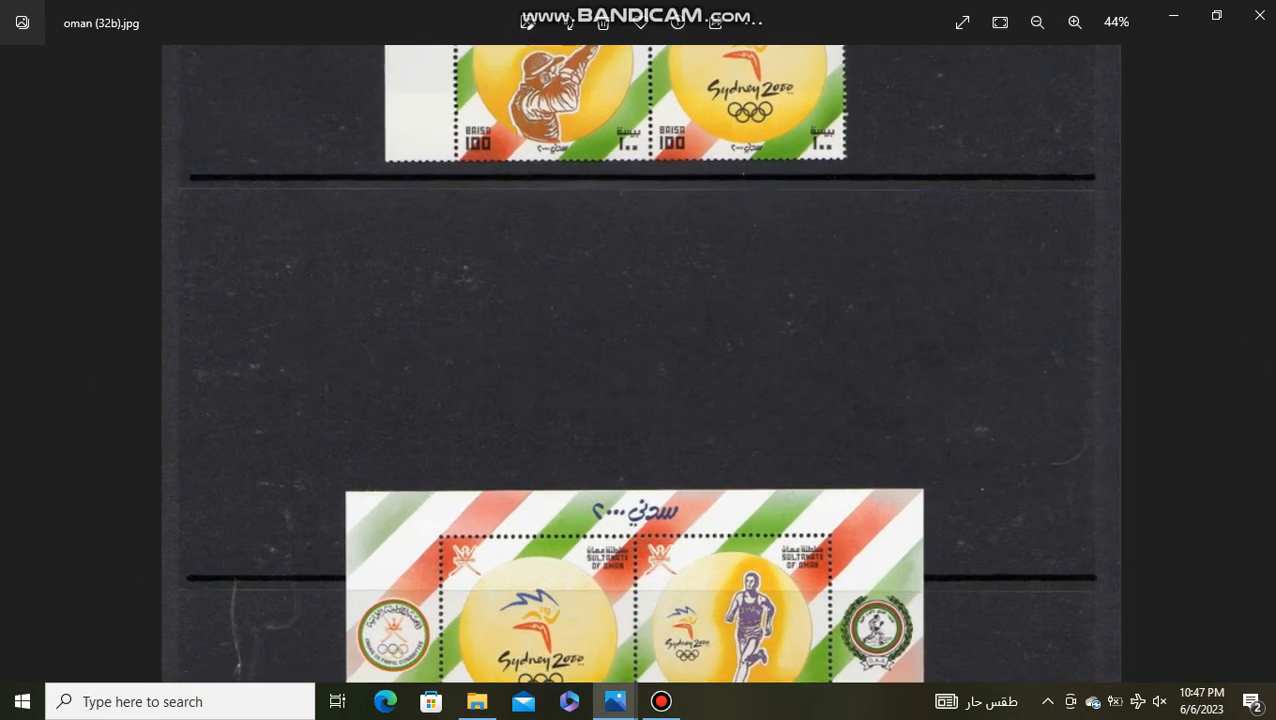
left_click(1075, 22)
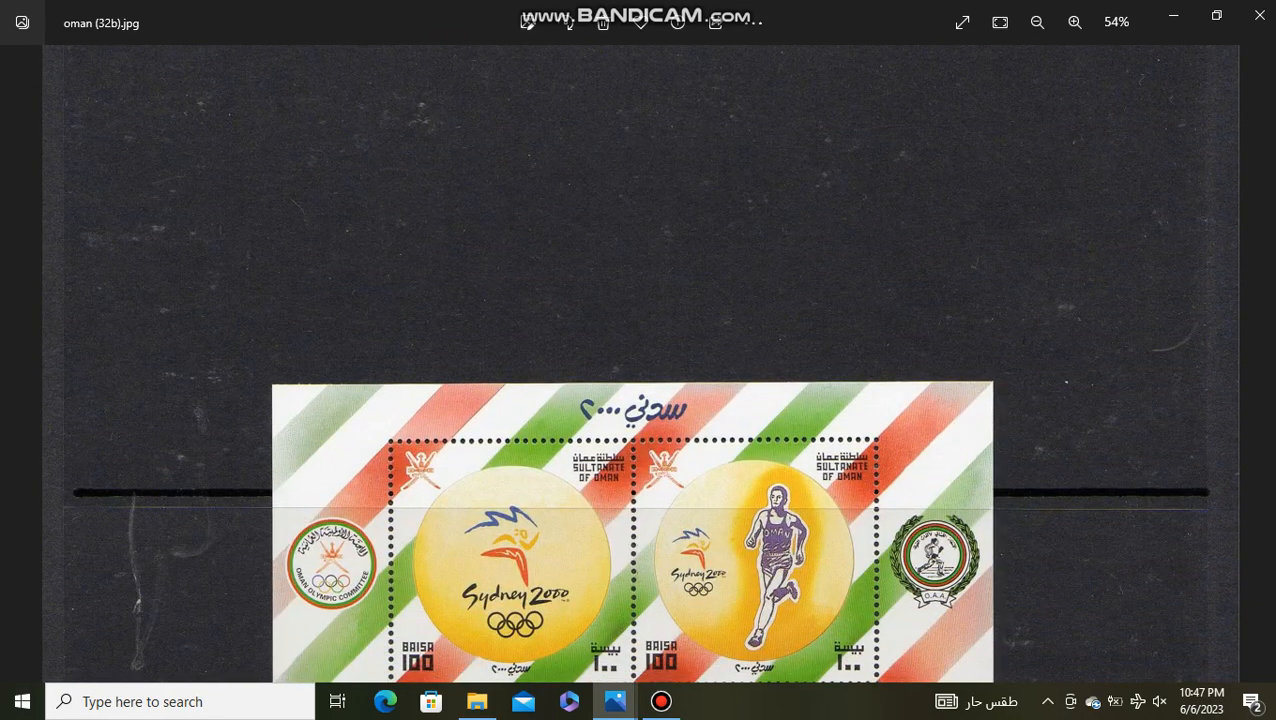
scroll("down", 3)
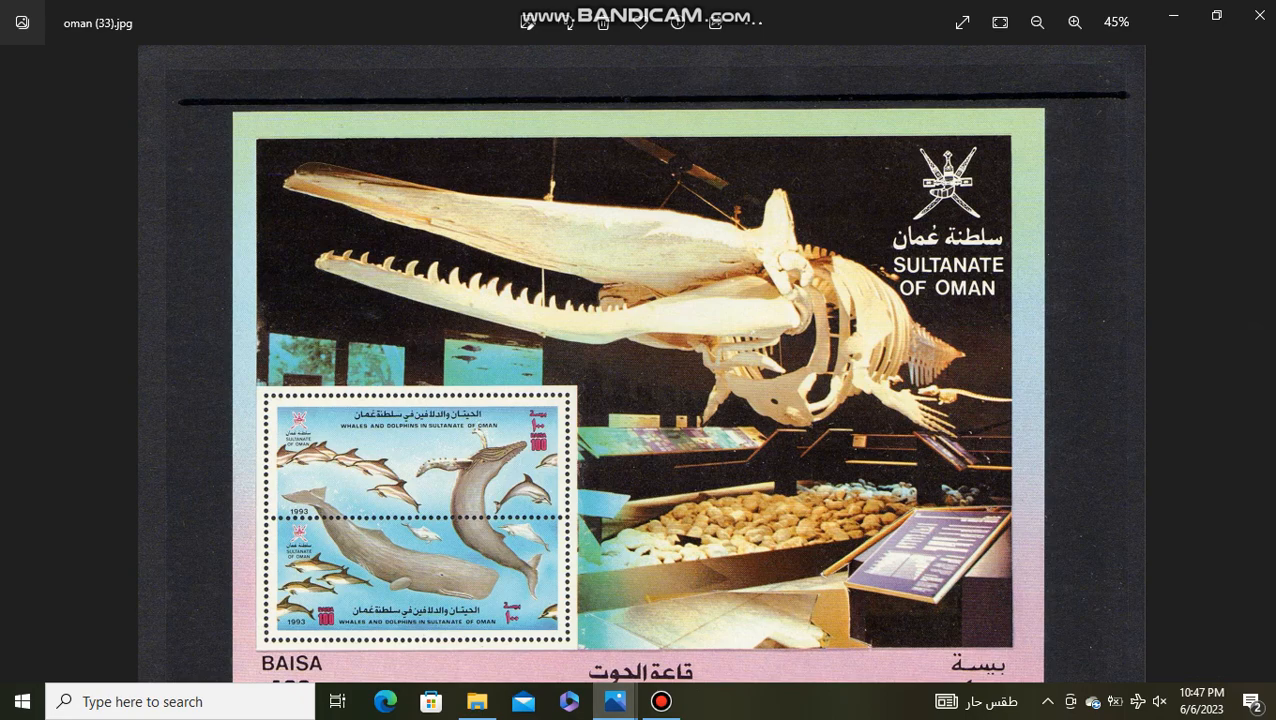
- Scroll past the 2002 birds sheet, then enlarge and scroll the marine creatures page
scroll("down", 3)
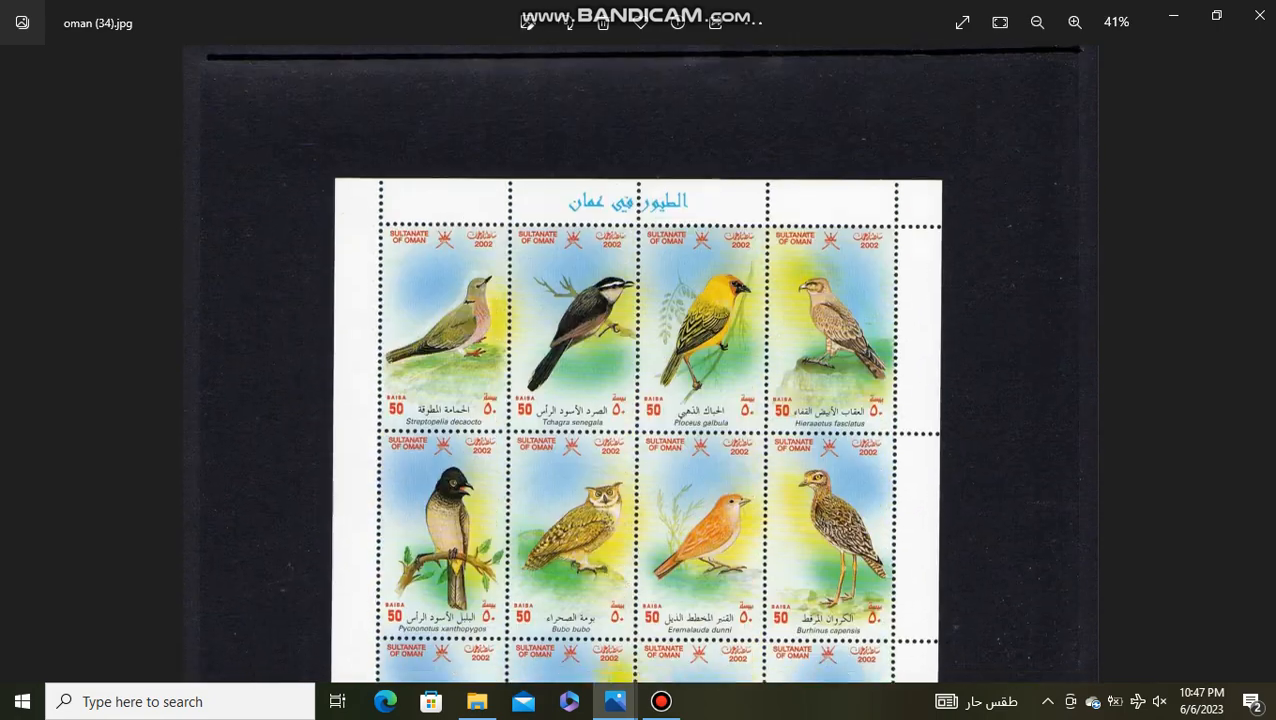
left_click(1075, 22)
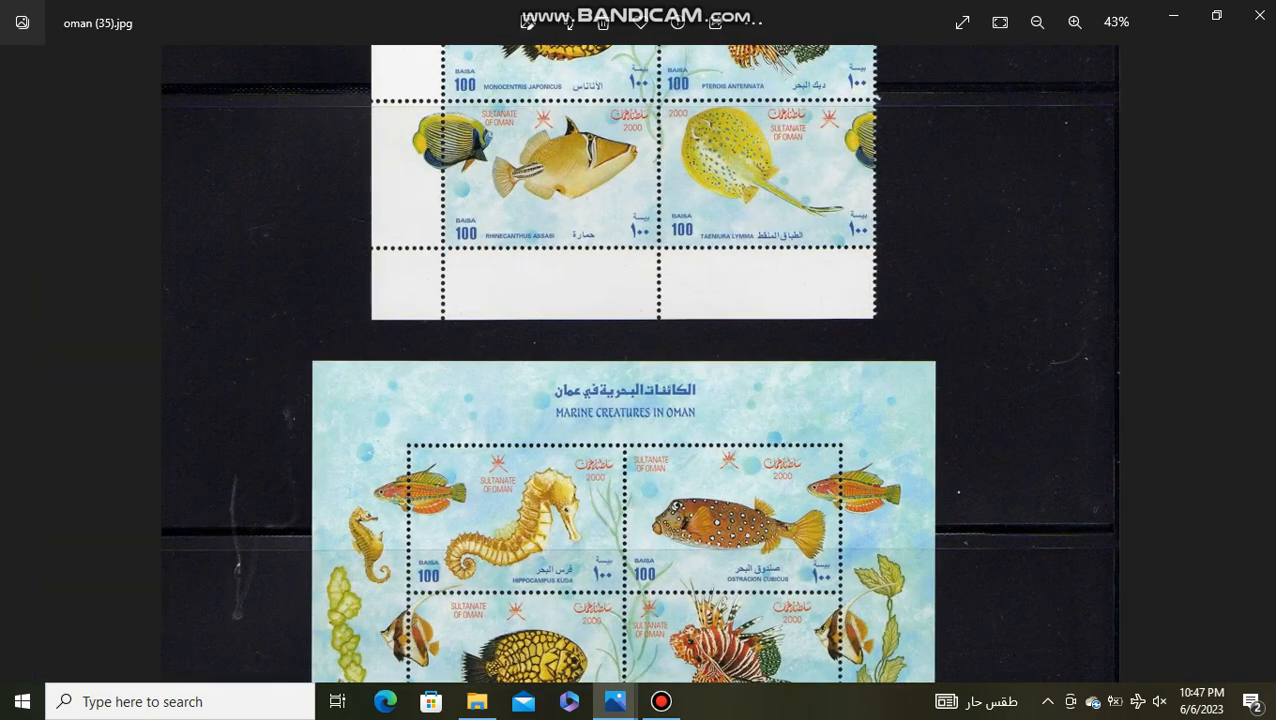
left_click(1074, 22)
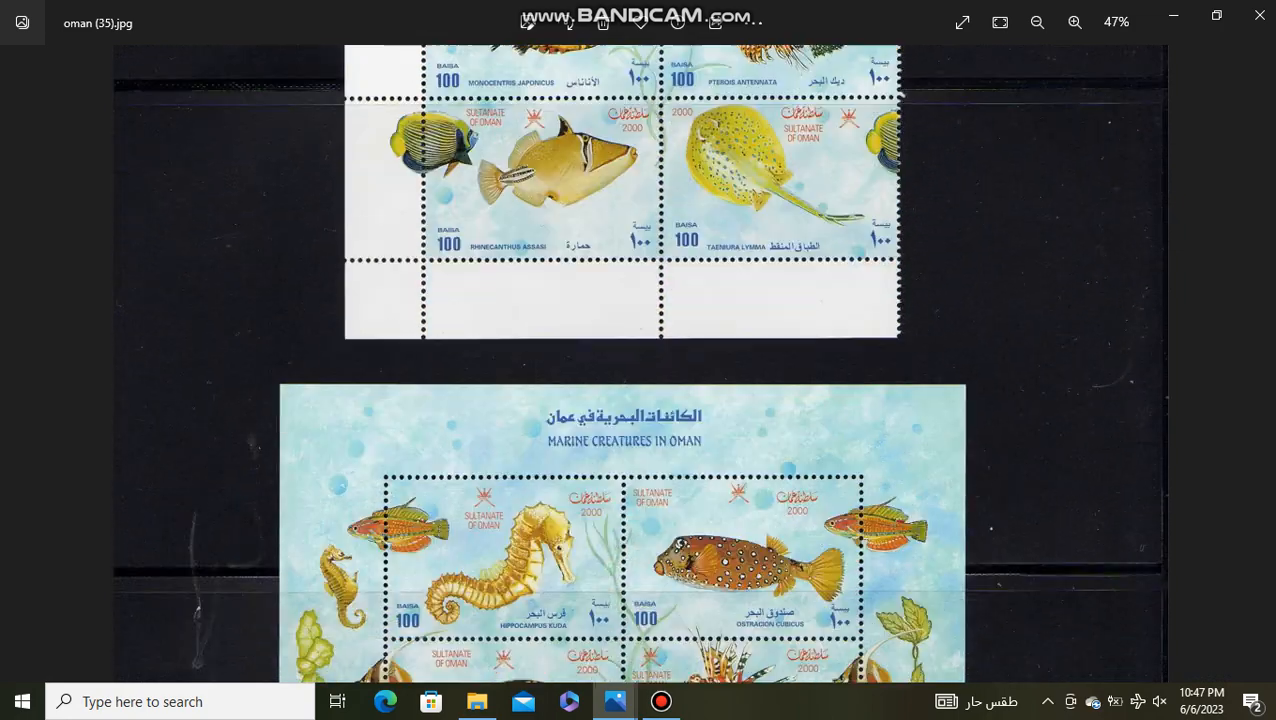
scroll("down", 3)
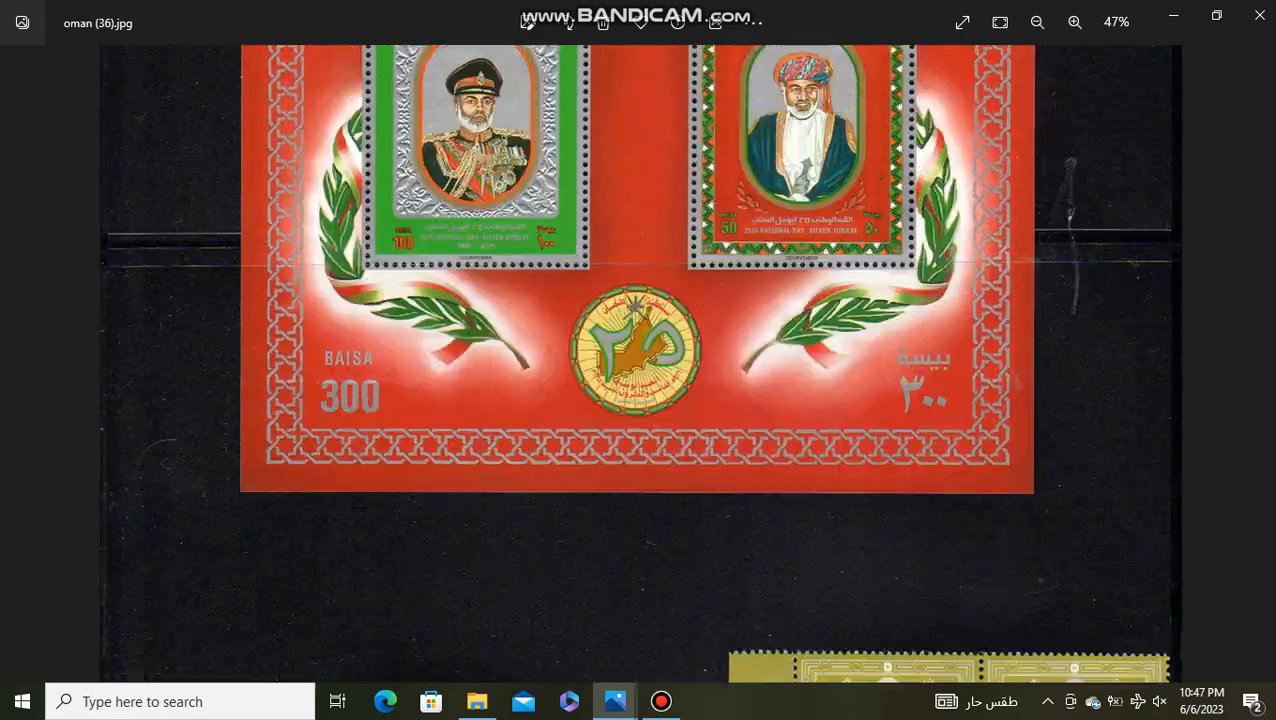
- Scroll oman (36), then zoom twice into the turtles page and scroll it
scroll("down", 3)
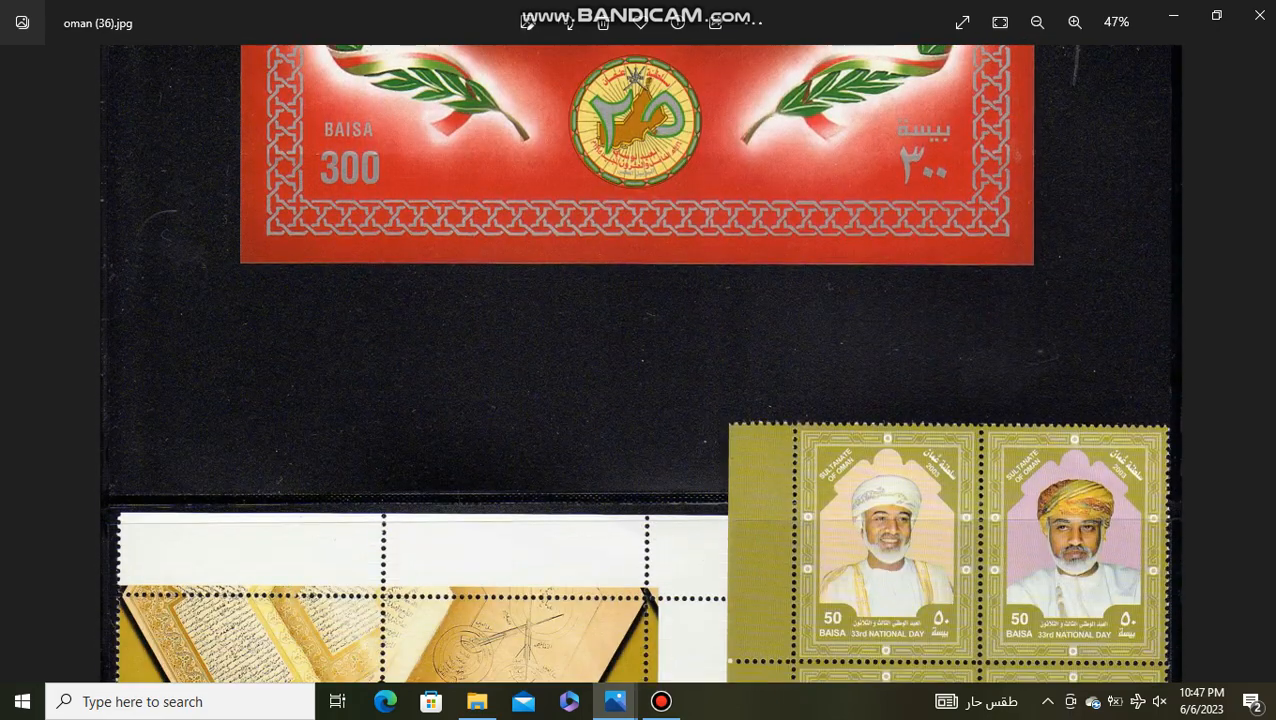
scroll("down", 3)
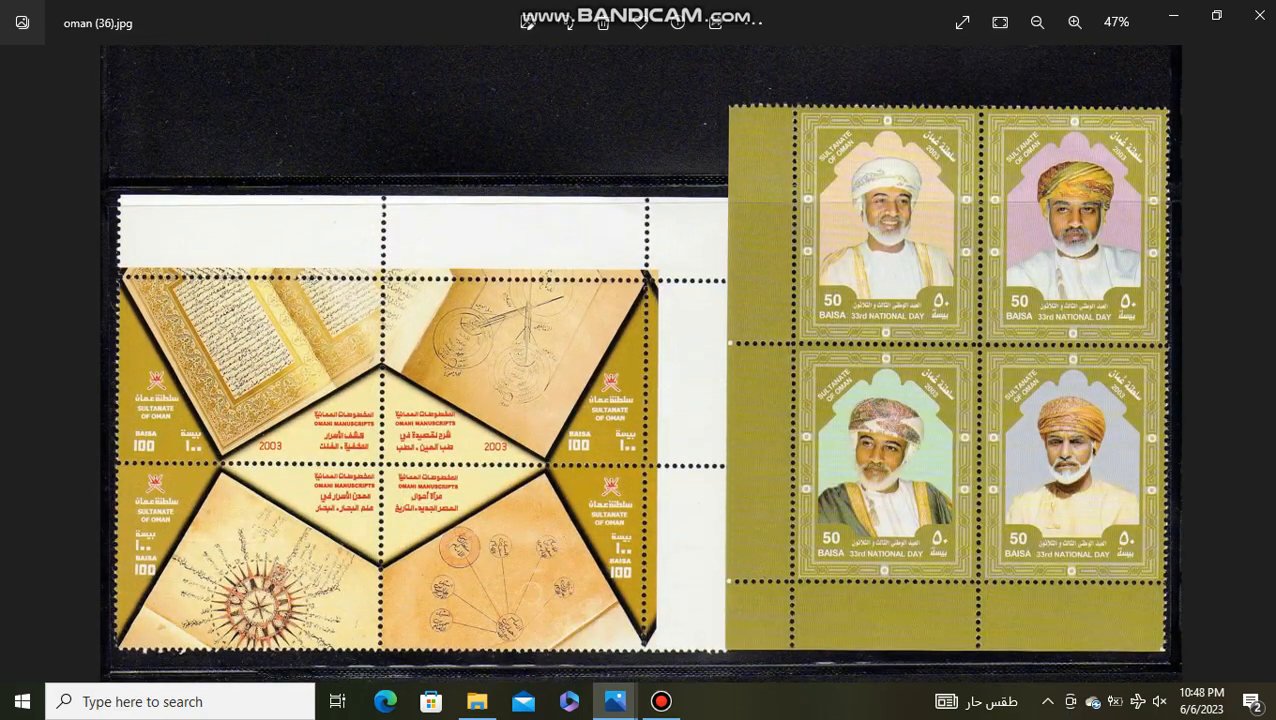
left_click(1262, 363)
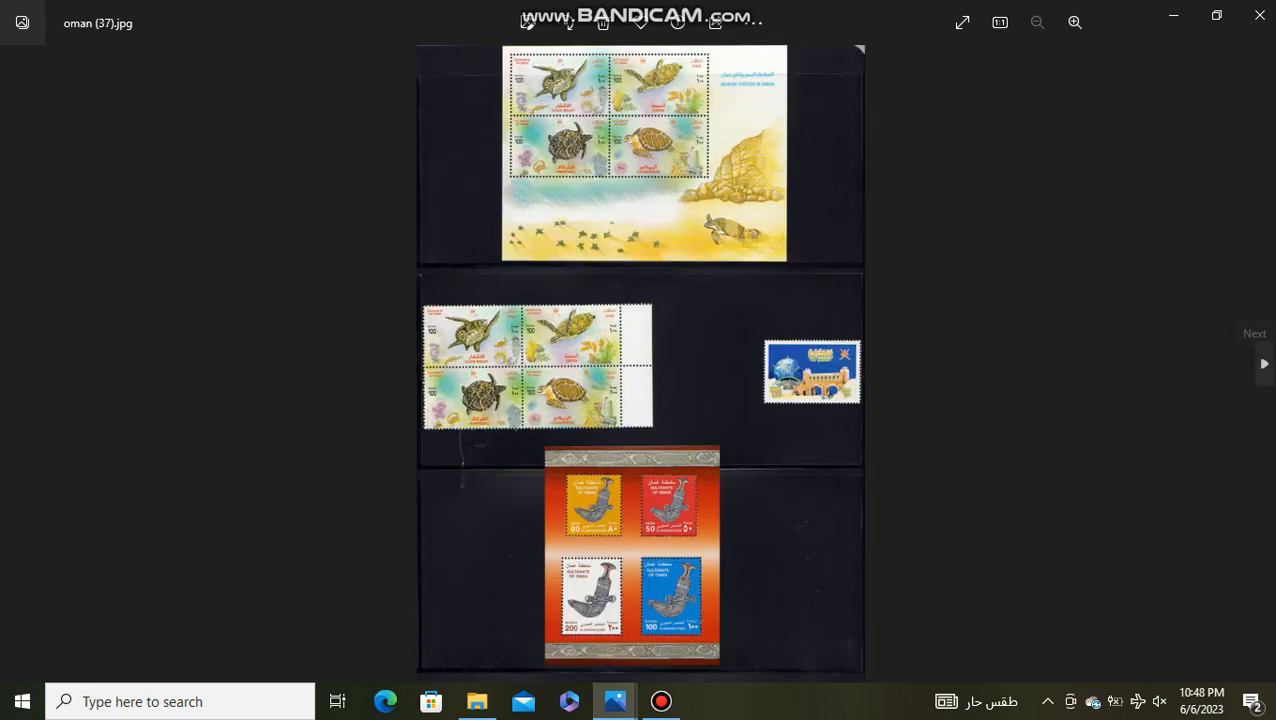
left_click(1074, 22)
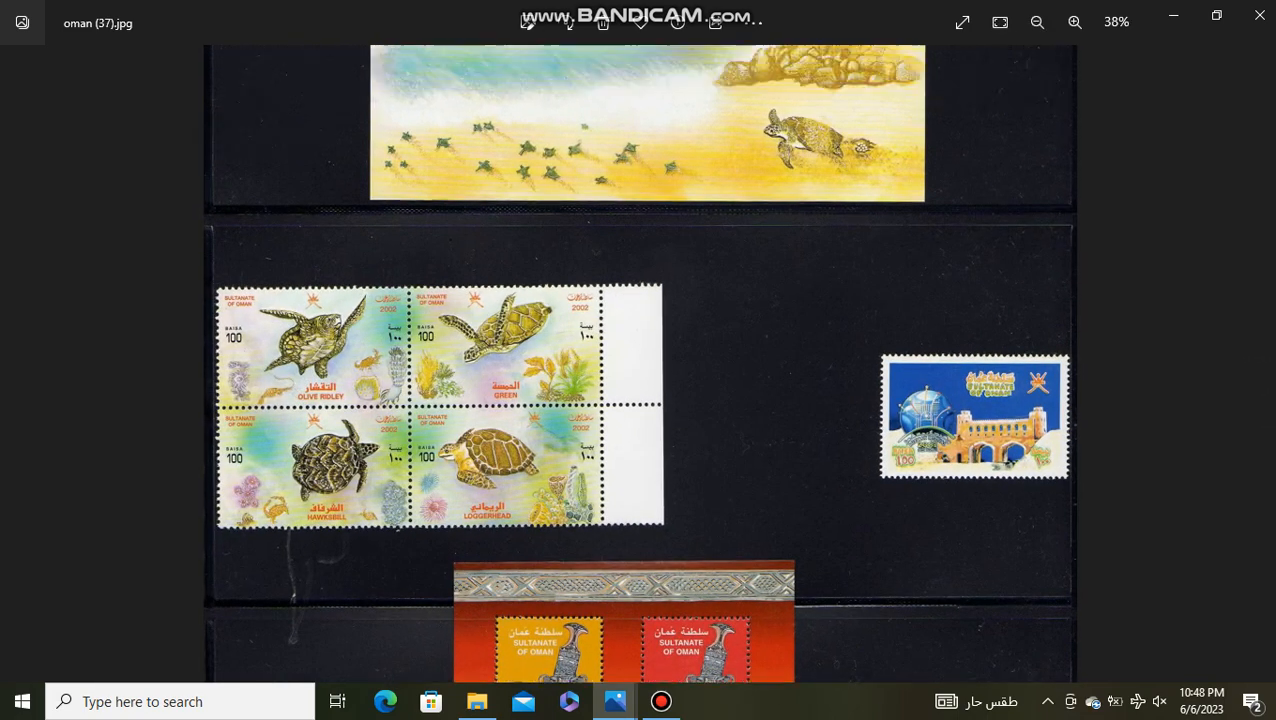
left_click(1074, 22)
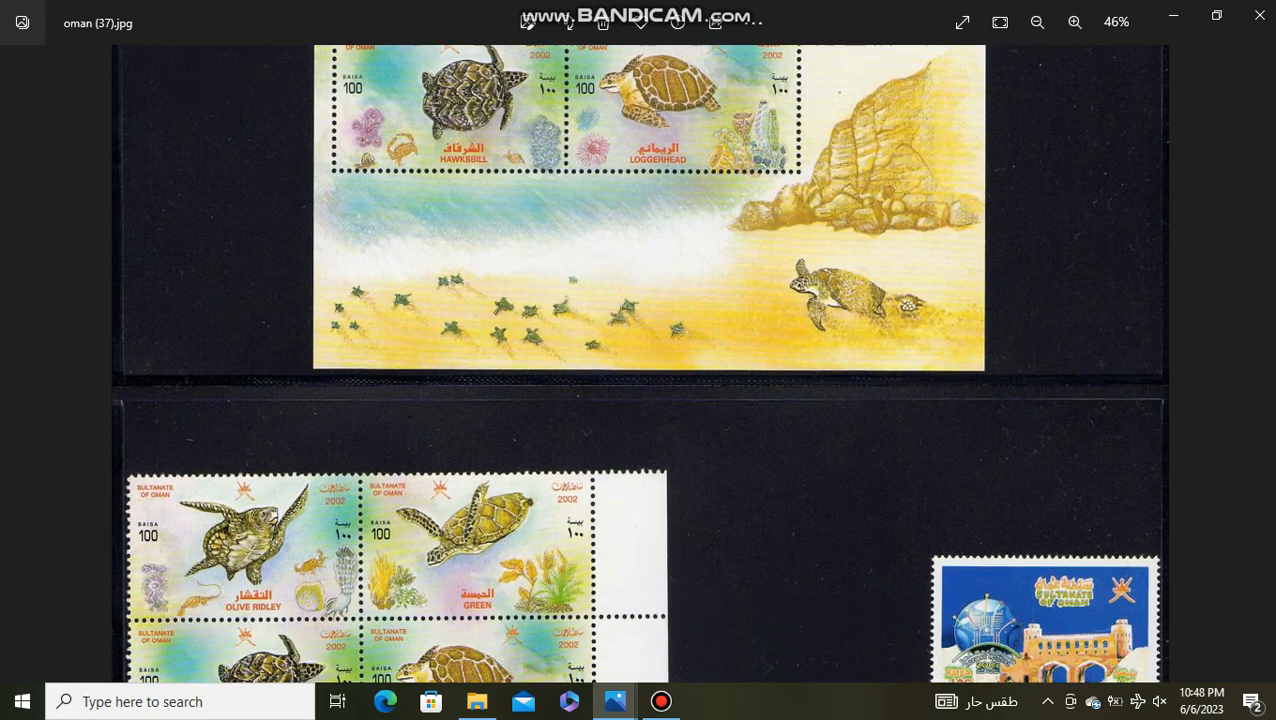
scroll("down", 3)
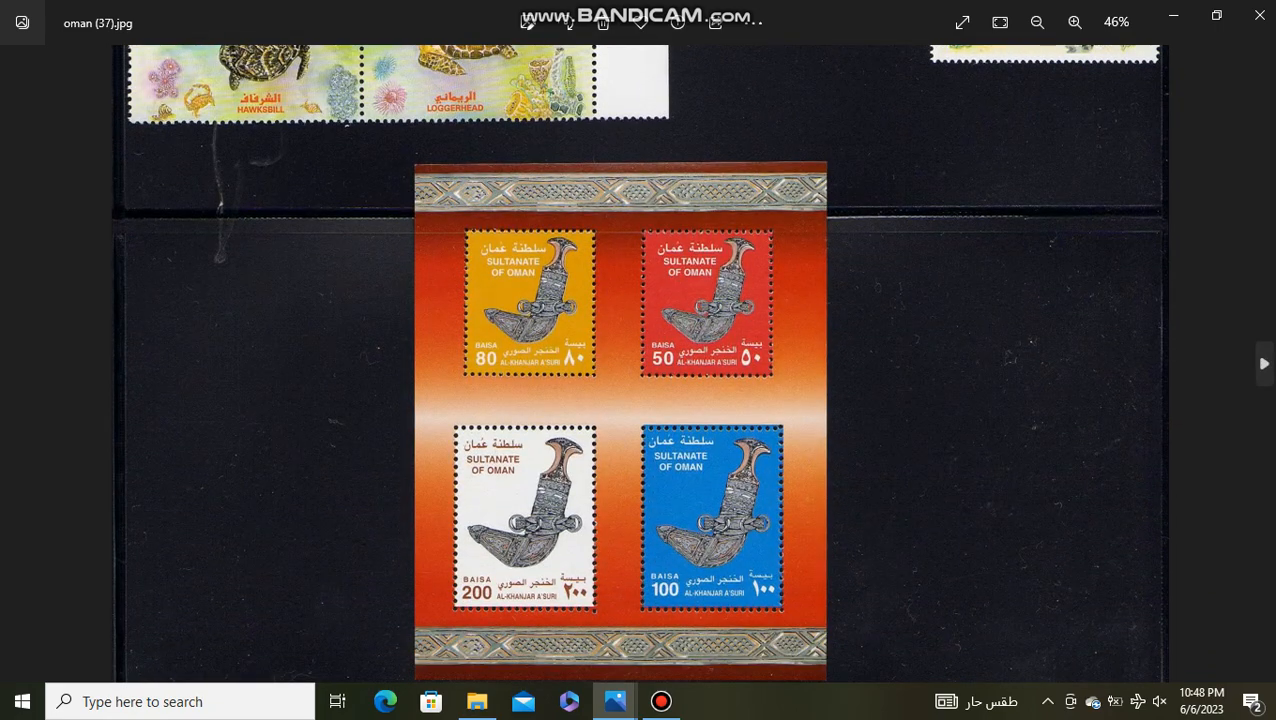
- Scroll down the Jewelry in Oman sheets on oman (38)
left_click(1263, 364)
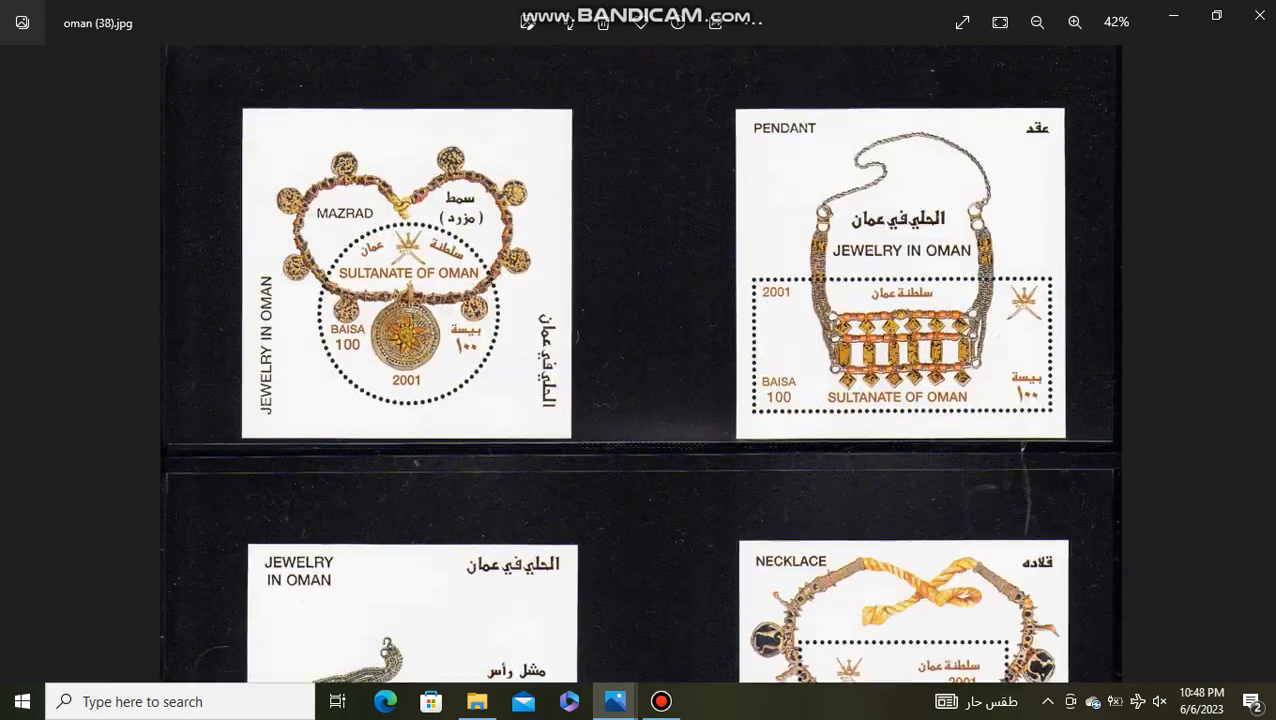
scroll("down", 3)
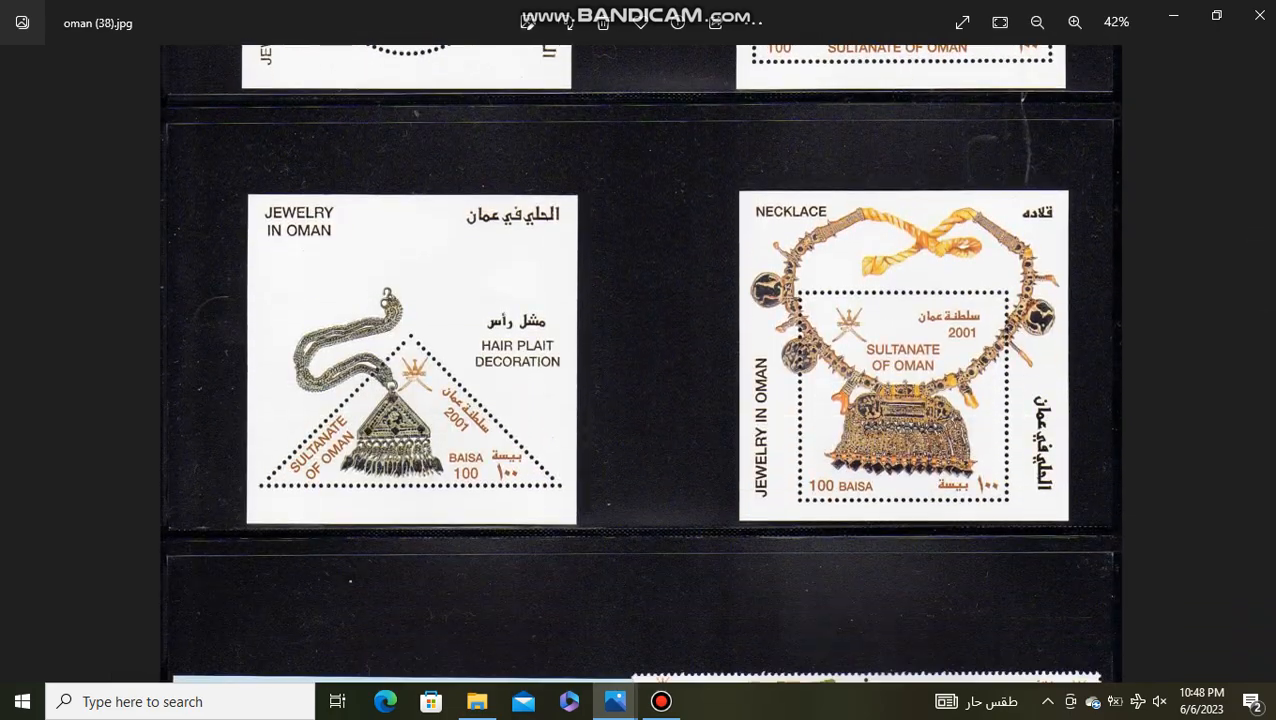
scroll("down", 3)
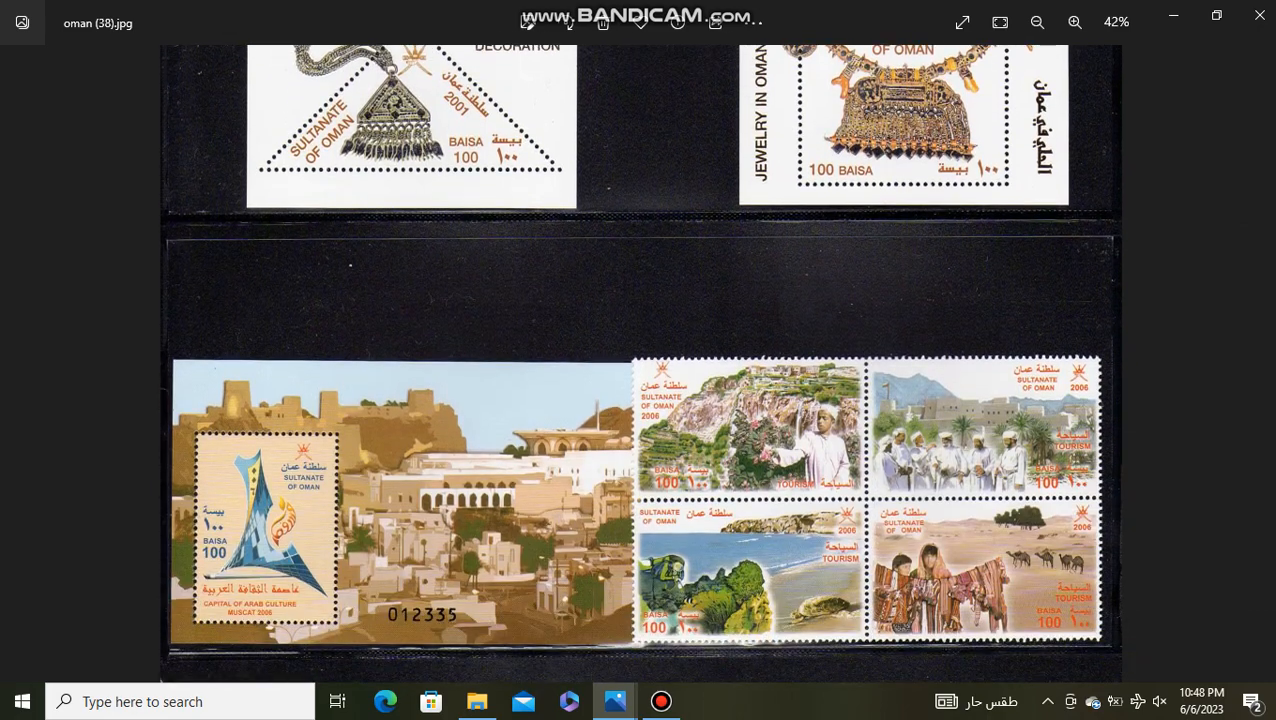